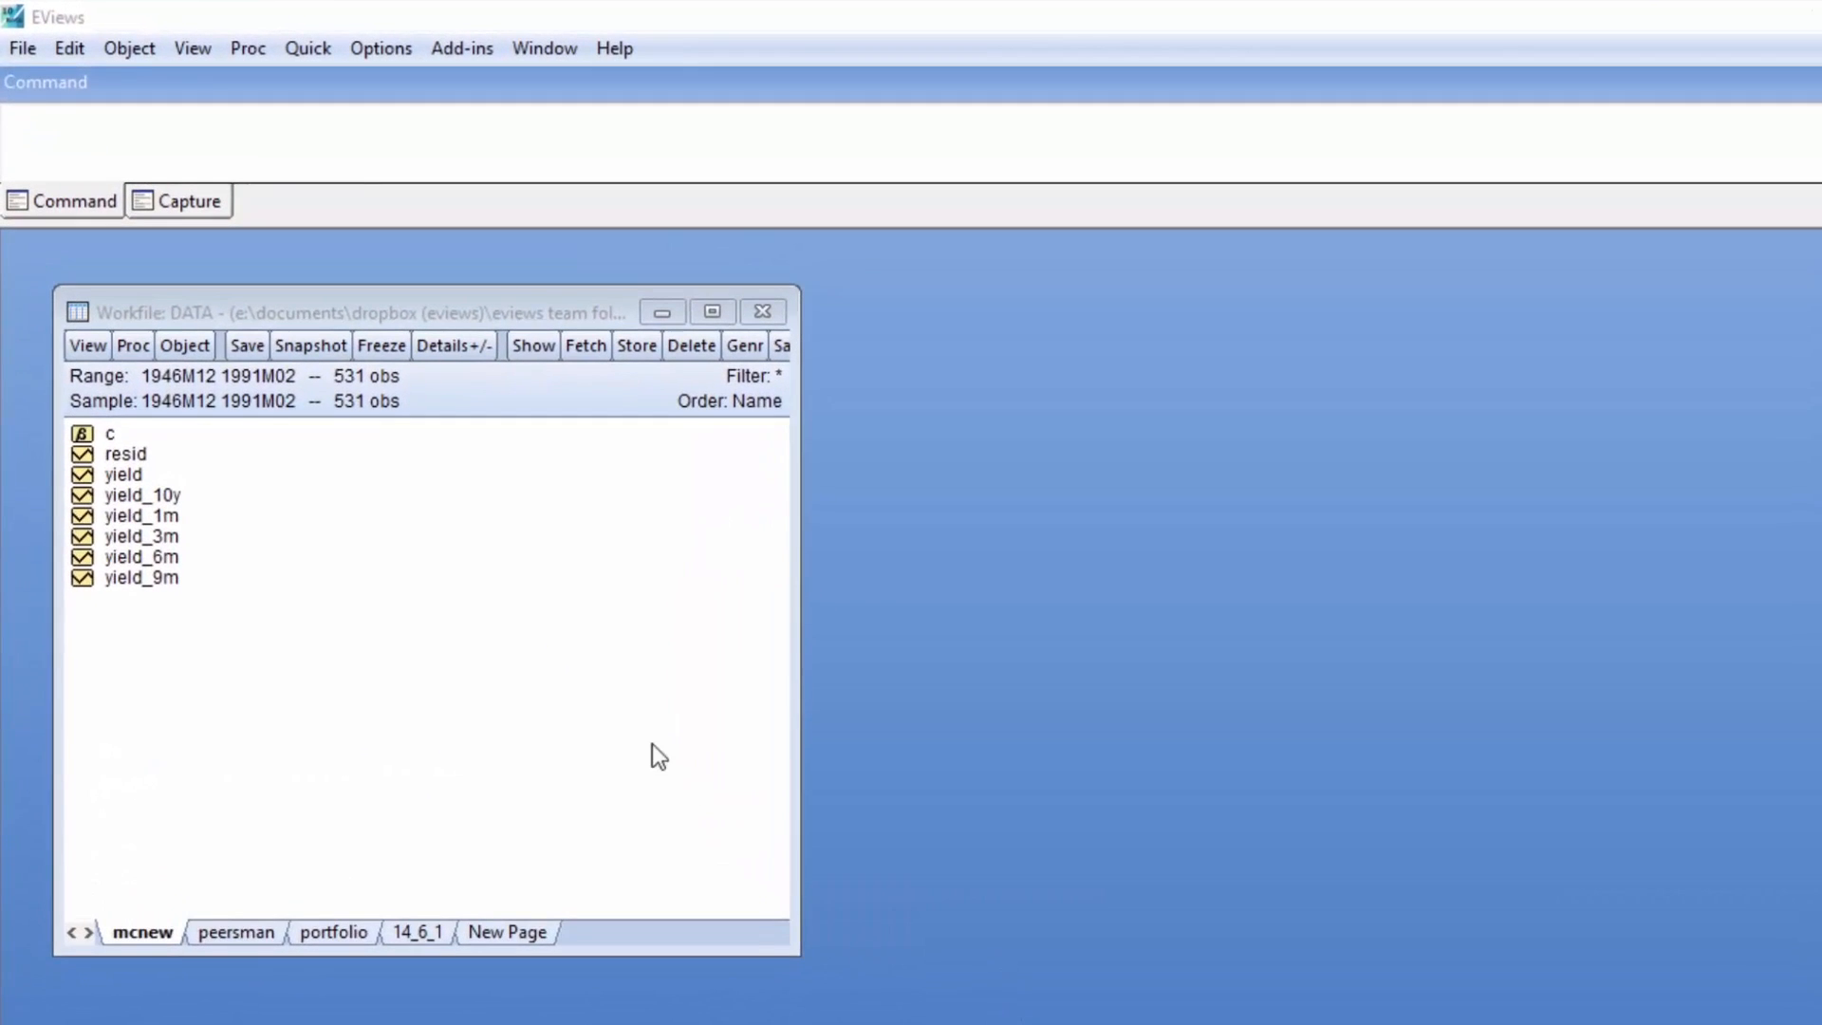
Select the yield, yield_1m and yield_3m series on the mcnew page
click(138, 514)
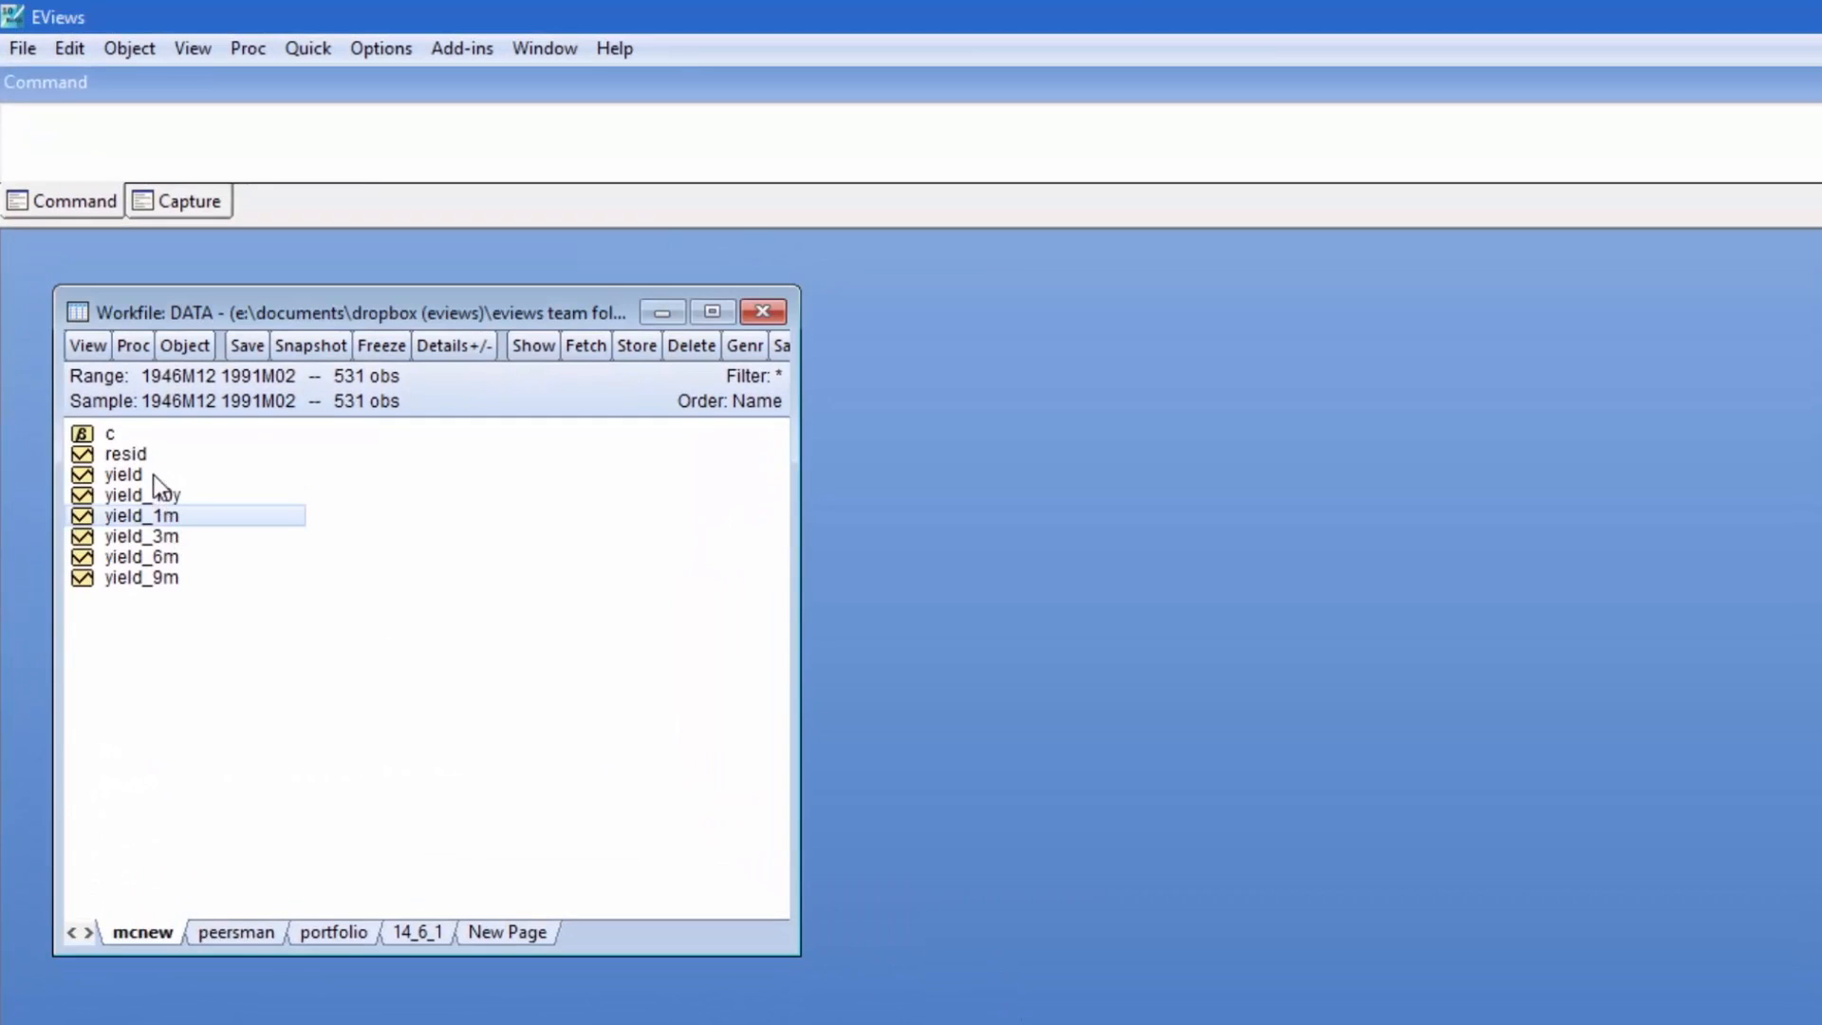
click(139, 535)
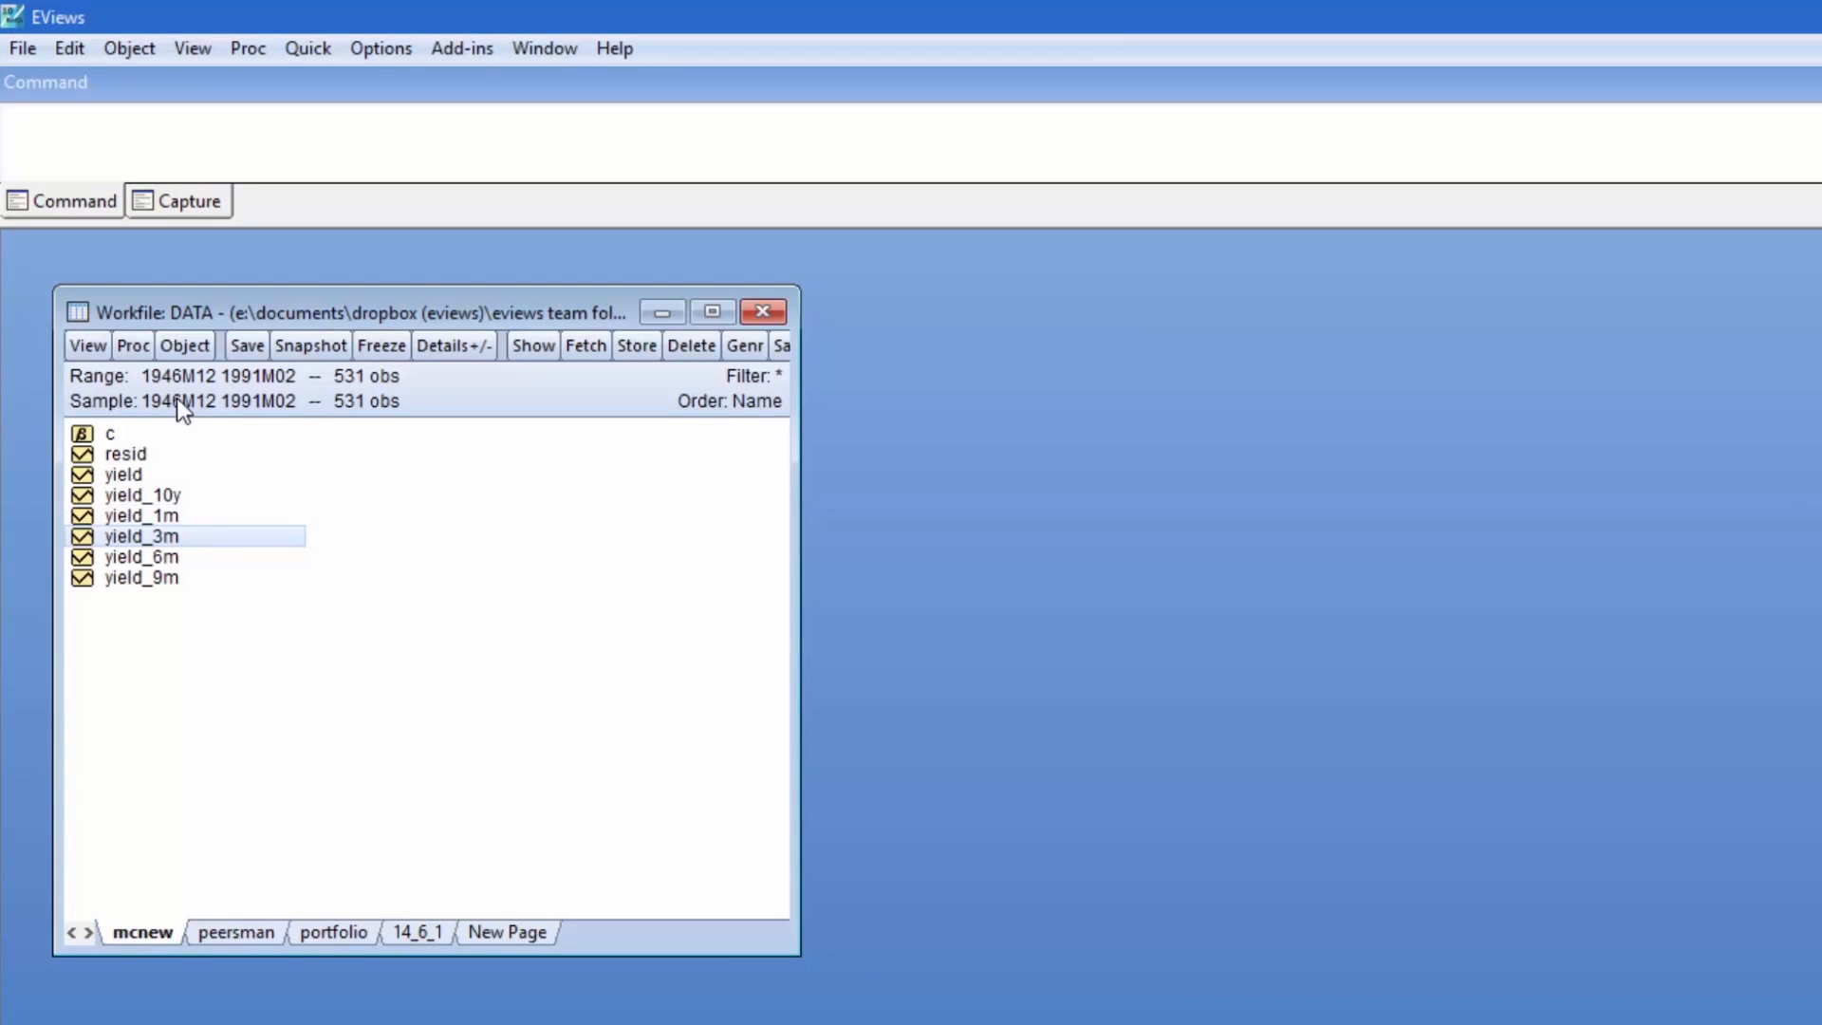
mouse_move(253, 417)
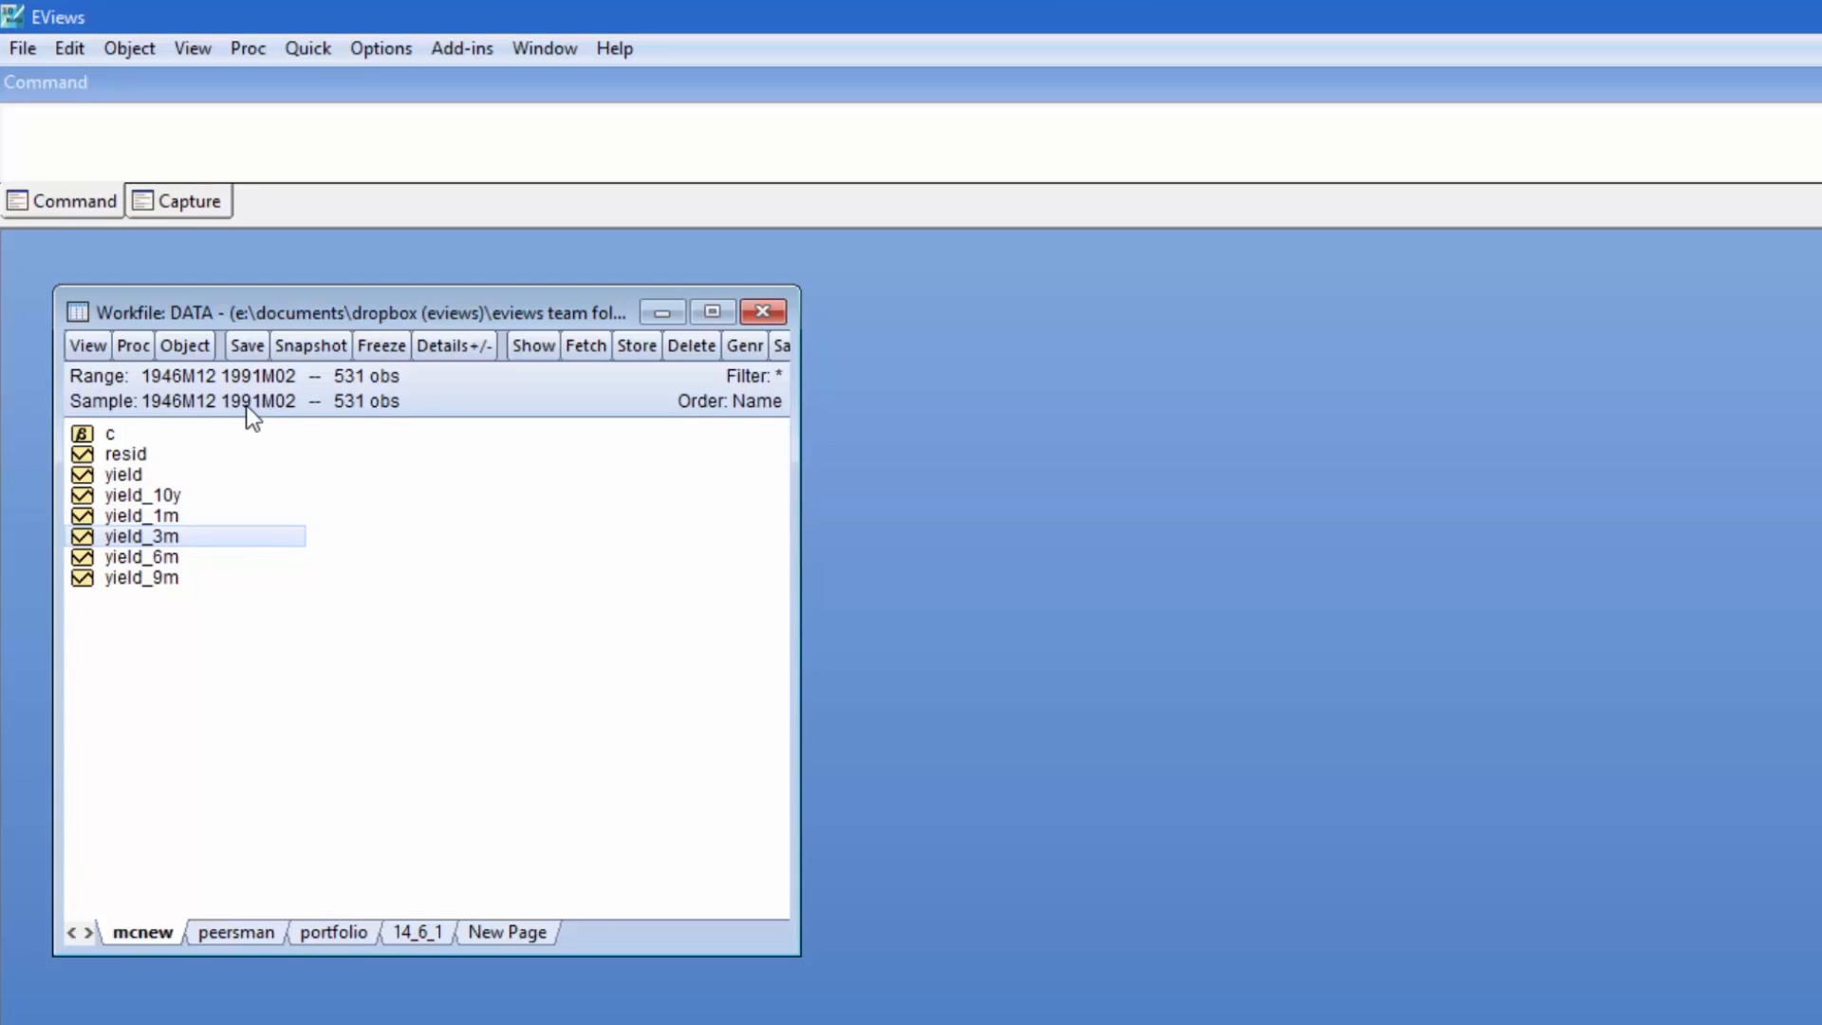
mouse_move(214, 482)
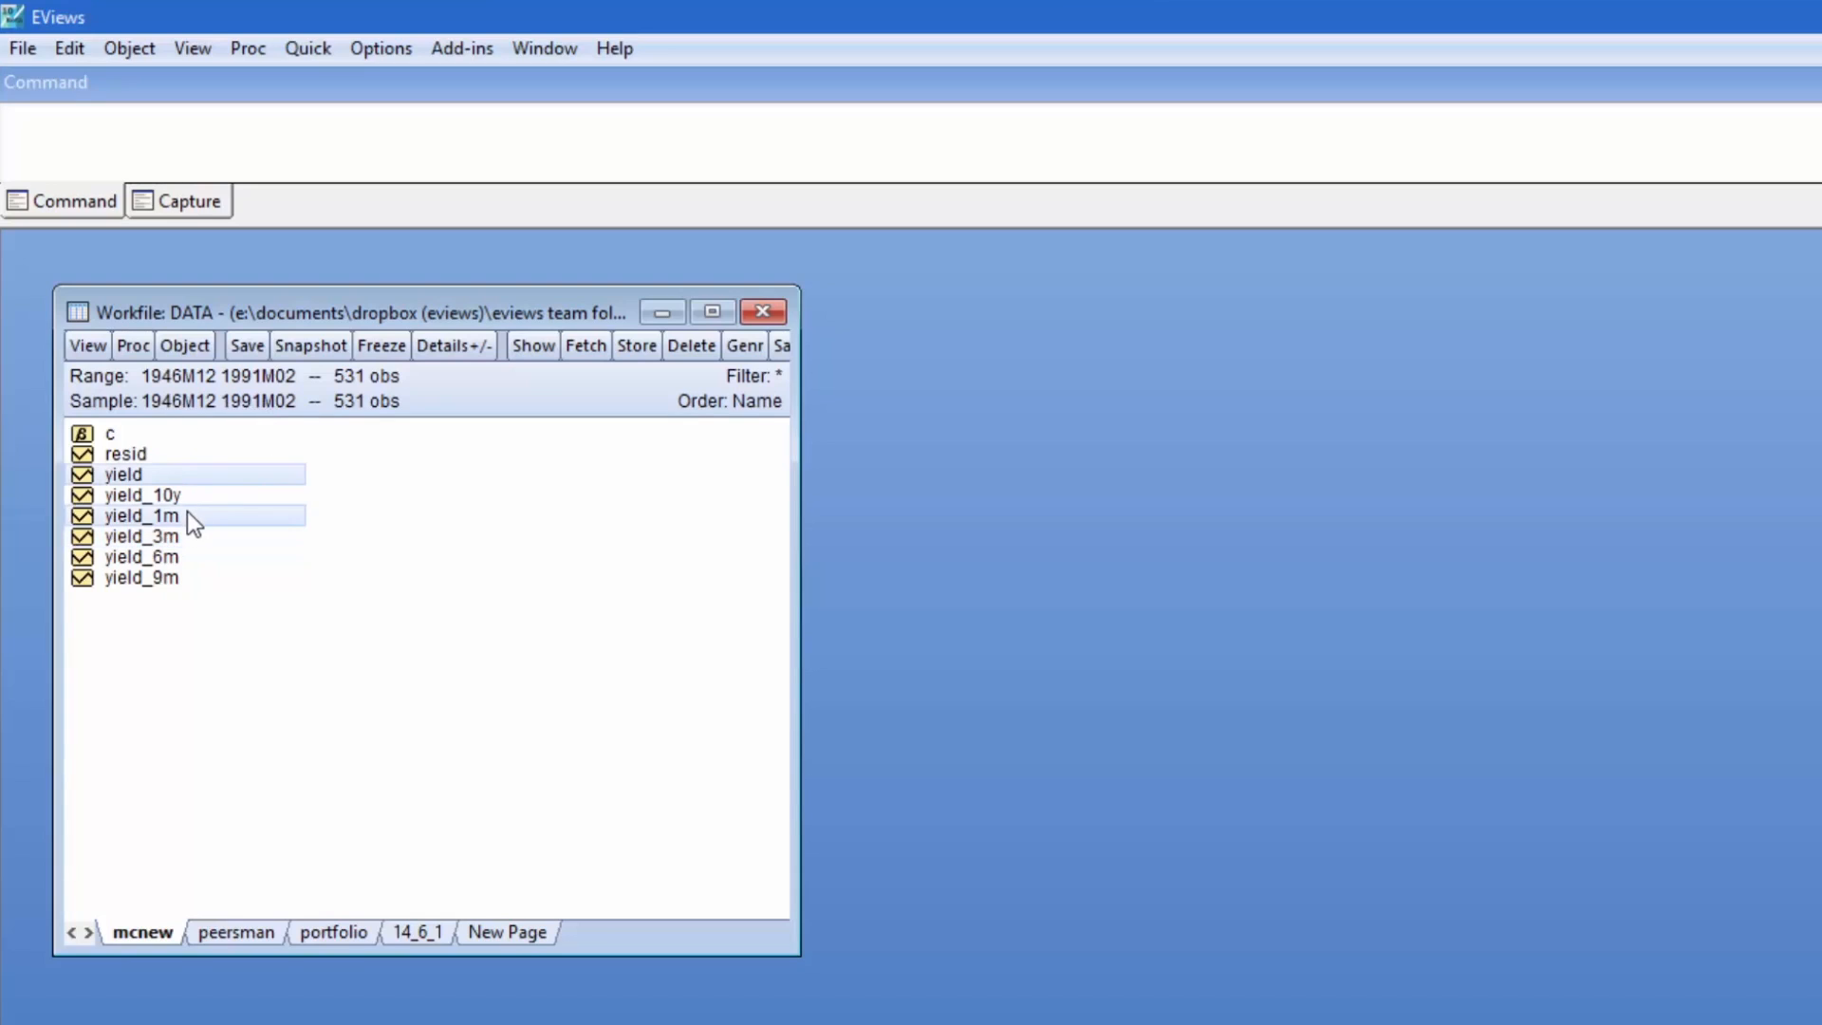
Estimate a VAR of yield, yield_1m and yield_3m with lag interval 1 1 and a constant
right_click(191, 516)
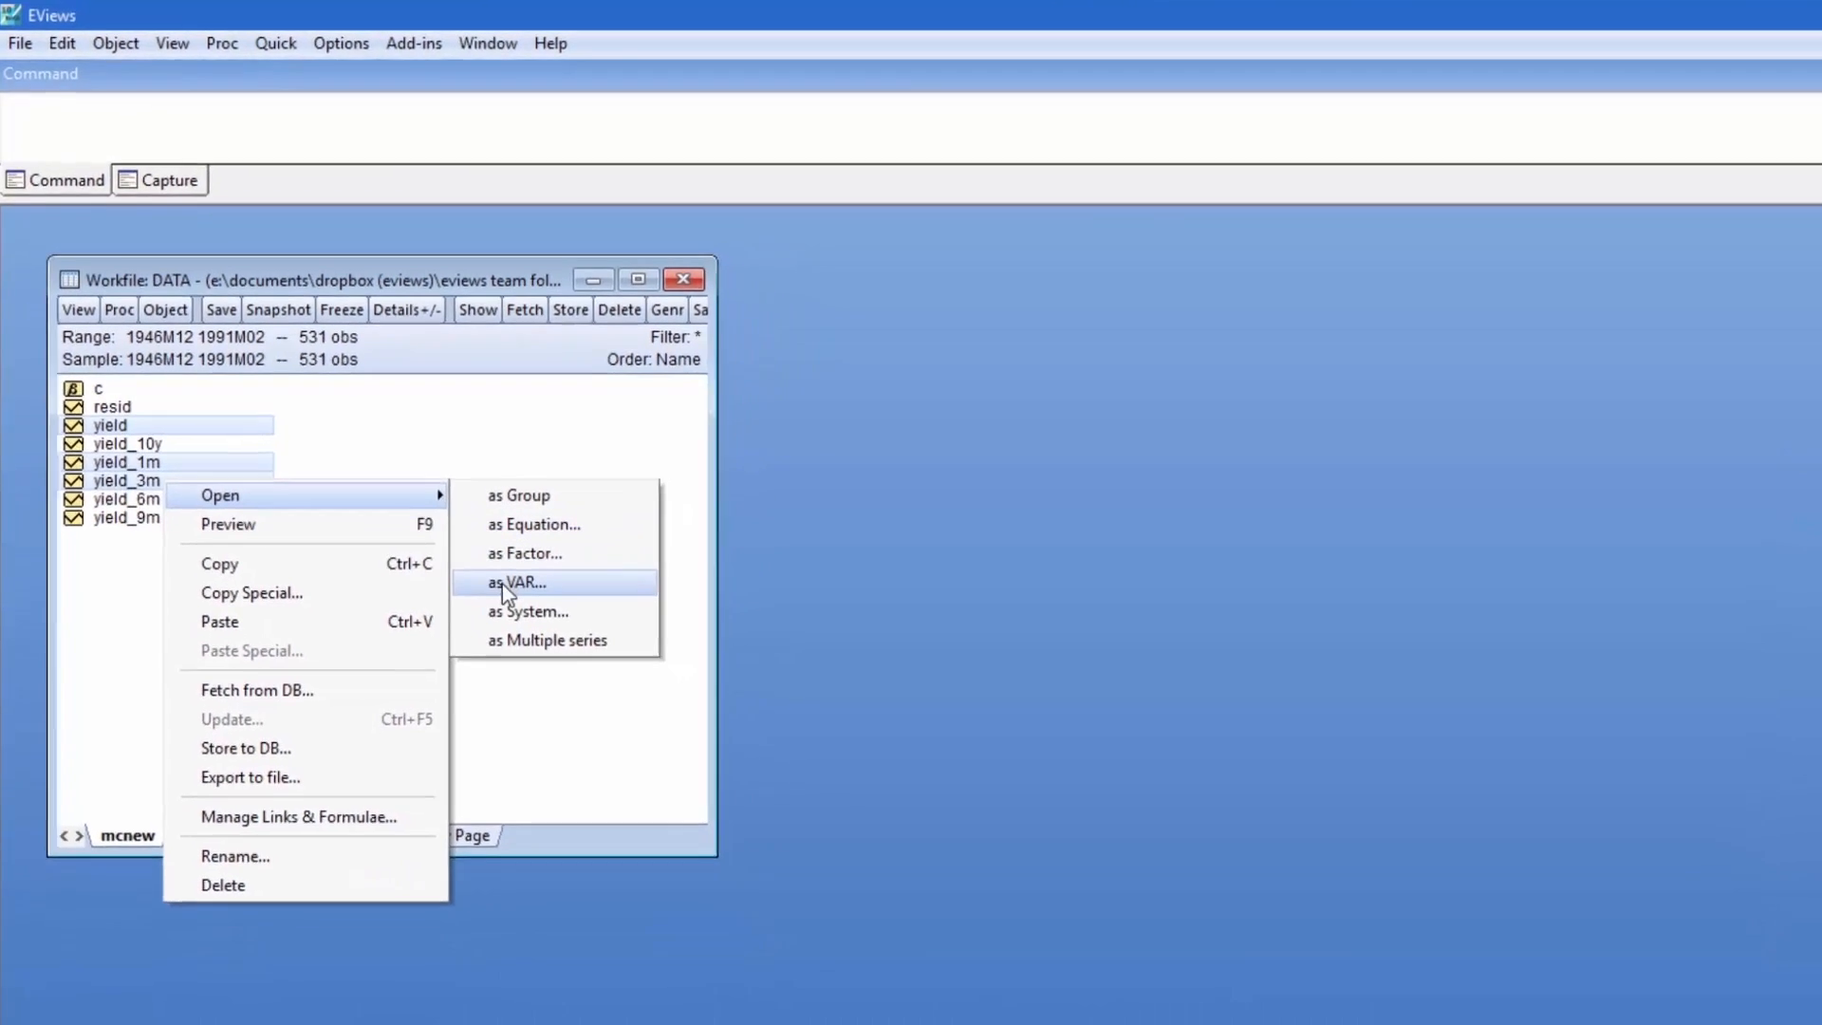
click(519, 582)
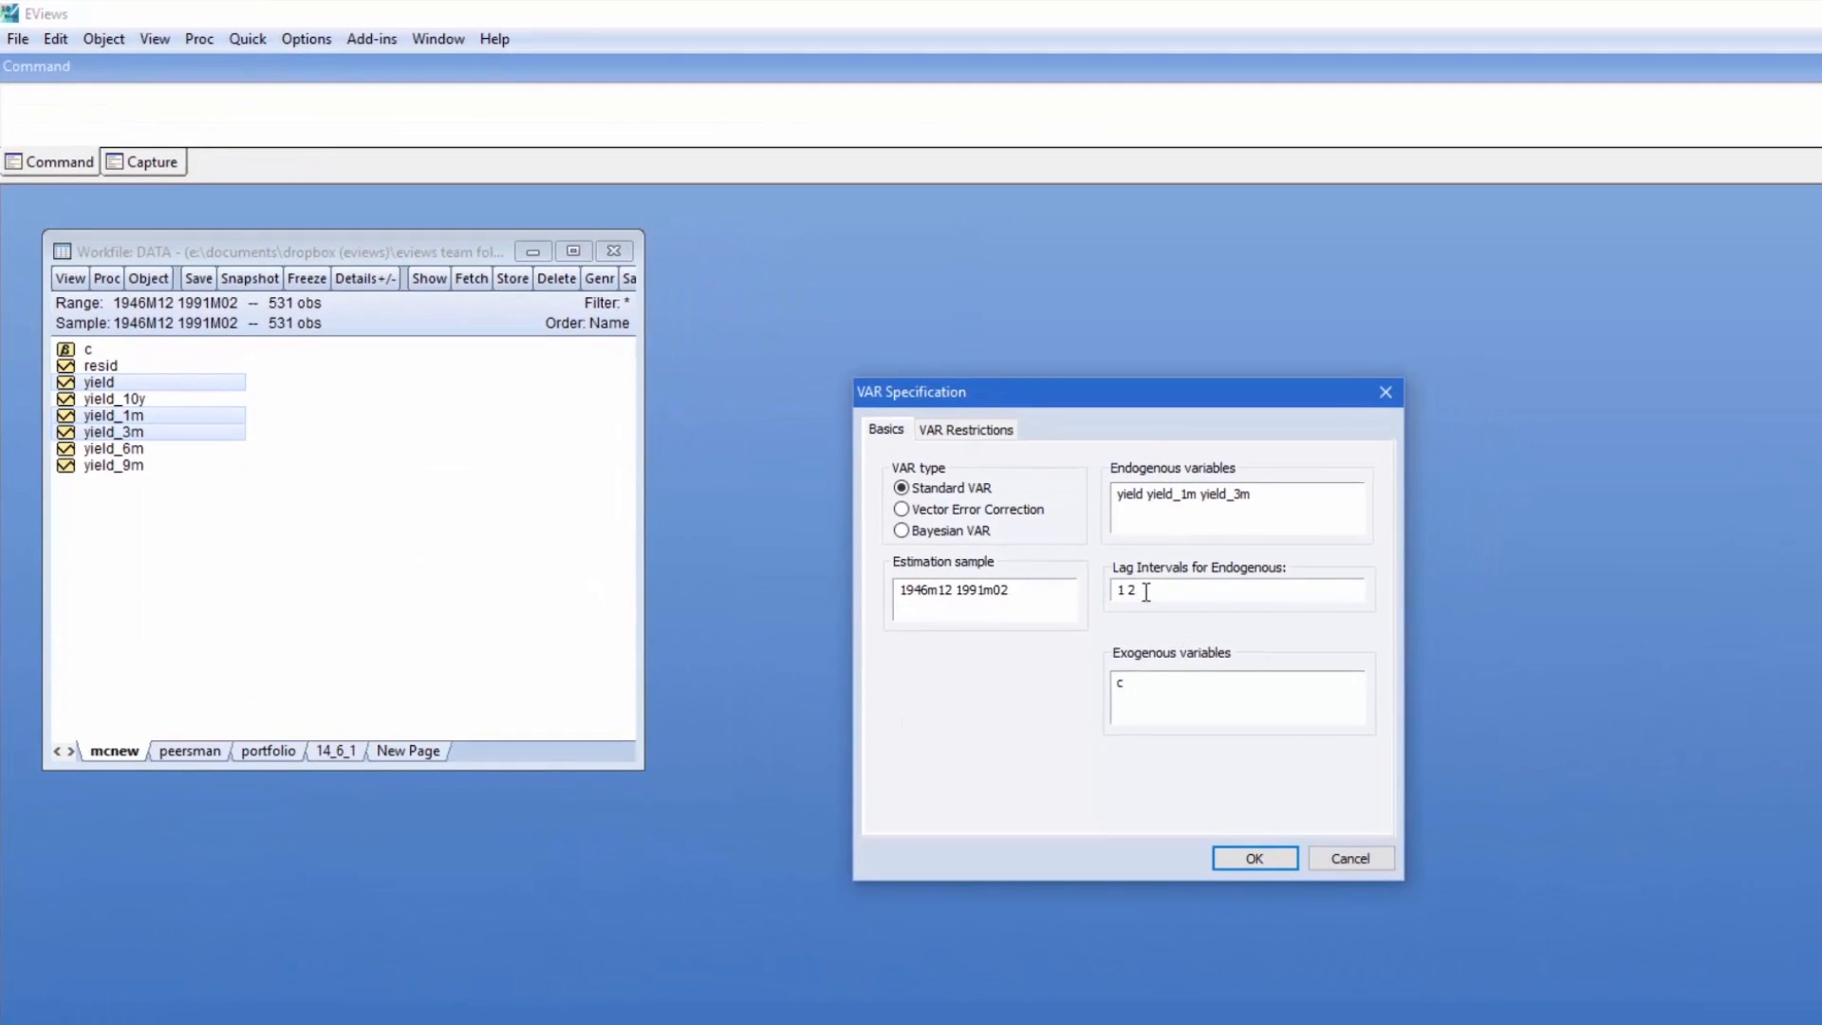
click(1253, 858)
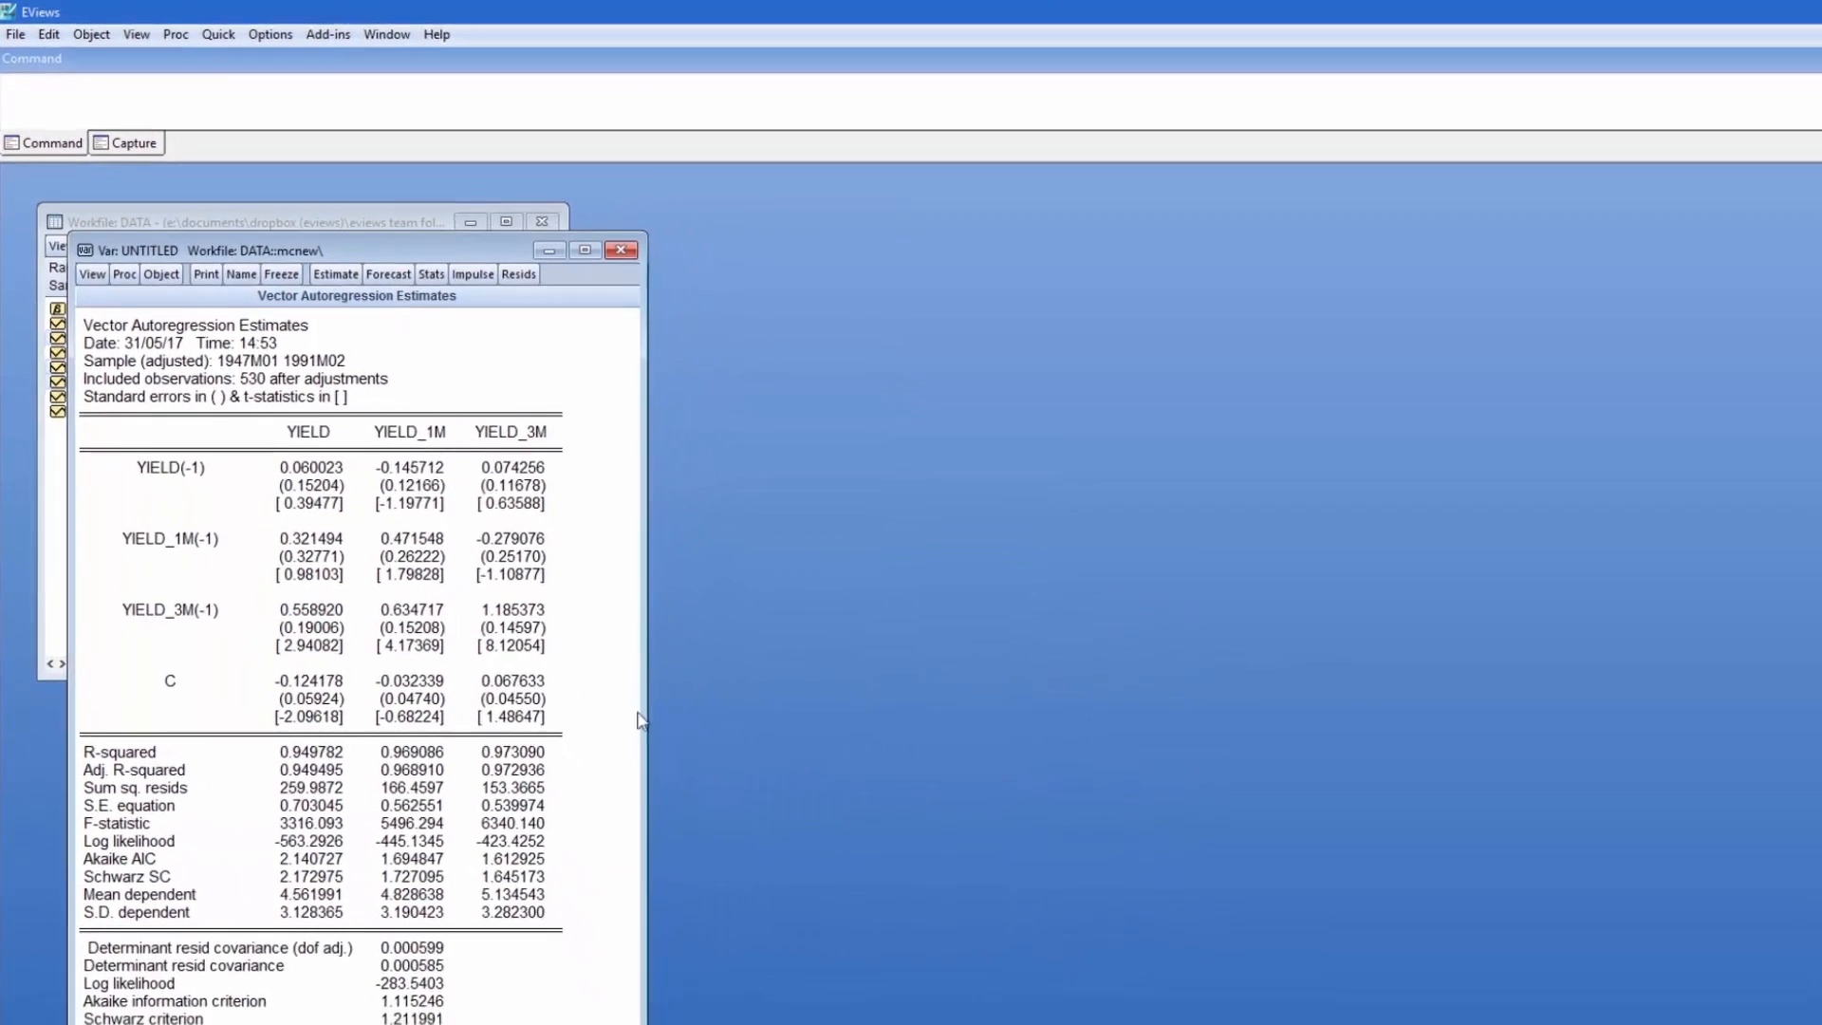
click(116, 258)
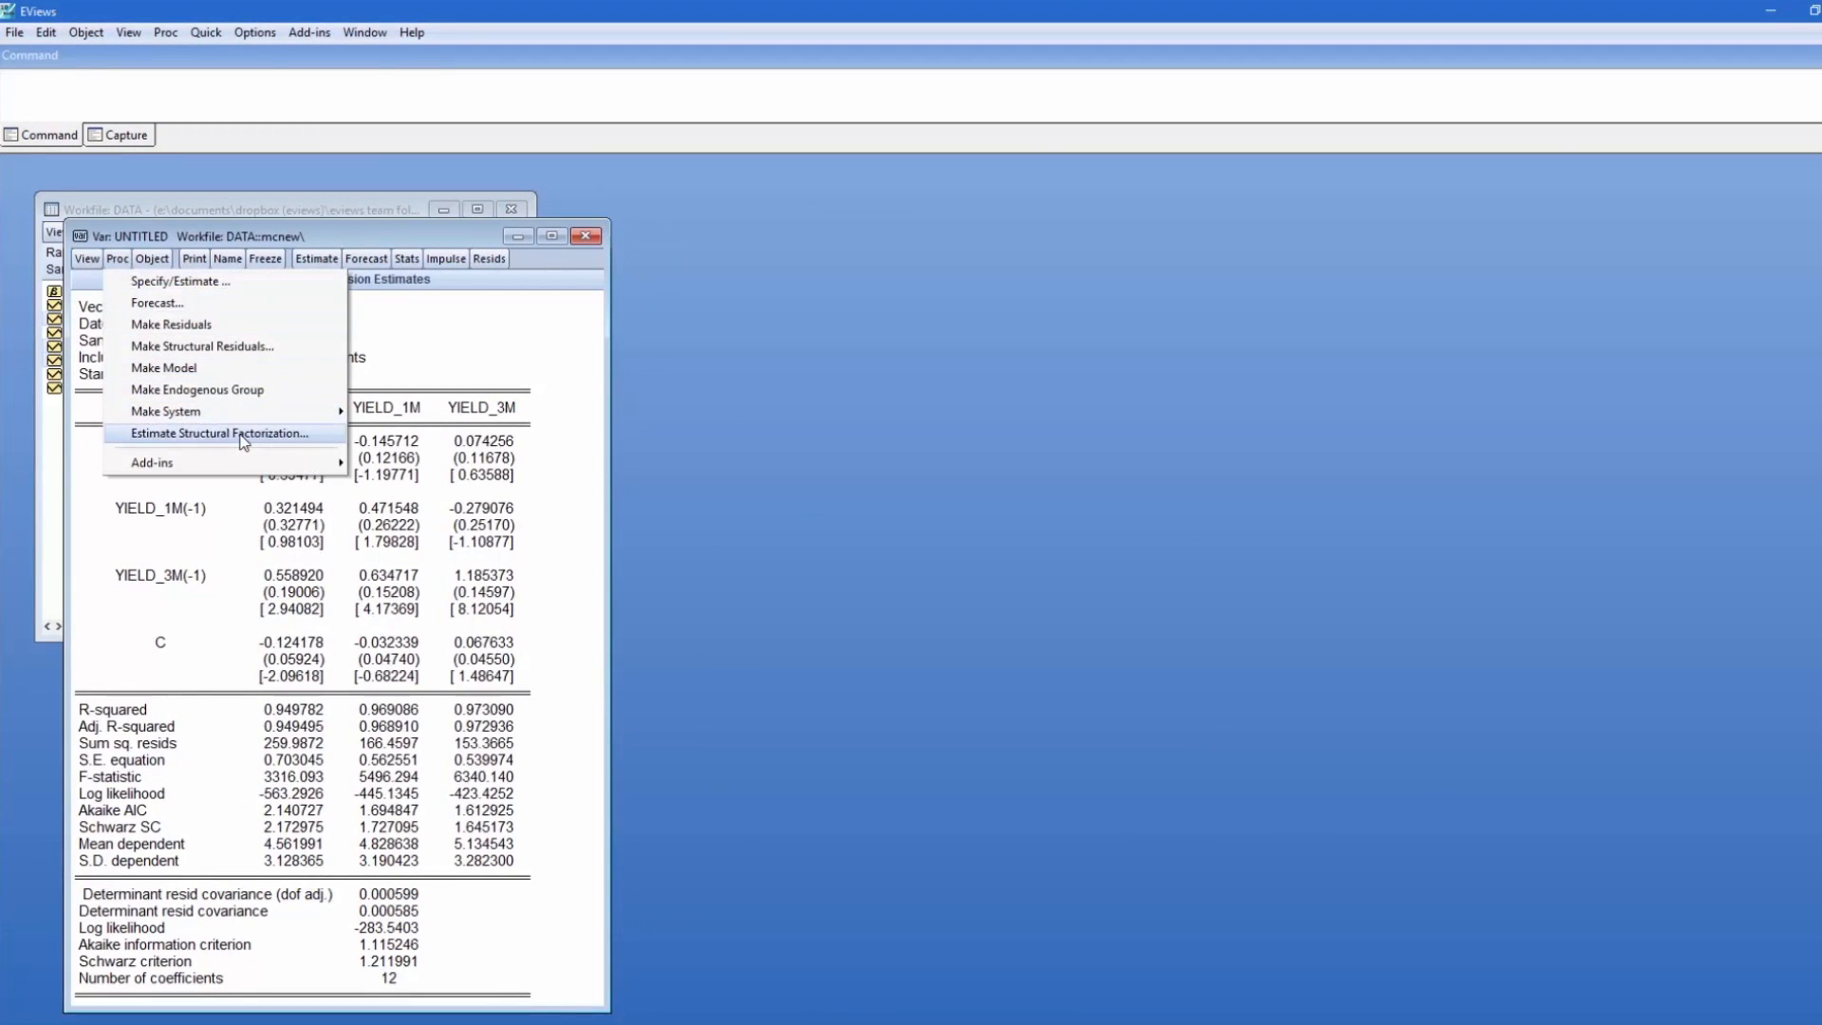
Start a structural factorization, browsing presets and keeping Recursive (A unit triangular, B diagonal)
click(220, 433)
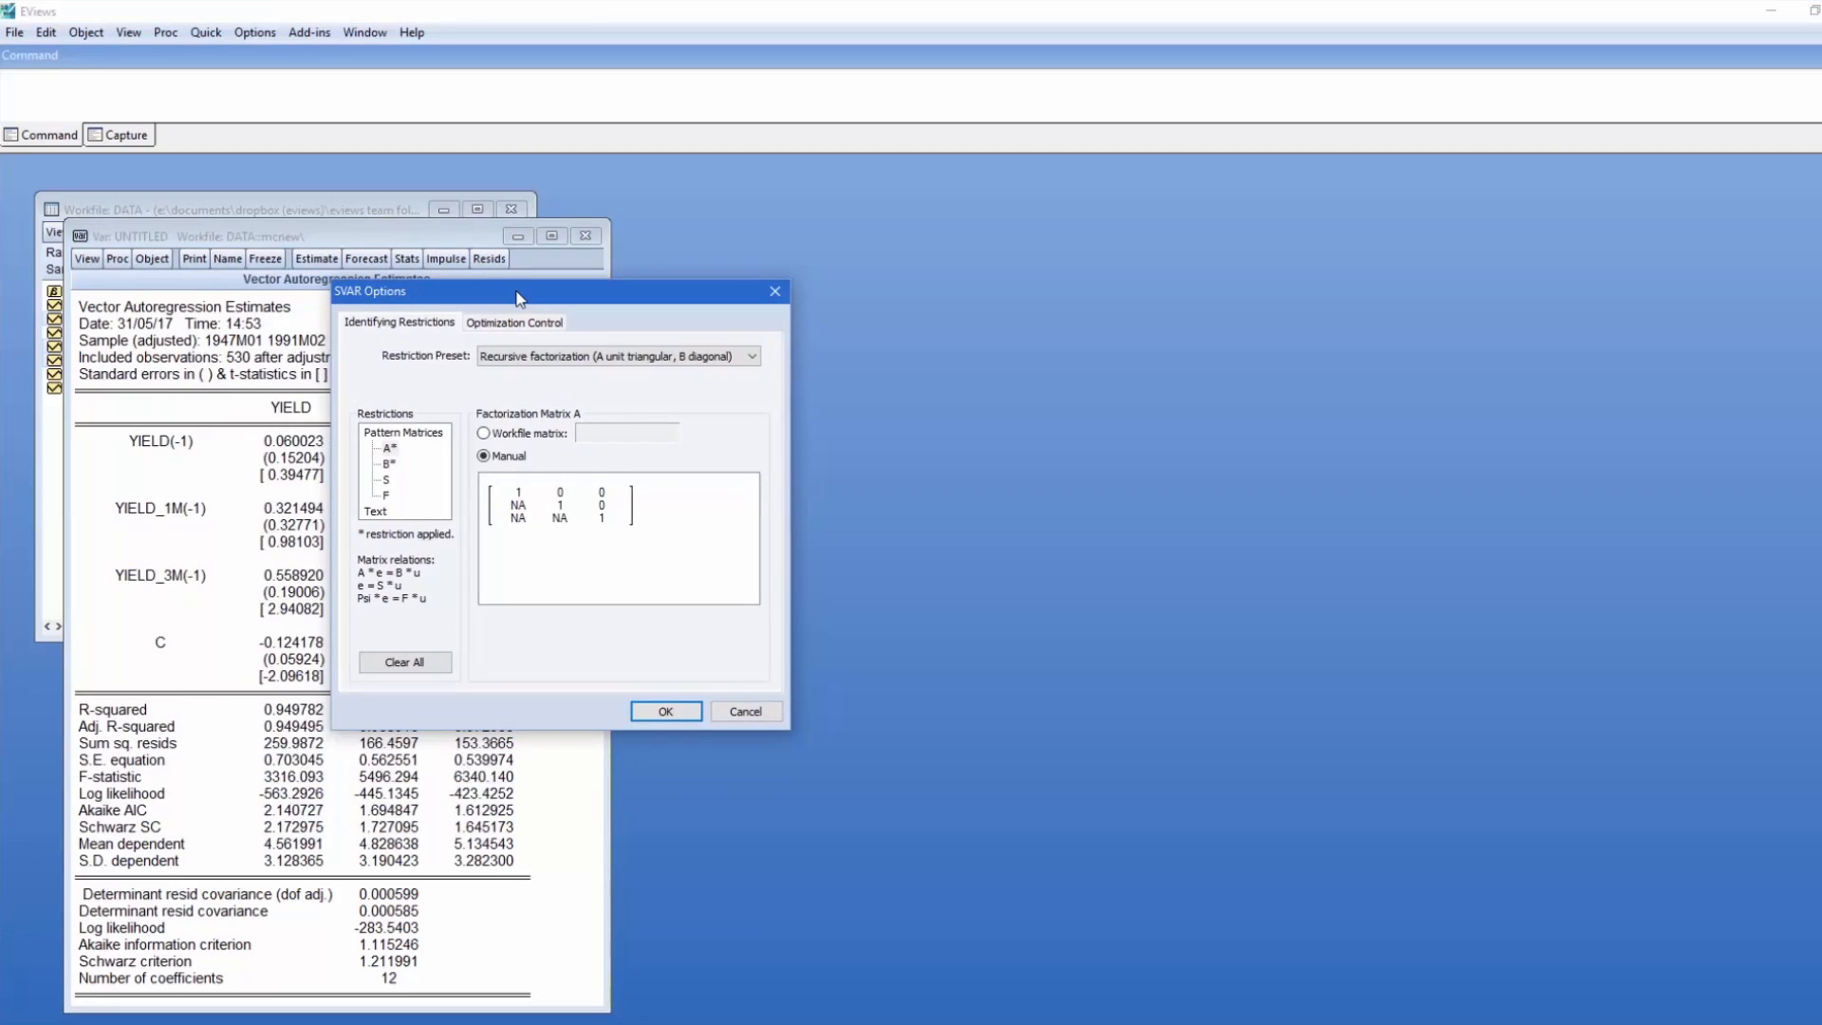
mouse_move(387, 330)
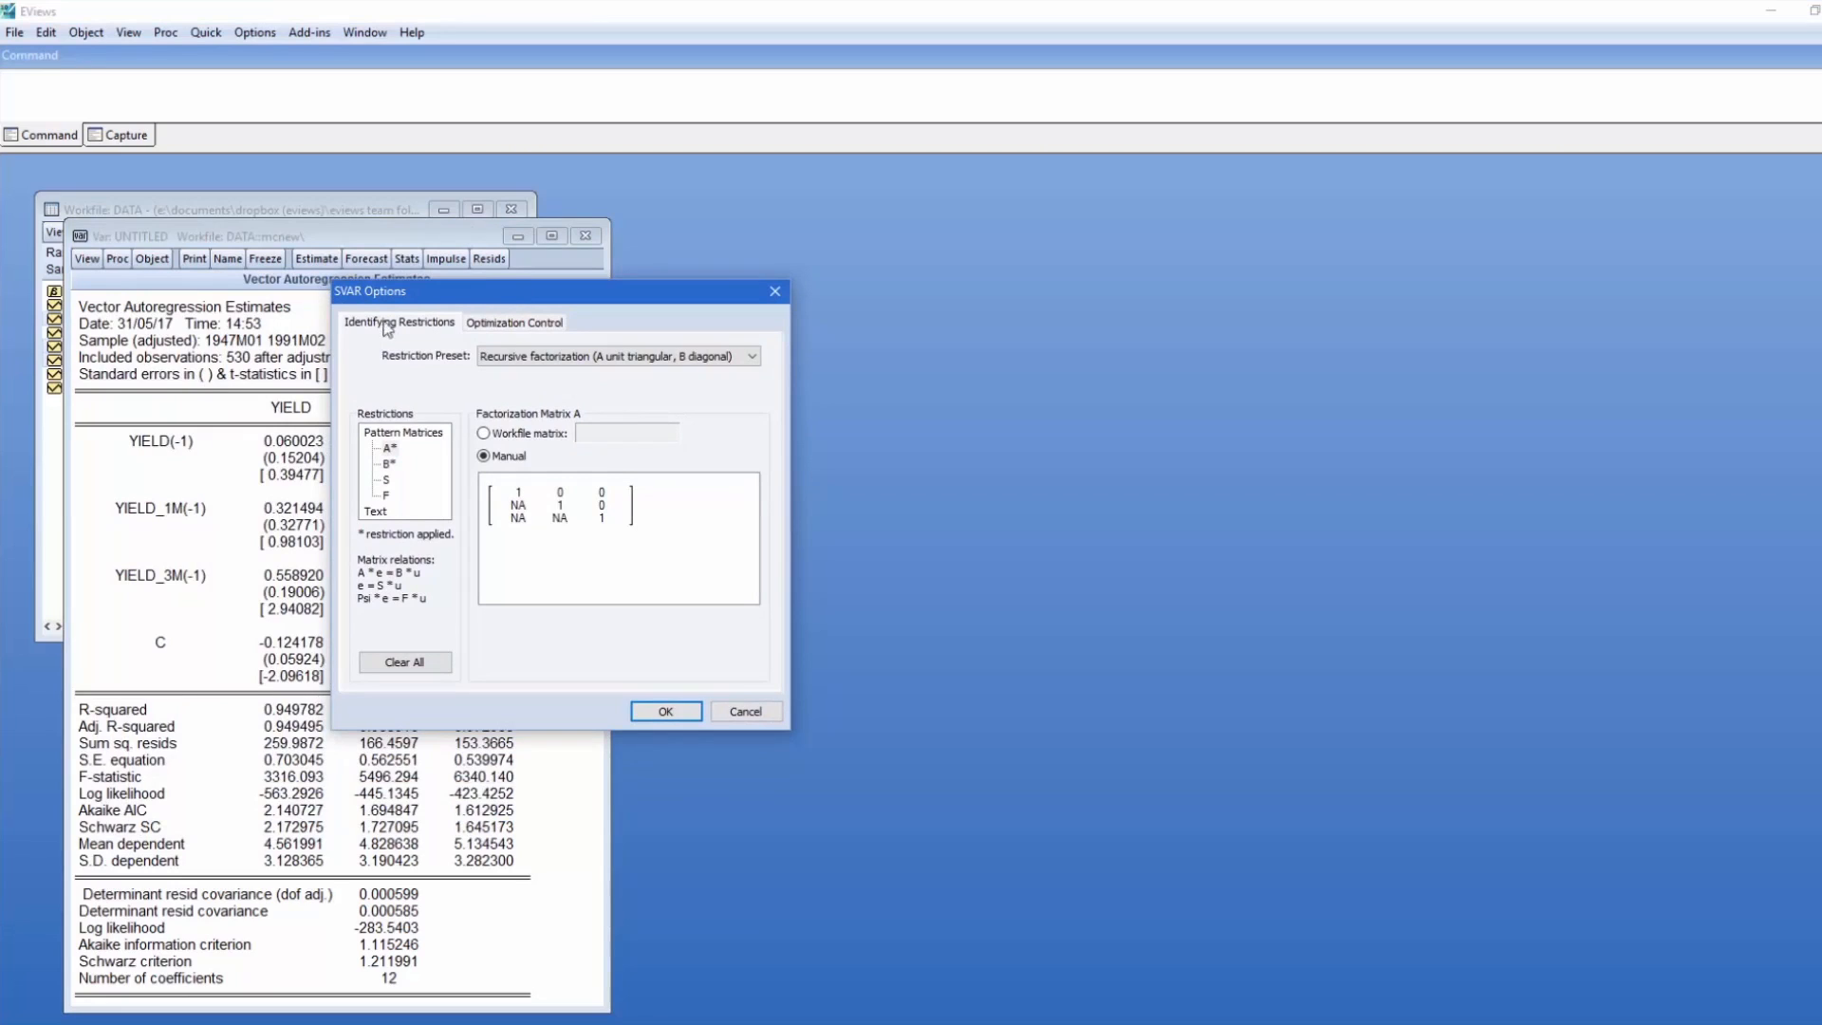
mouse_move(431, 334)
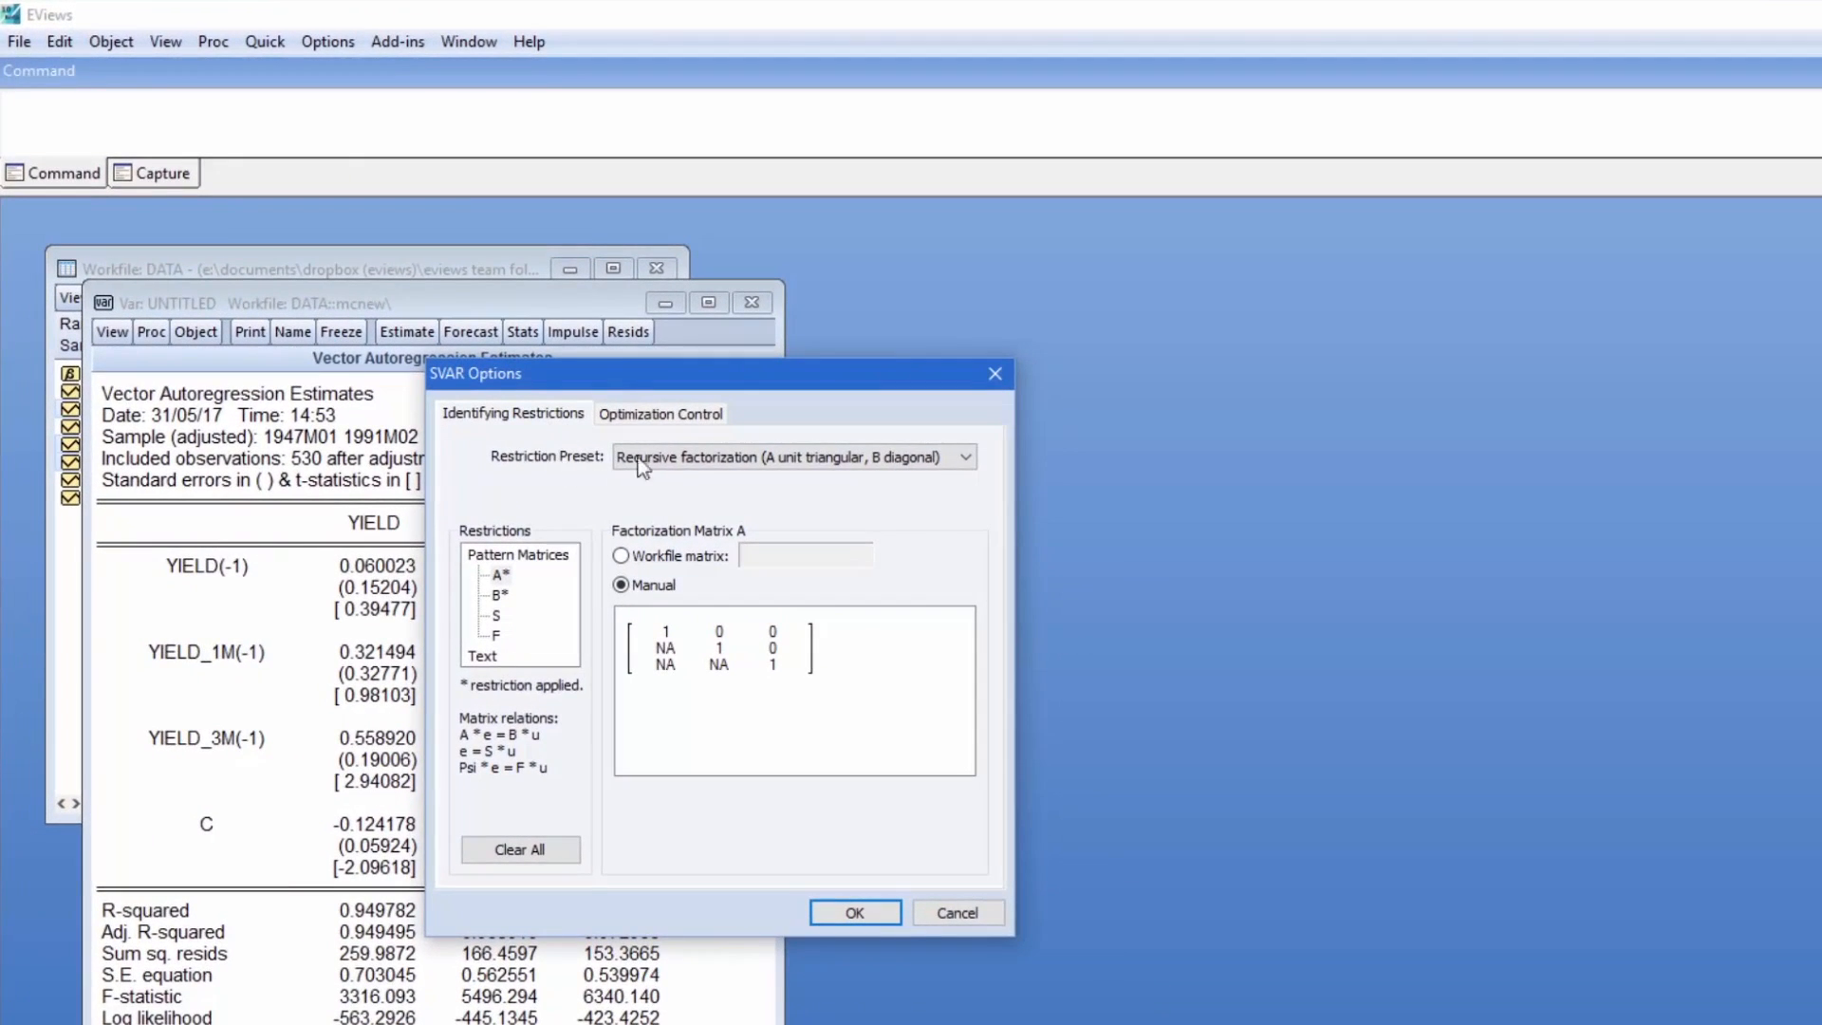
click(968, 457)
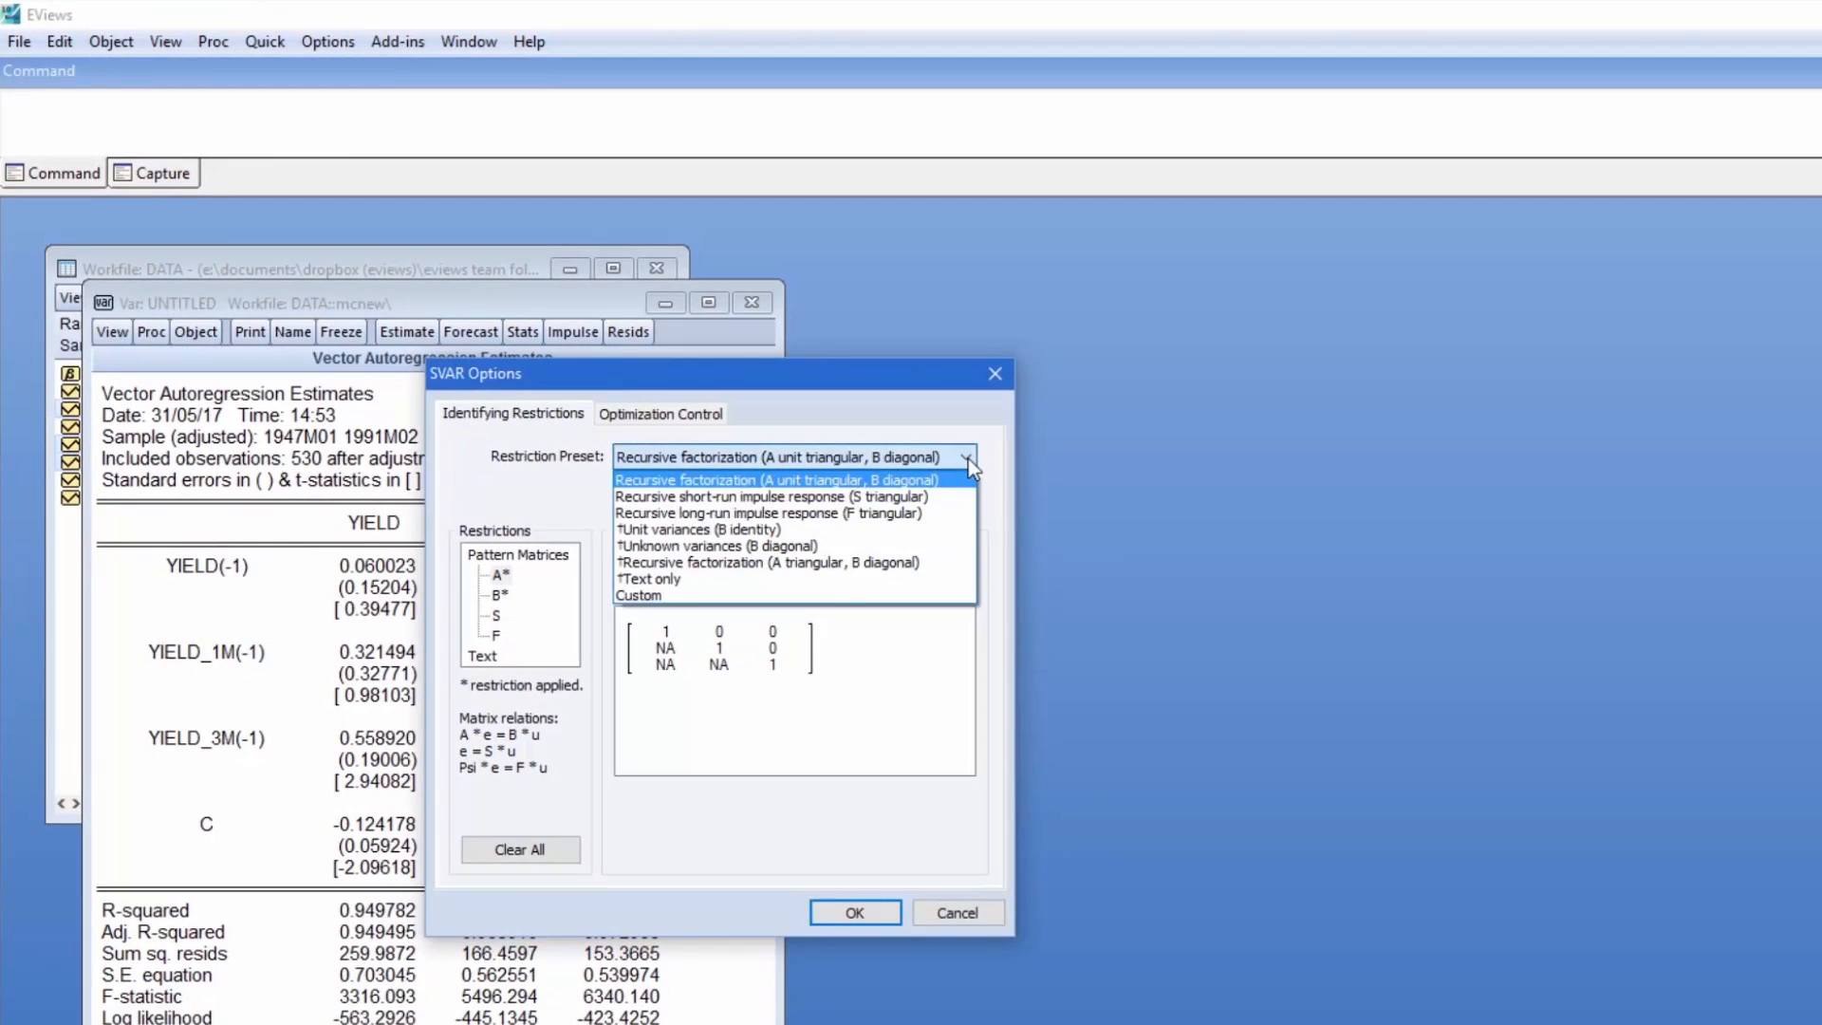
mouse_move(877, 578)
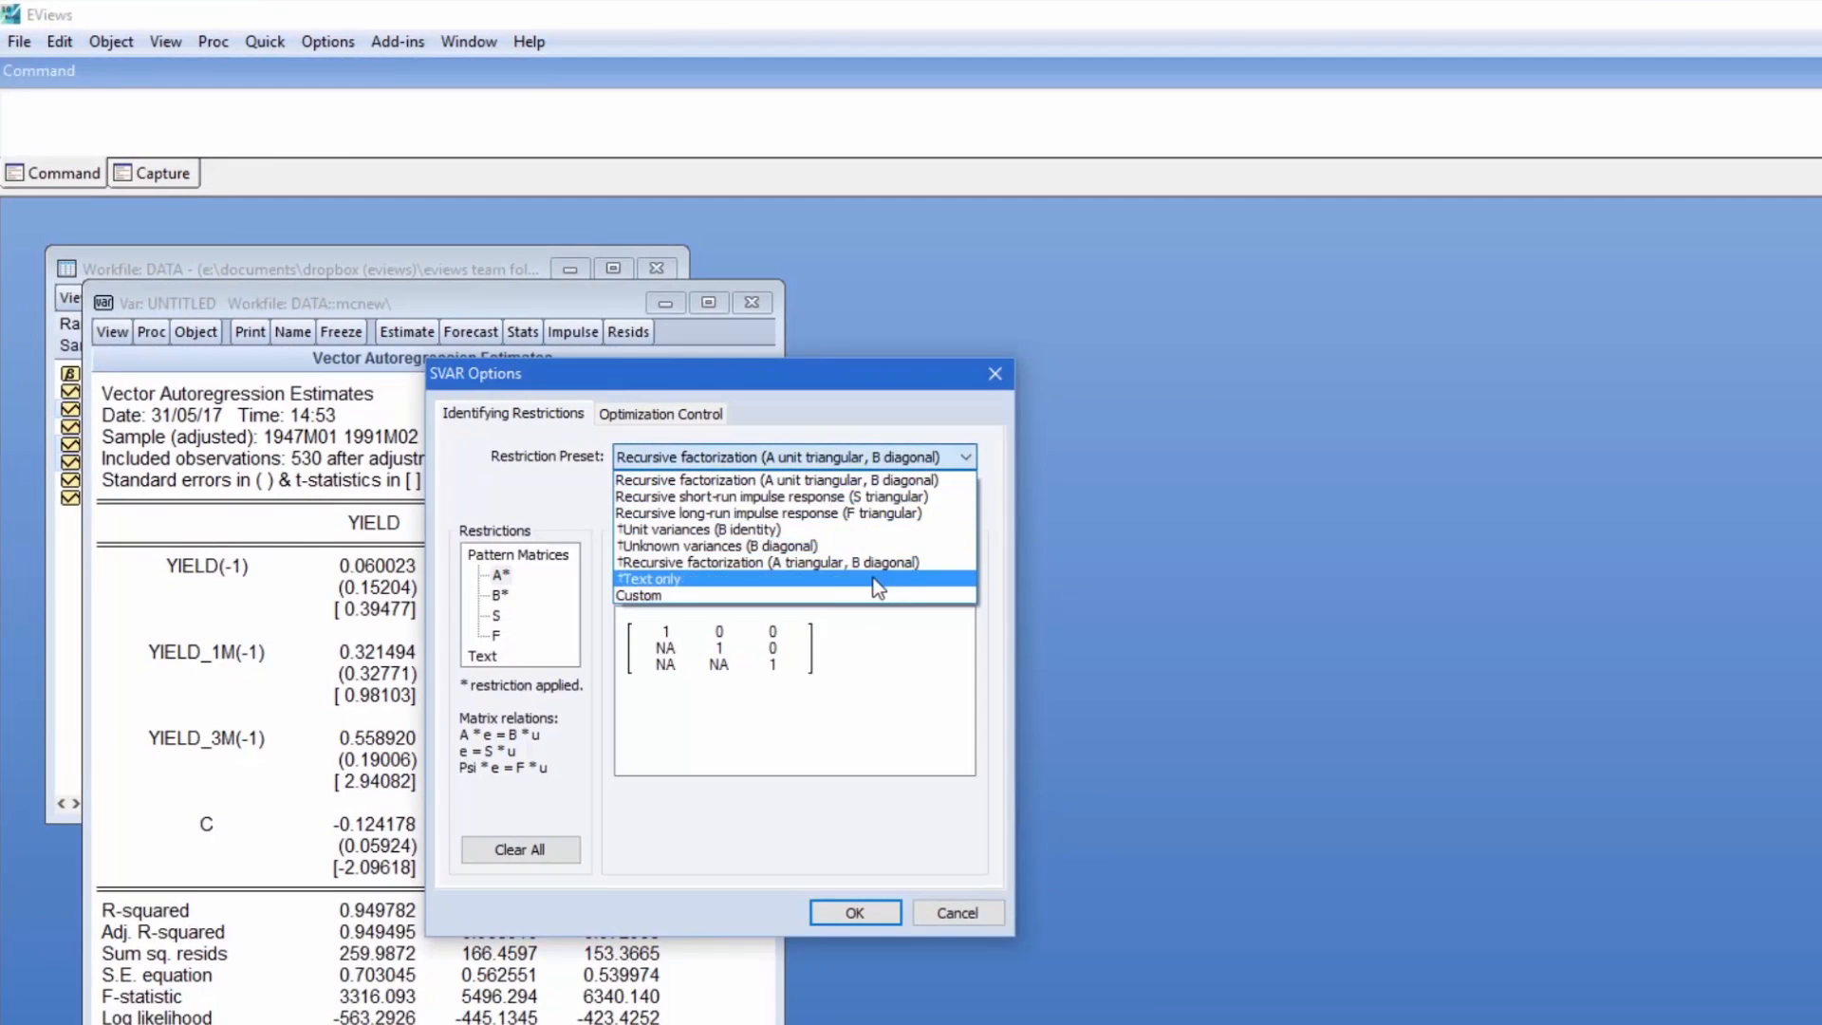
mouse_move(801, 513)
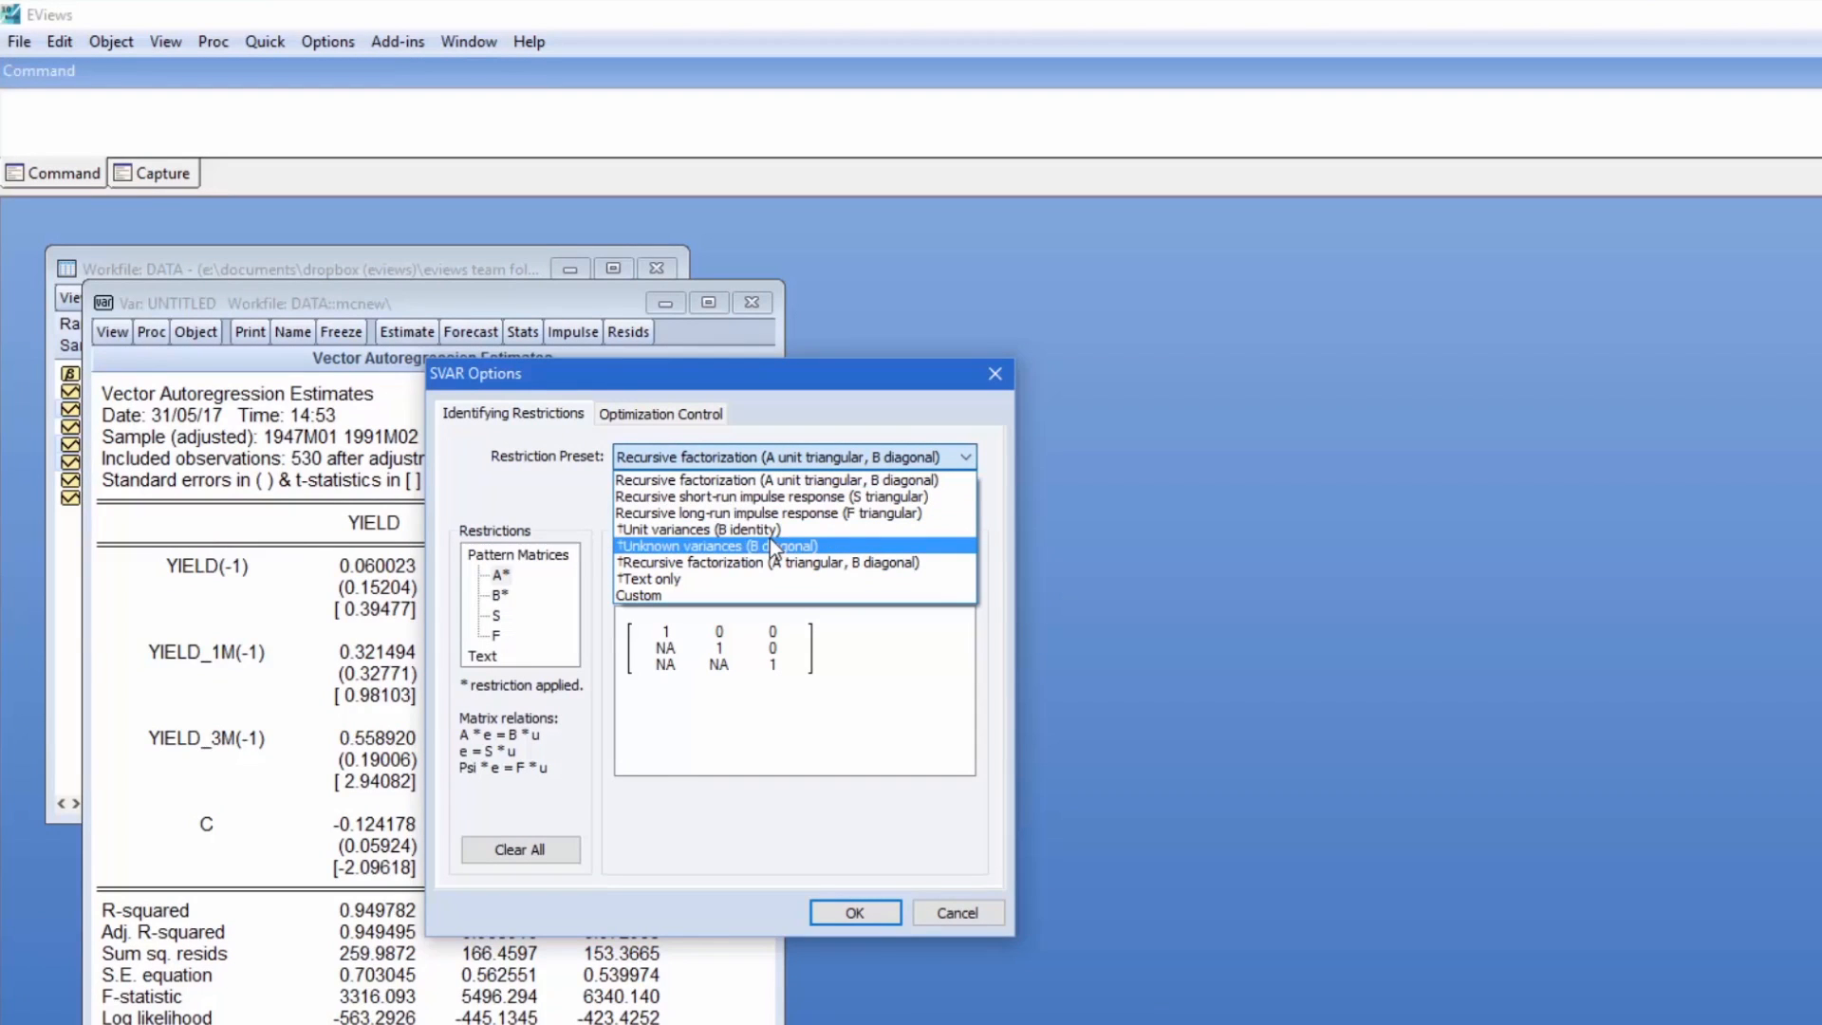
mouse_move(697, 578)
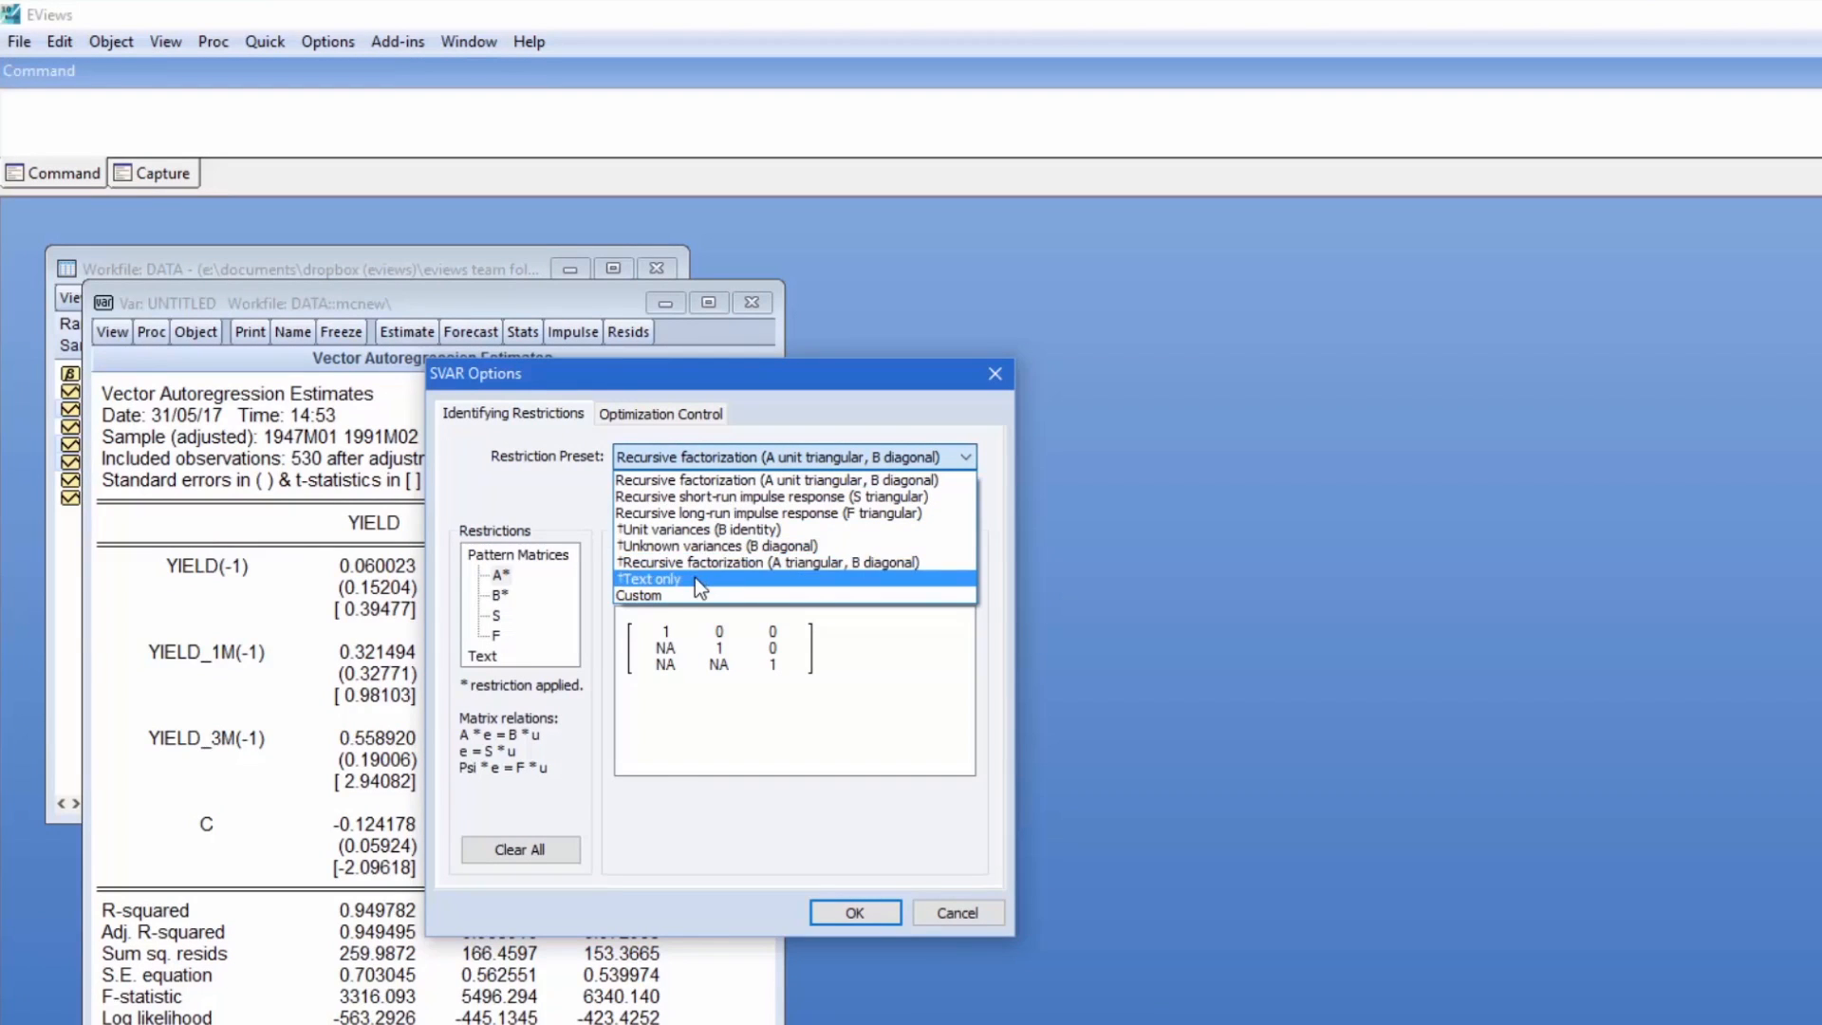
mouse_move(697, 547)
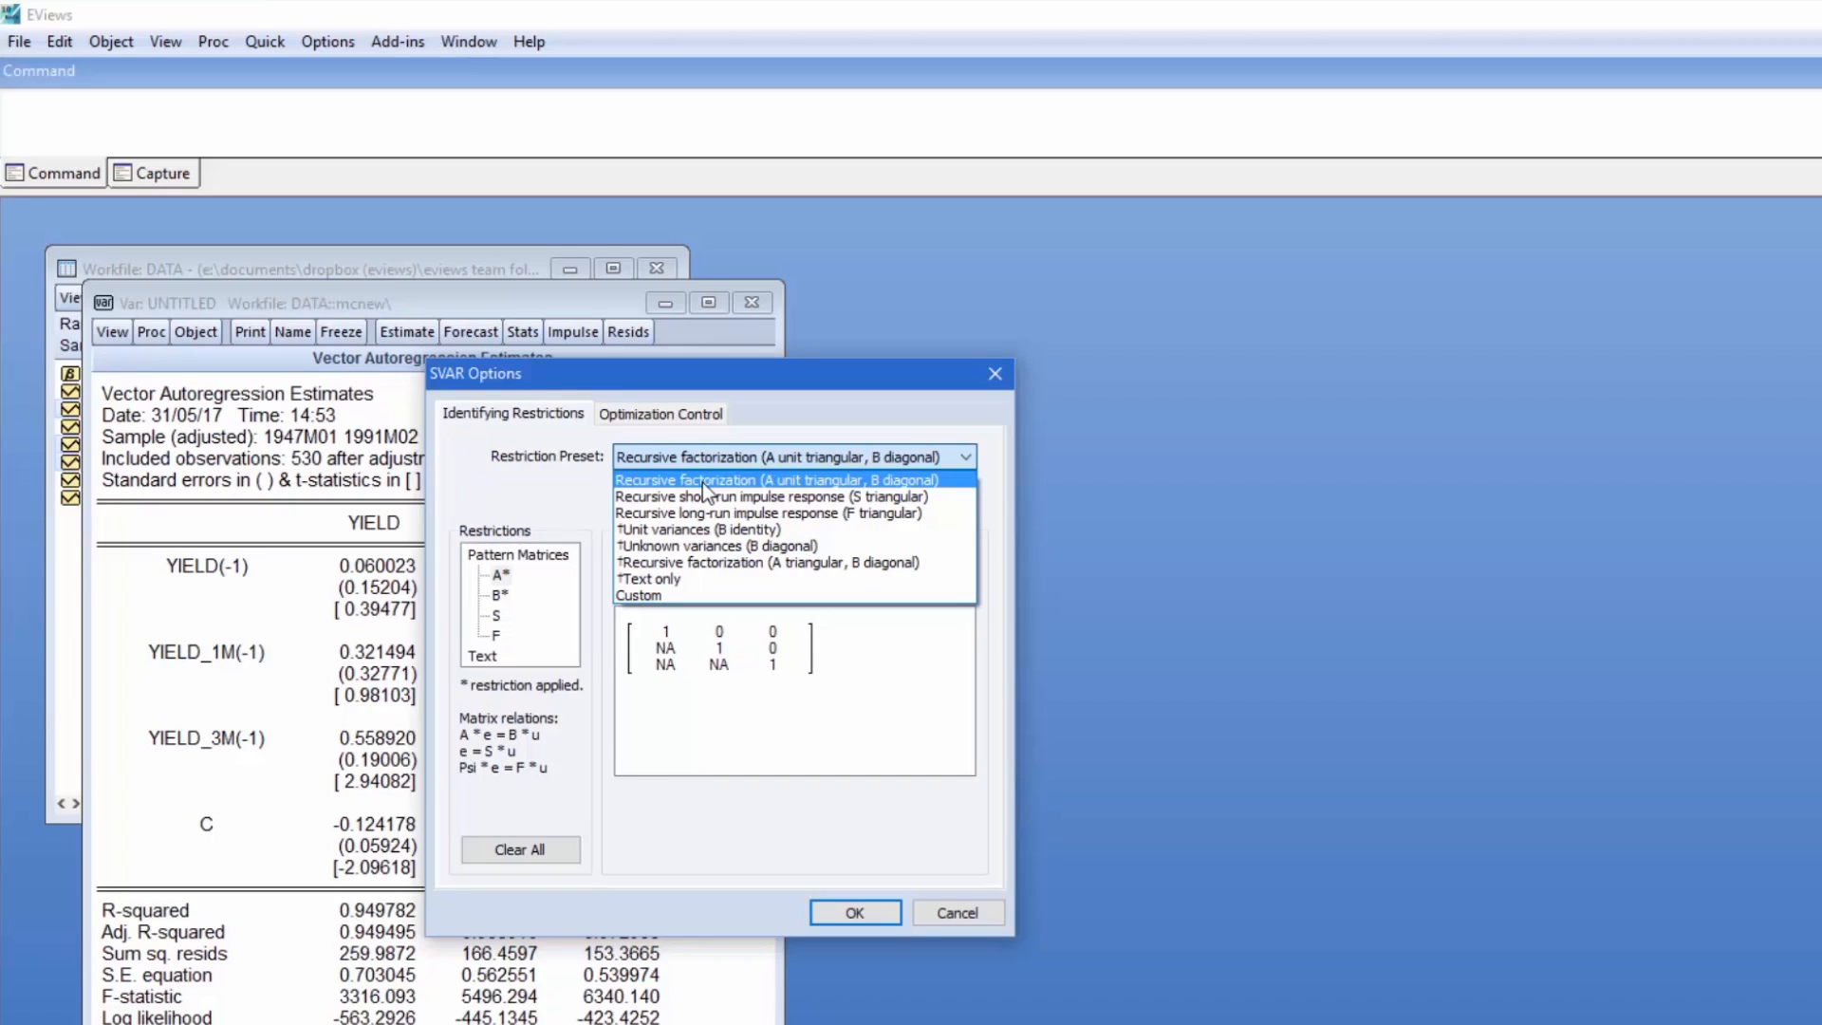
click(794, 480)
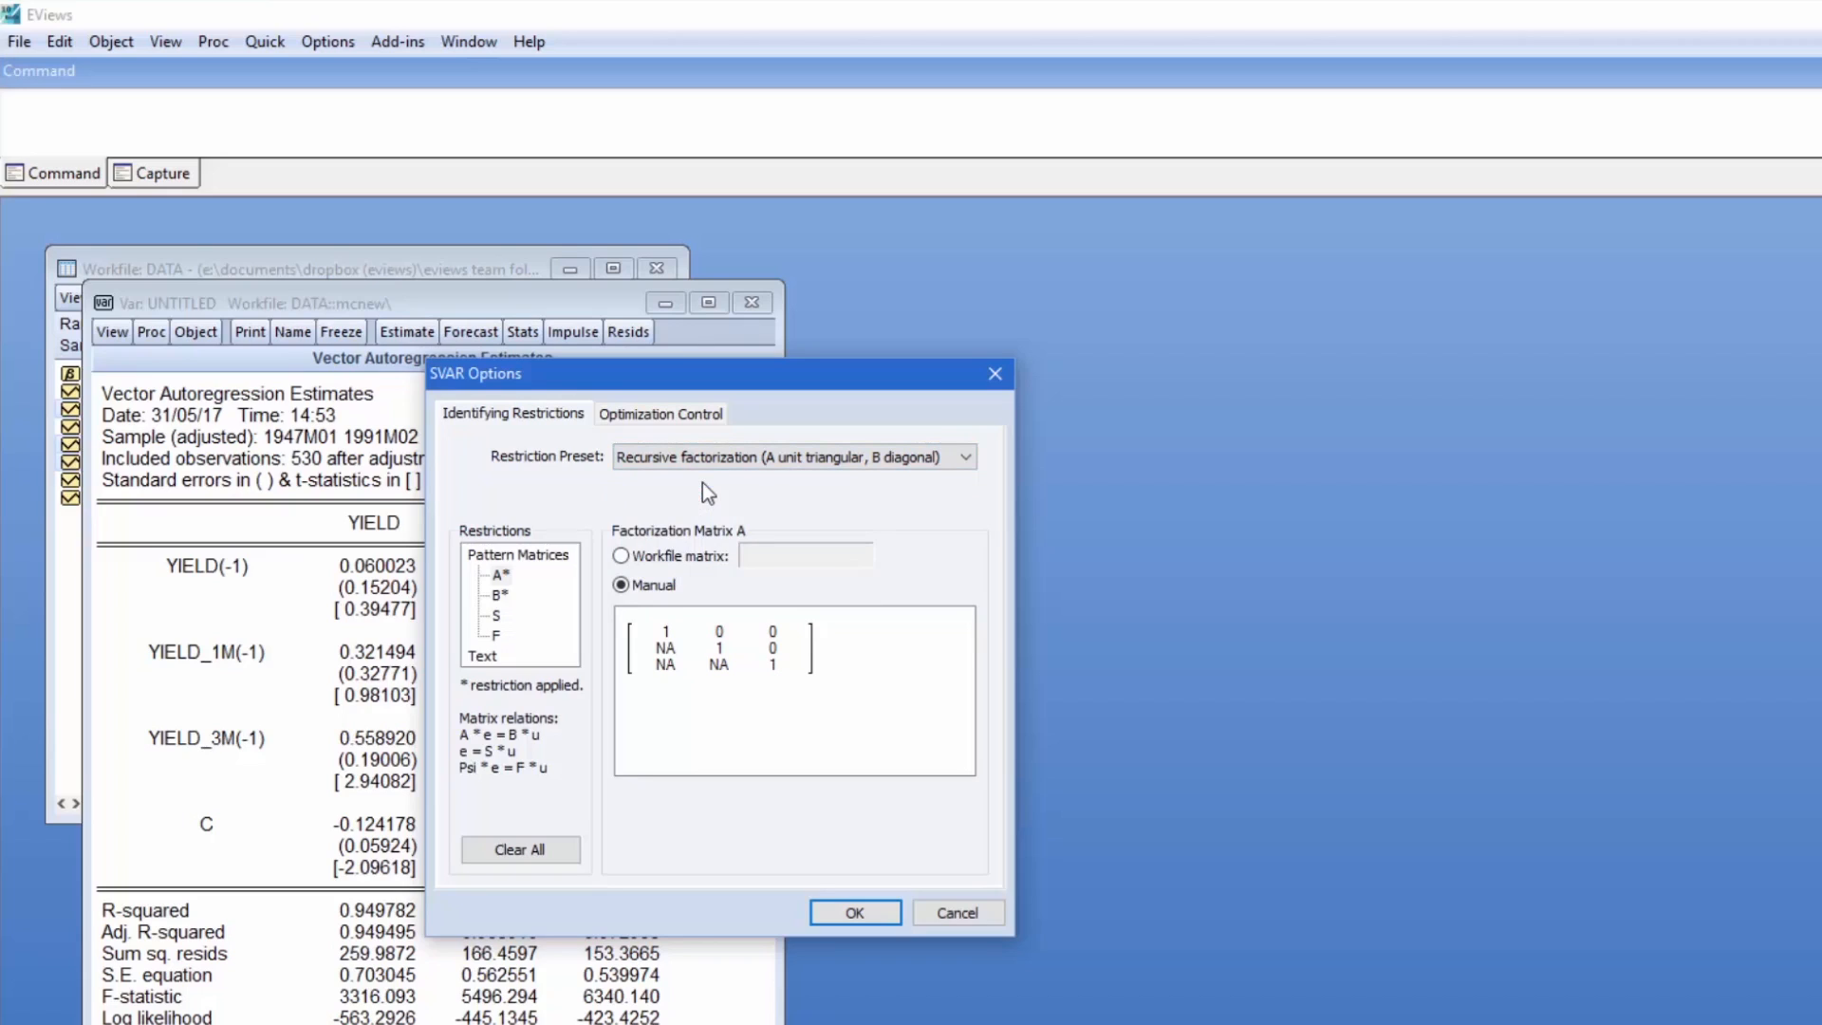
mouse_move(779, 484)
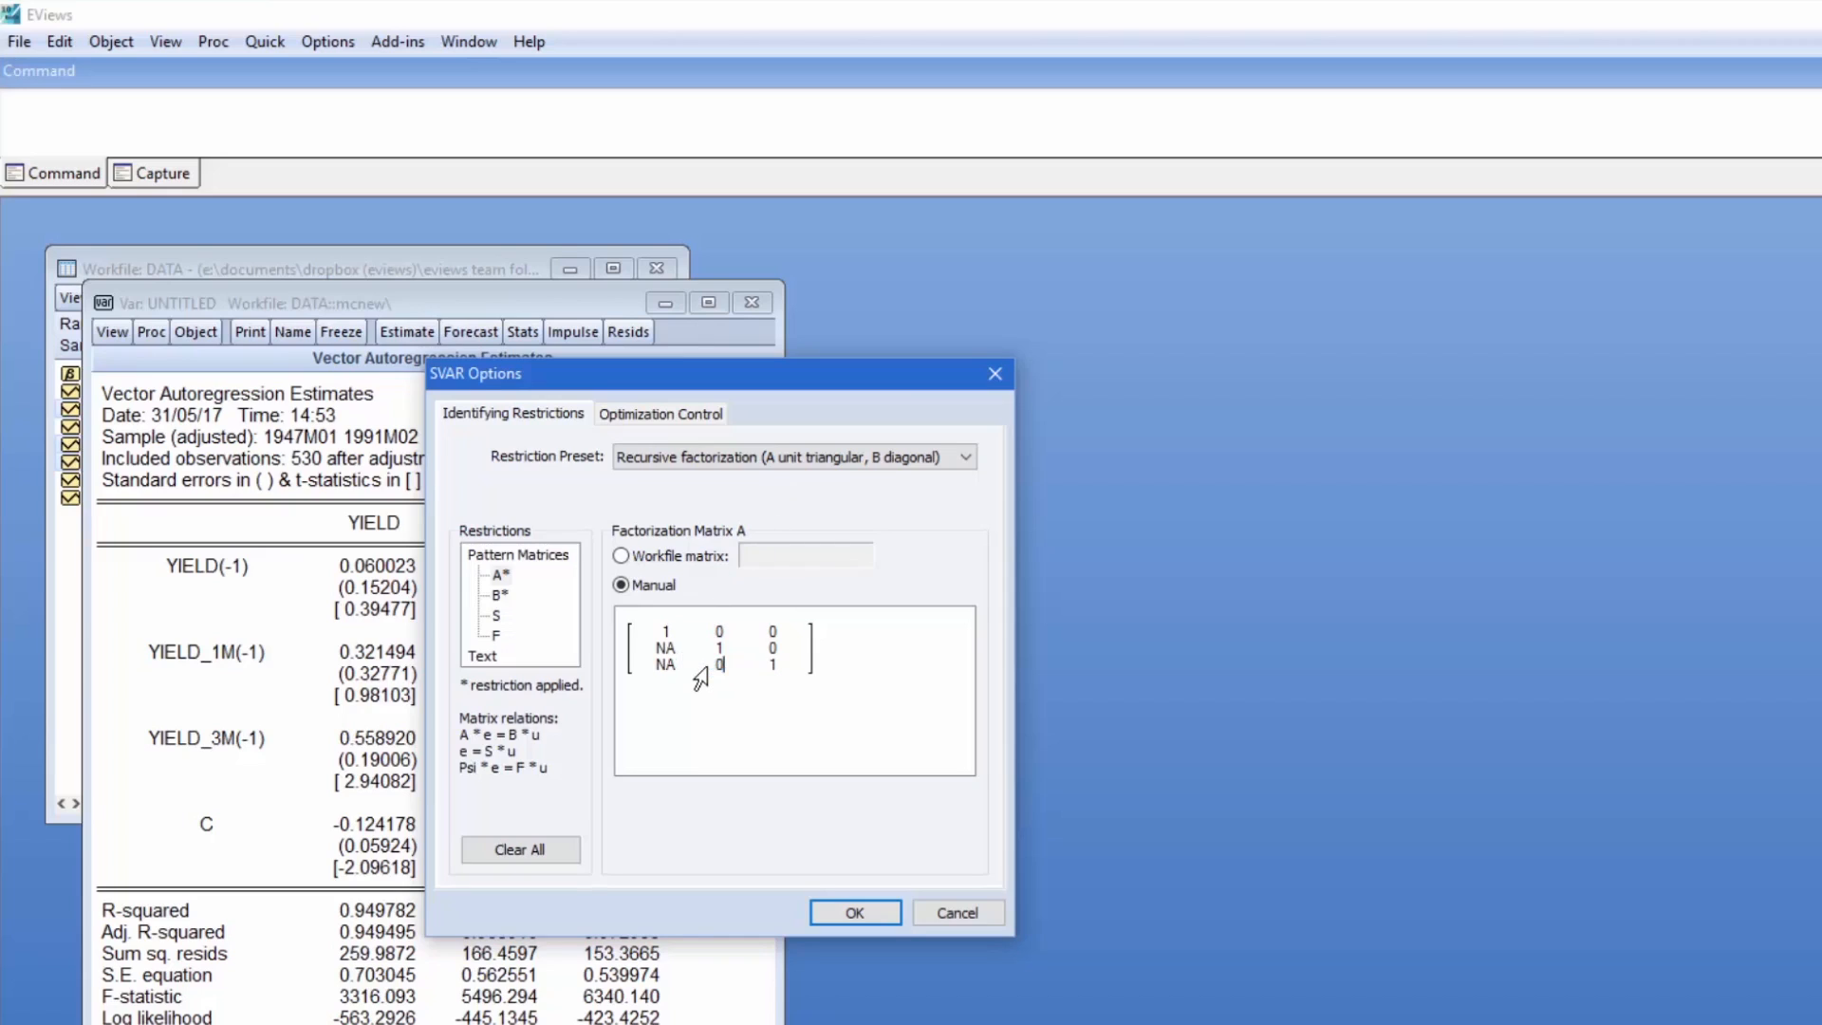
Review the B, S and F matrix patterns, then return to the A matrix with A(3,2) restricted to zero
click(499, 592)
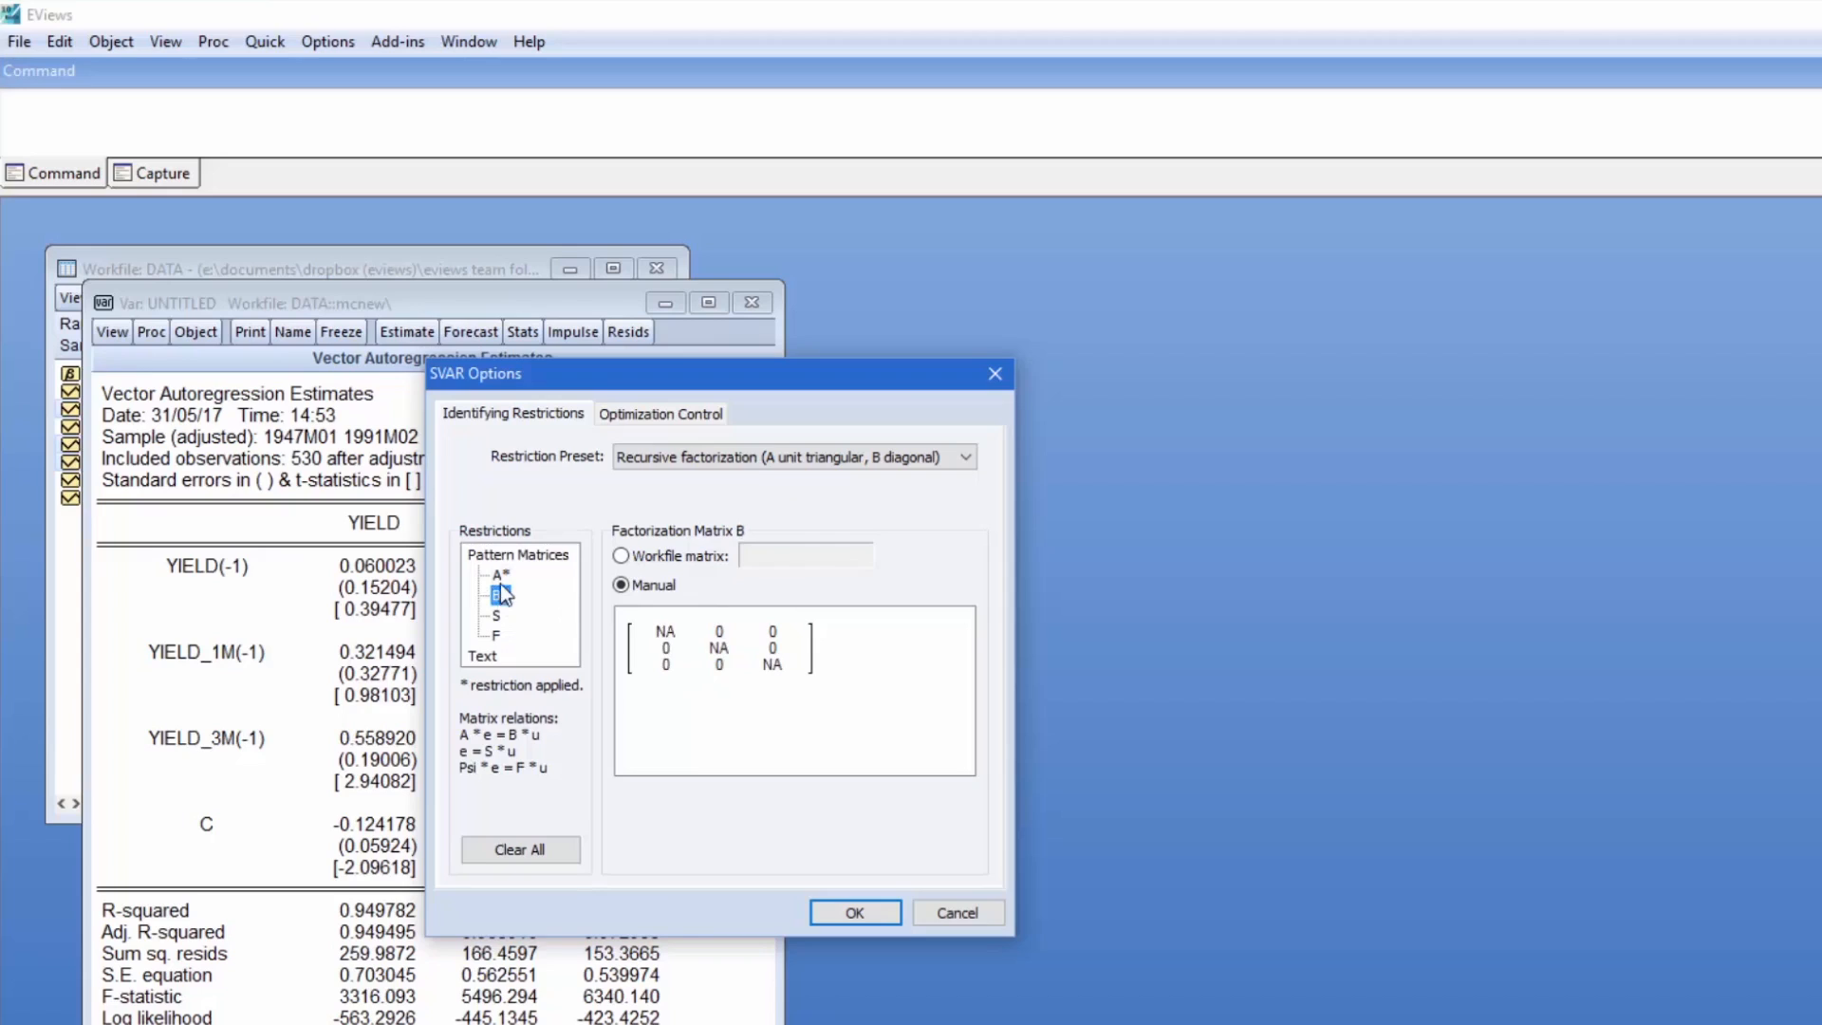
click(495, 594)
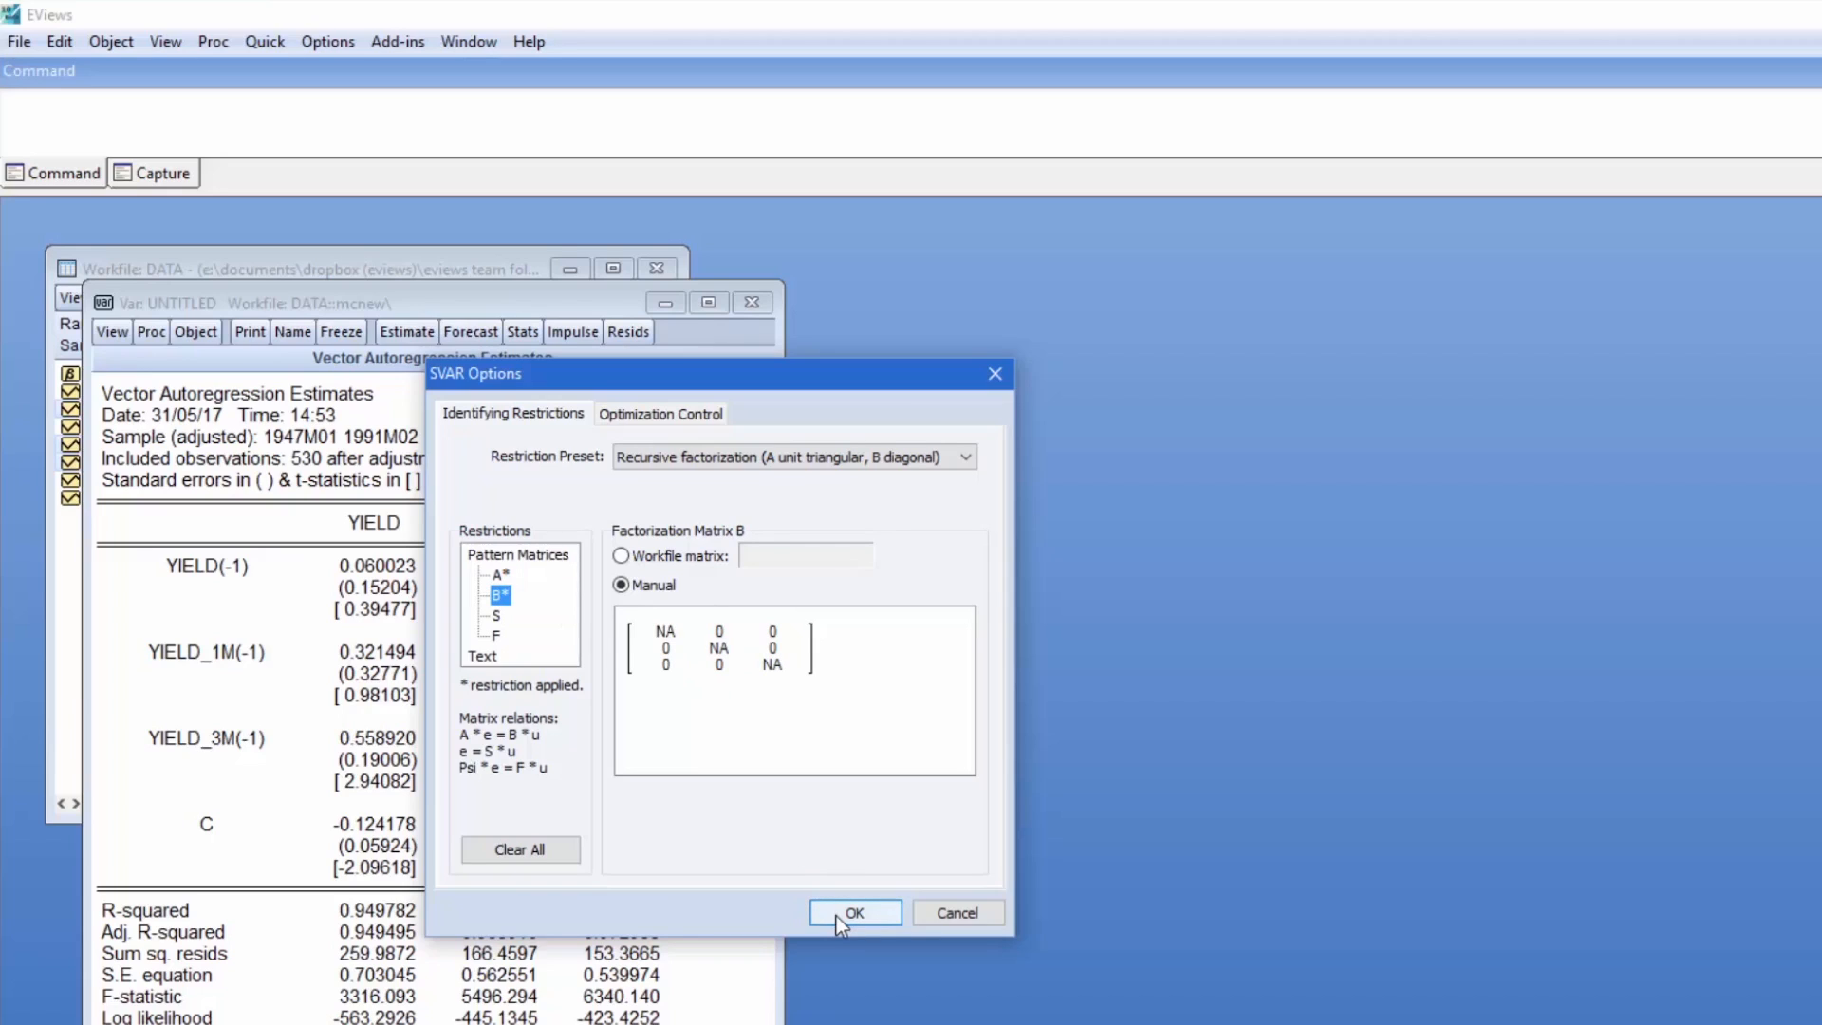
click(495, 613)
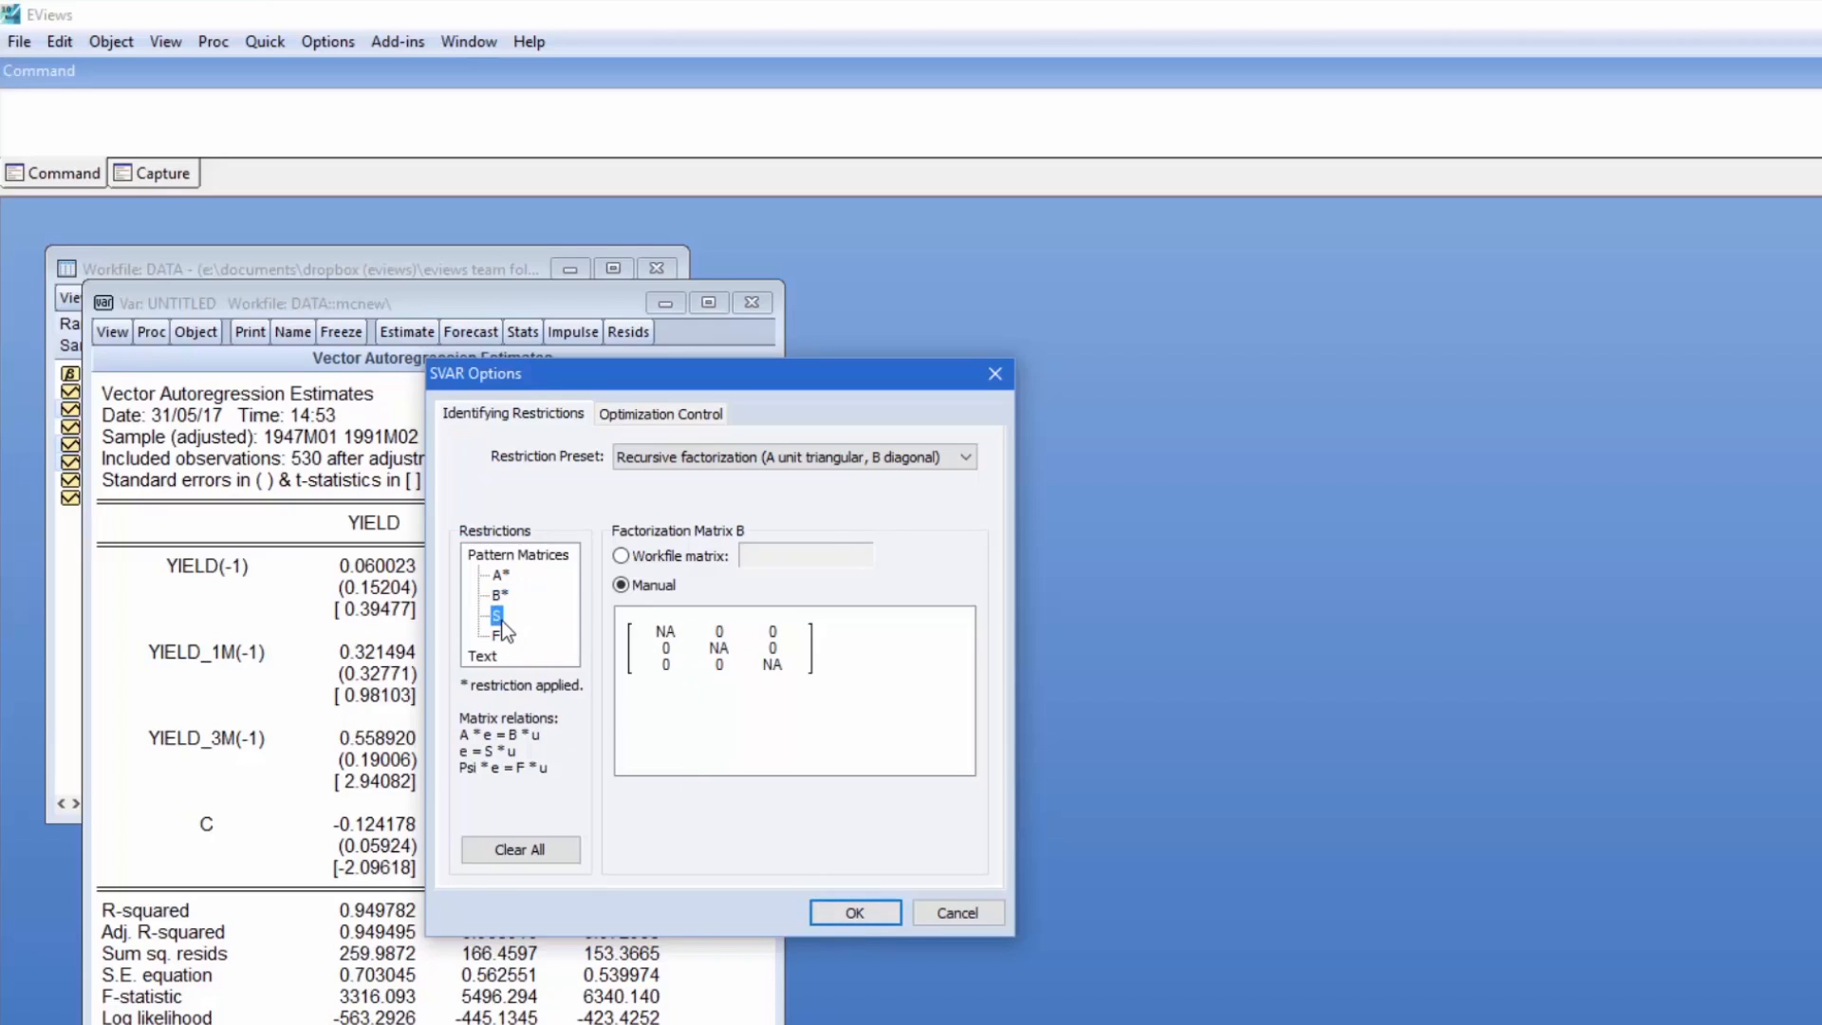
click(493, 634)
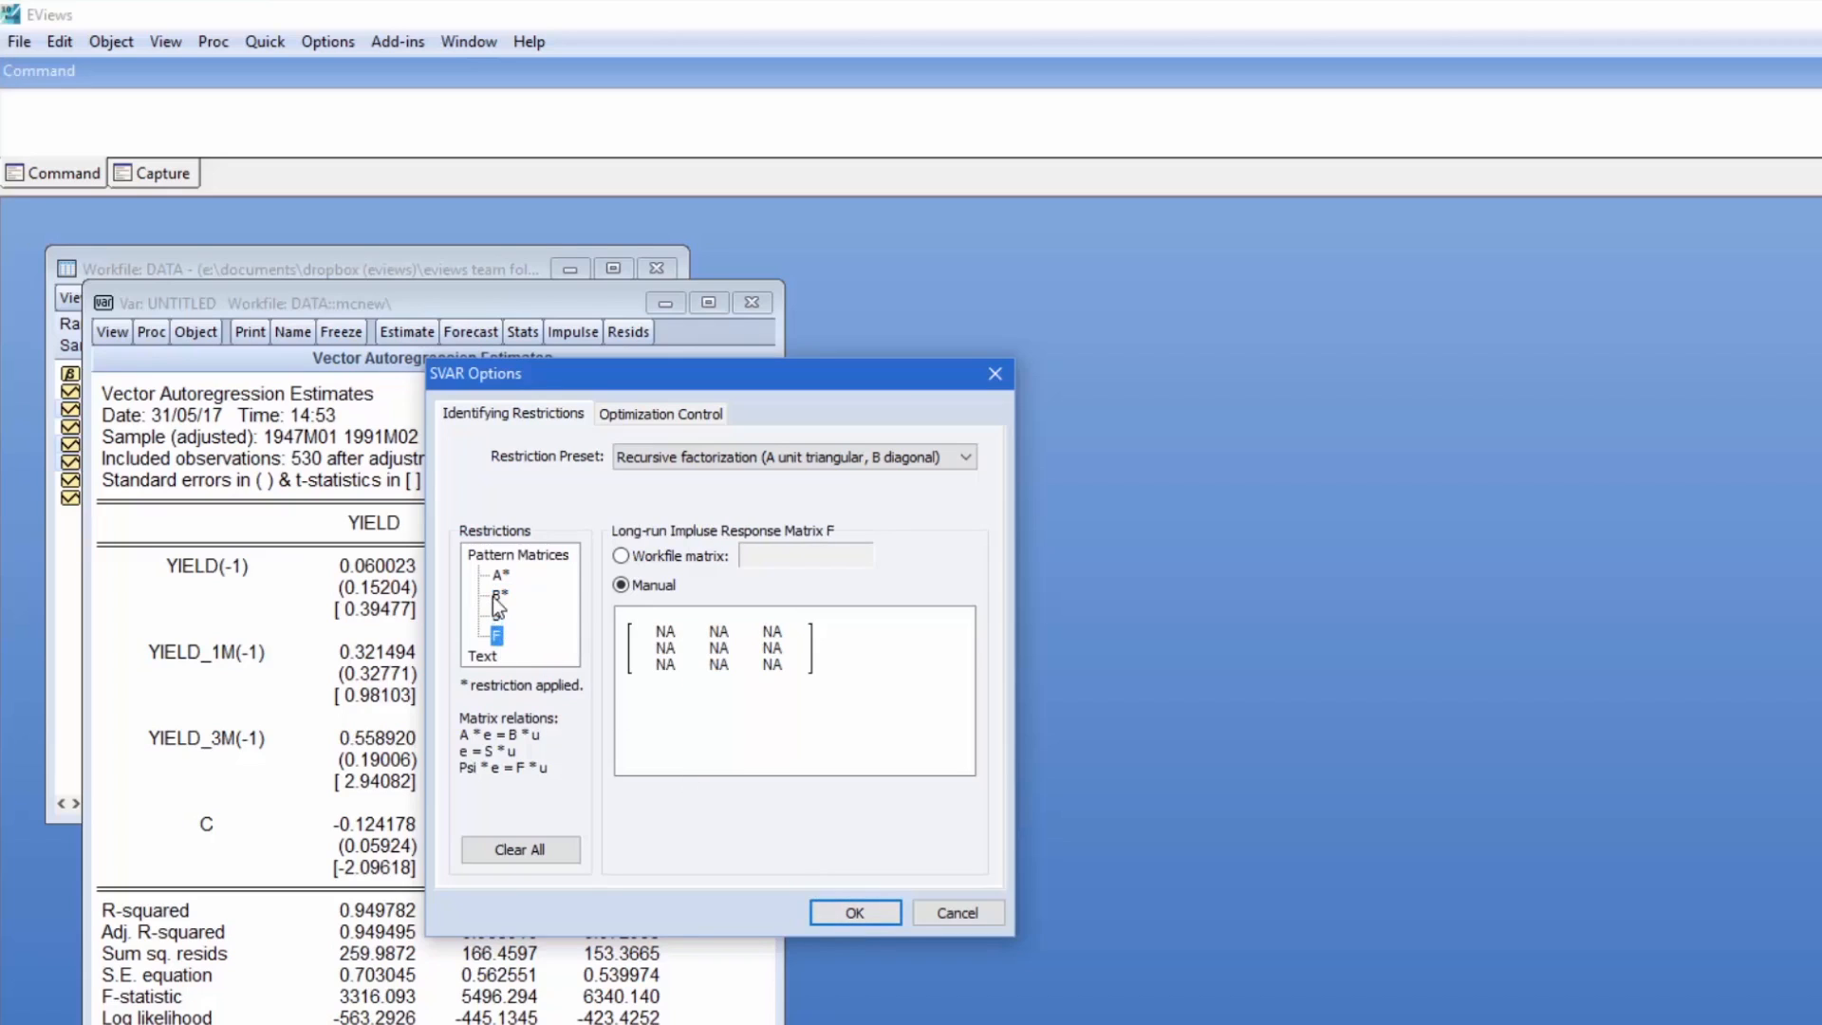
click(498, 573)
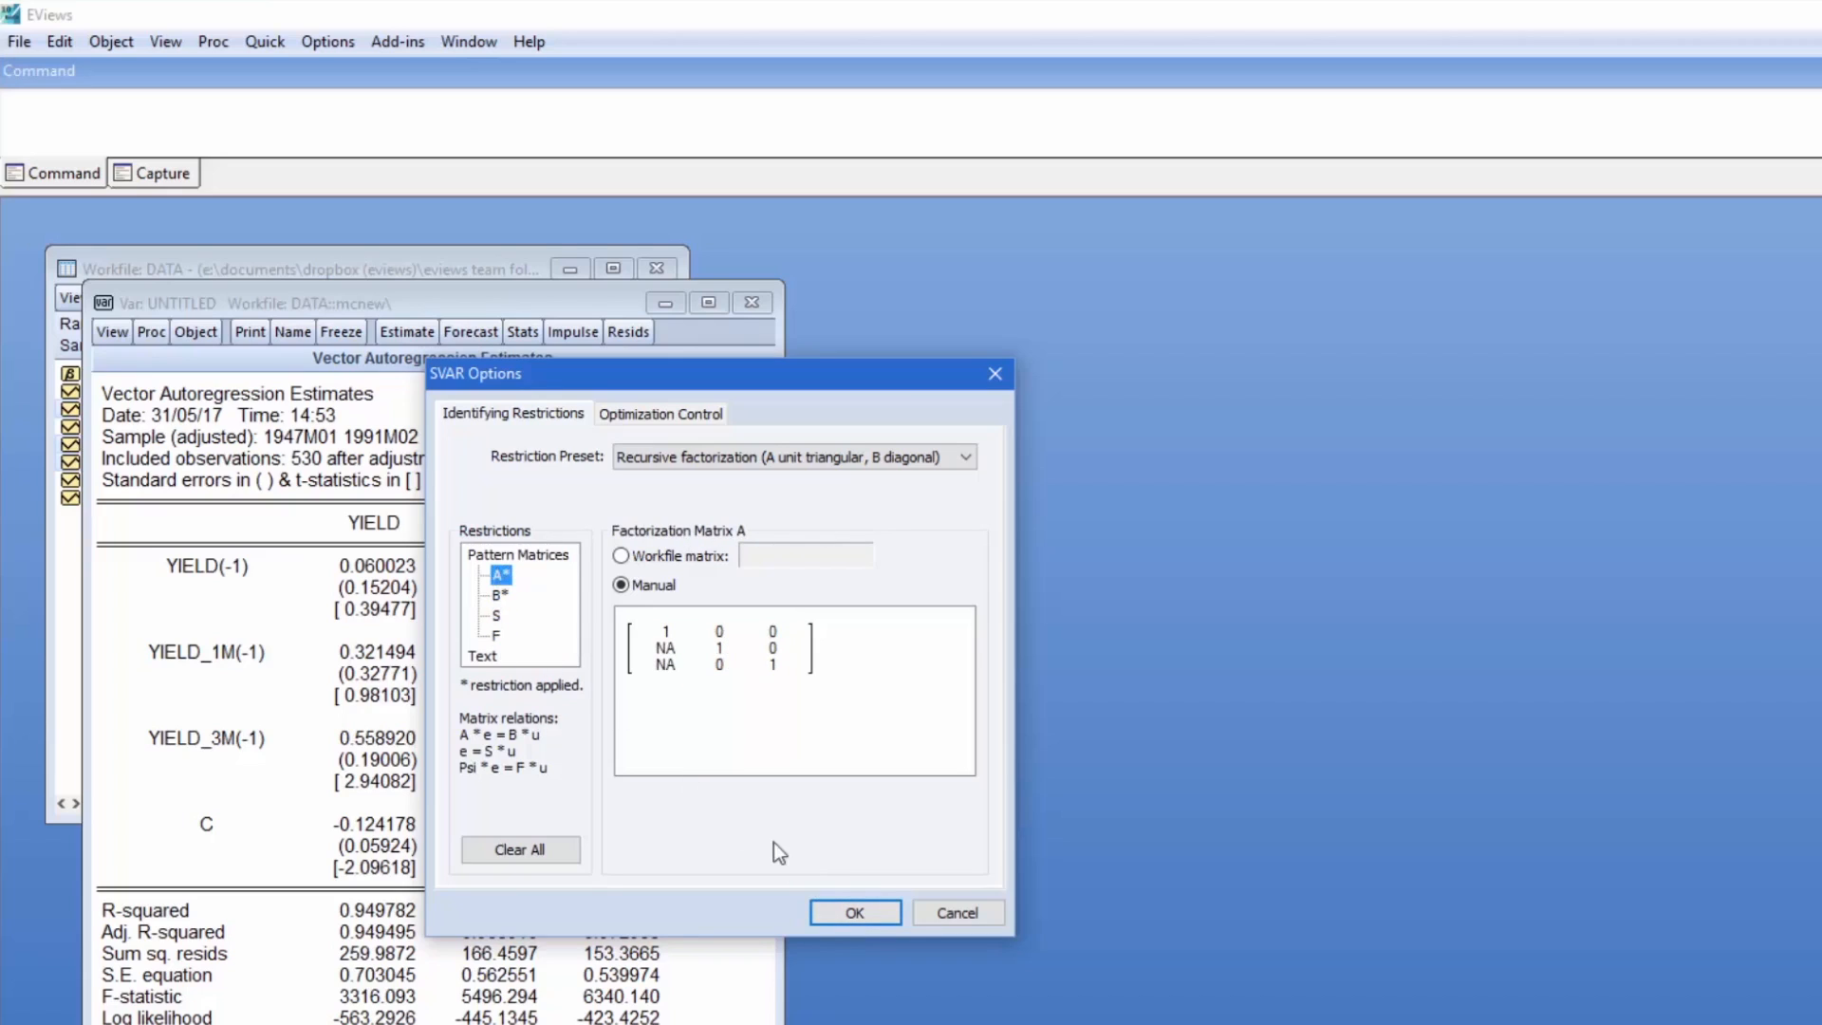
click(855, 913)
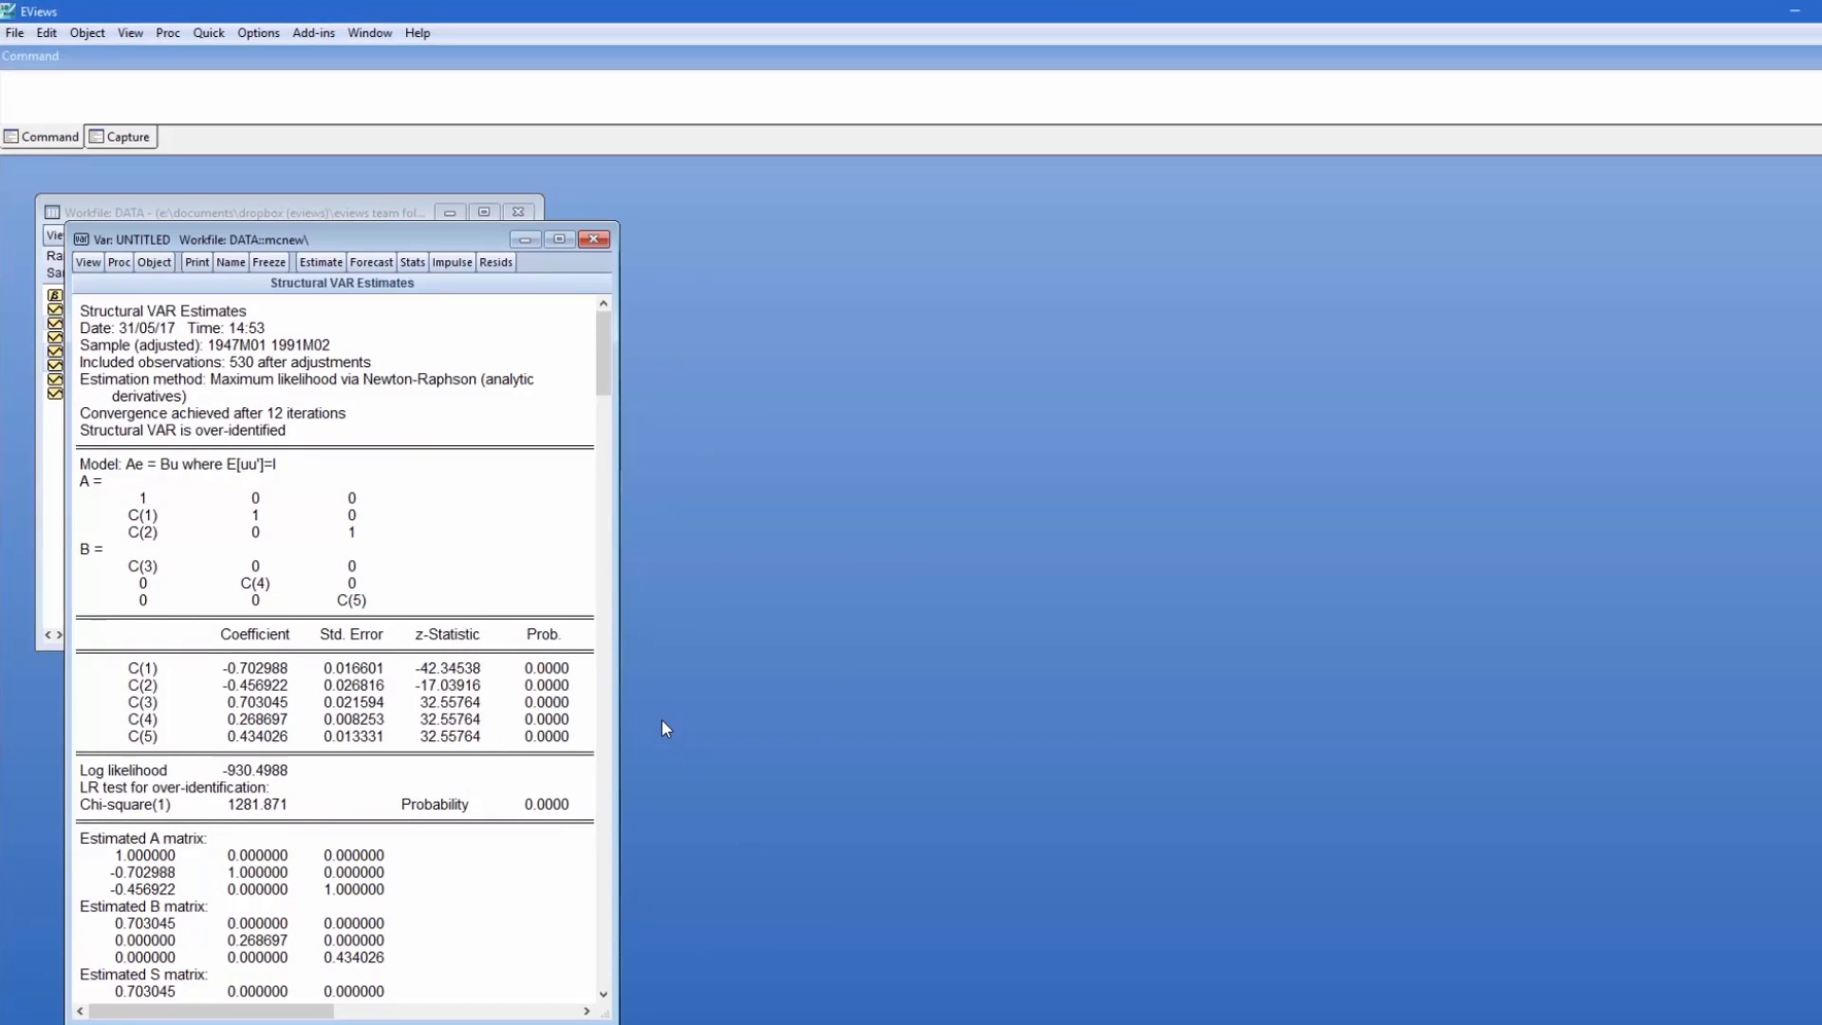
mouse_move(224, 370)
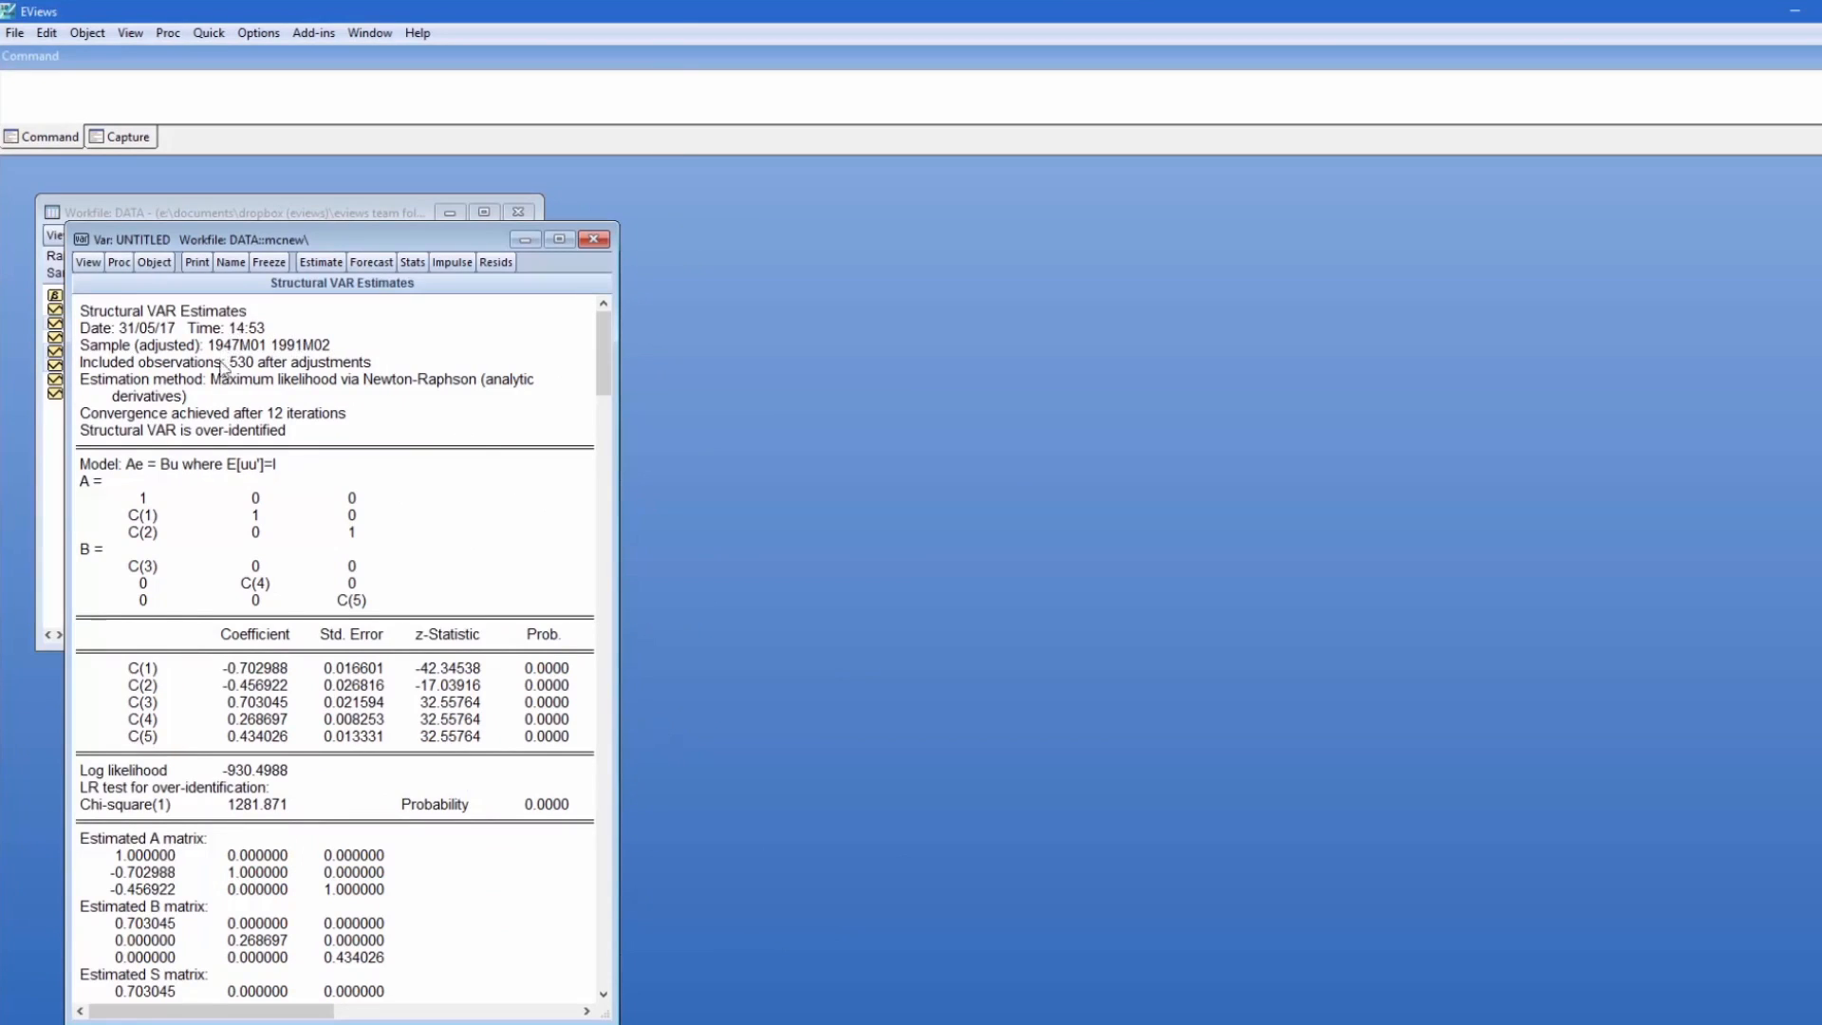
mouse_move(241, 532)
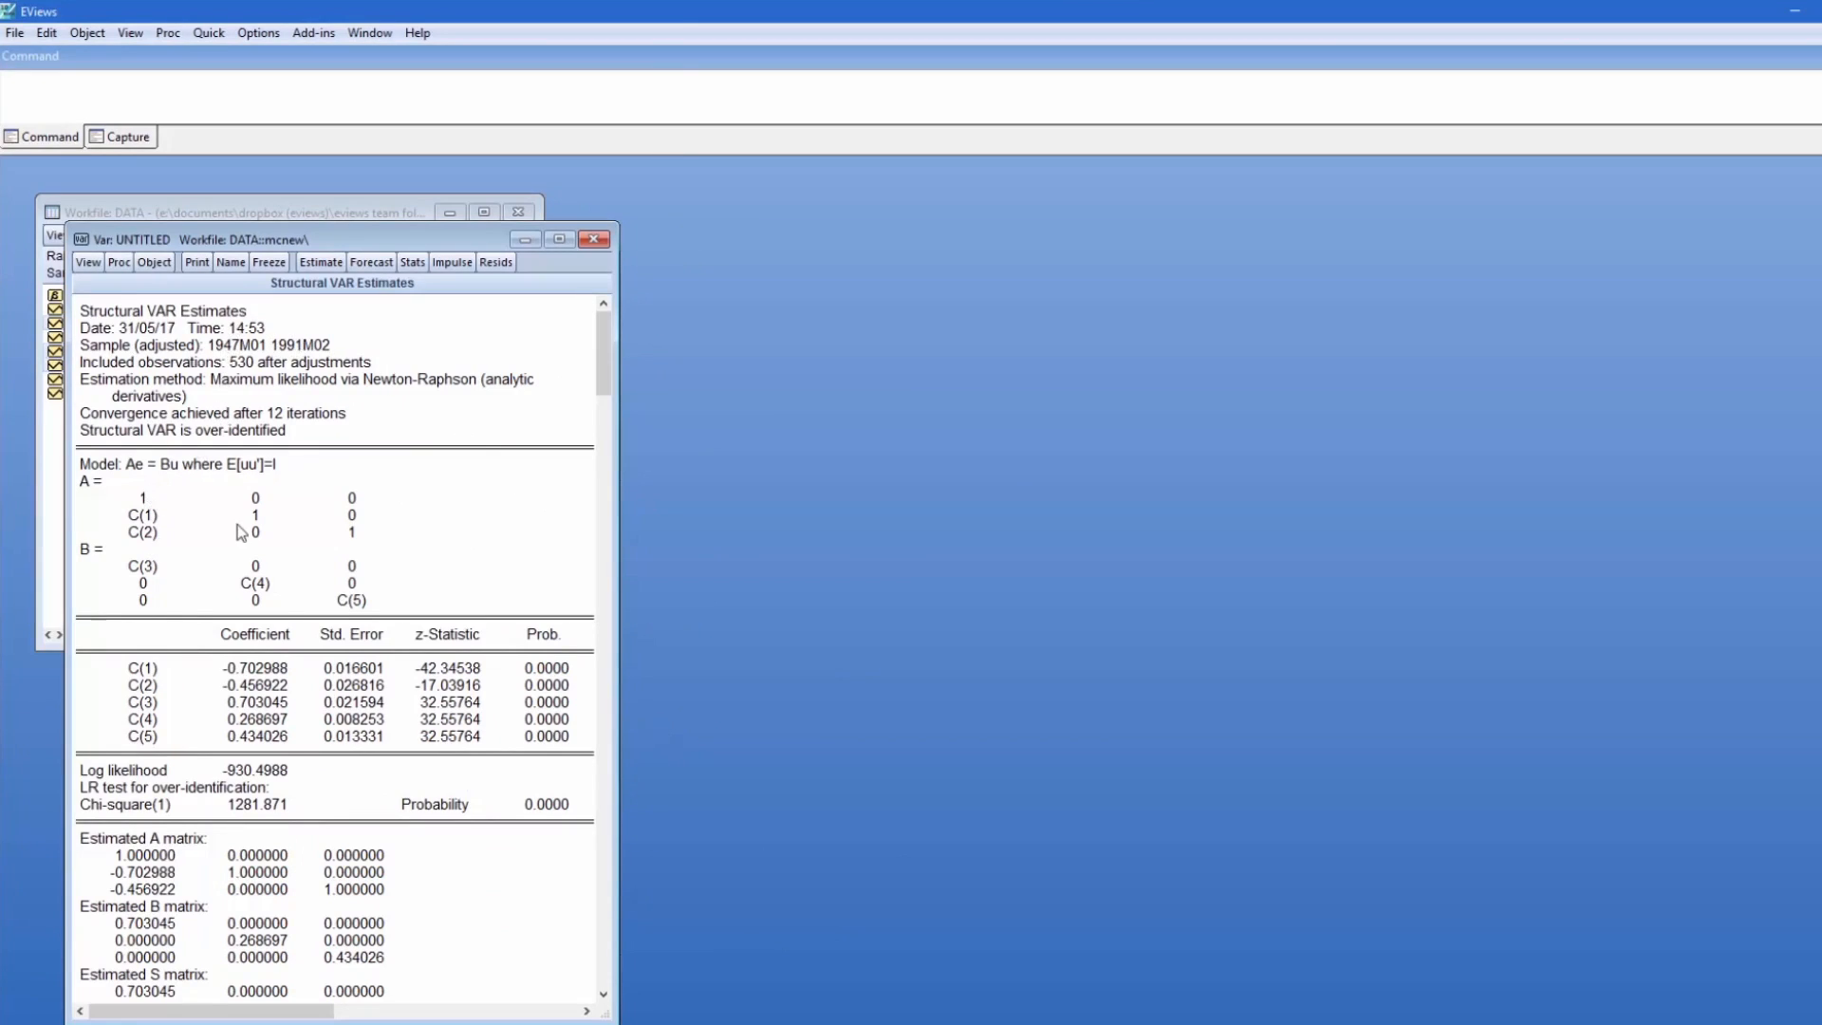
mouse_move(281, 679)
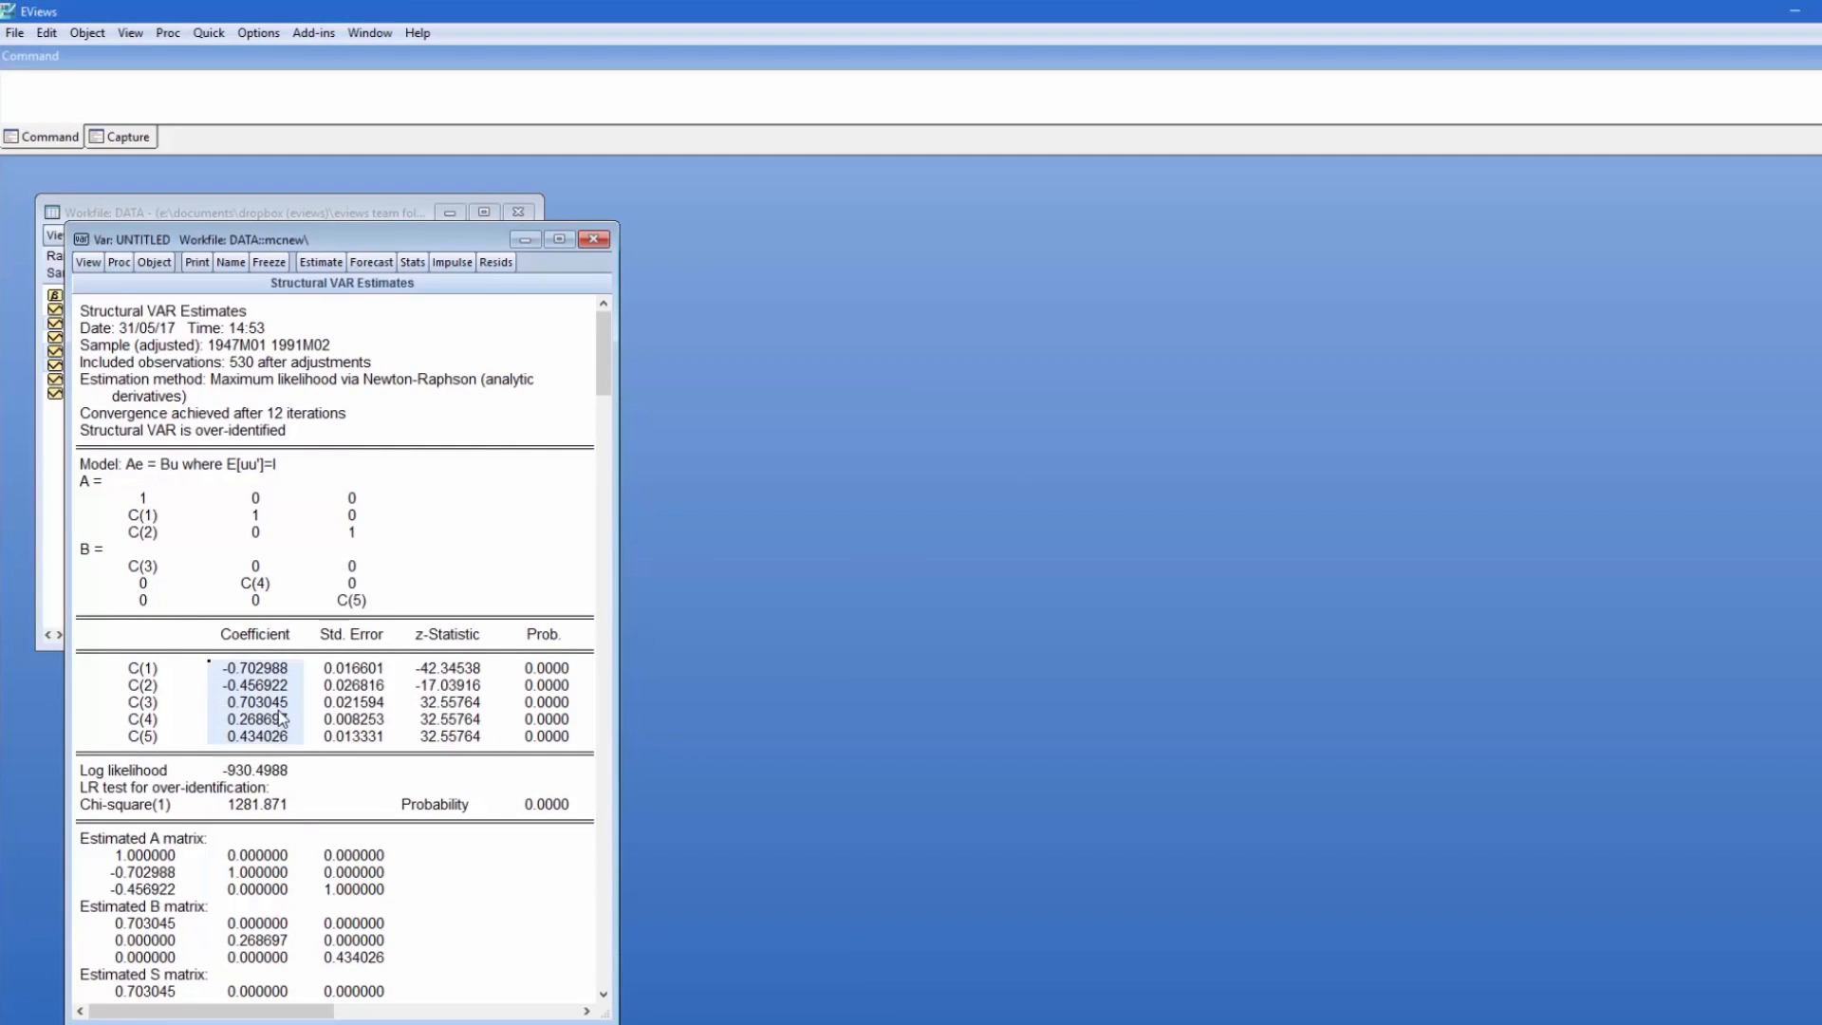
scroll(down, 3)
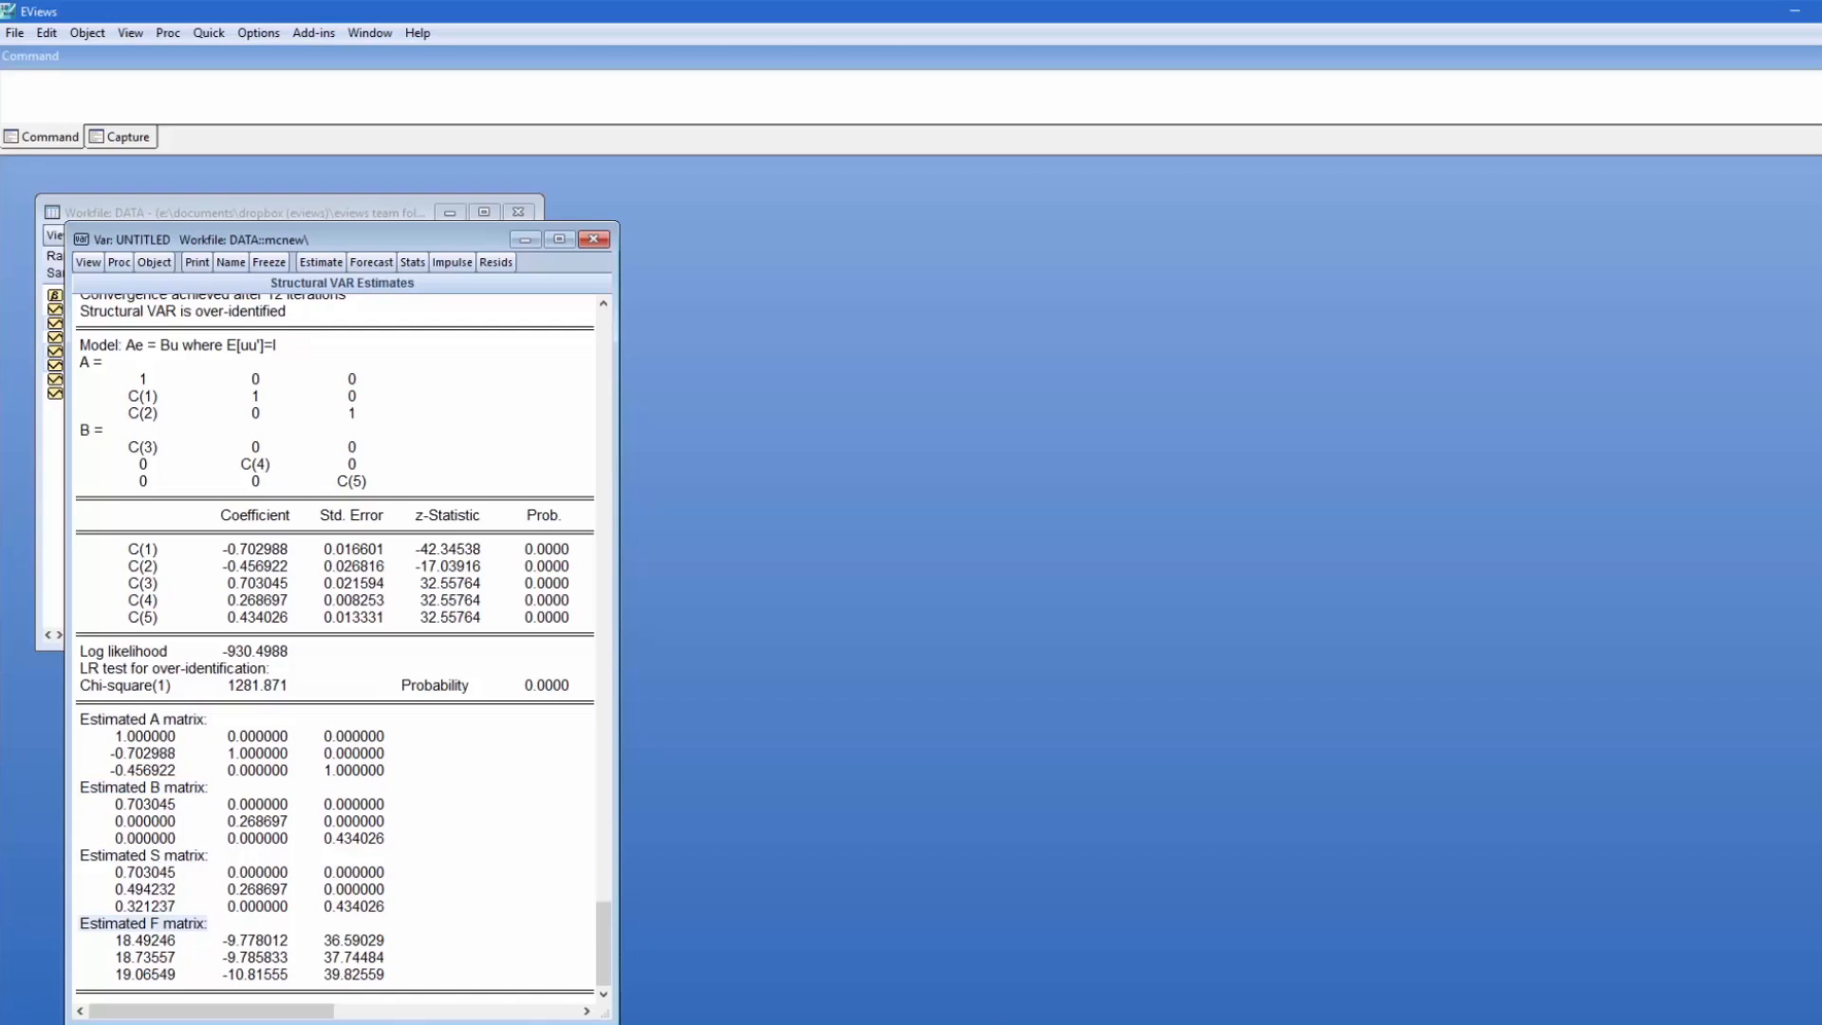
Estimate a new VAR of d(yield), d(yield_1m) and d(yield_3m) with one lag and a constant
click(592, 239)
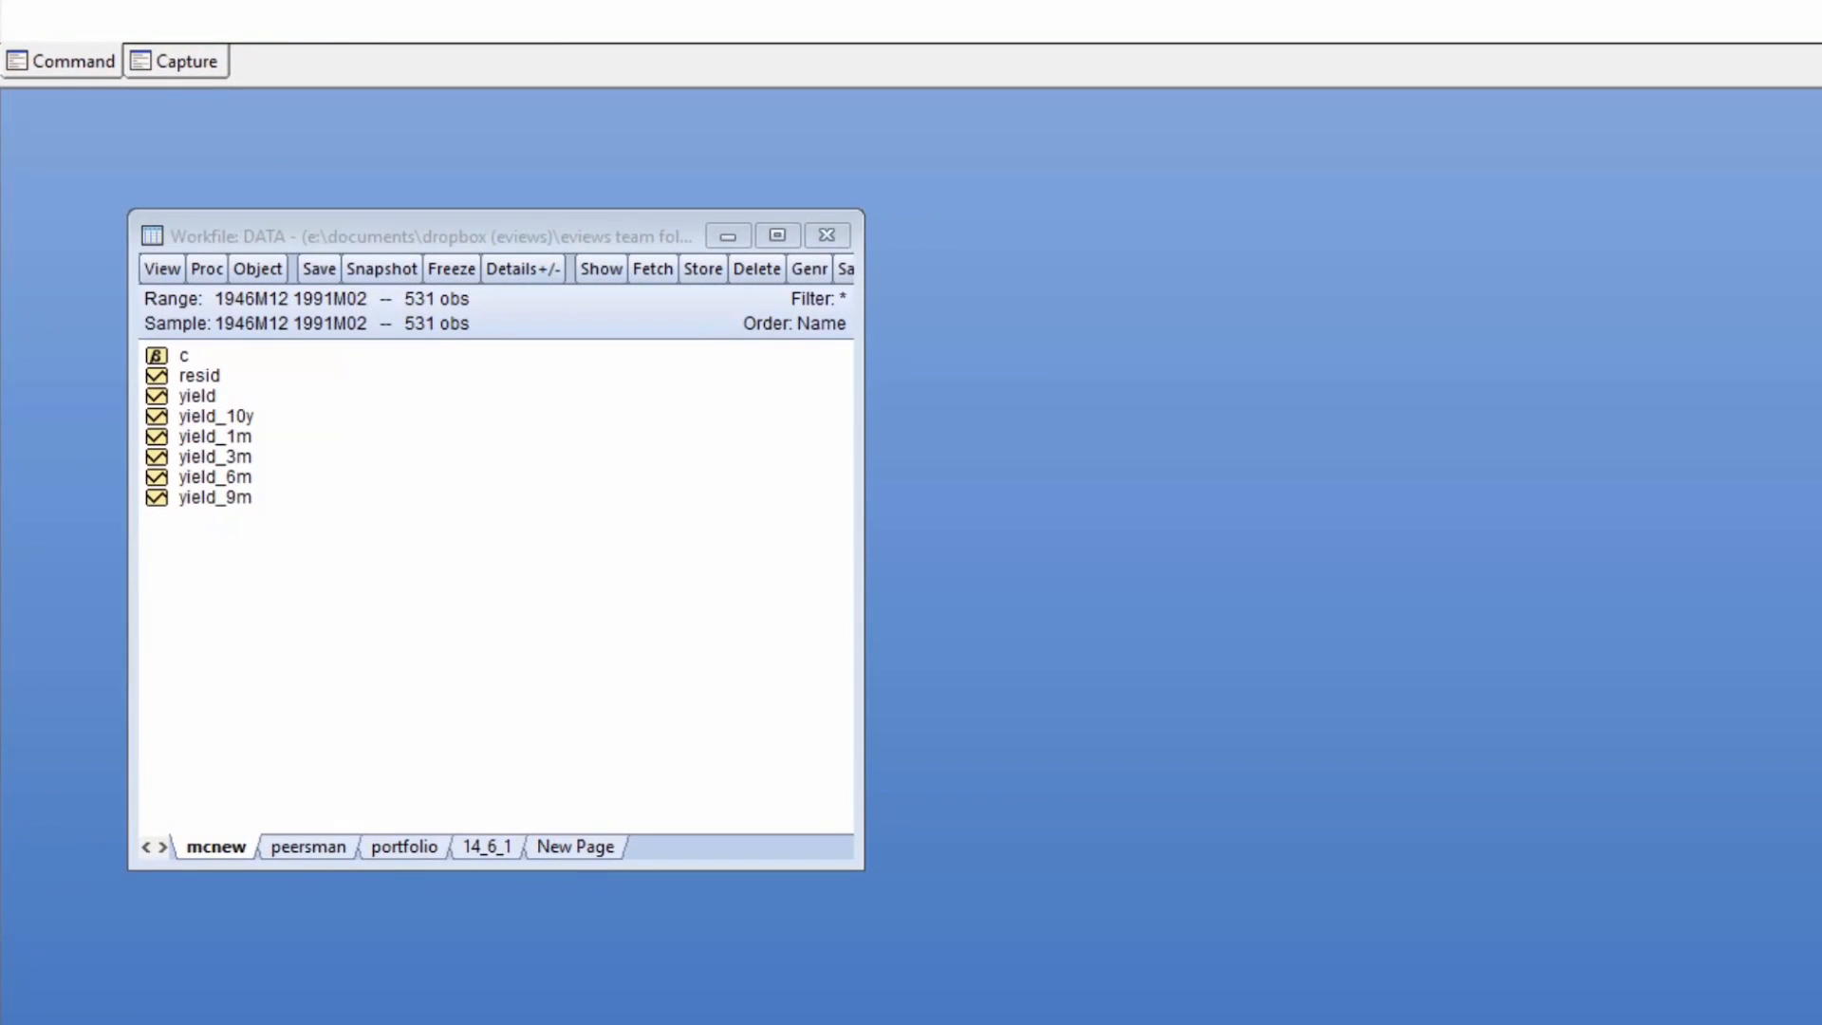
mouse_move(480, 511)
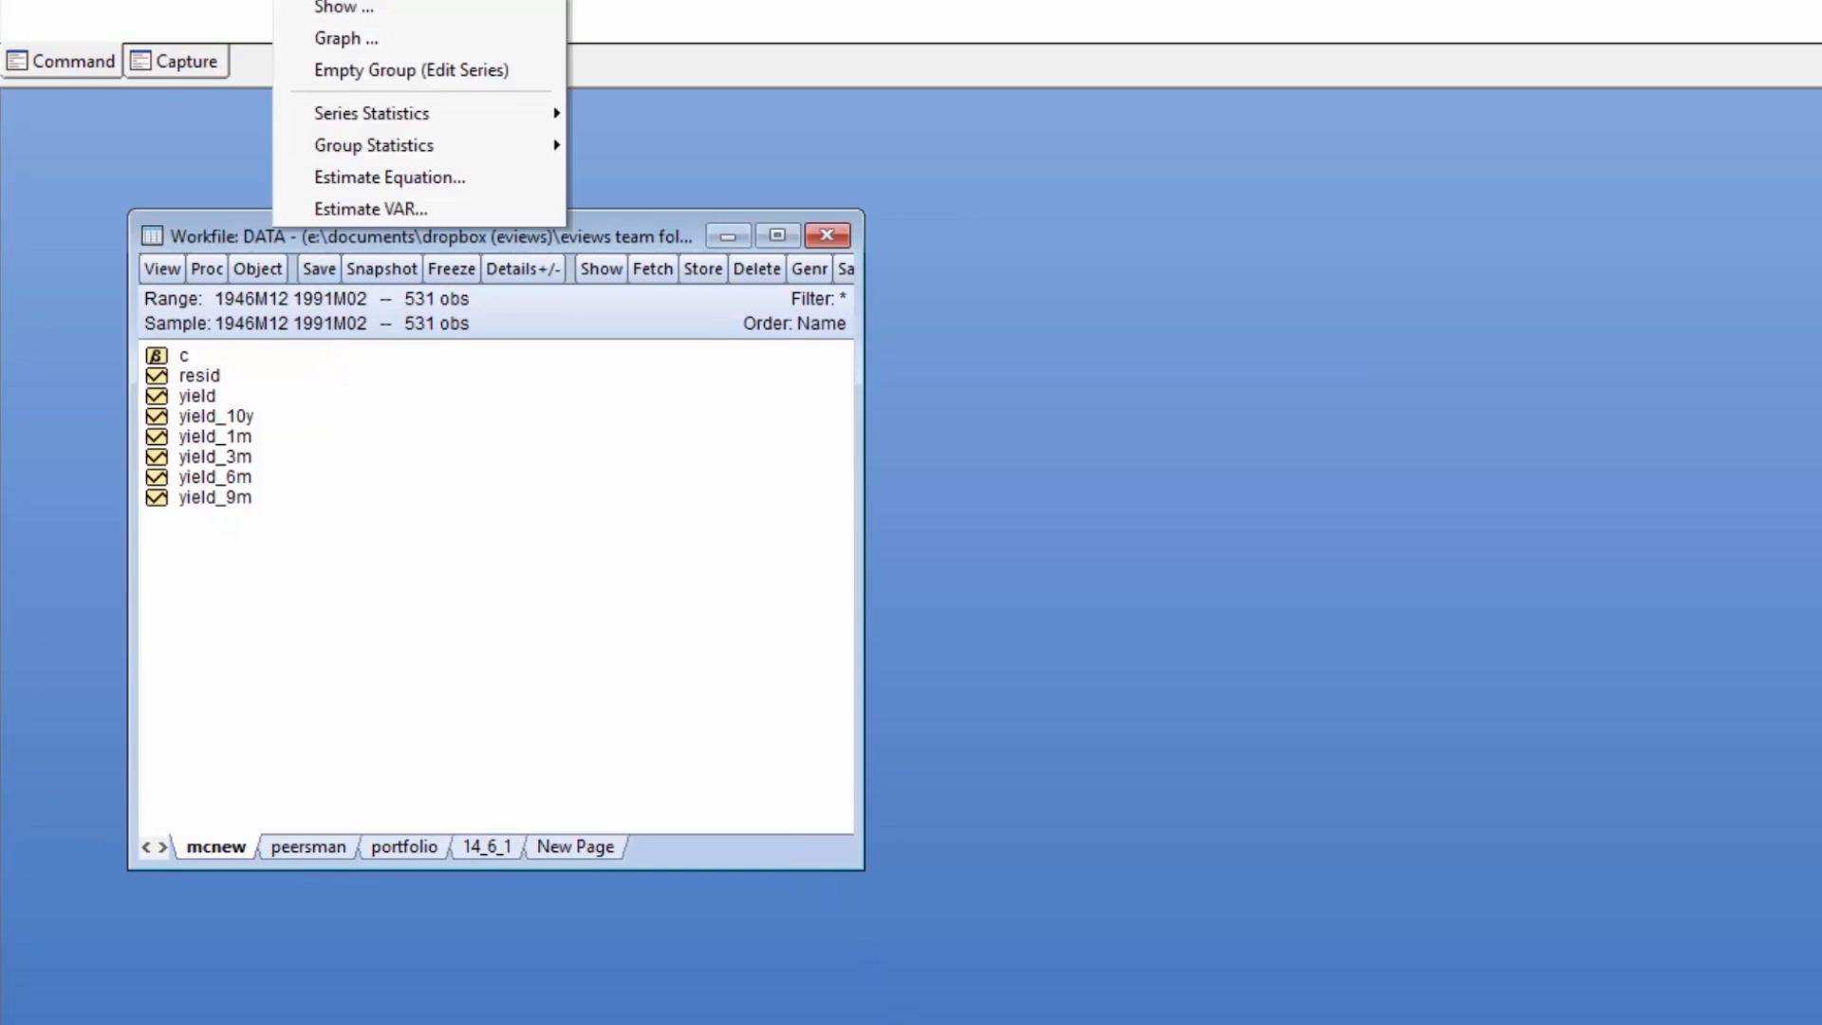
click(370, 209)
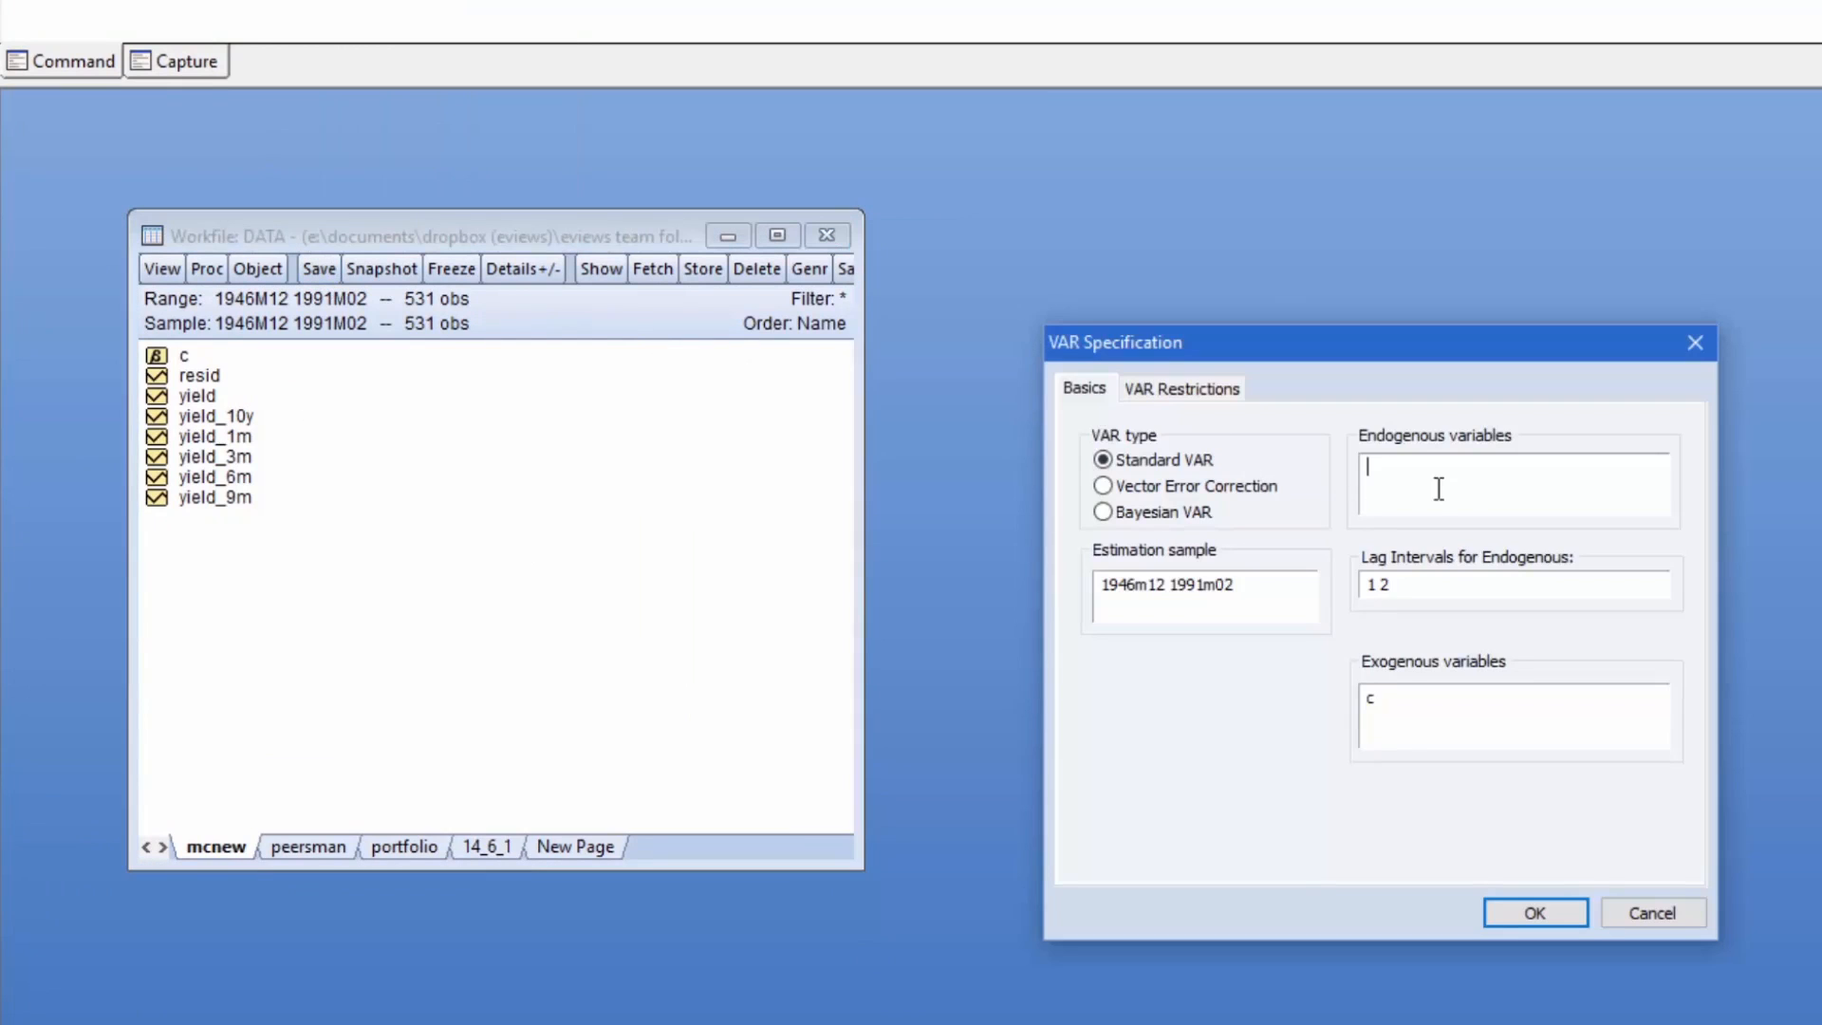
text(d(yield) d(yield_1m) d()
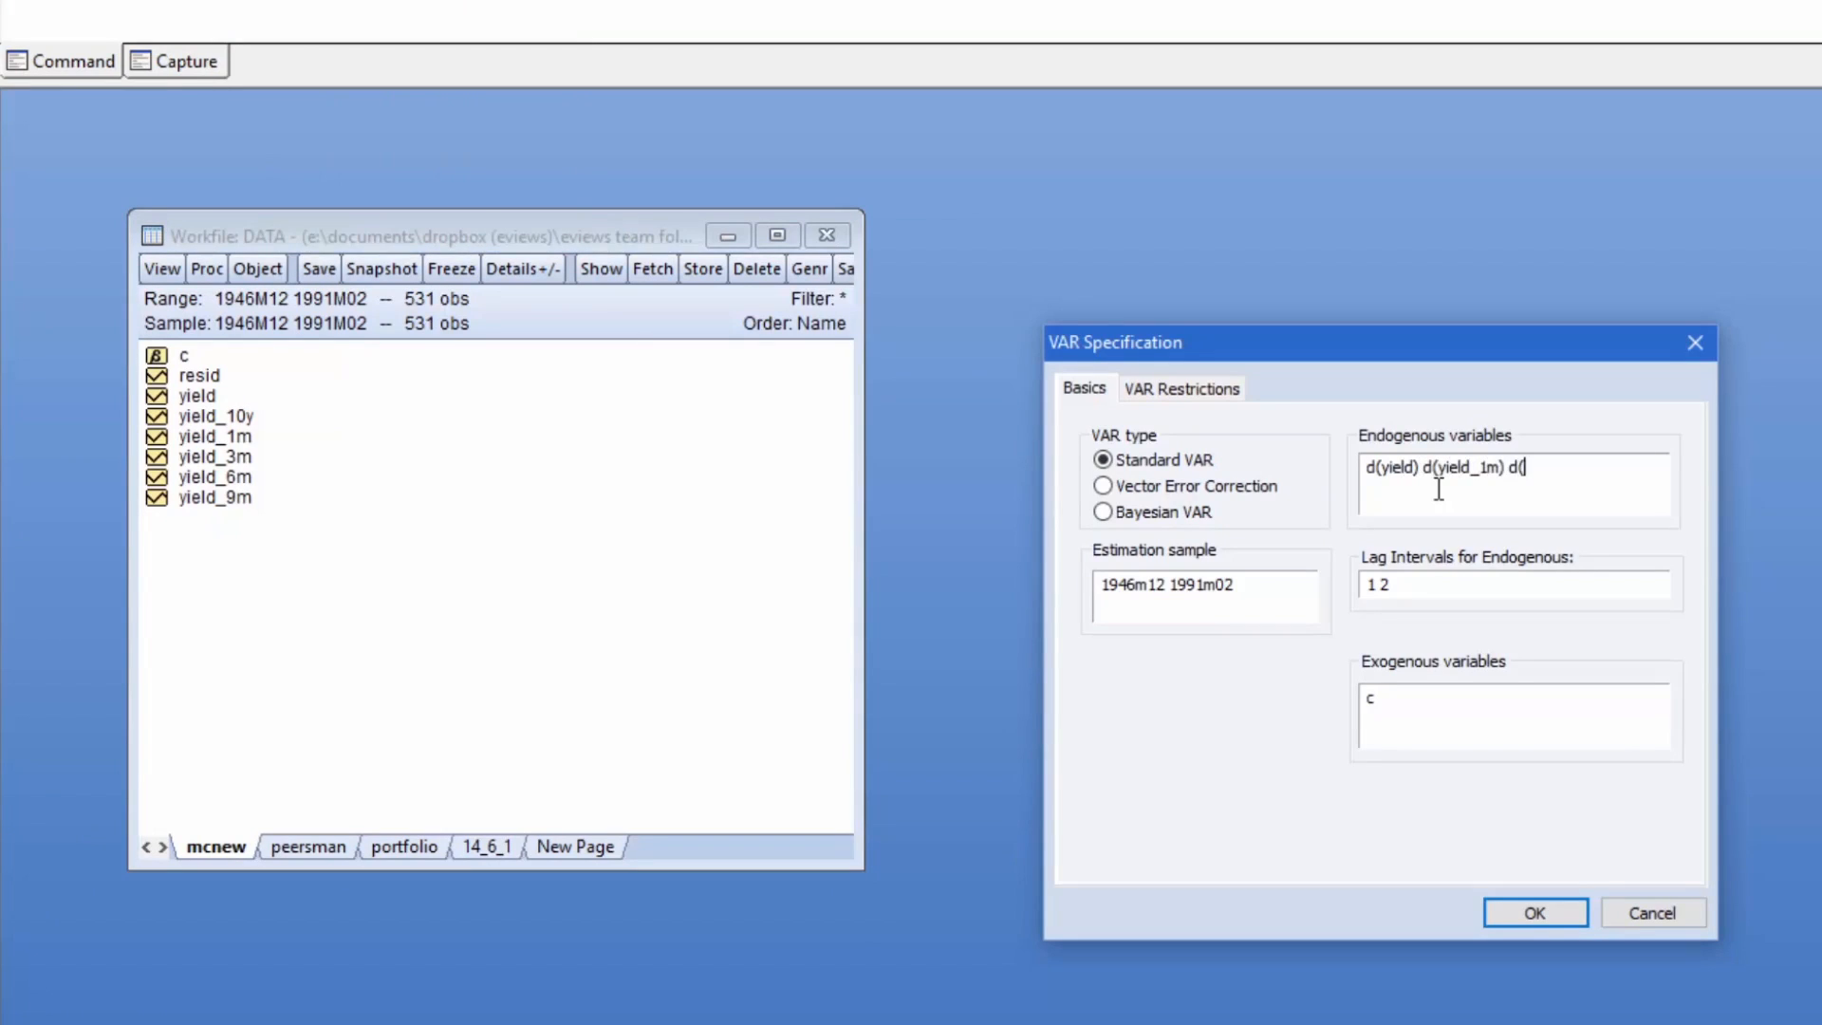
text(yield_3m)
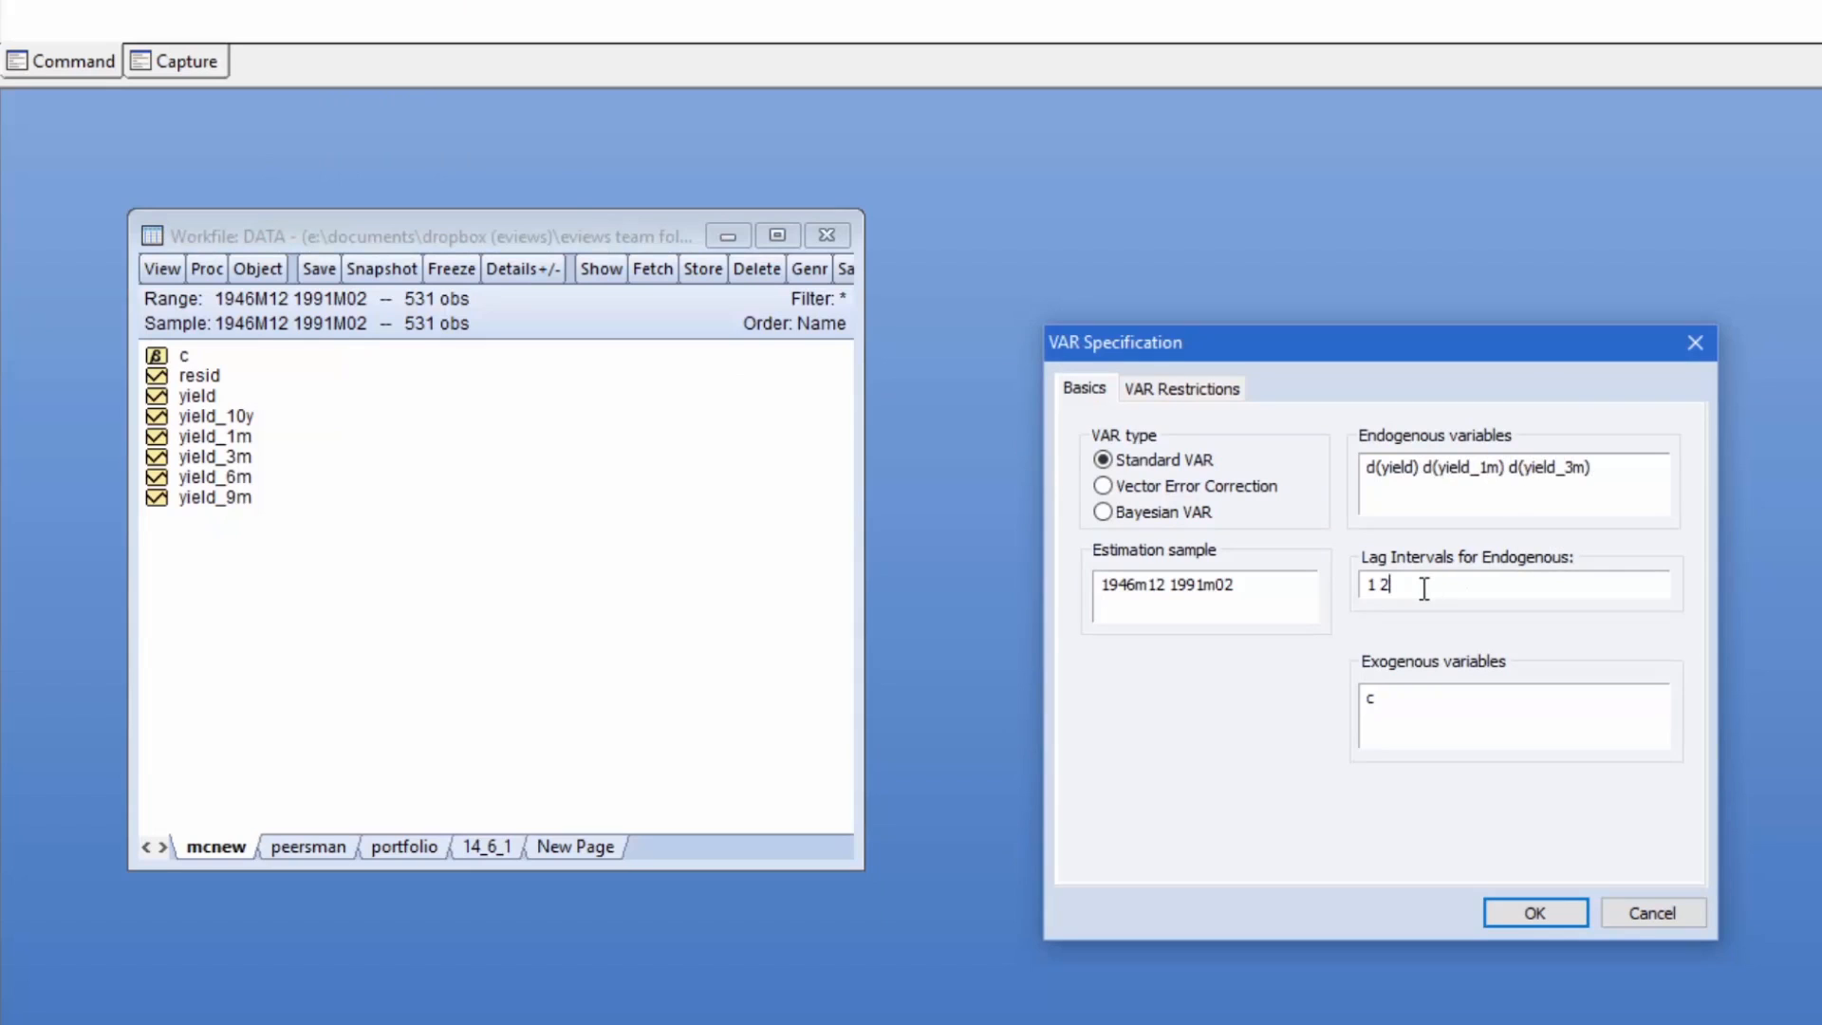
click(1534, 913)
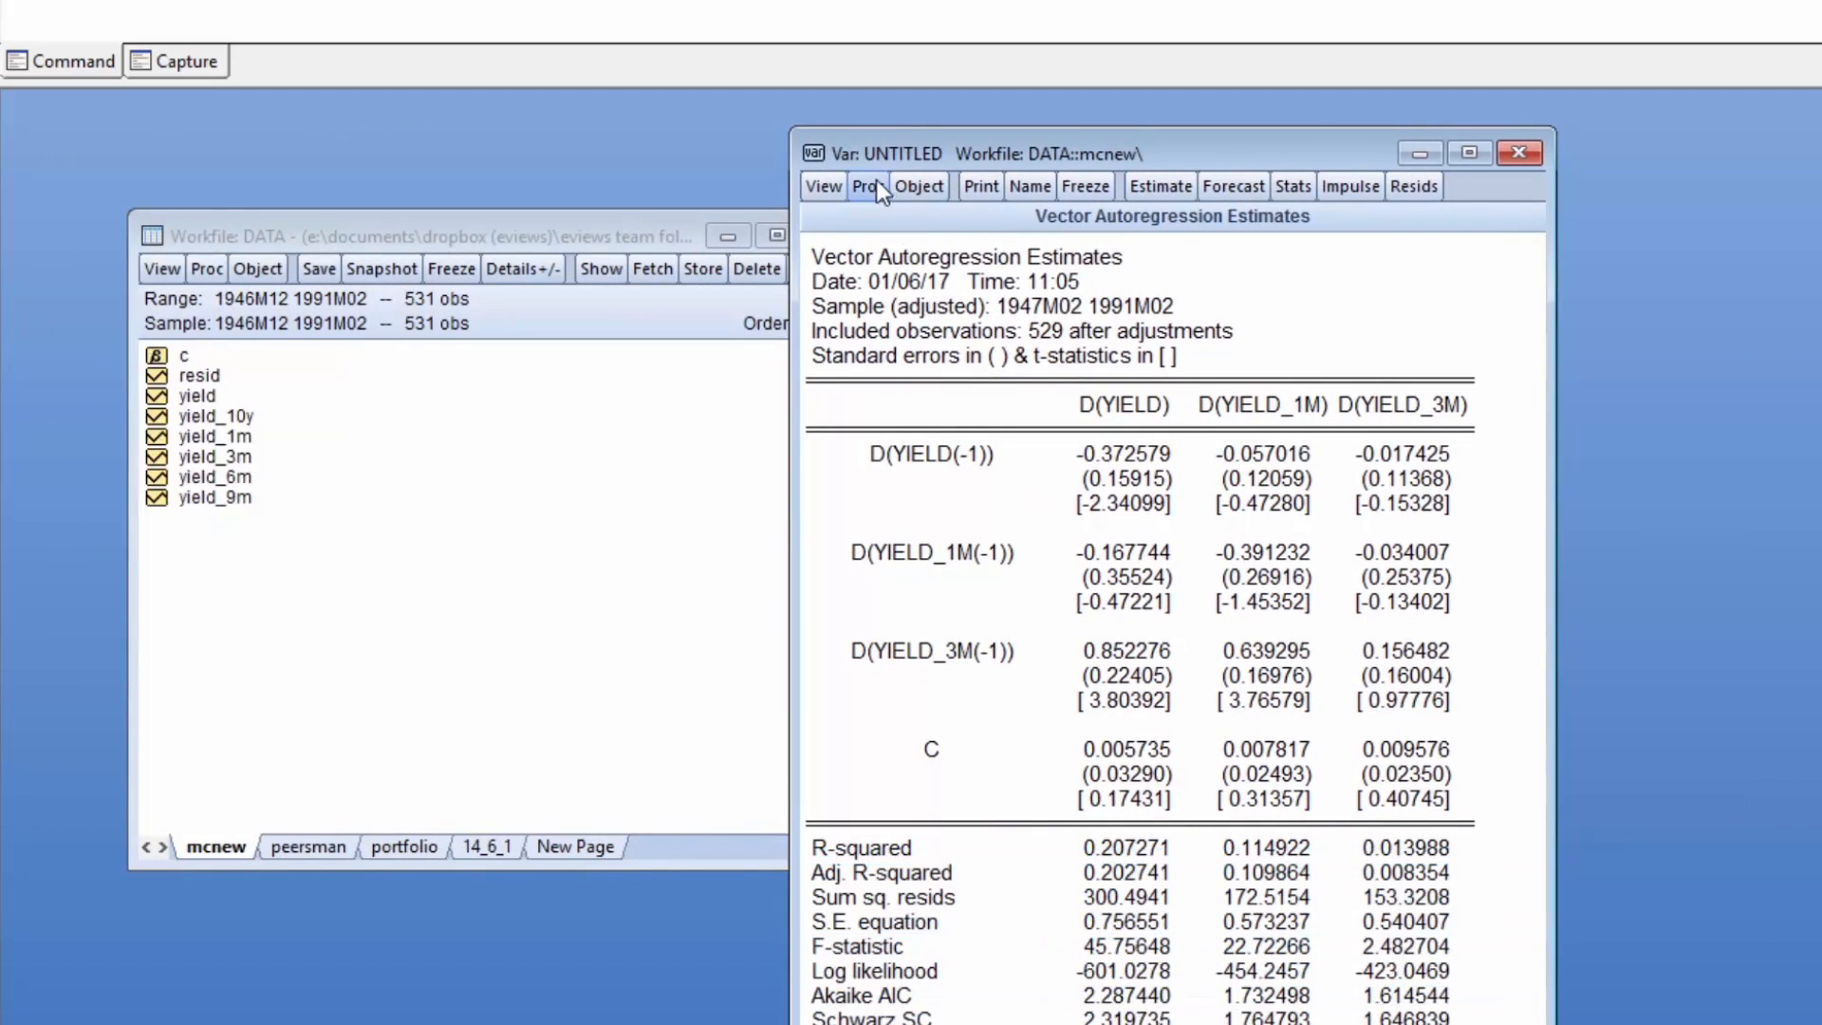
click(866, 186)
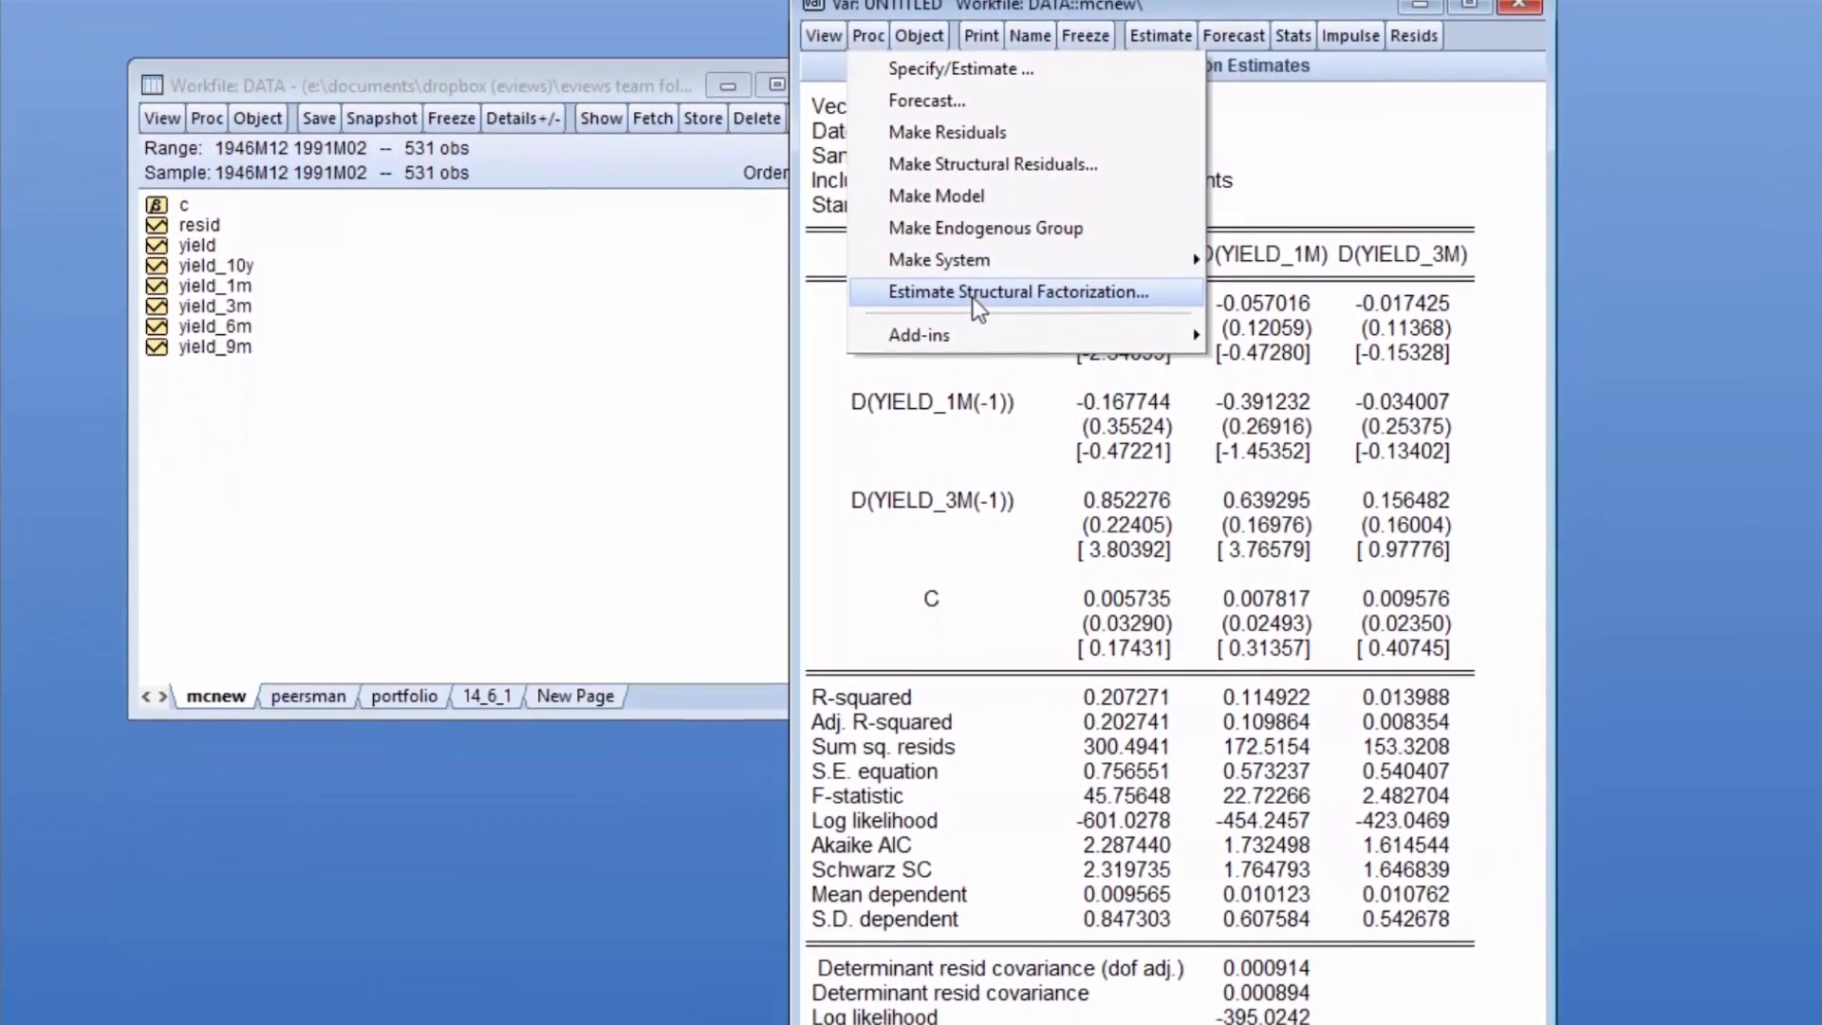
click(1021, 293)
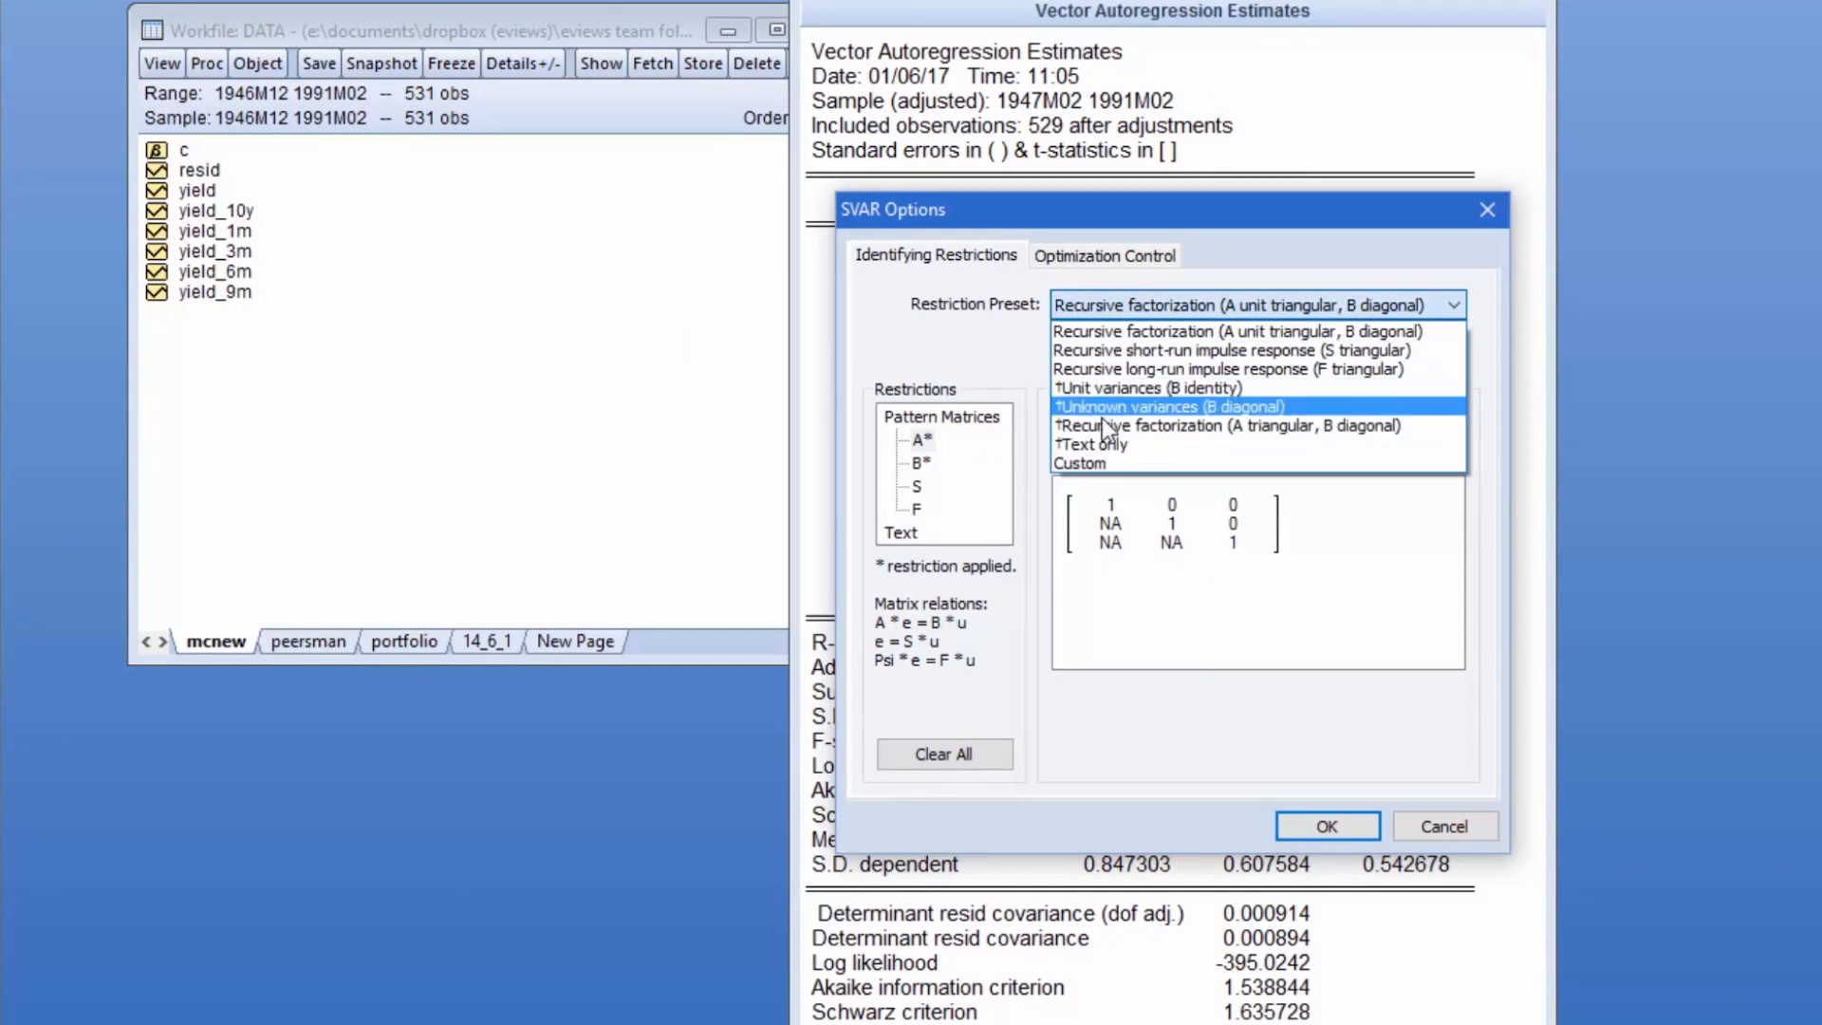
click(1086, 444)
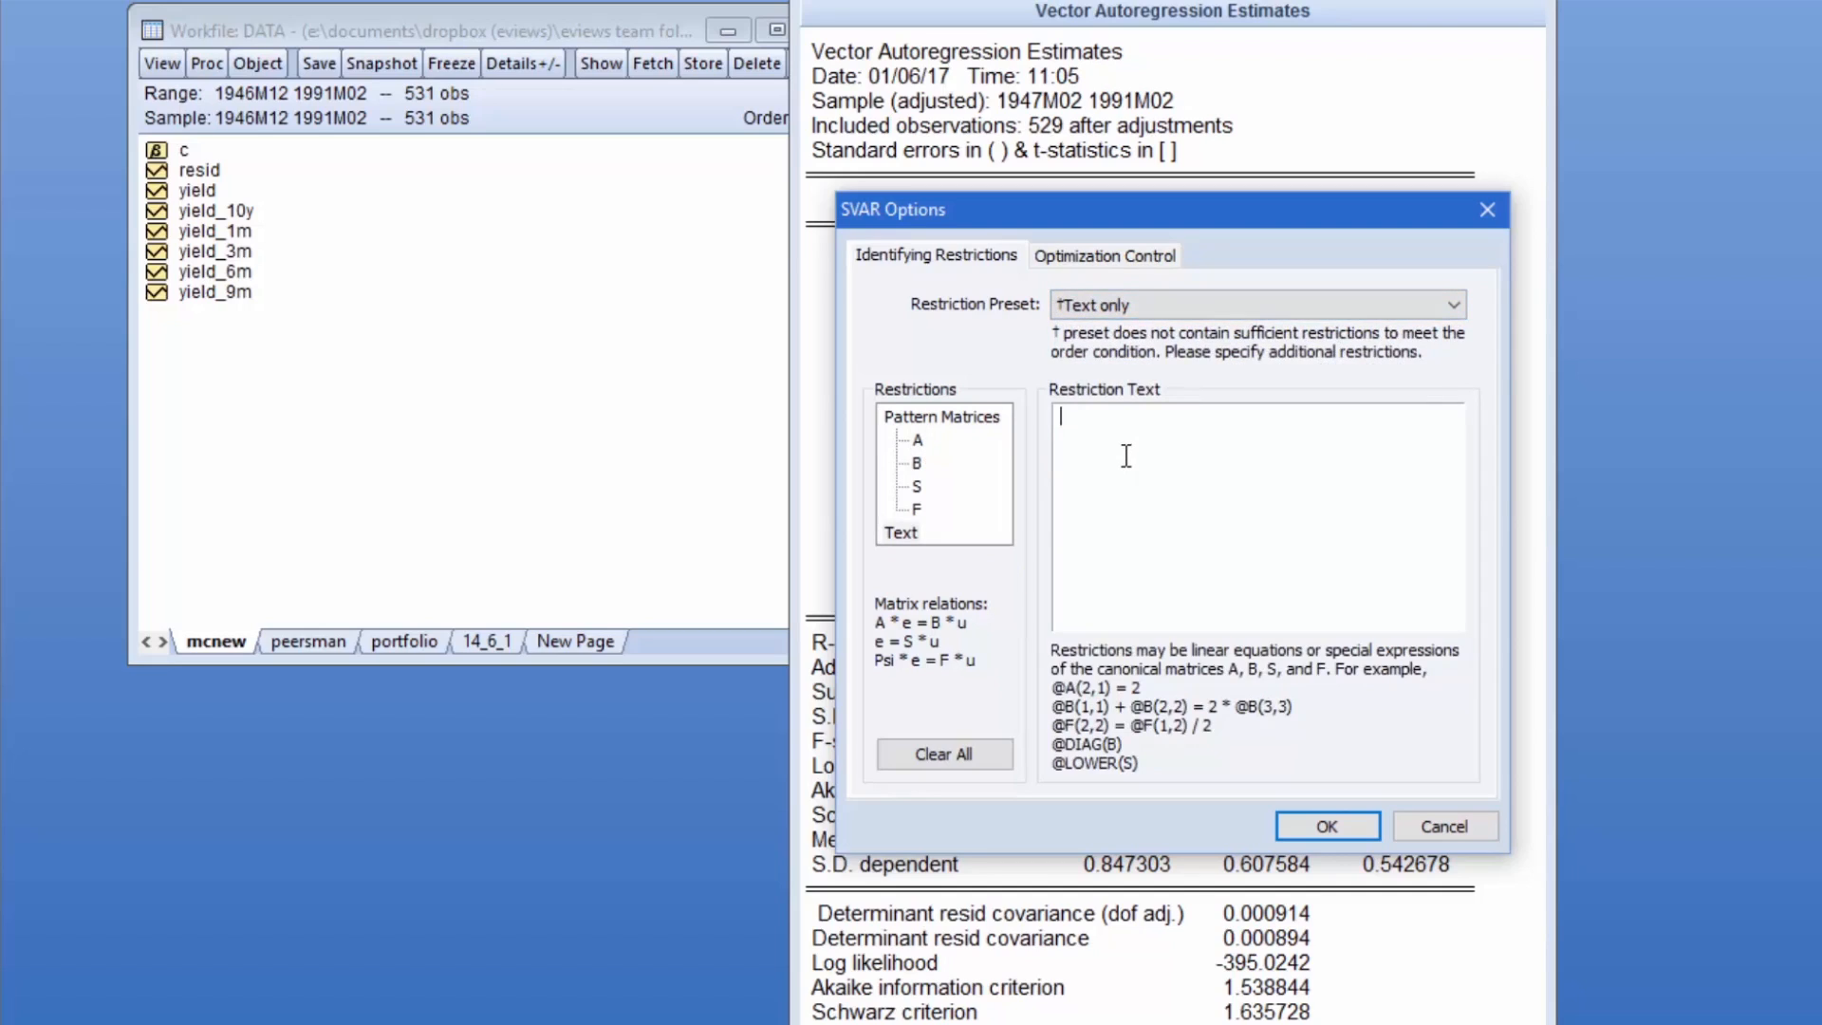
text(@vec)
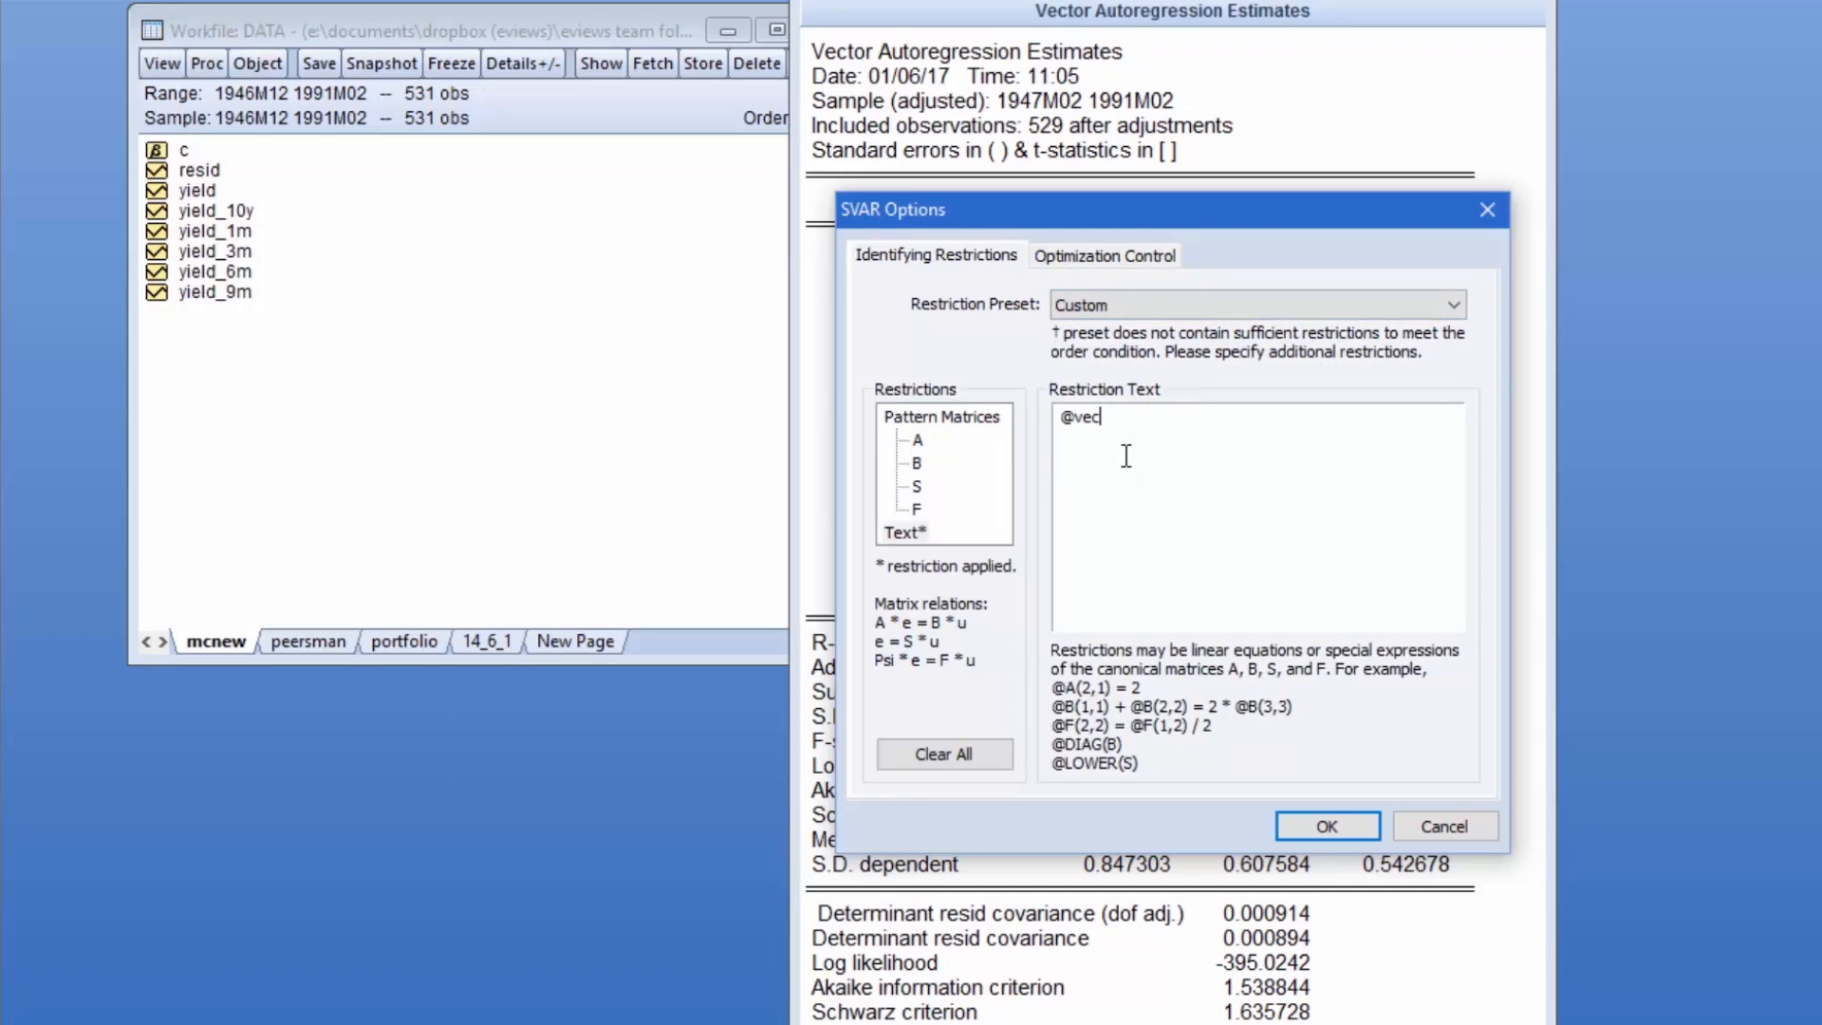
text((f)=)
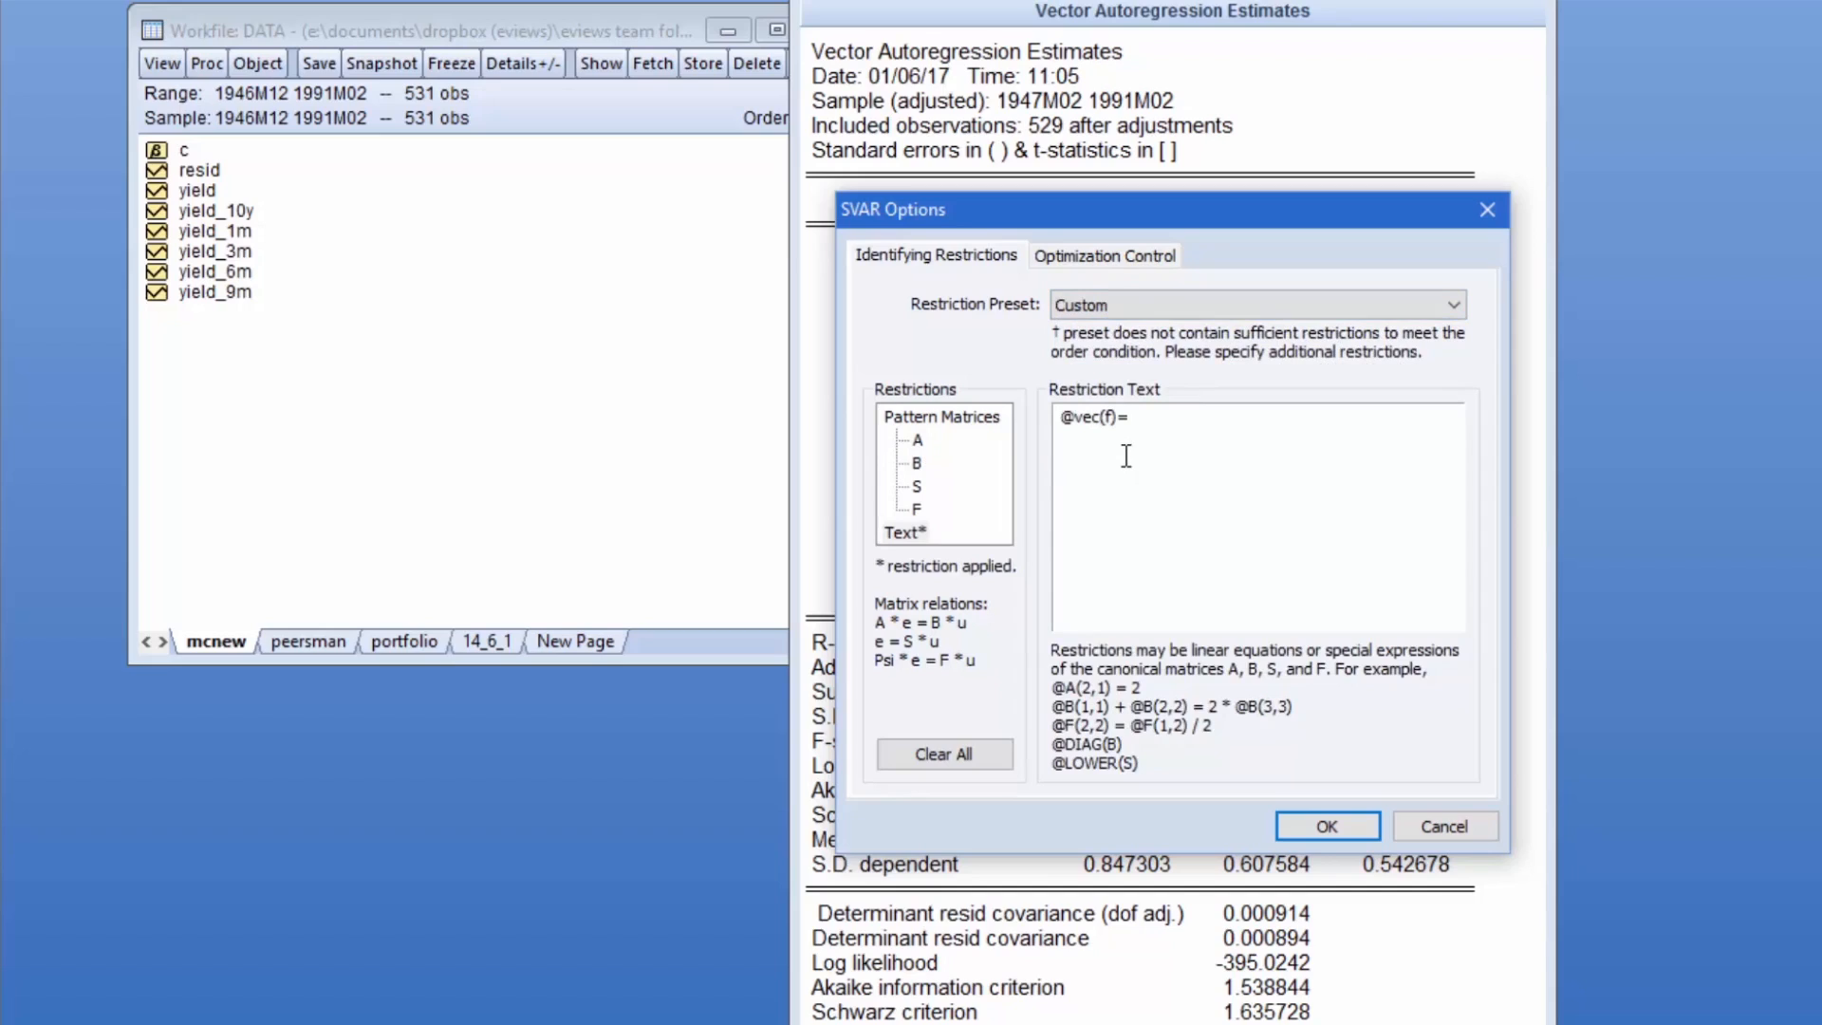
text(na,na,na,)
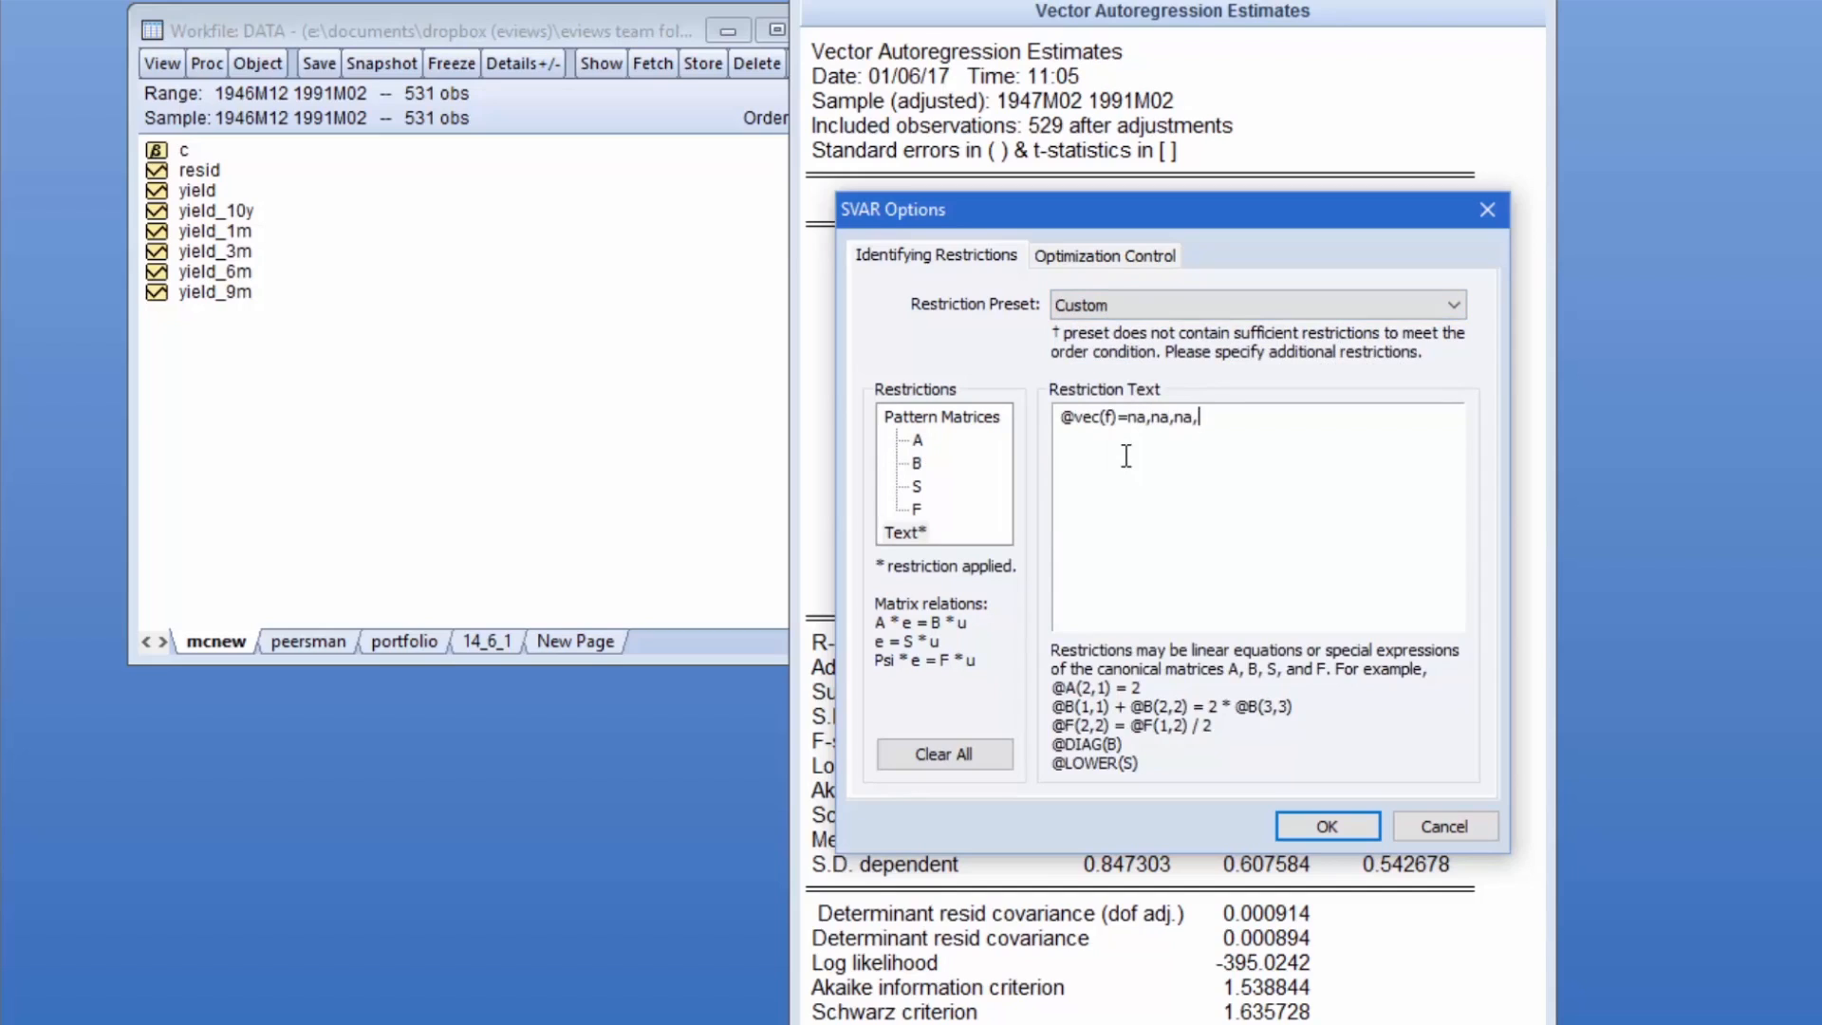
text(0,na,0,0)
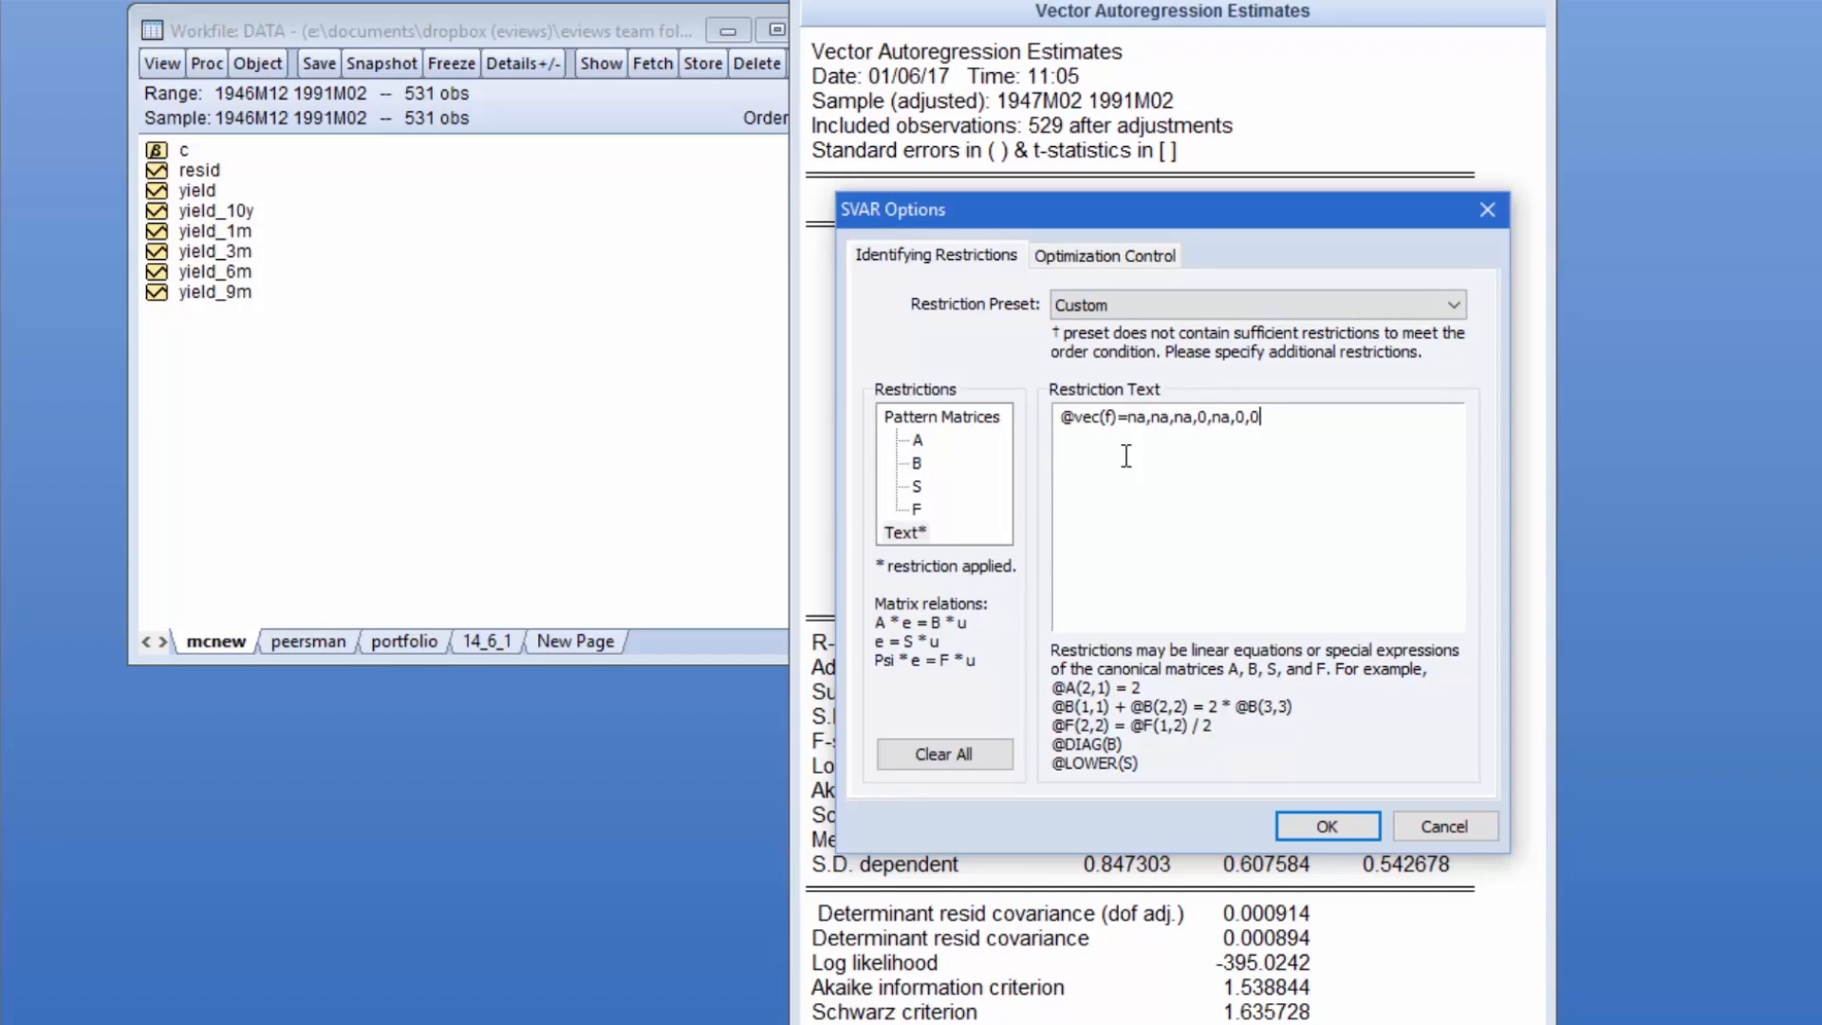
text(0,na)
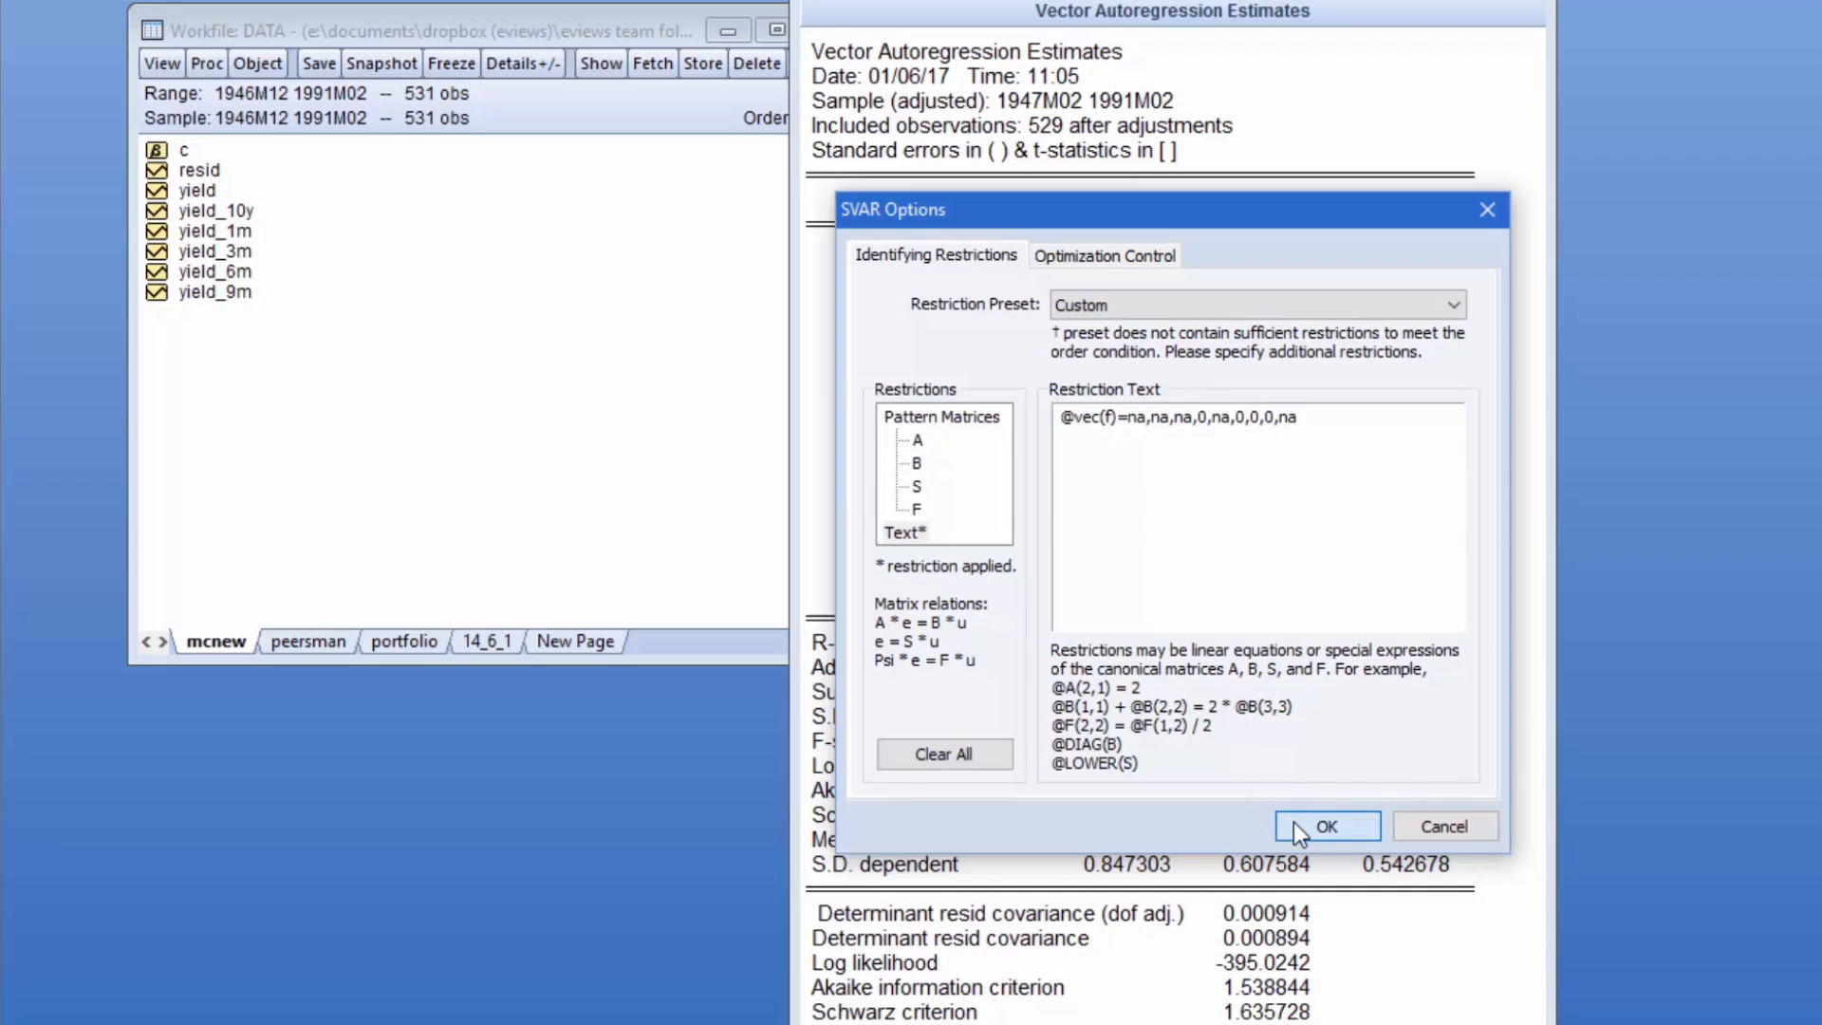
Estimate the structural VAR under the long-run F restriction and review the S and F estimates
click(1326, 826)
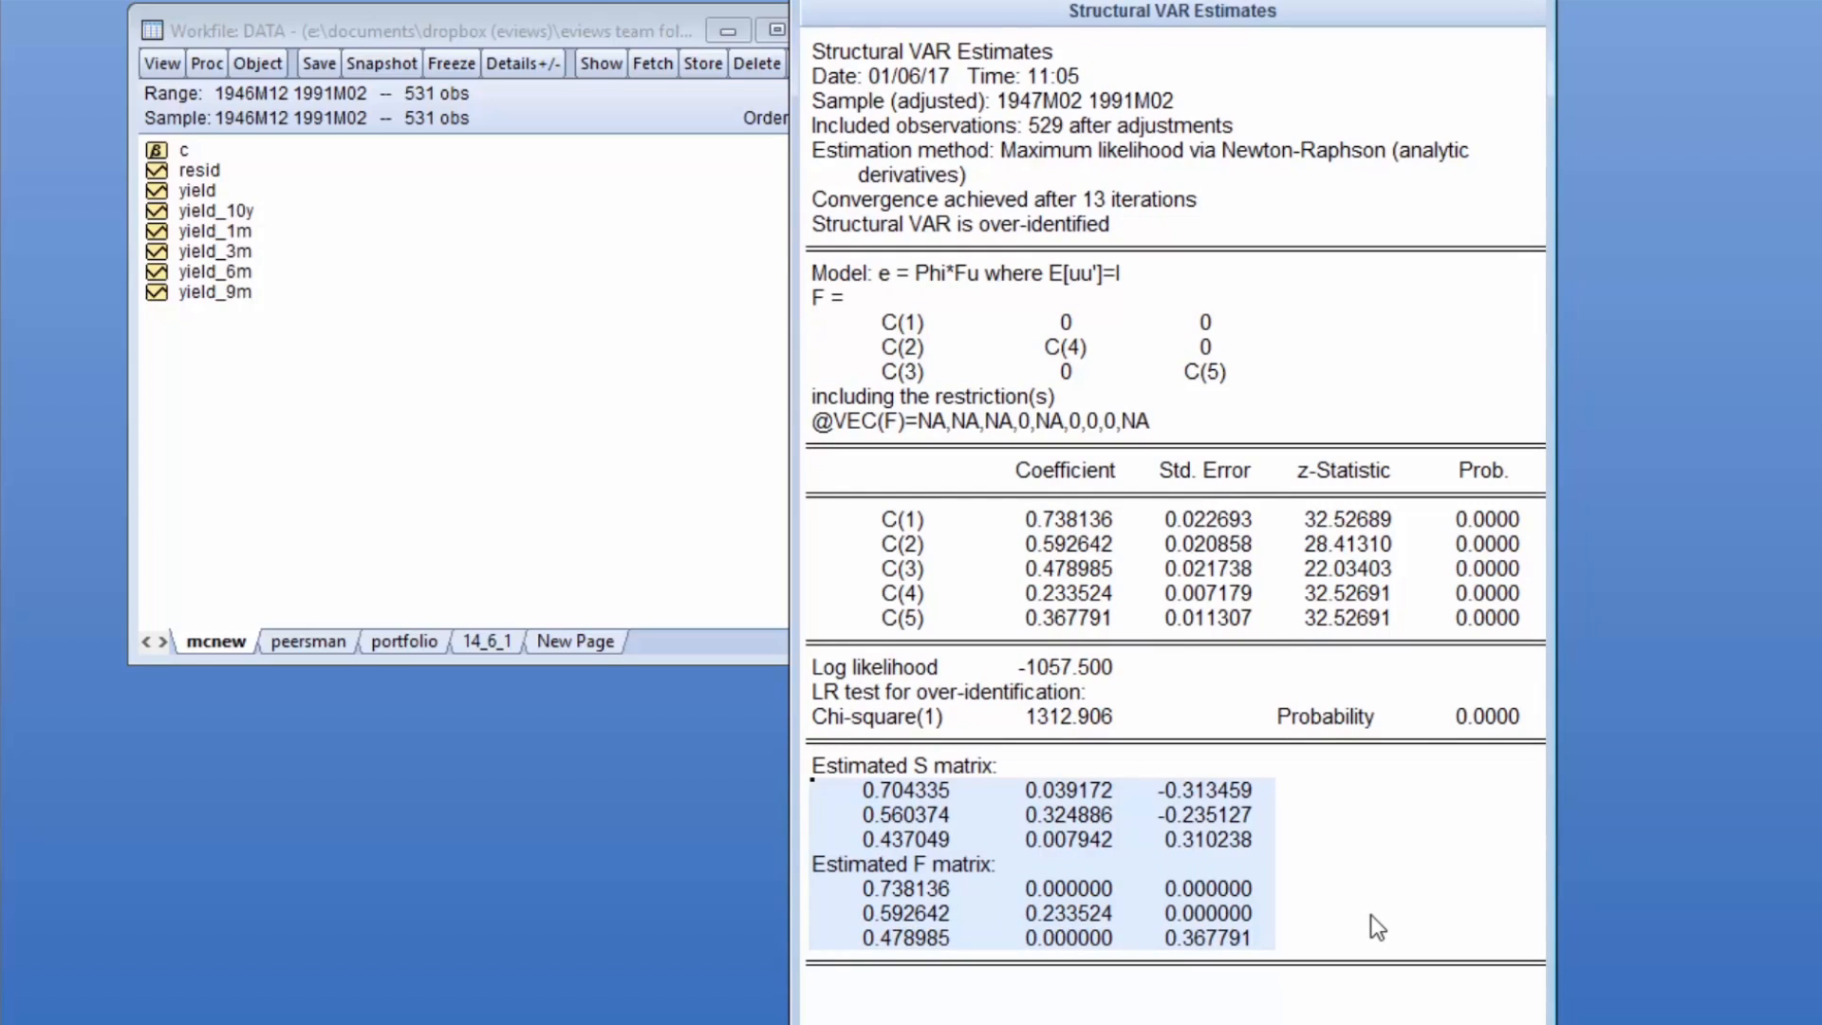
mouse_move(1355, 926)
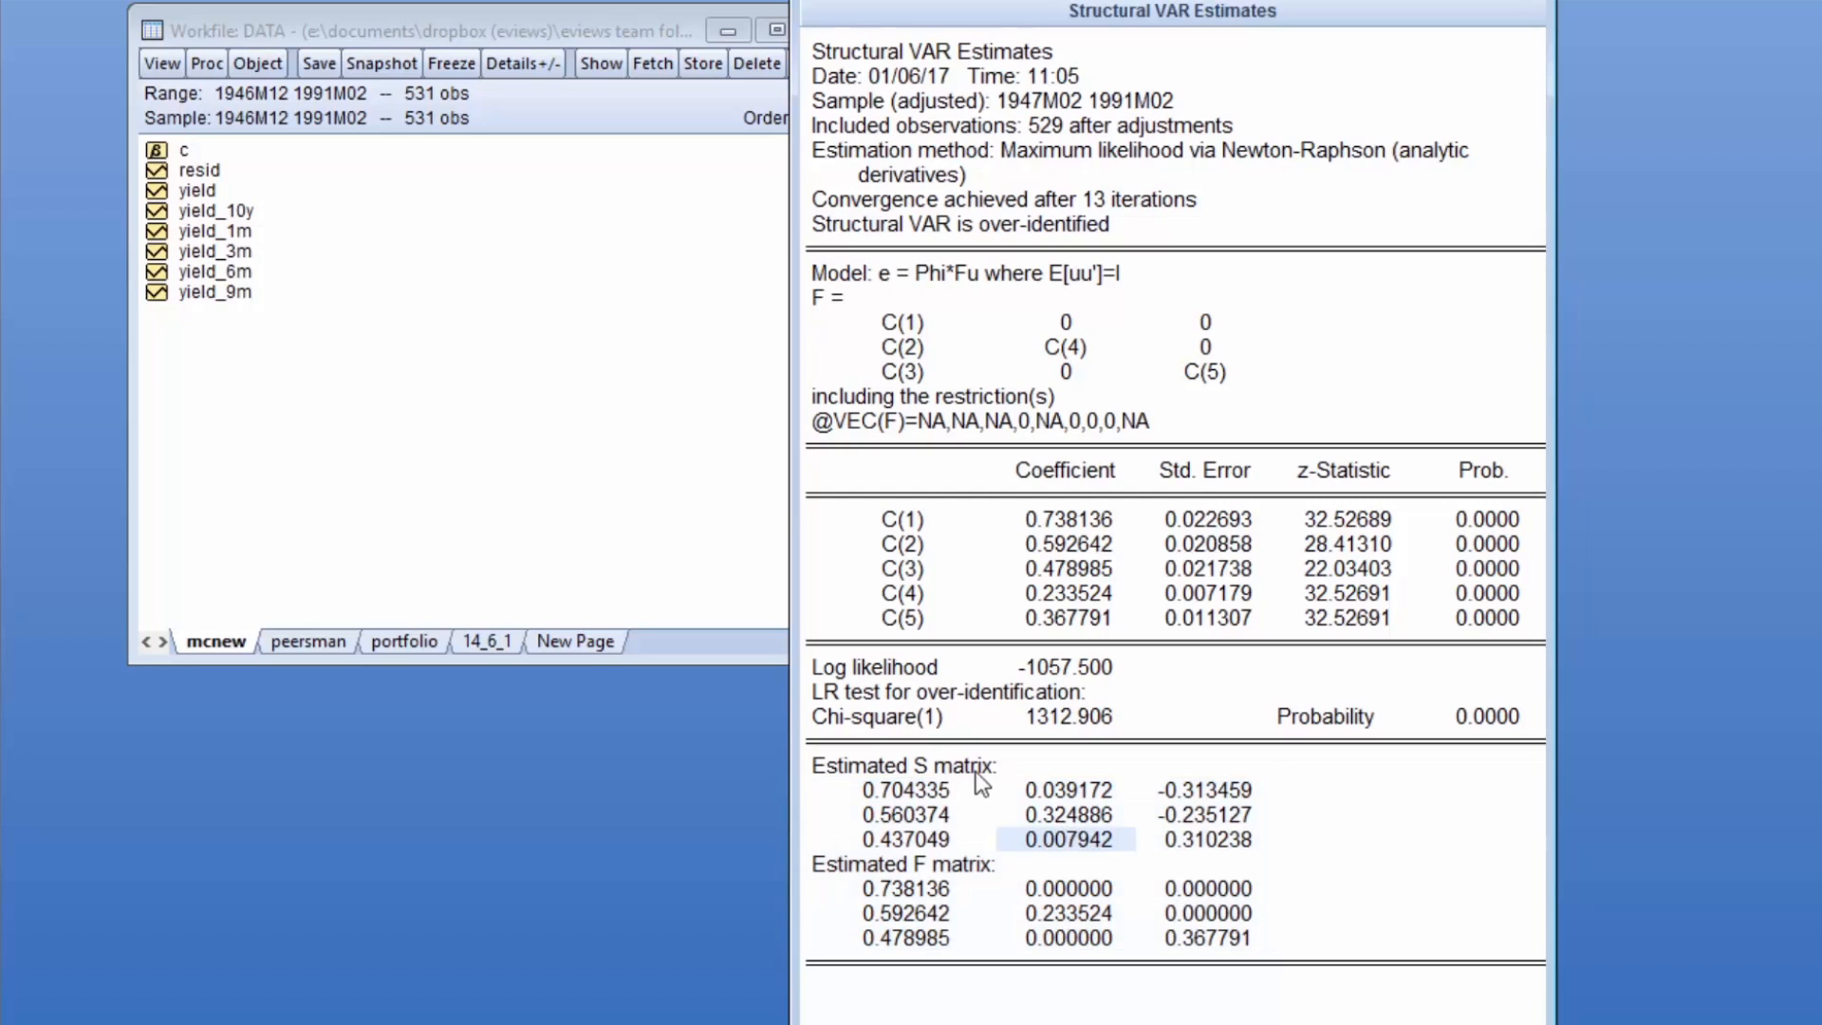
mouse_move(943, 795)
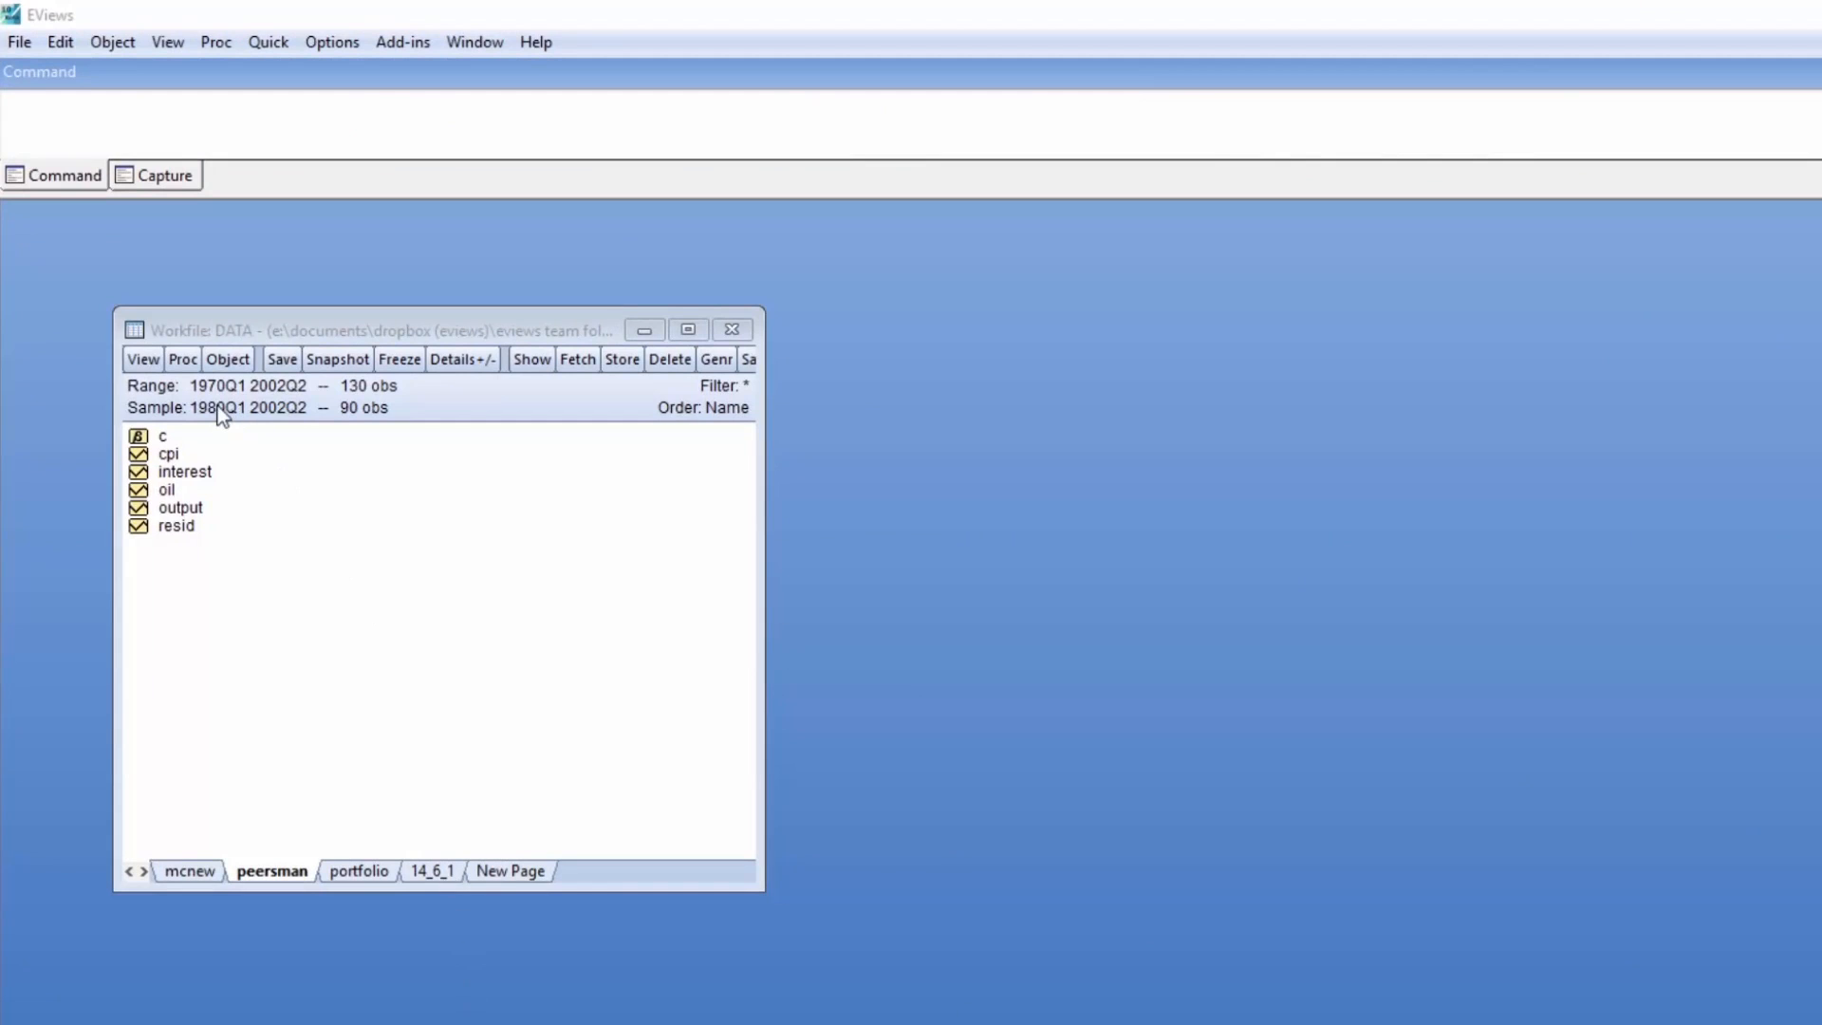
mouse_move(296, 422)
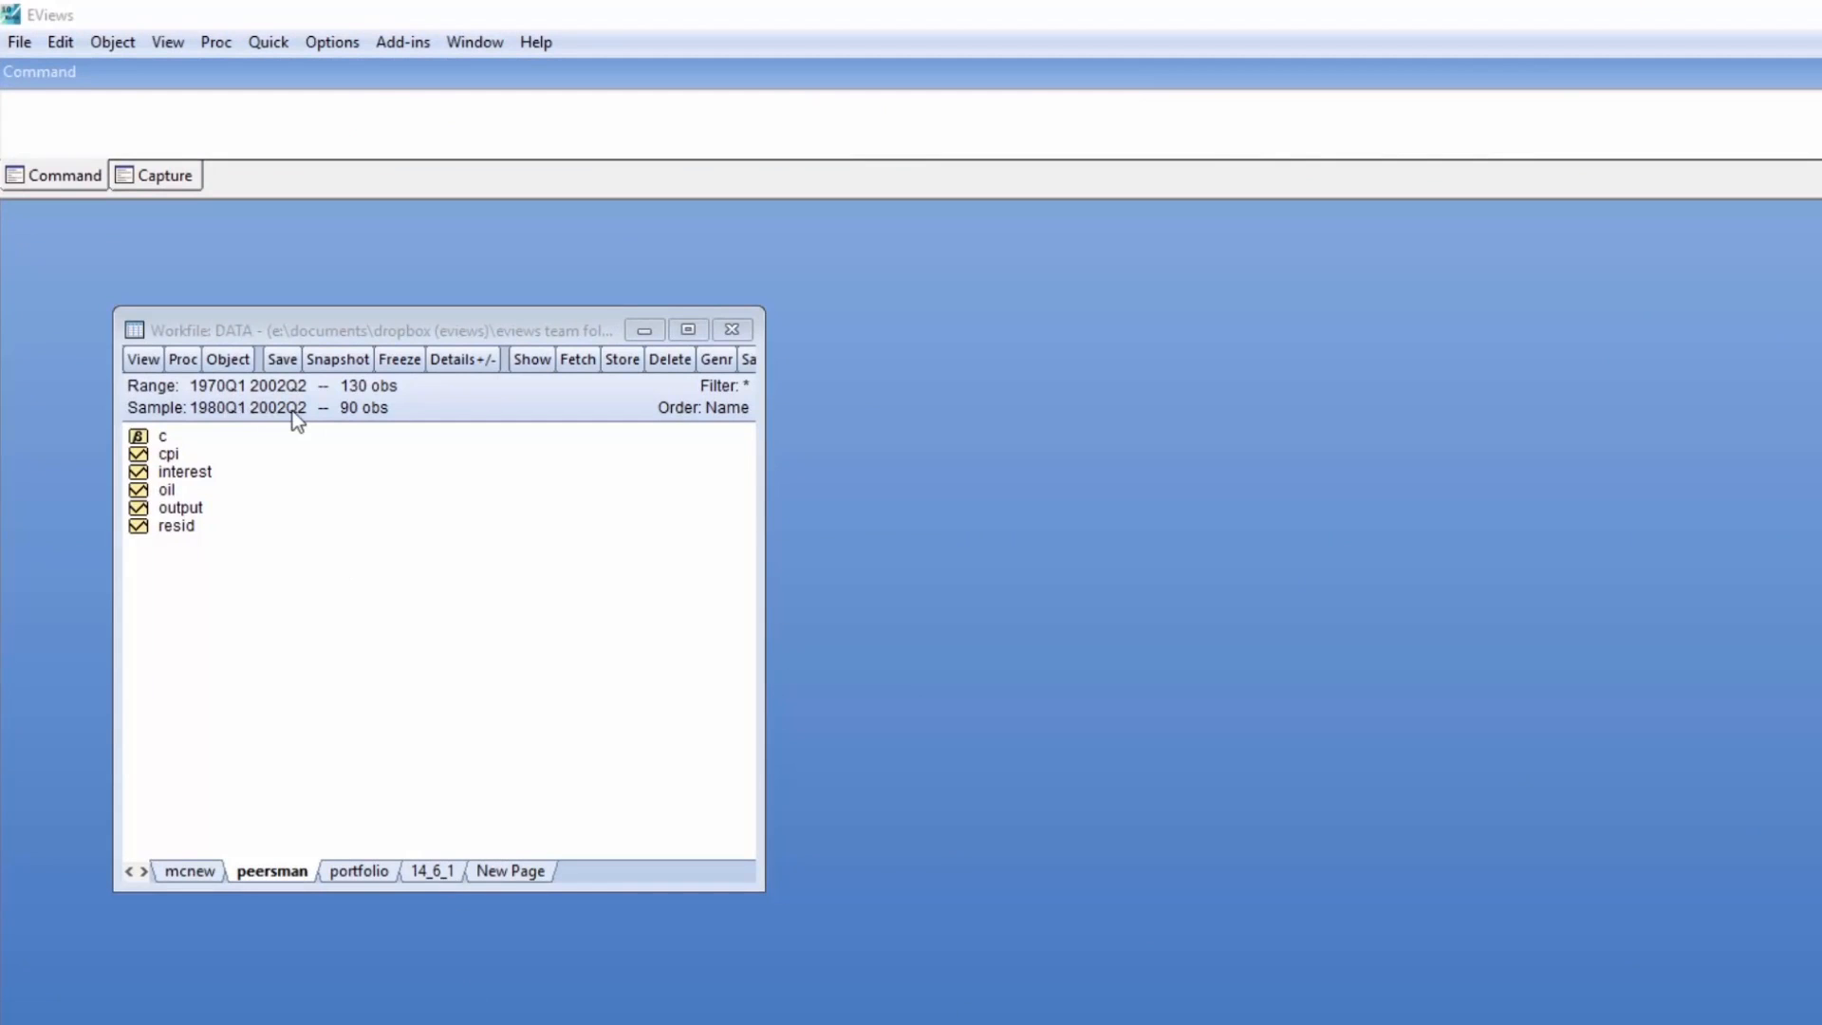
Select the oil, interest and cpi series on the peersman page and bring up the Quick menu
click(167, 489)
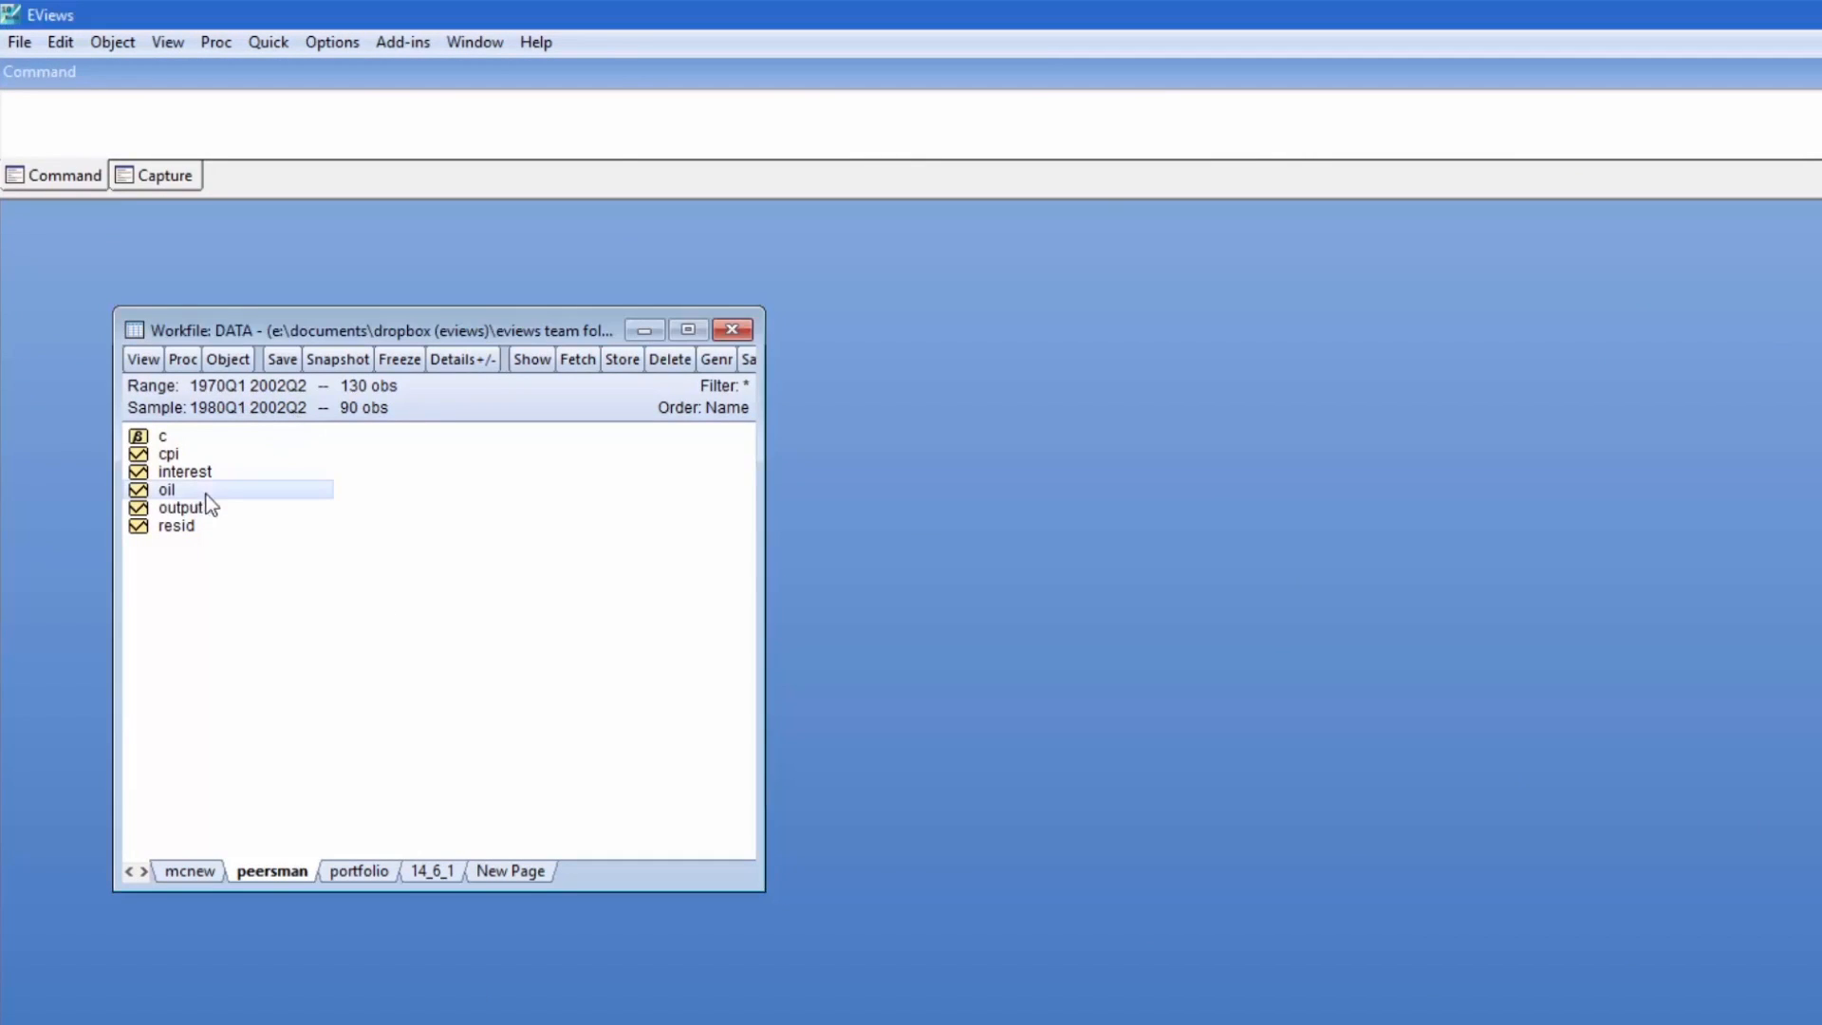
click(181, 509)
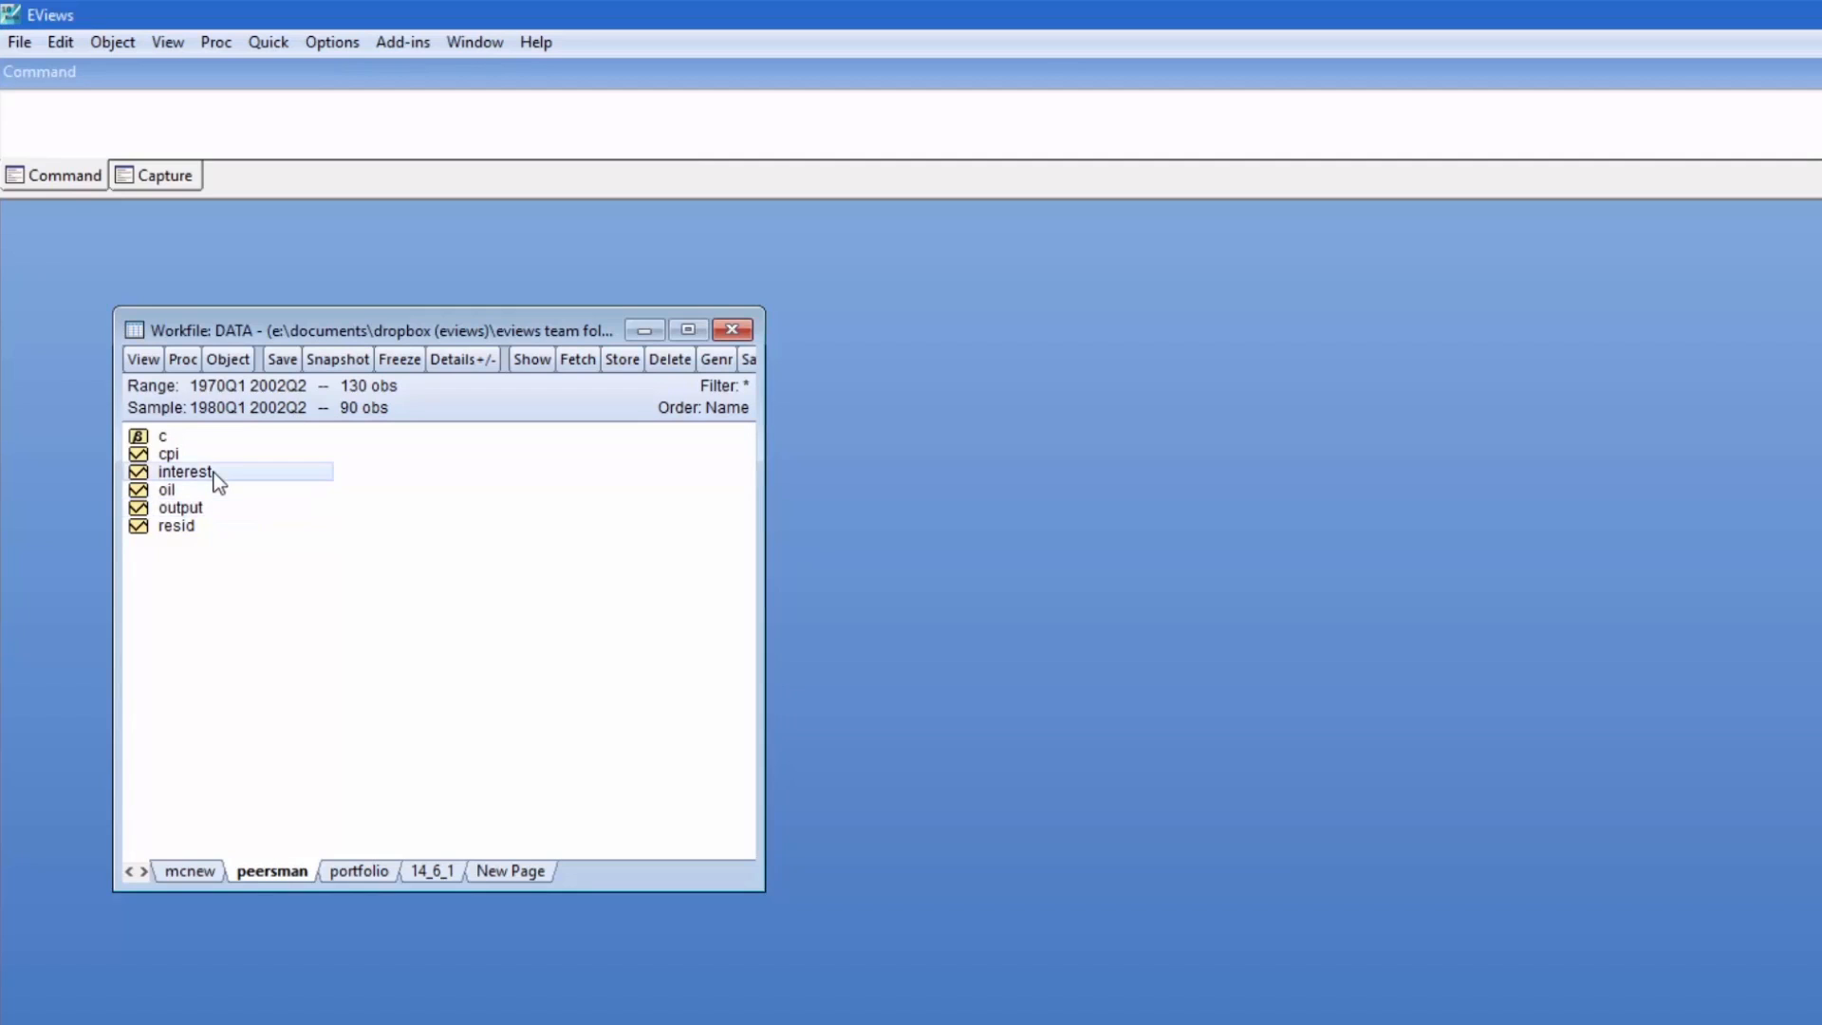
click(169, 454)
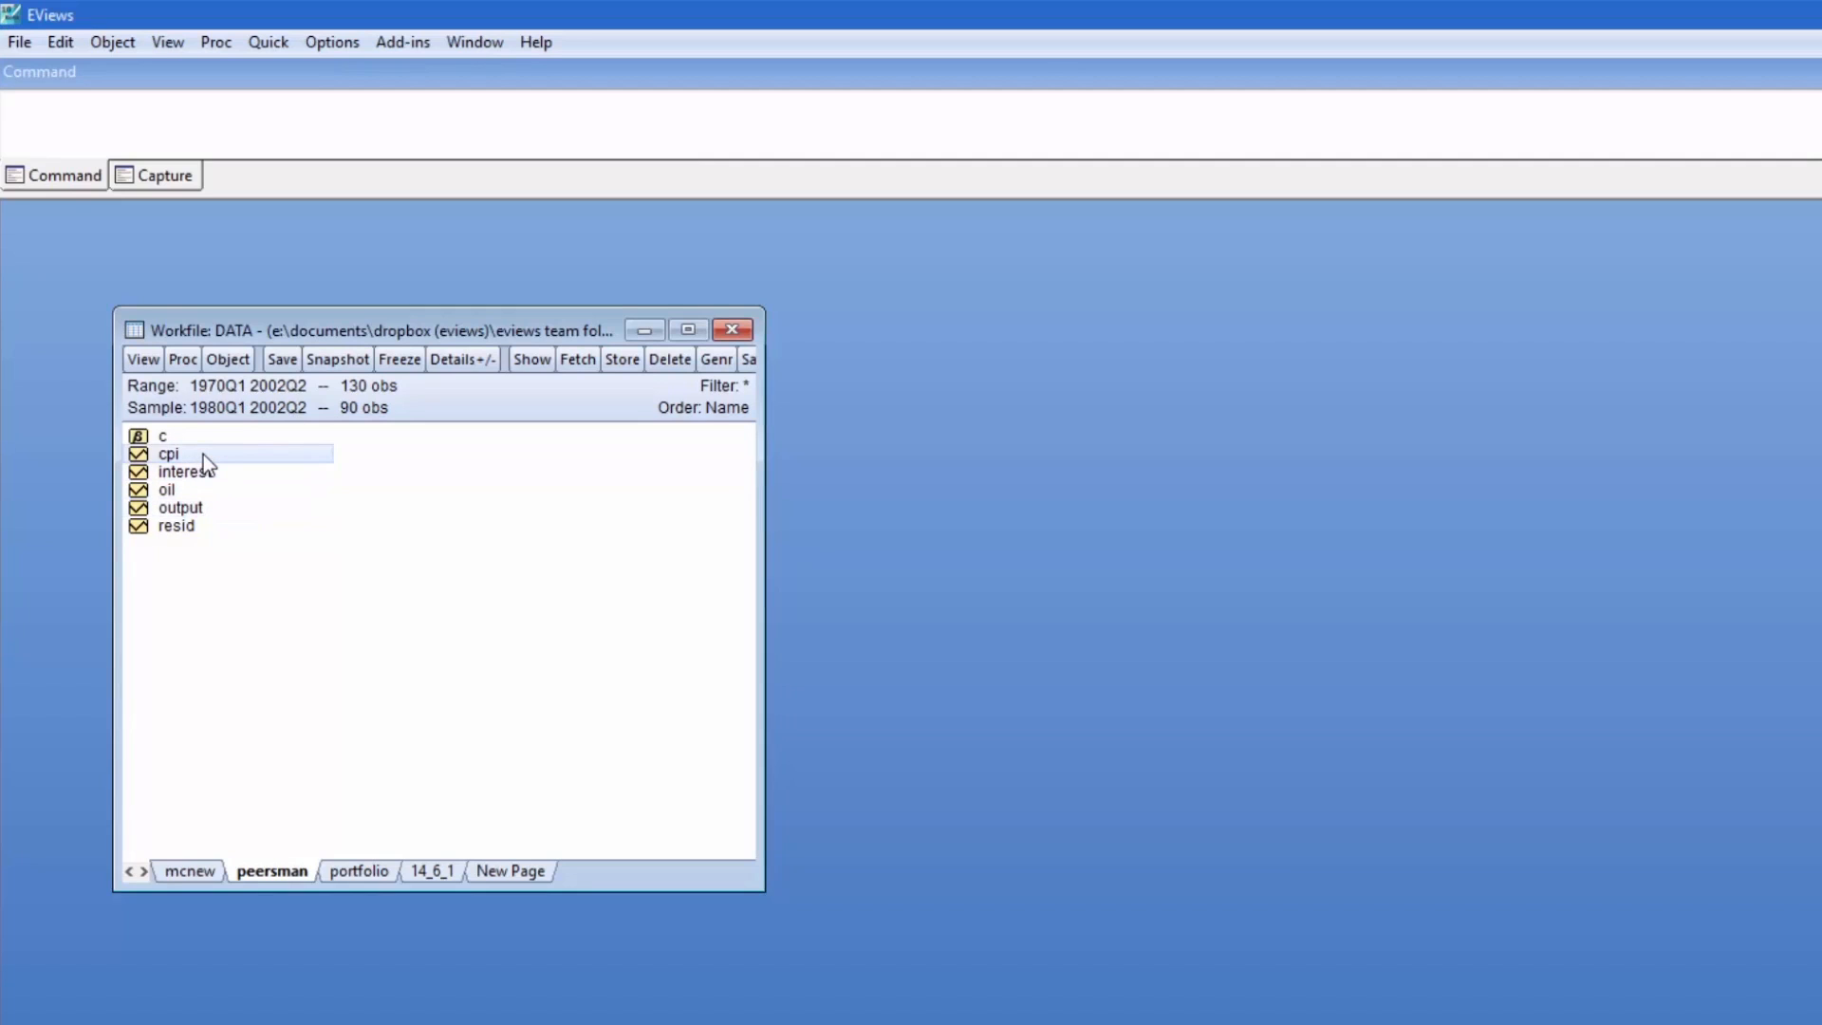
mouse_move(211, 432)
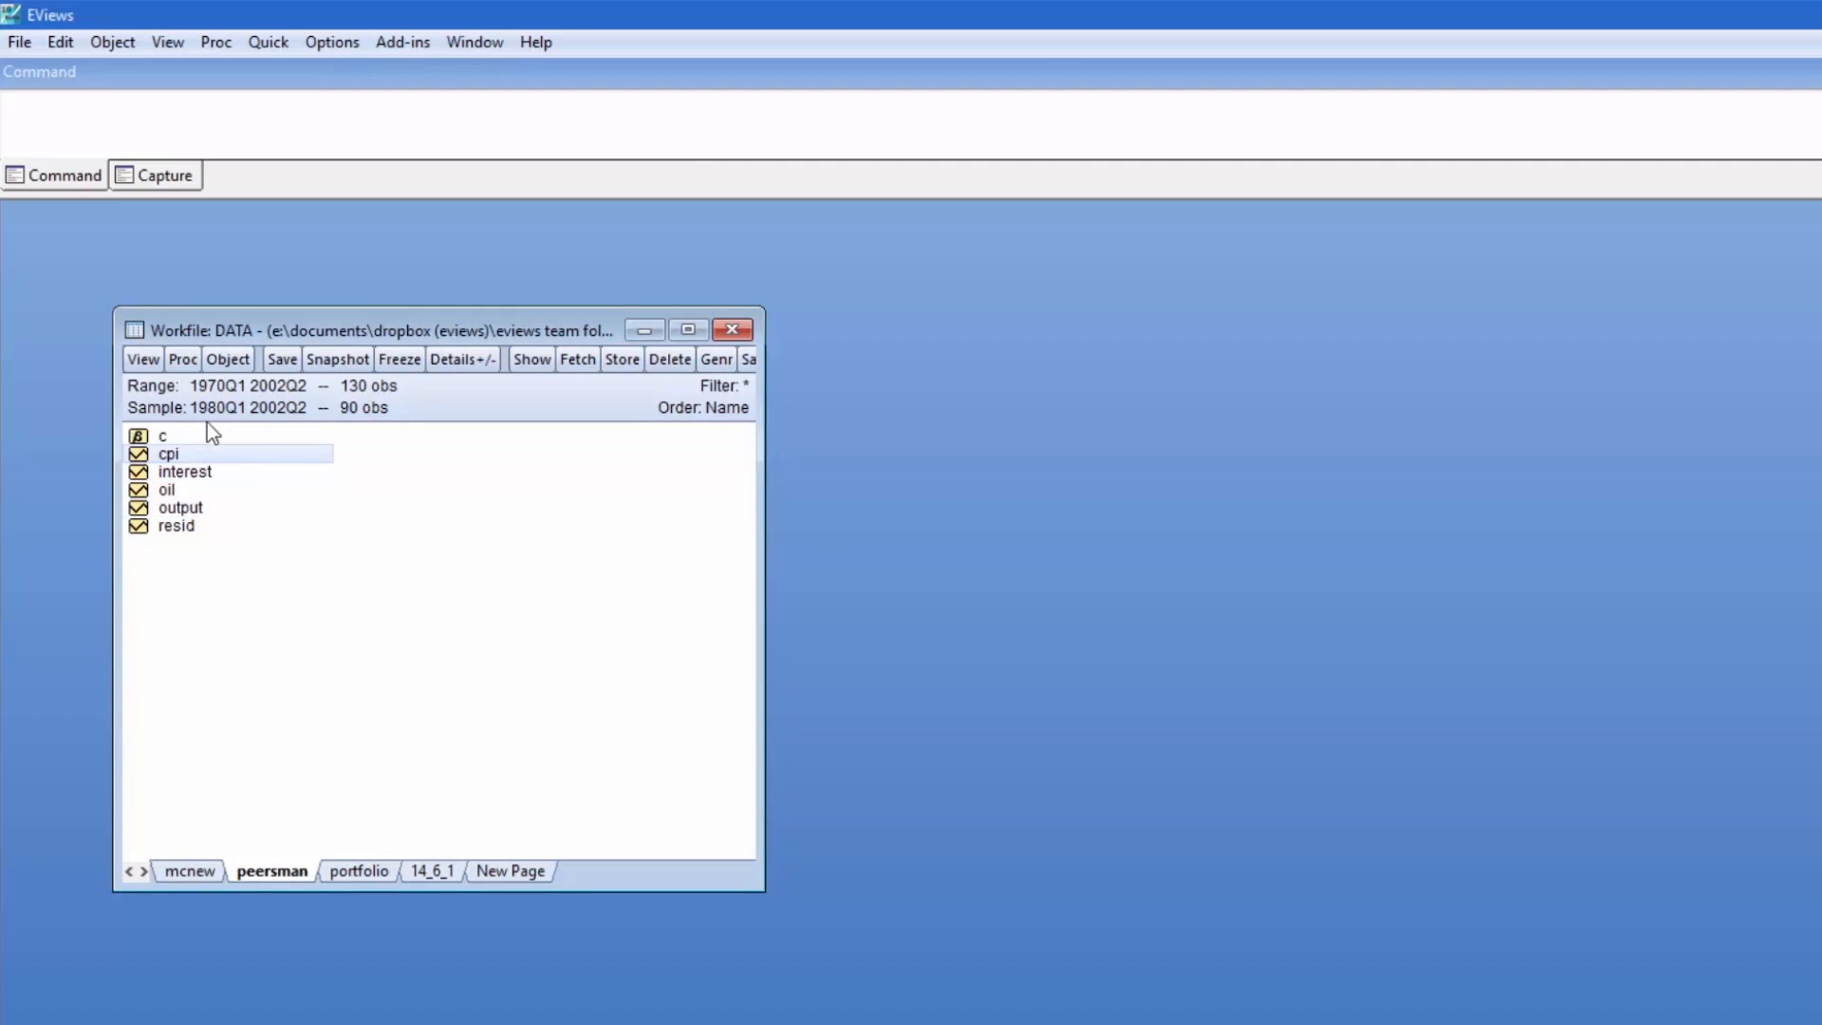
click(268, 42)
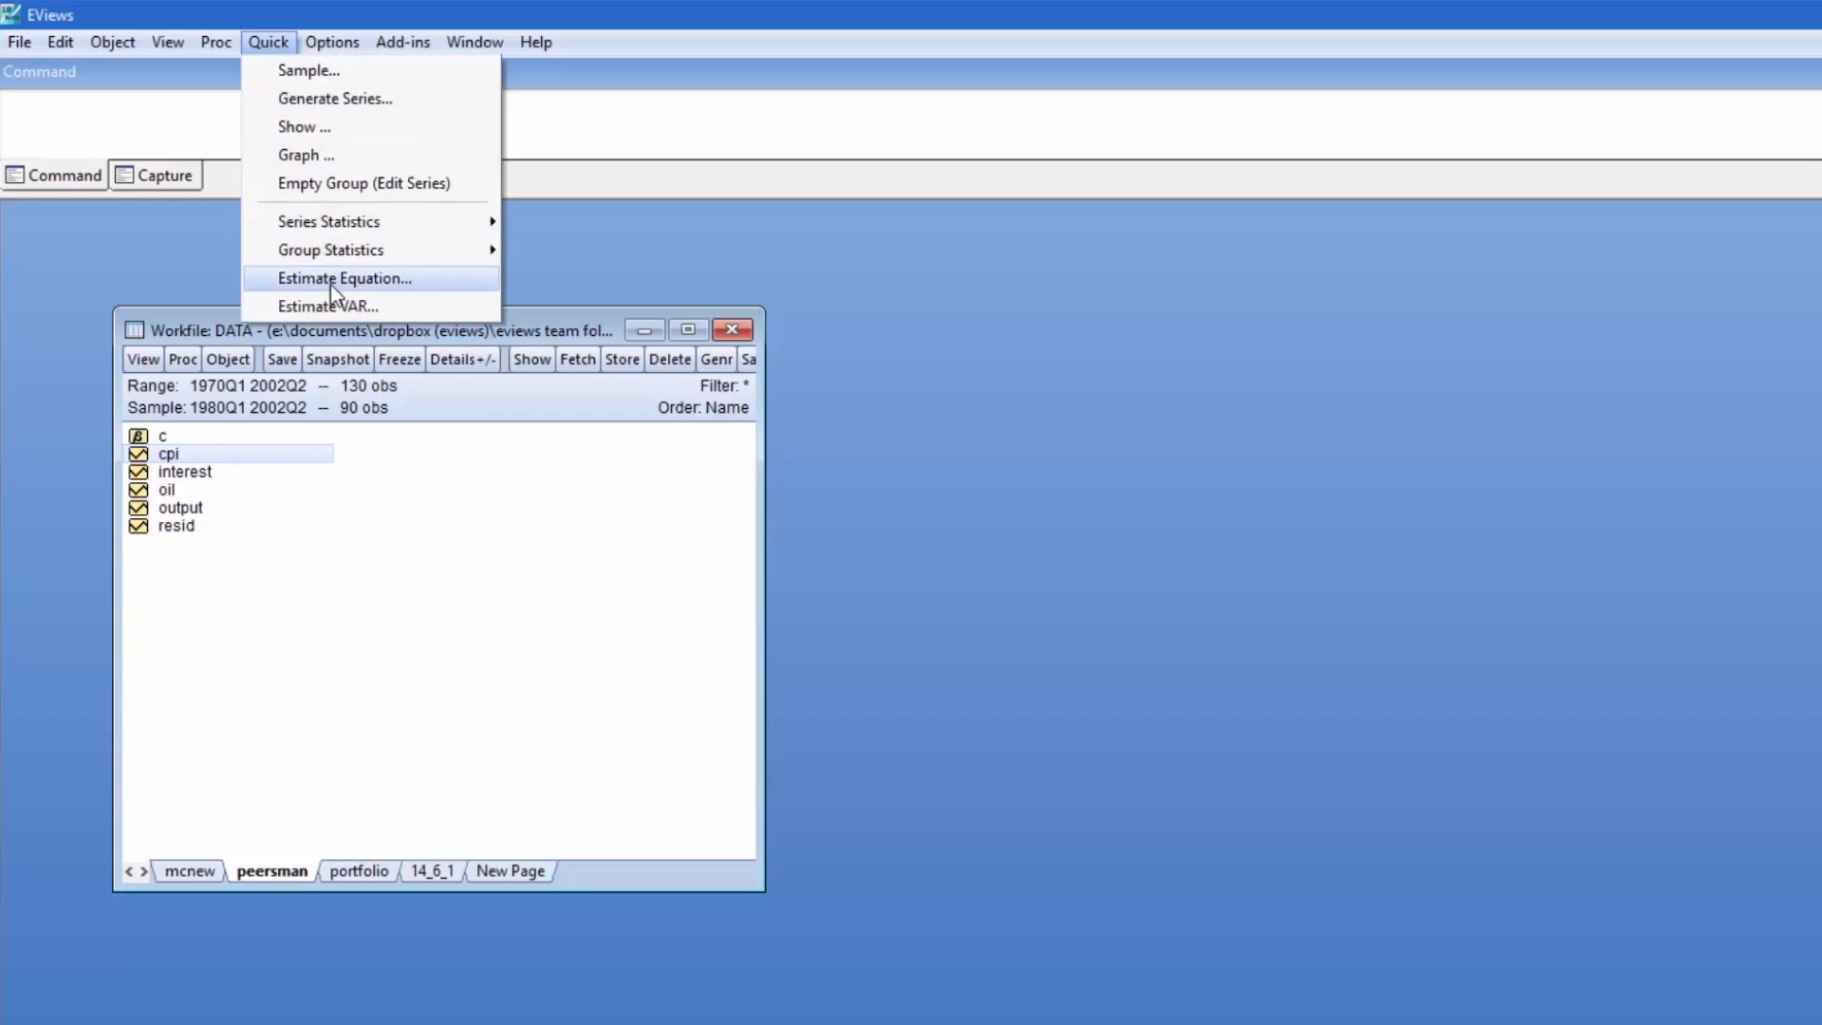
click(328, 306)
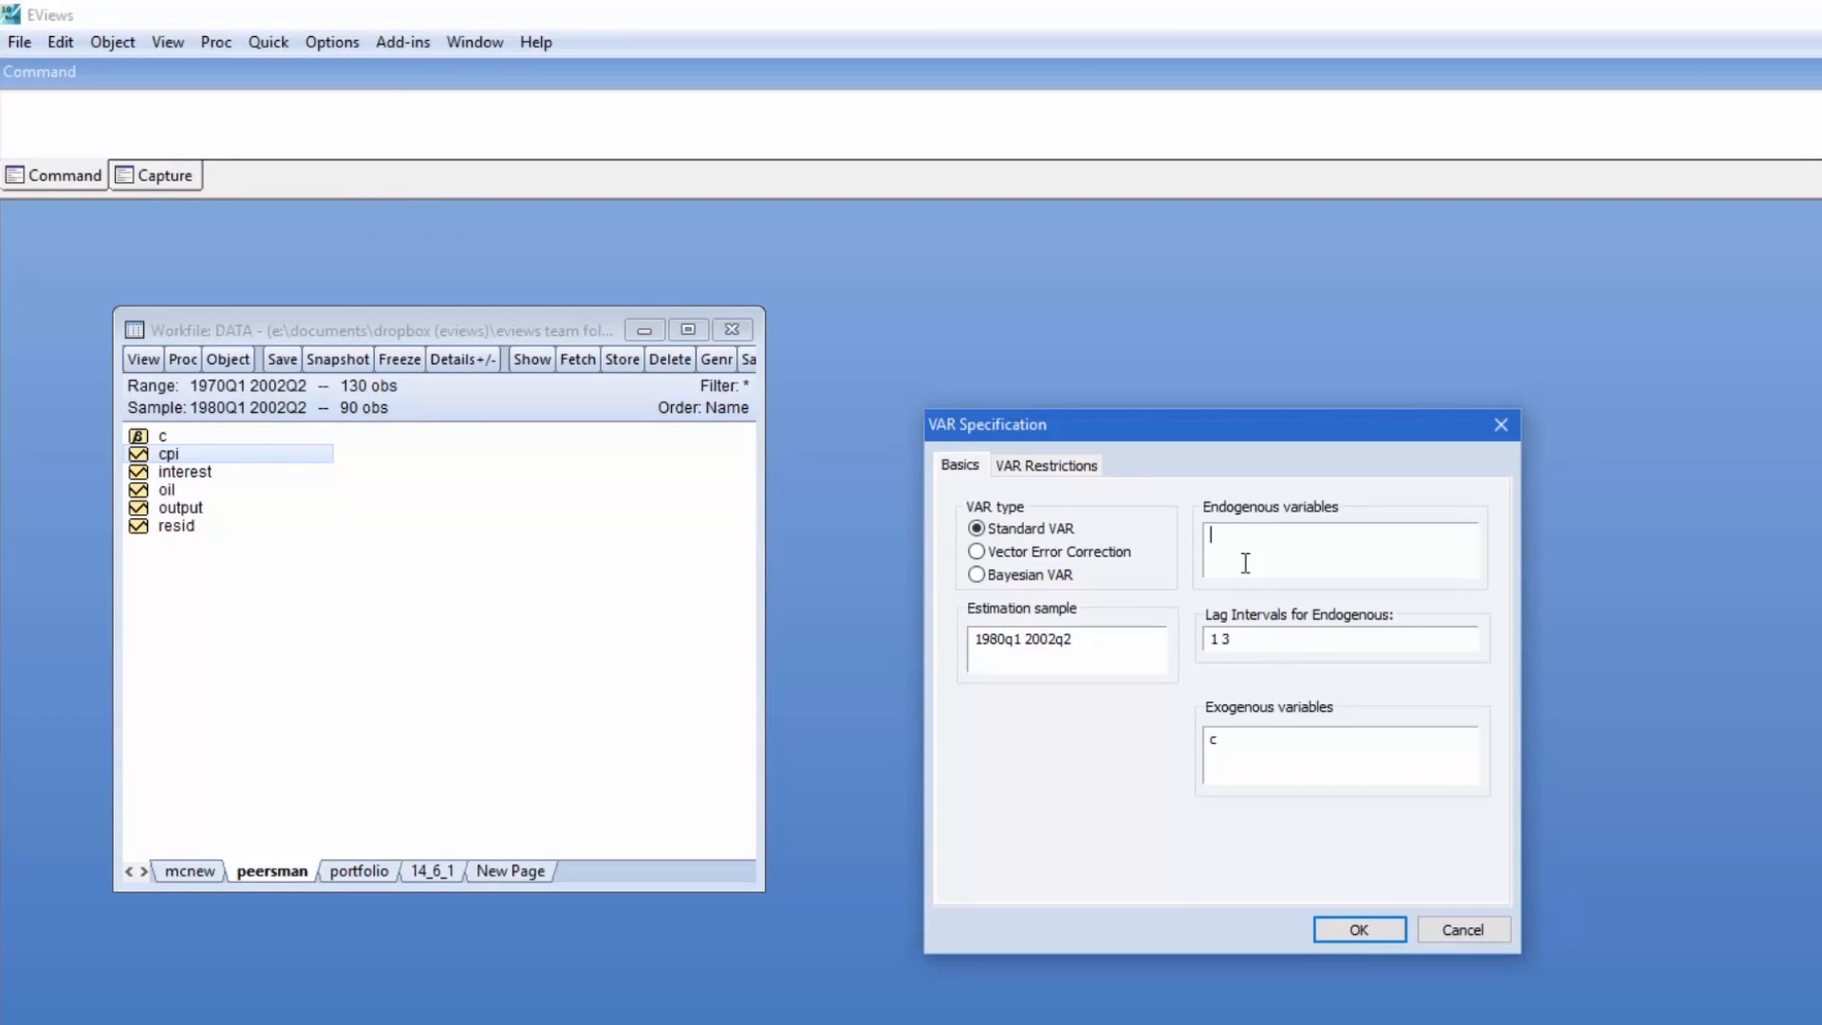
text(100*dlog()
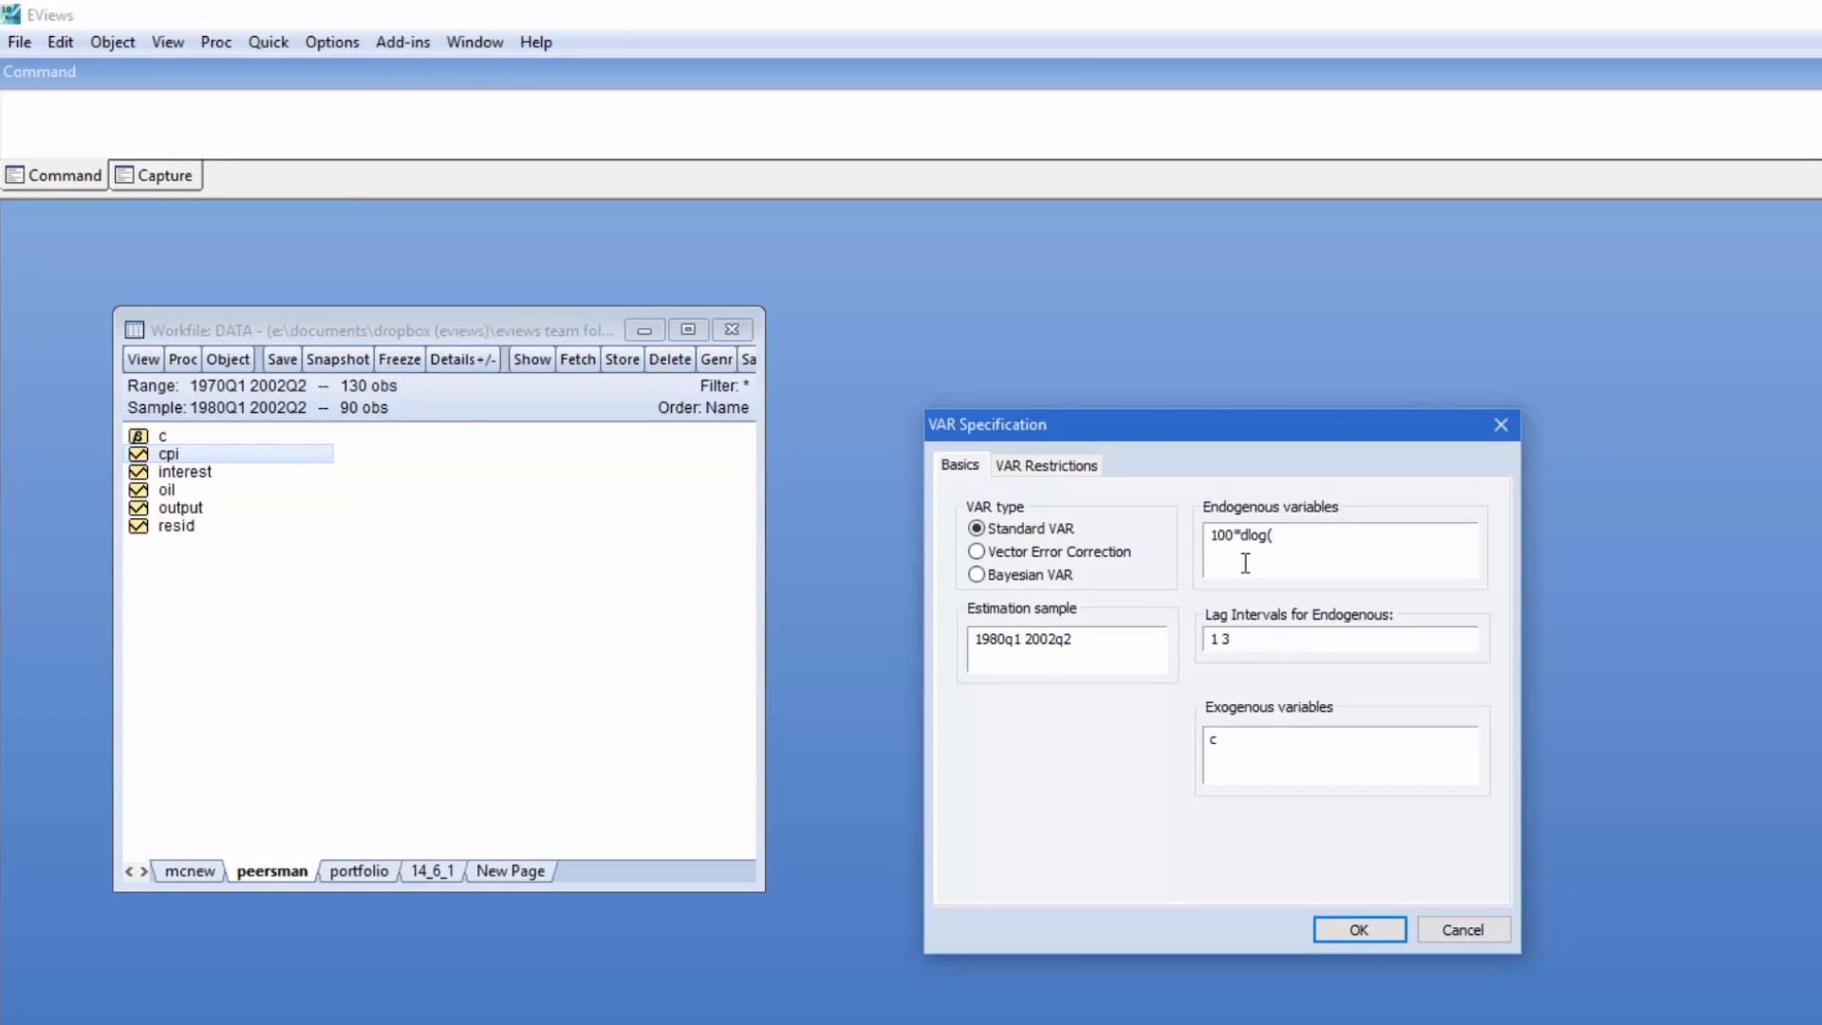
text(oil) 100*dlog()
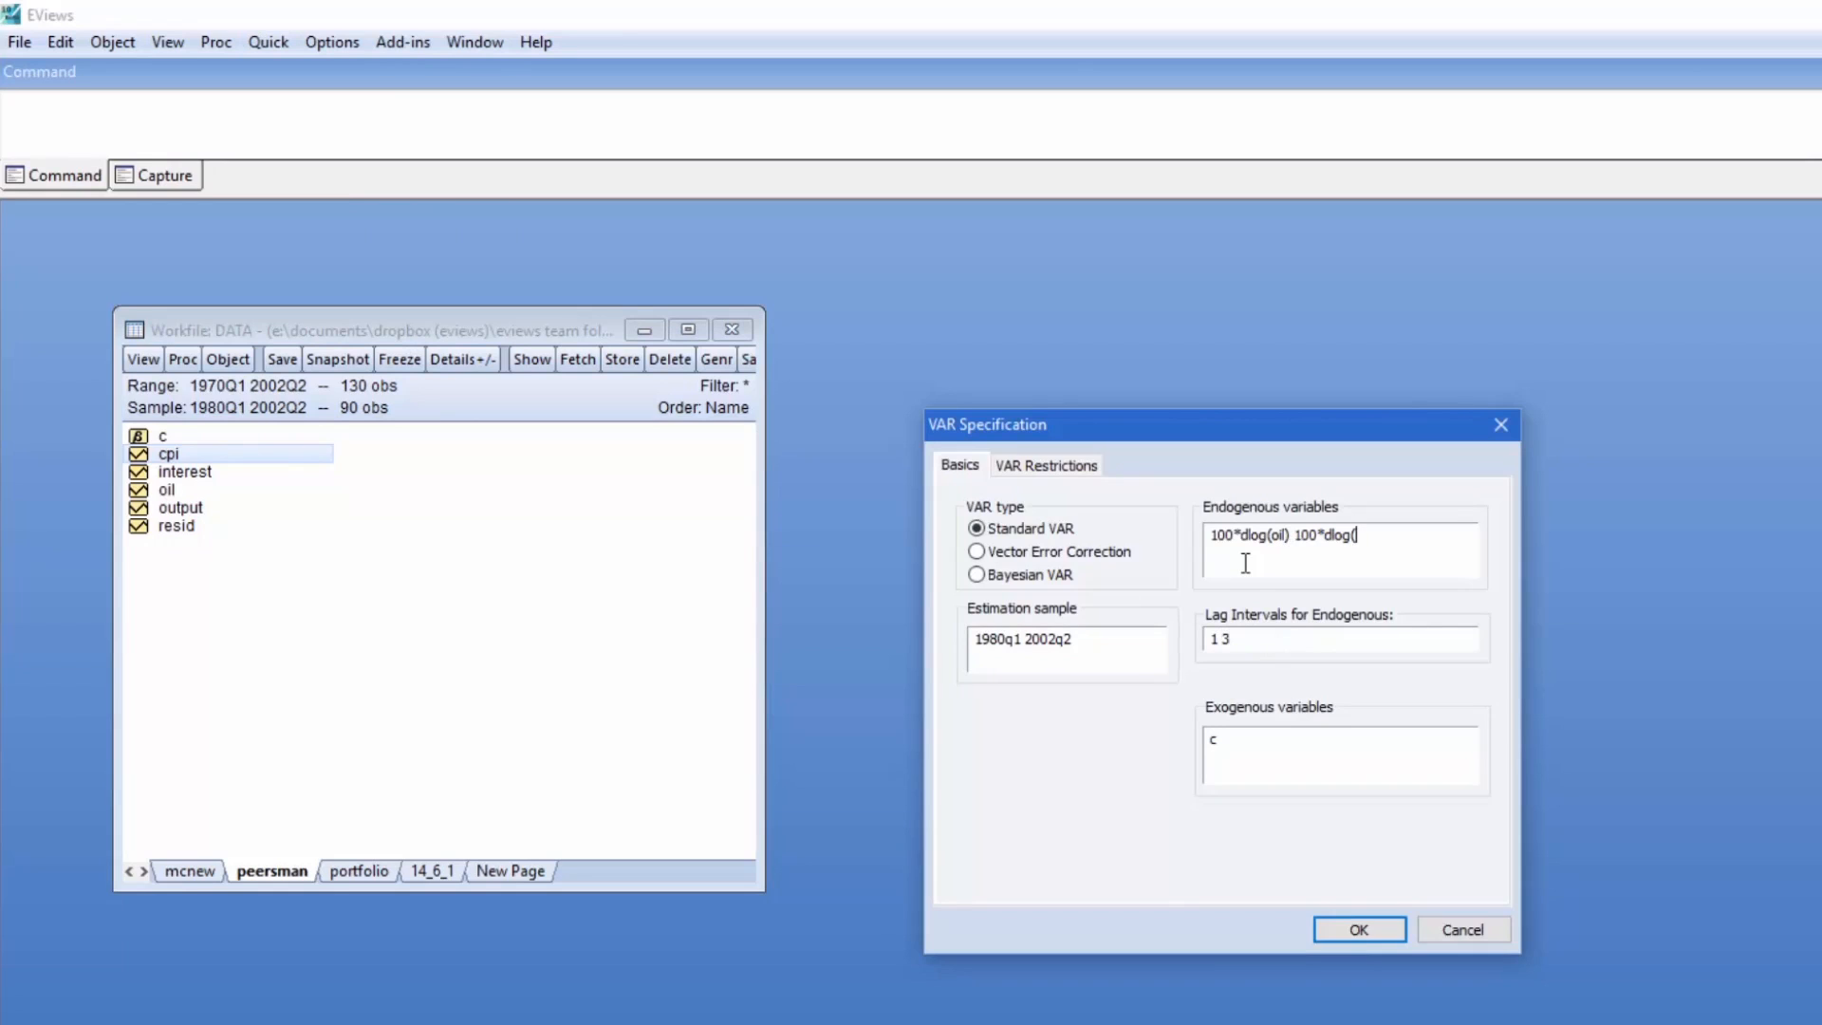
text(output))
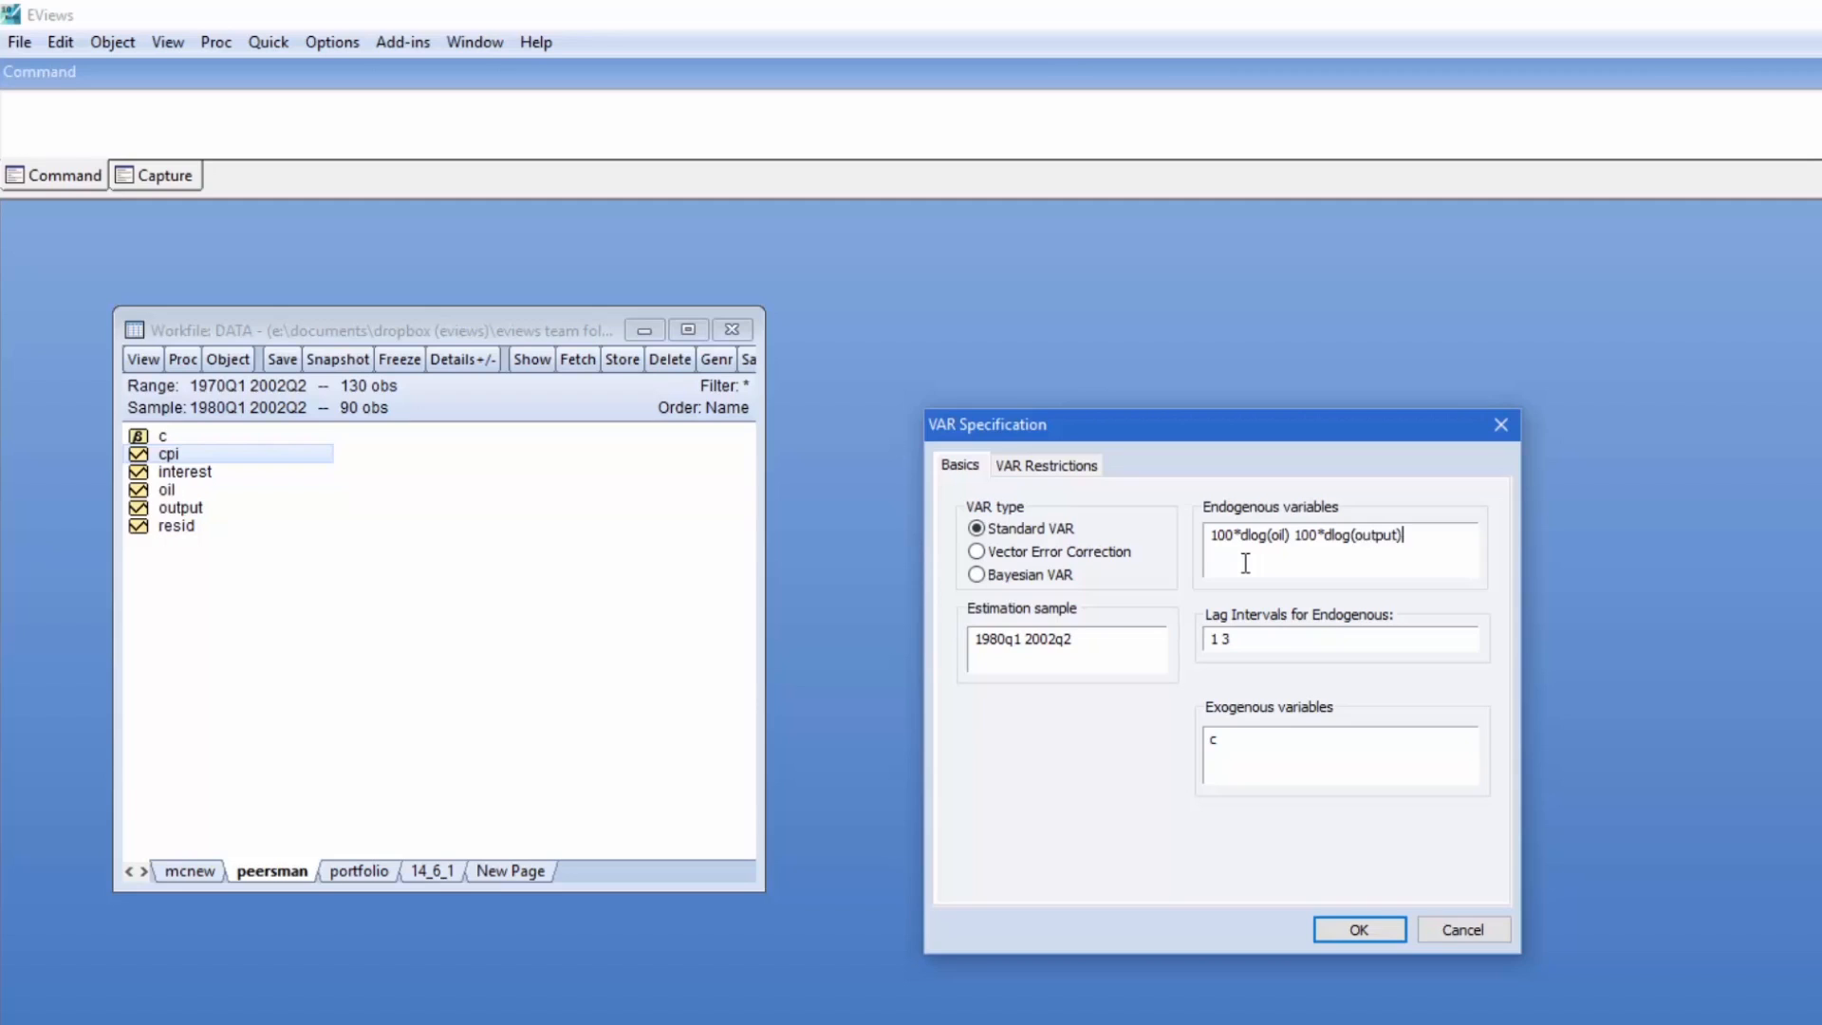
text(100*dlog(cpi) interest)
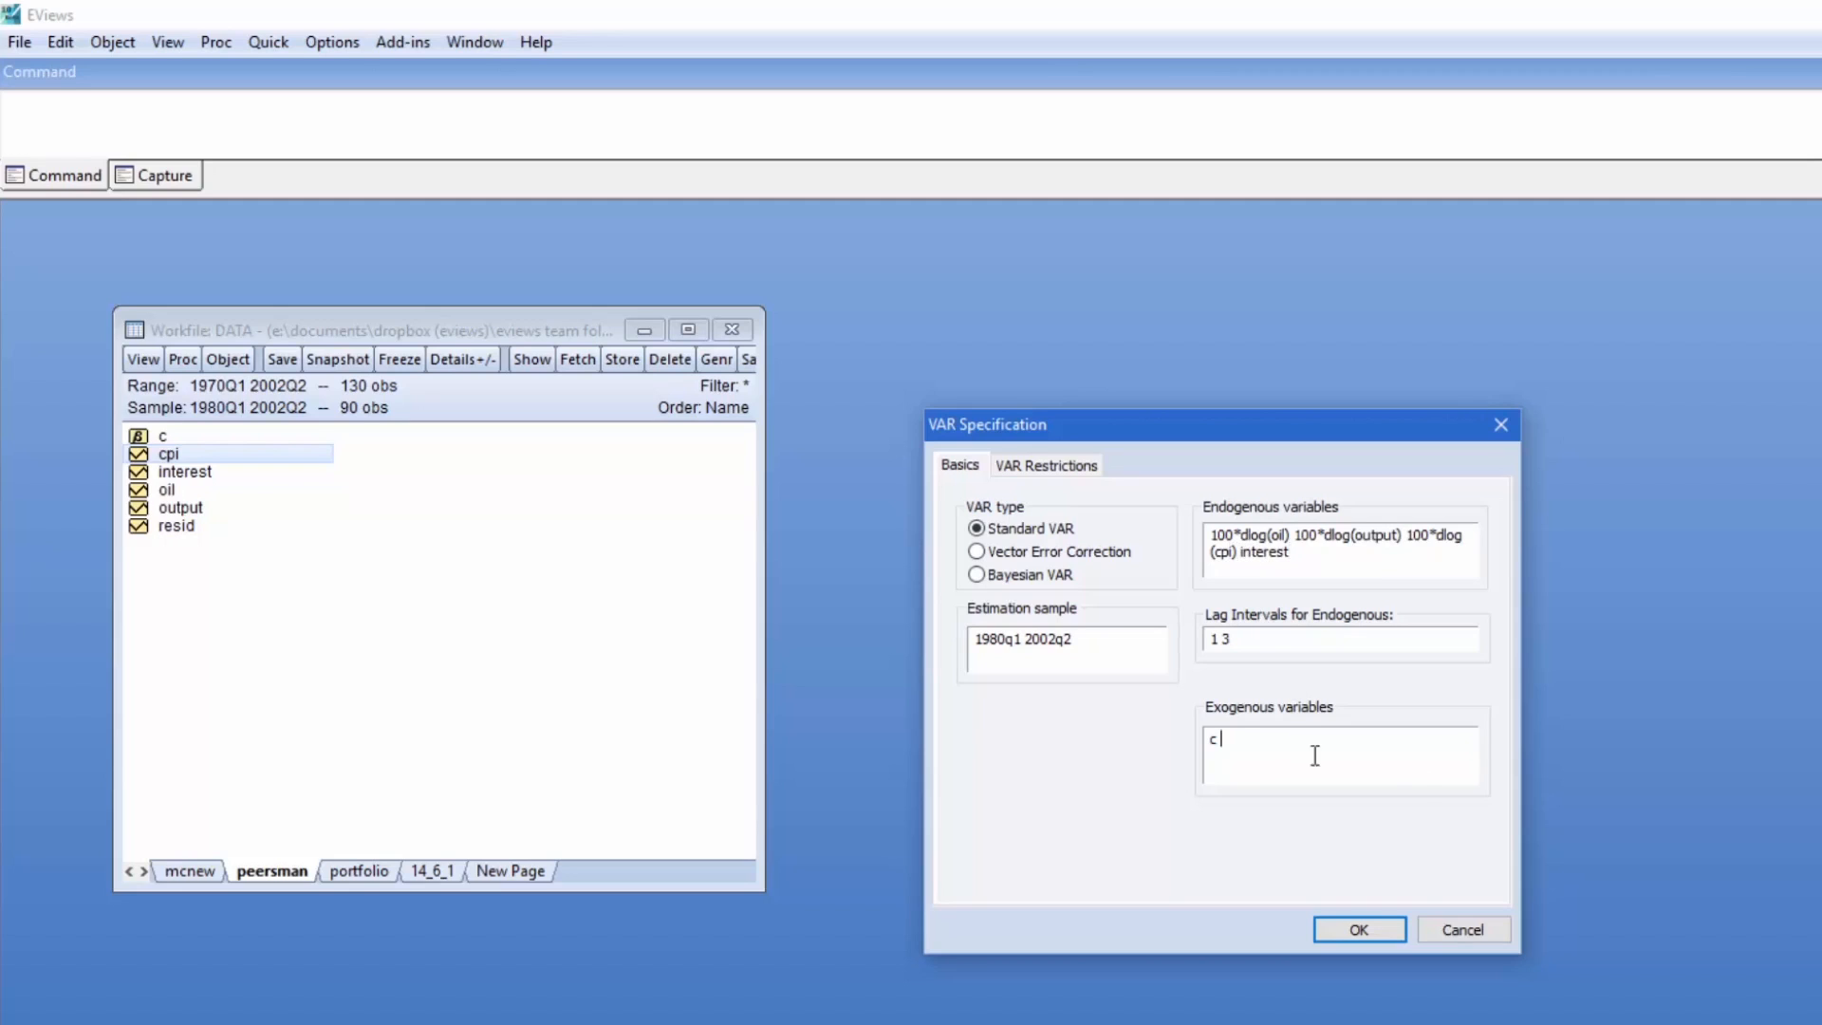
text(@trend)
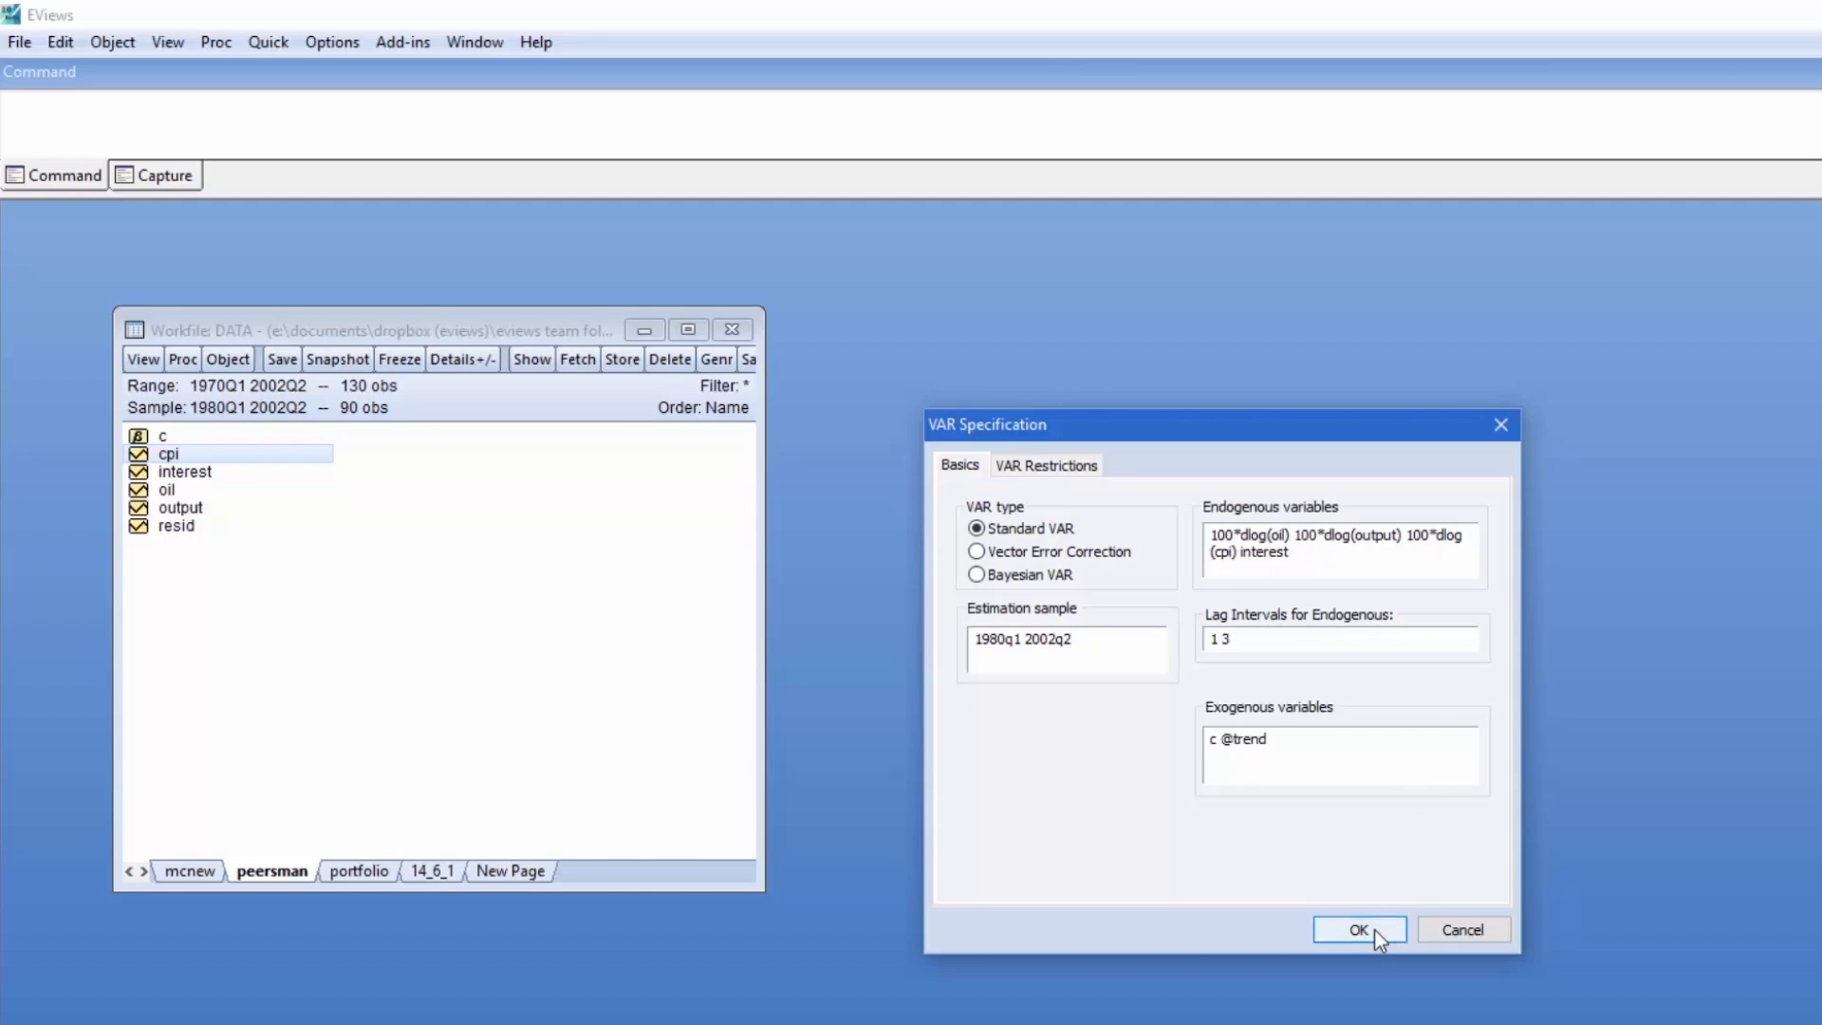
click(1357, 928)
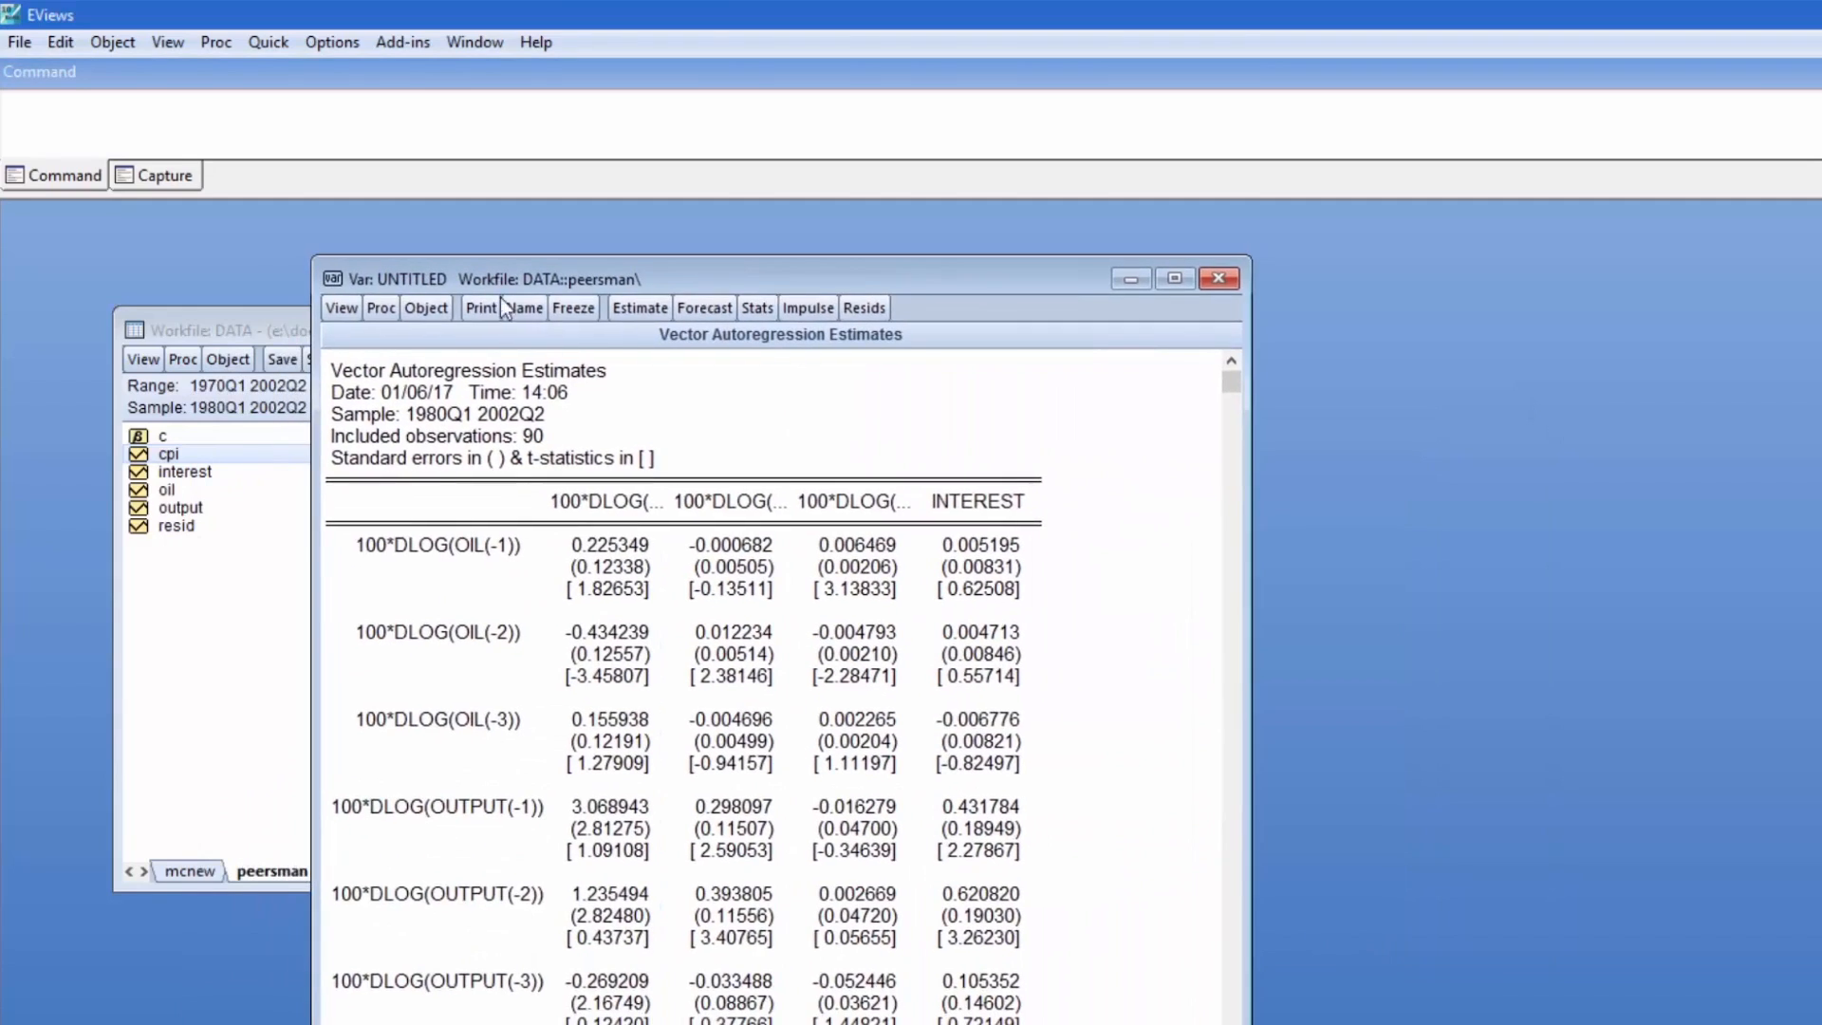
Start a structural factorization with Custom restrictions and inspect the F and S matrix patterns
click(379, 119)
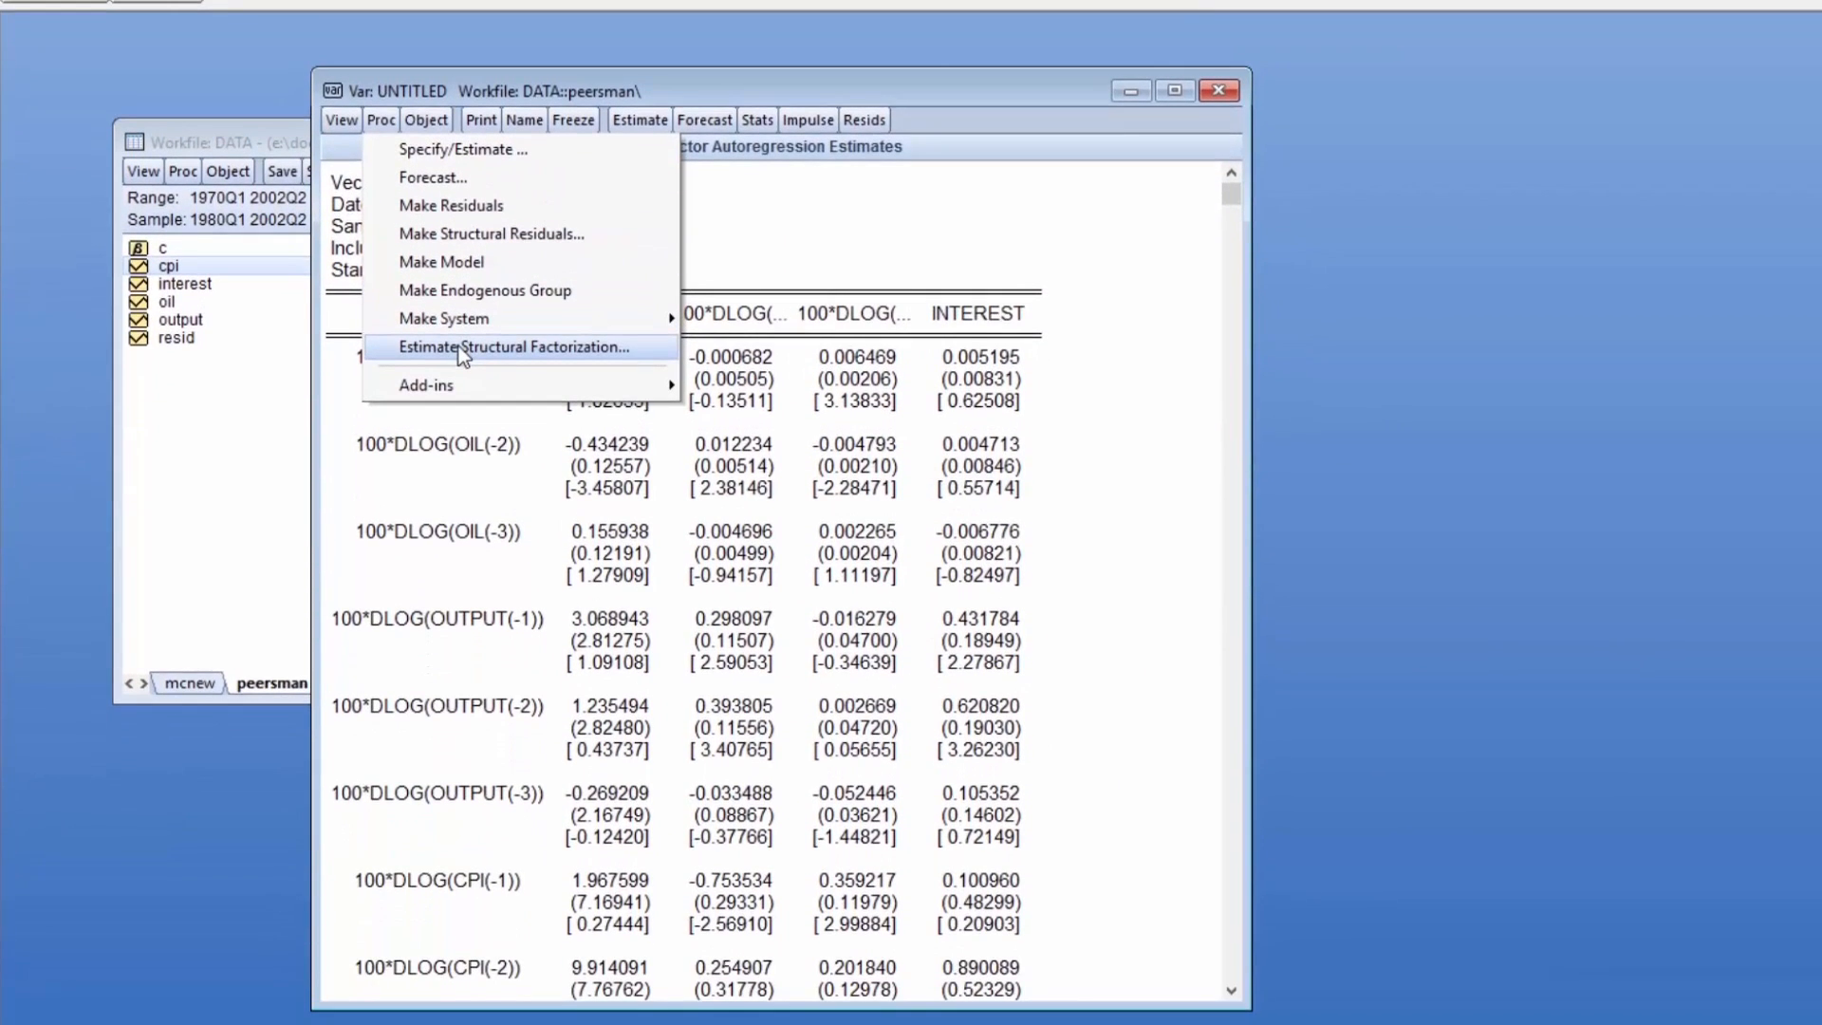
click(511, 346)
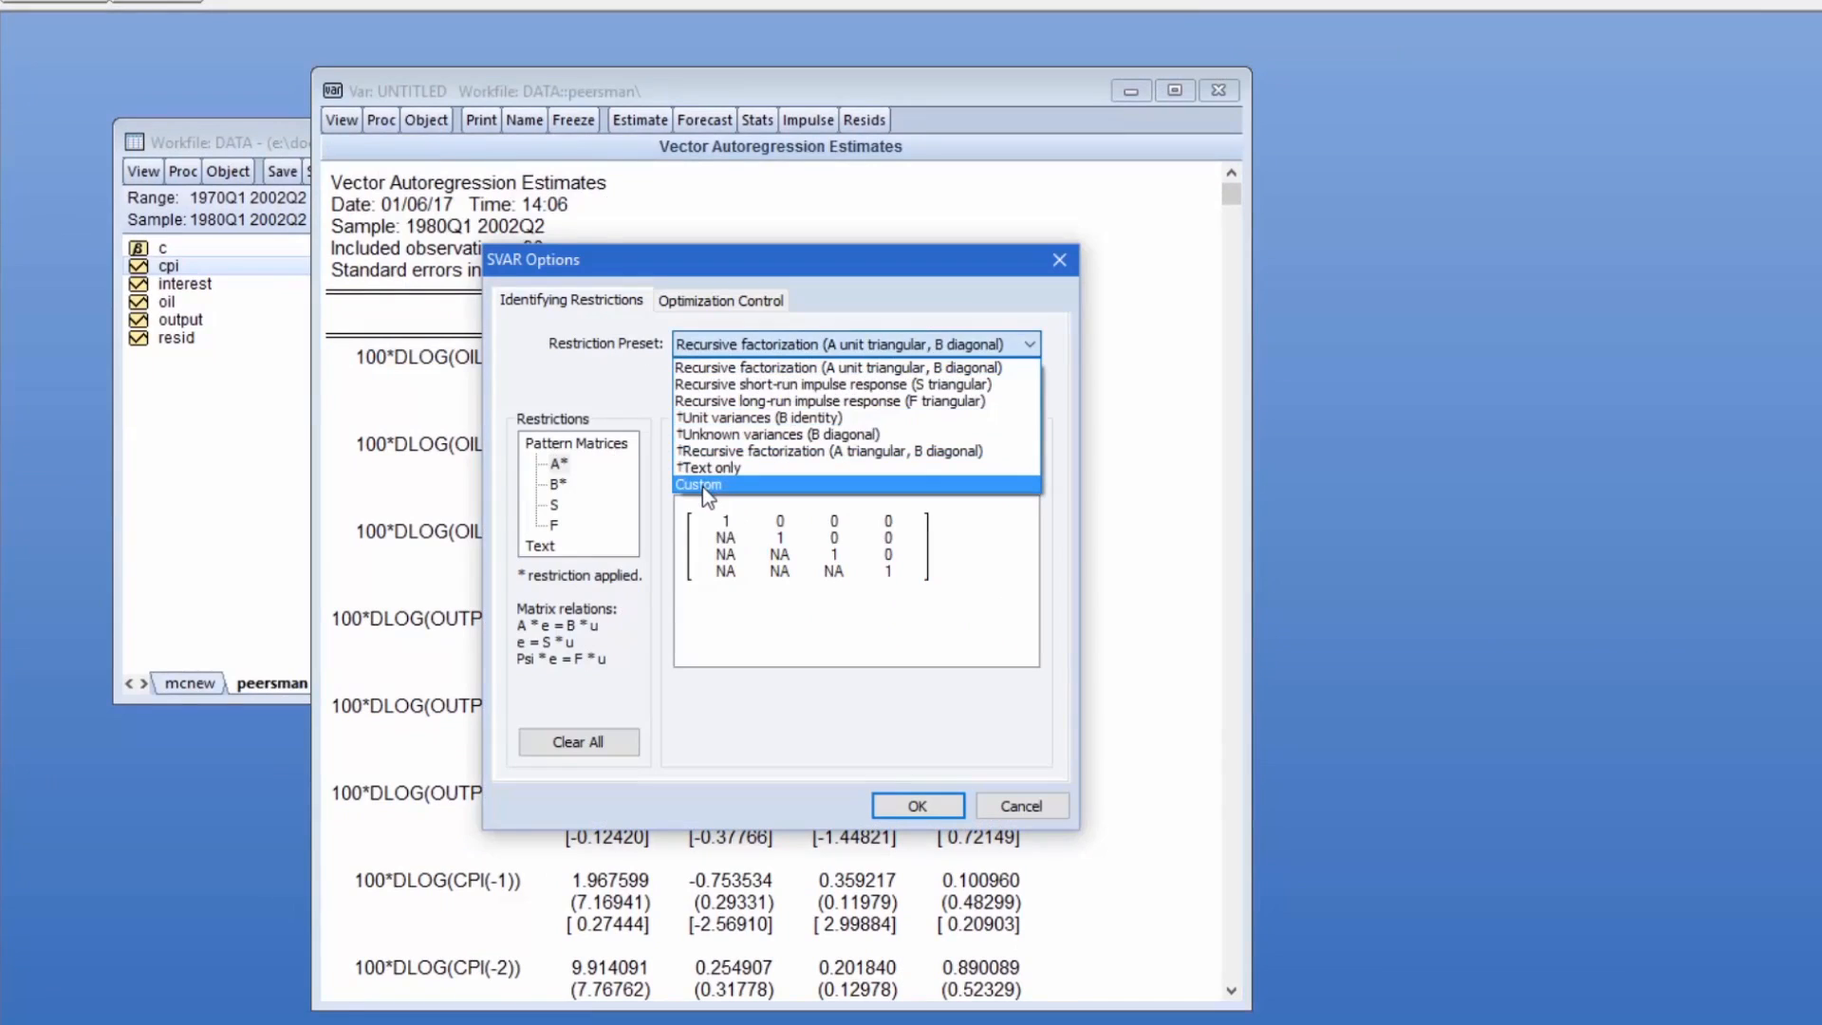
click(696, 484)
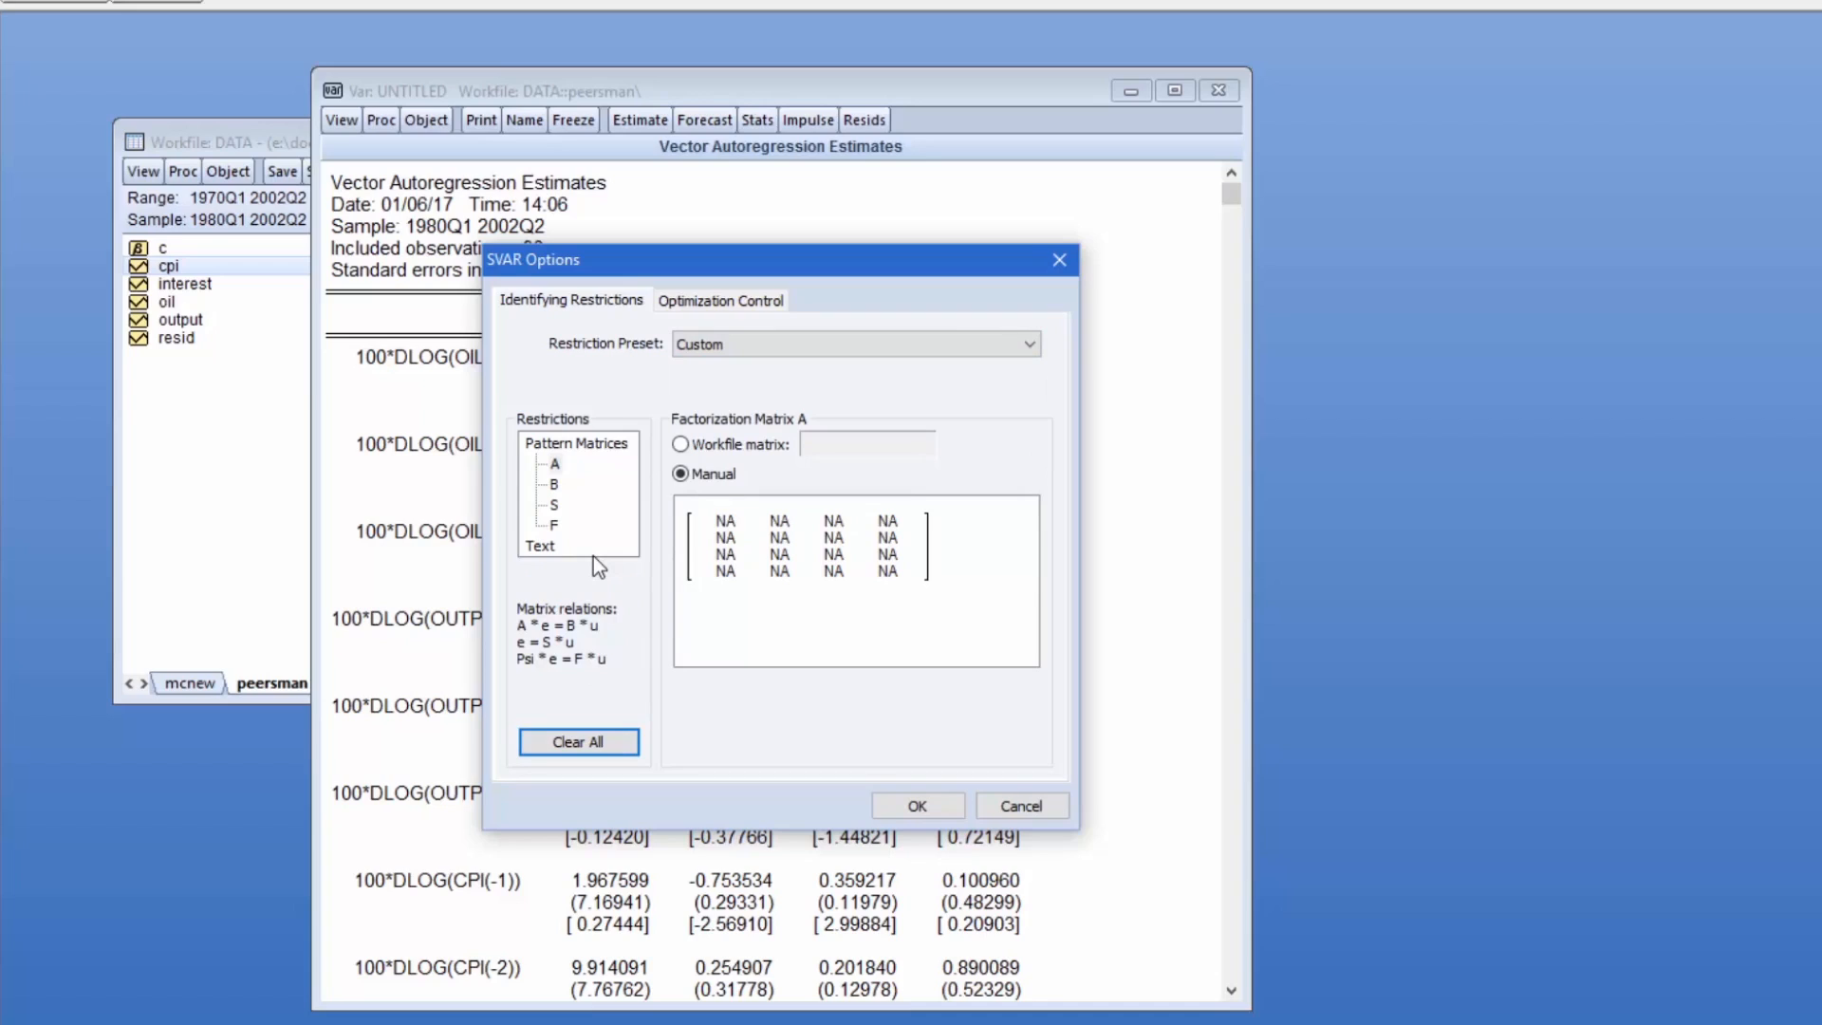
mouse_move(581, 516)
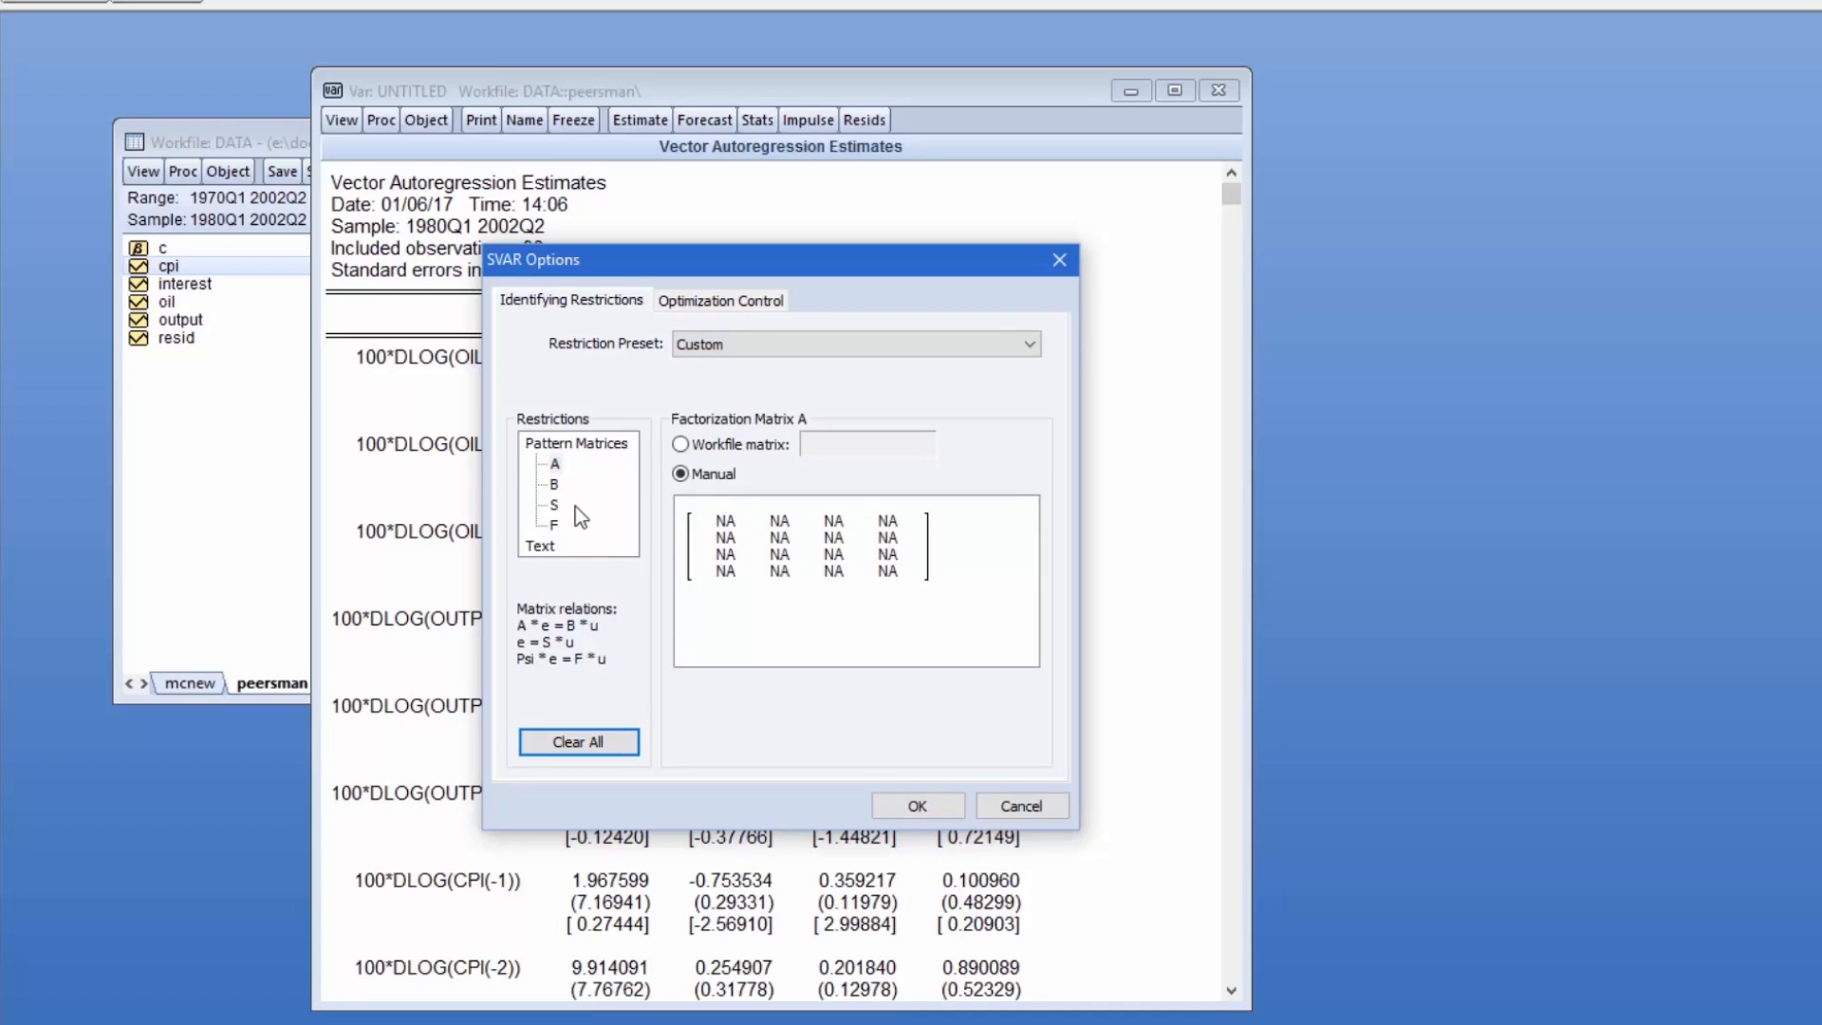
click(552, 524)
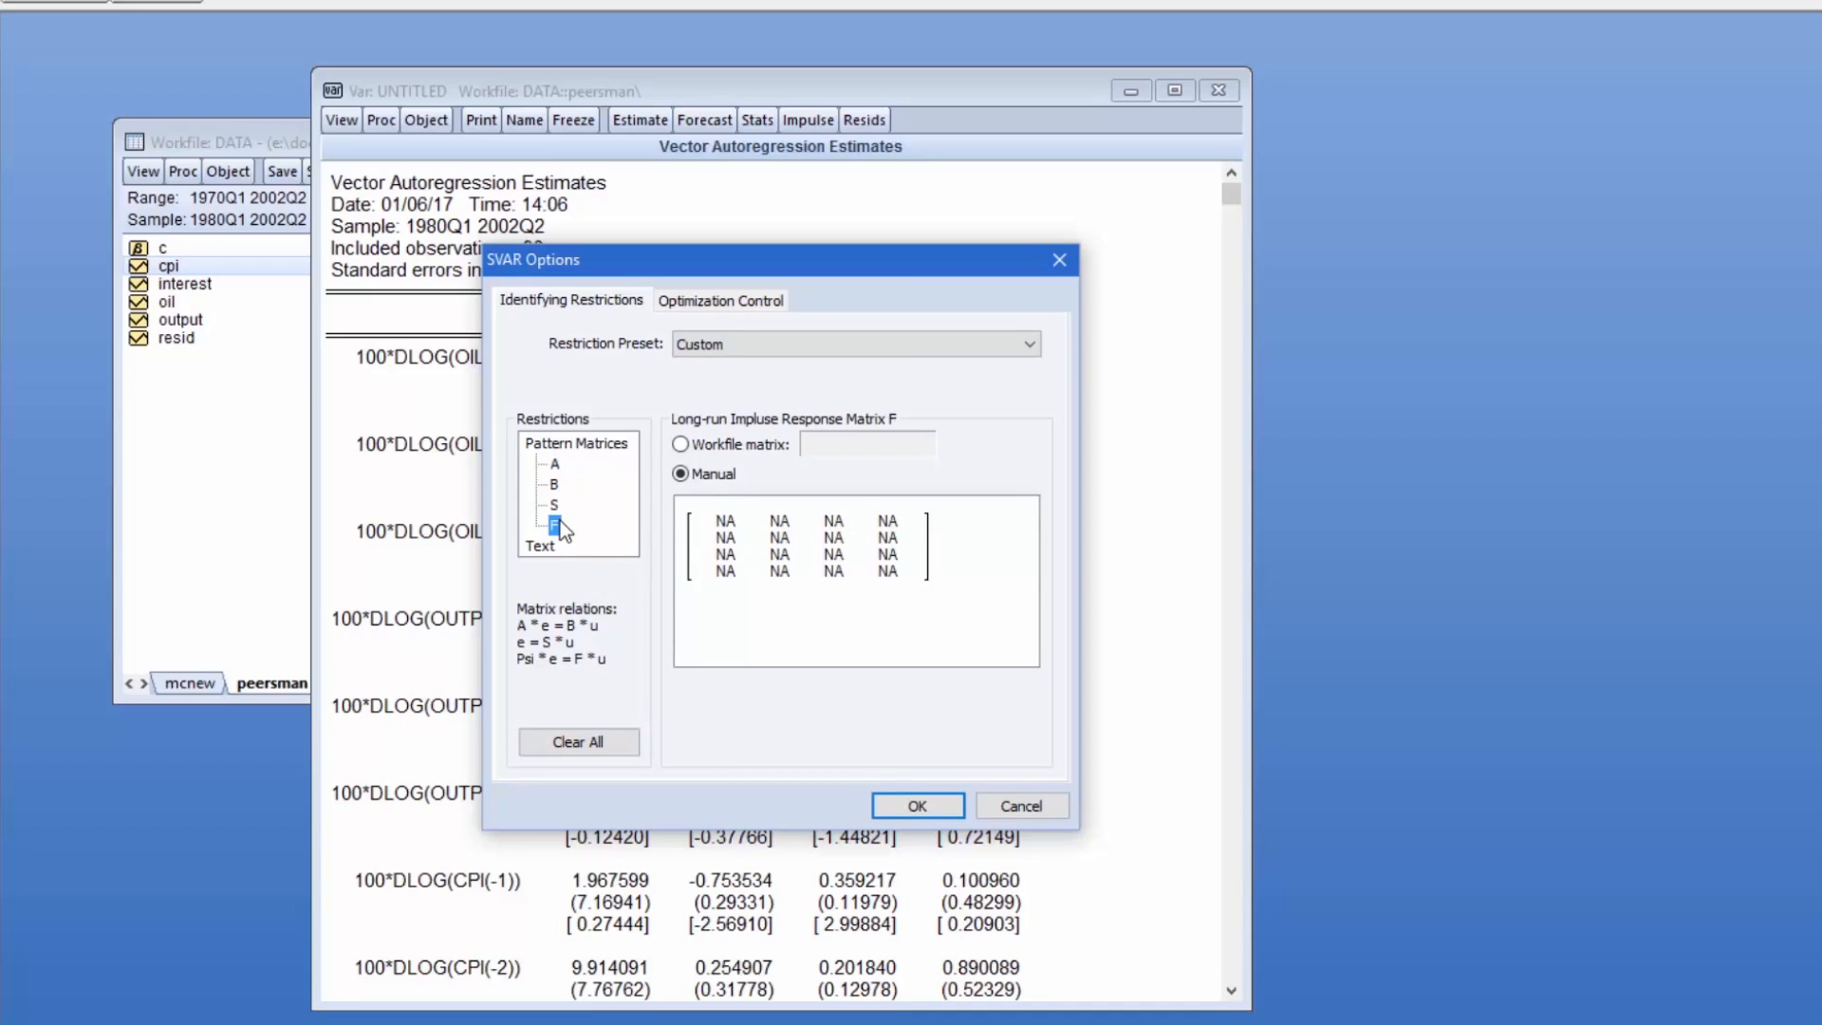
click(554, 502)
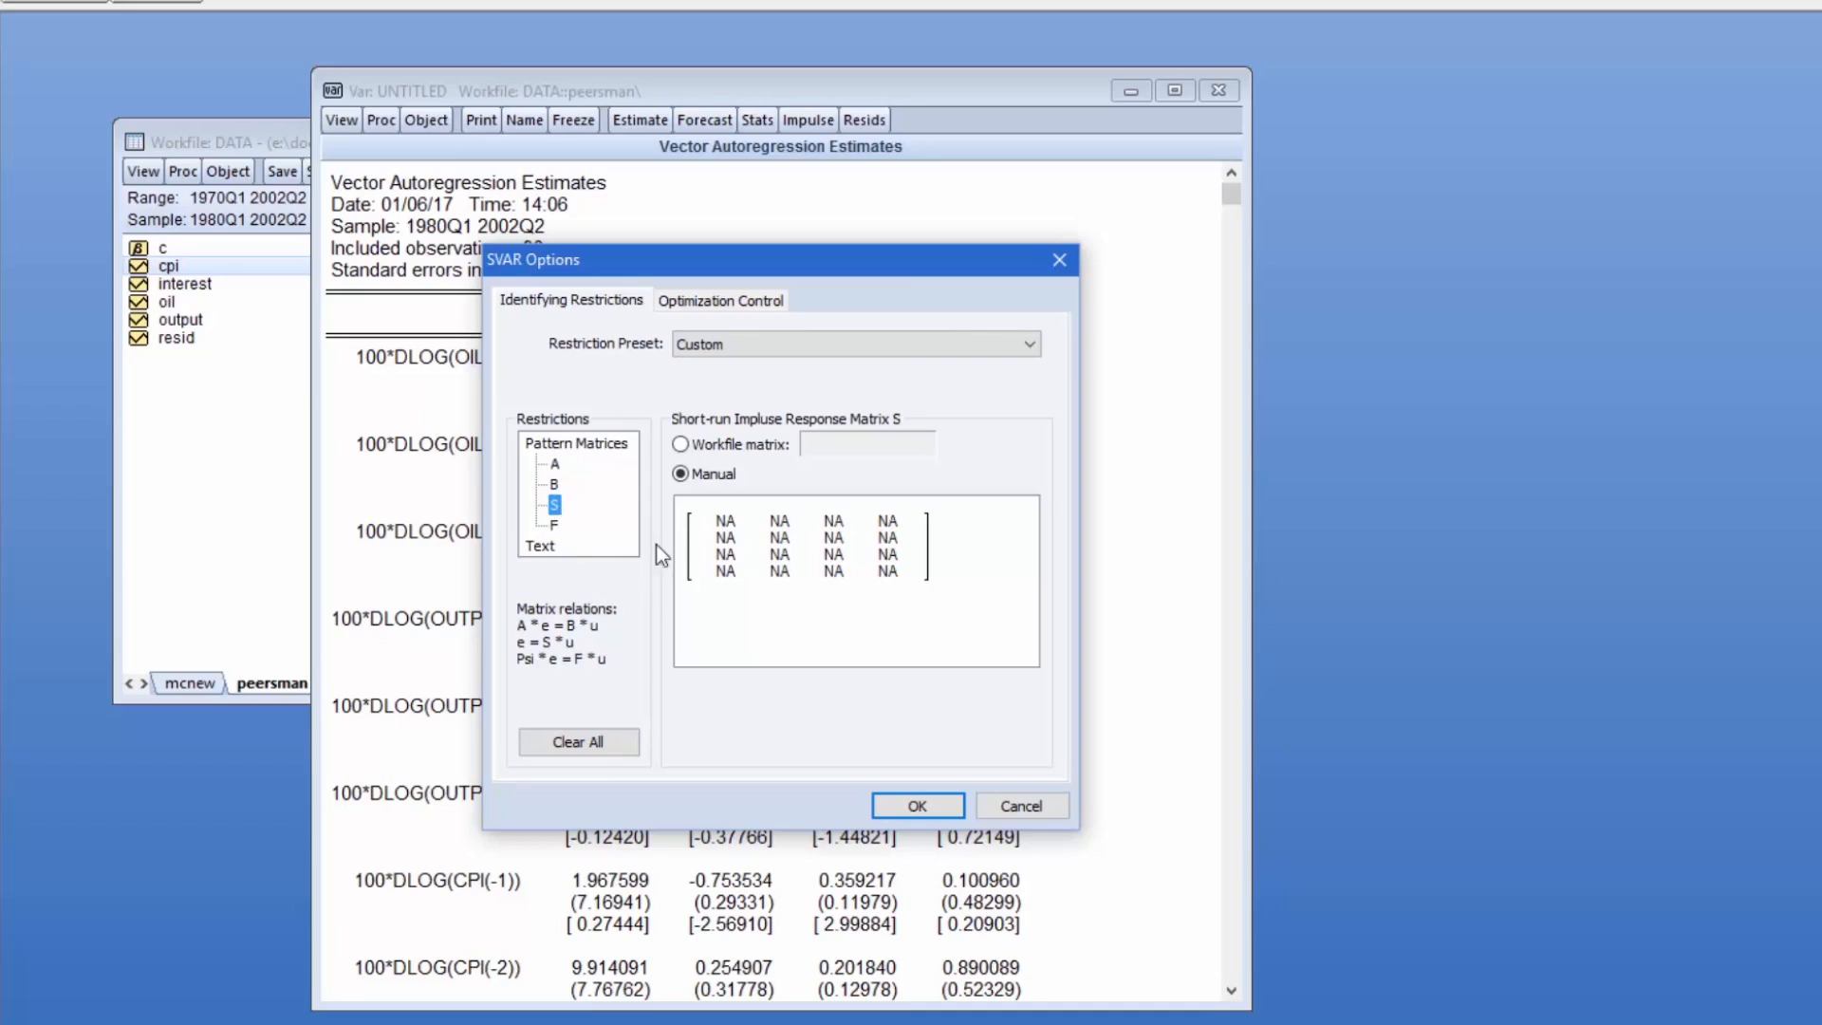
mouse_move(793, 547)
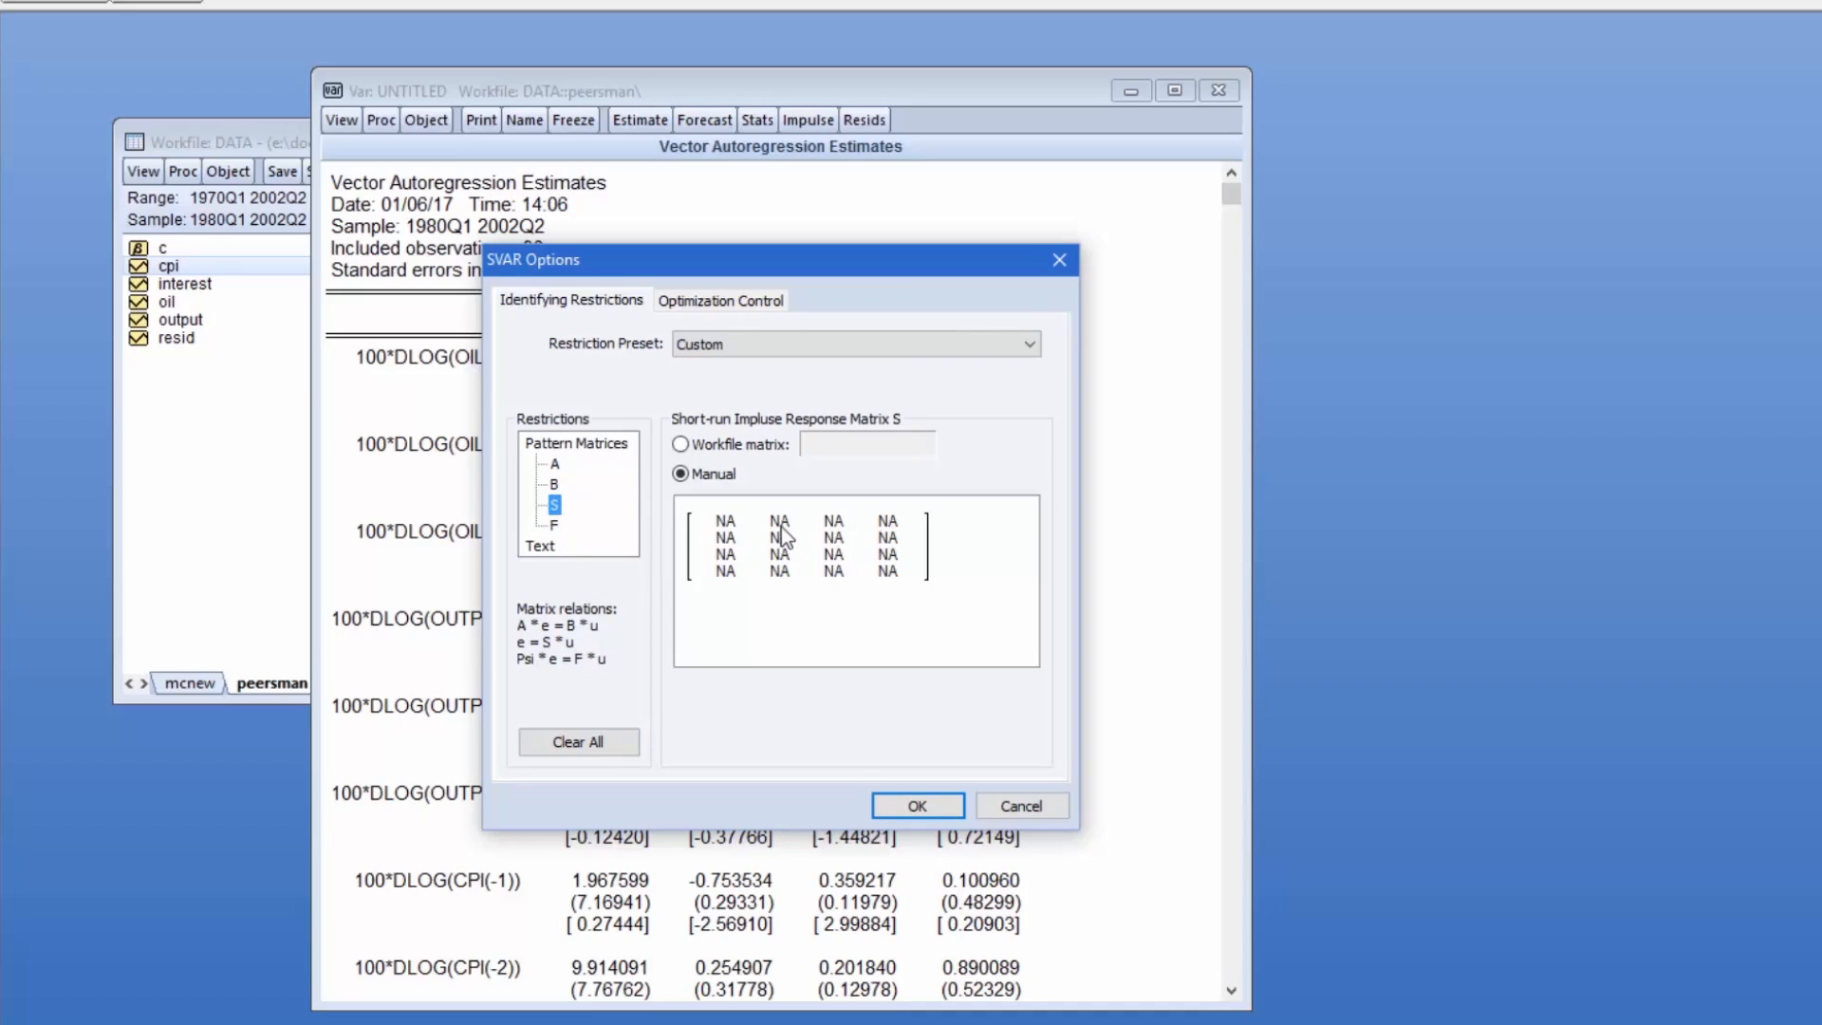
Enter zero restrictions in S's first row and S(2,4), plus F(2,3) and F(2,4)
click(778, 520)
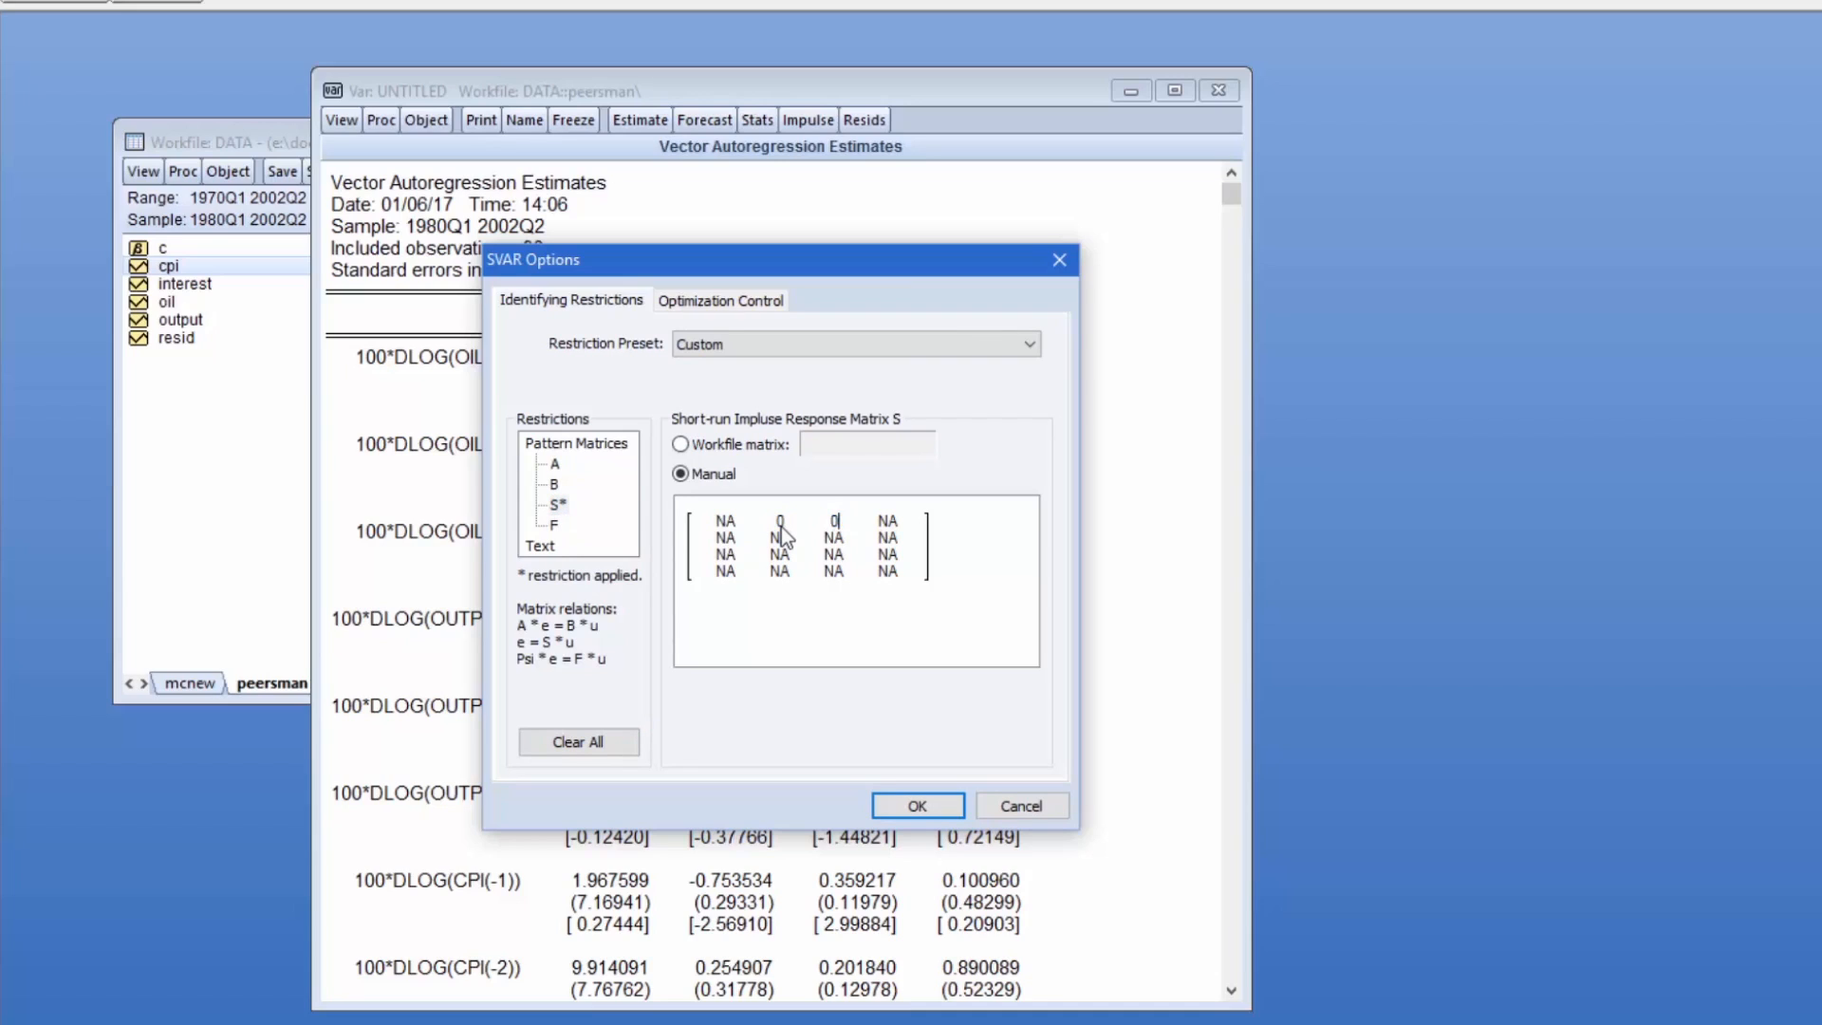
text(0)
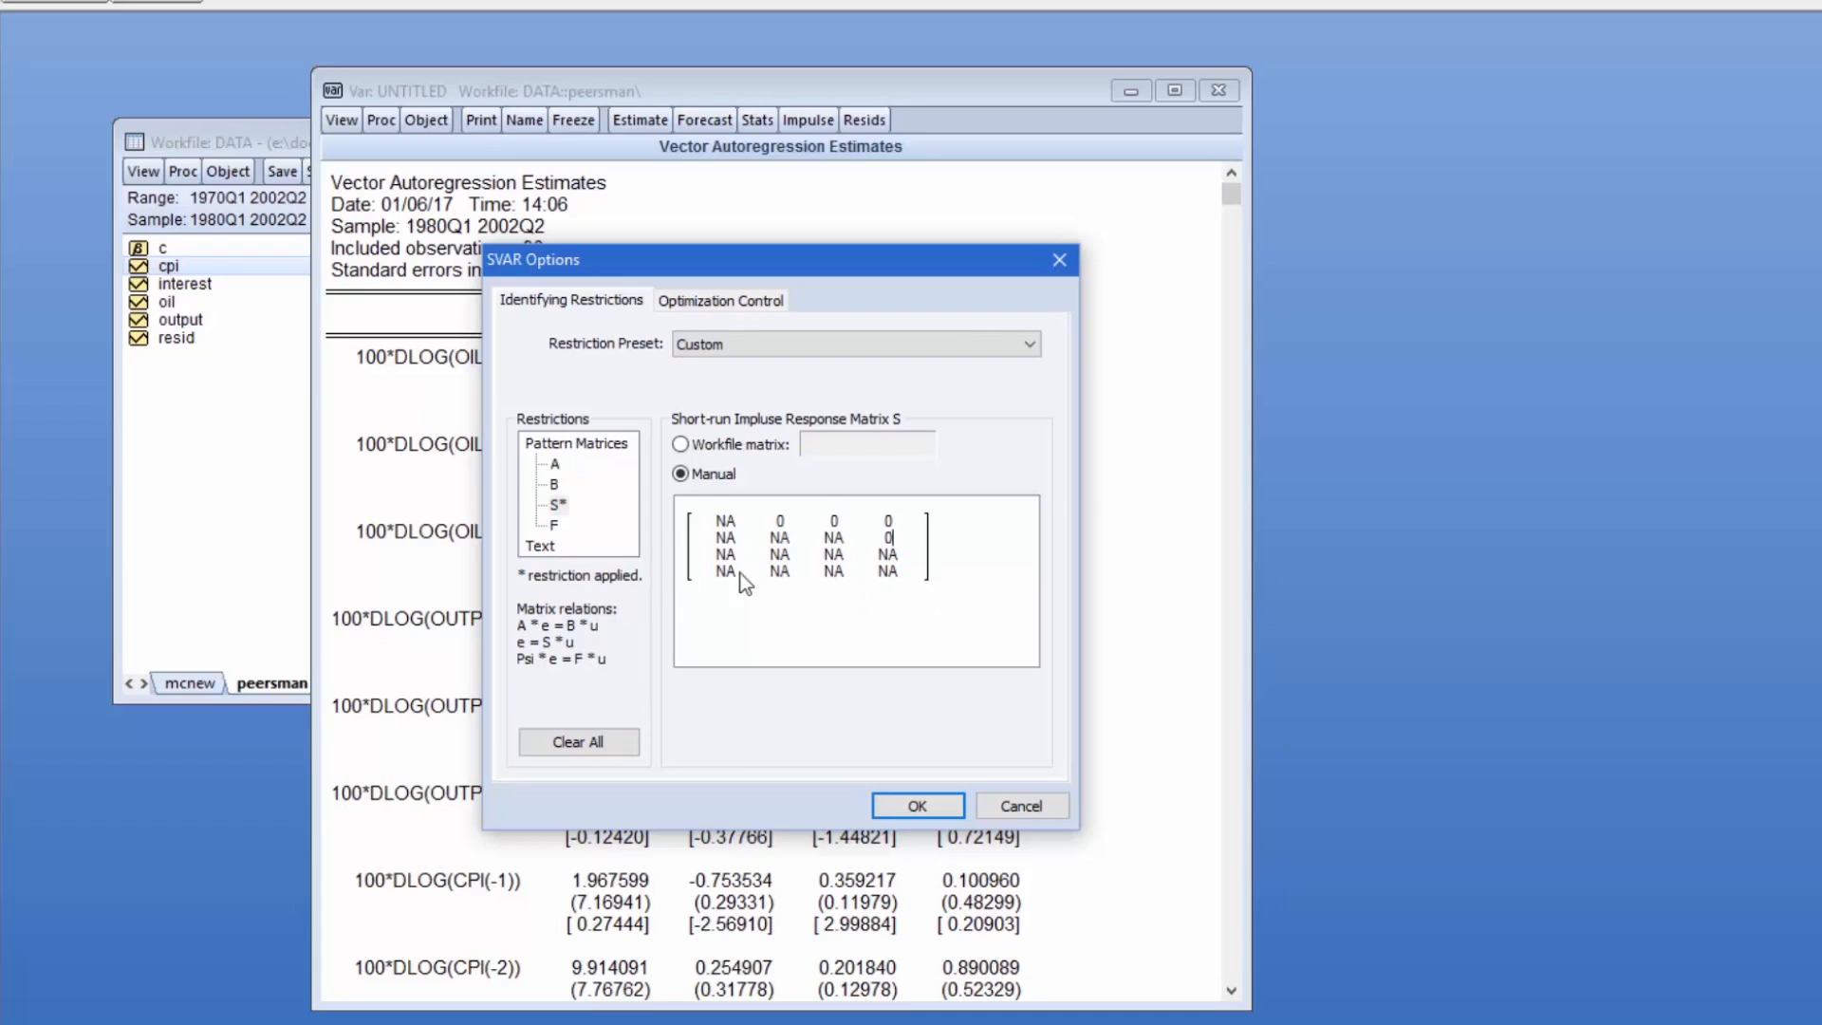
click(556, 524)
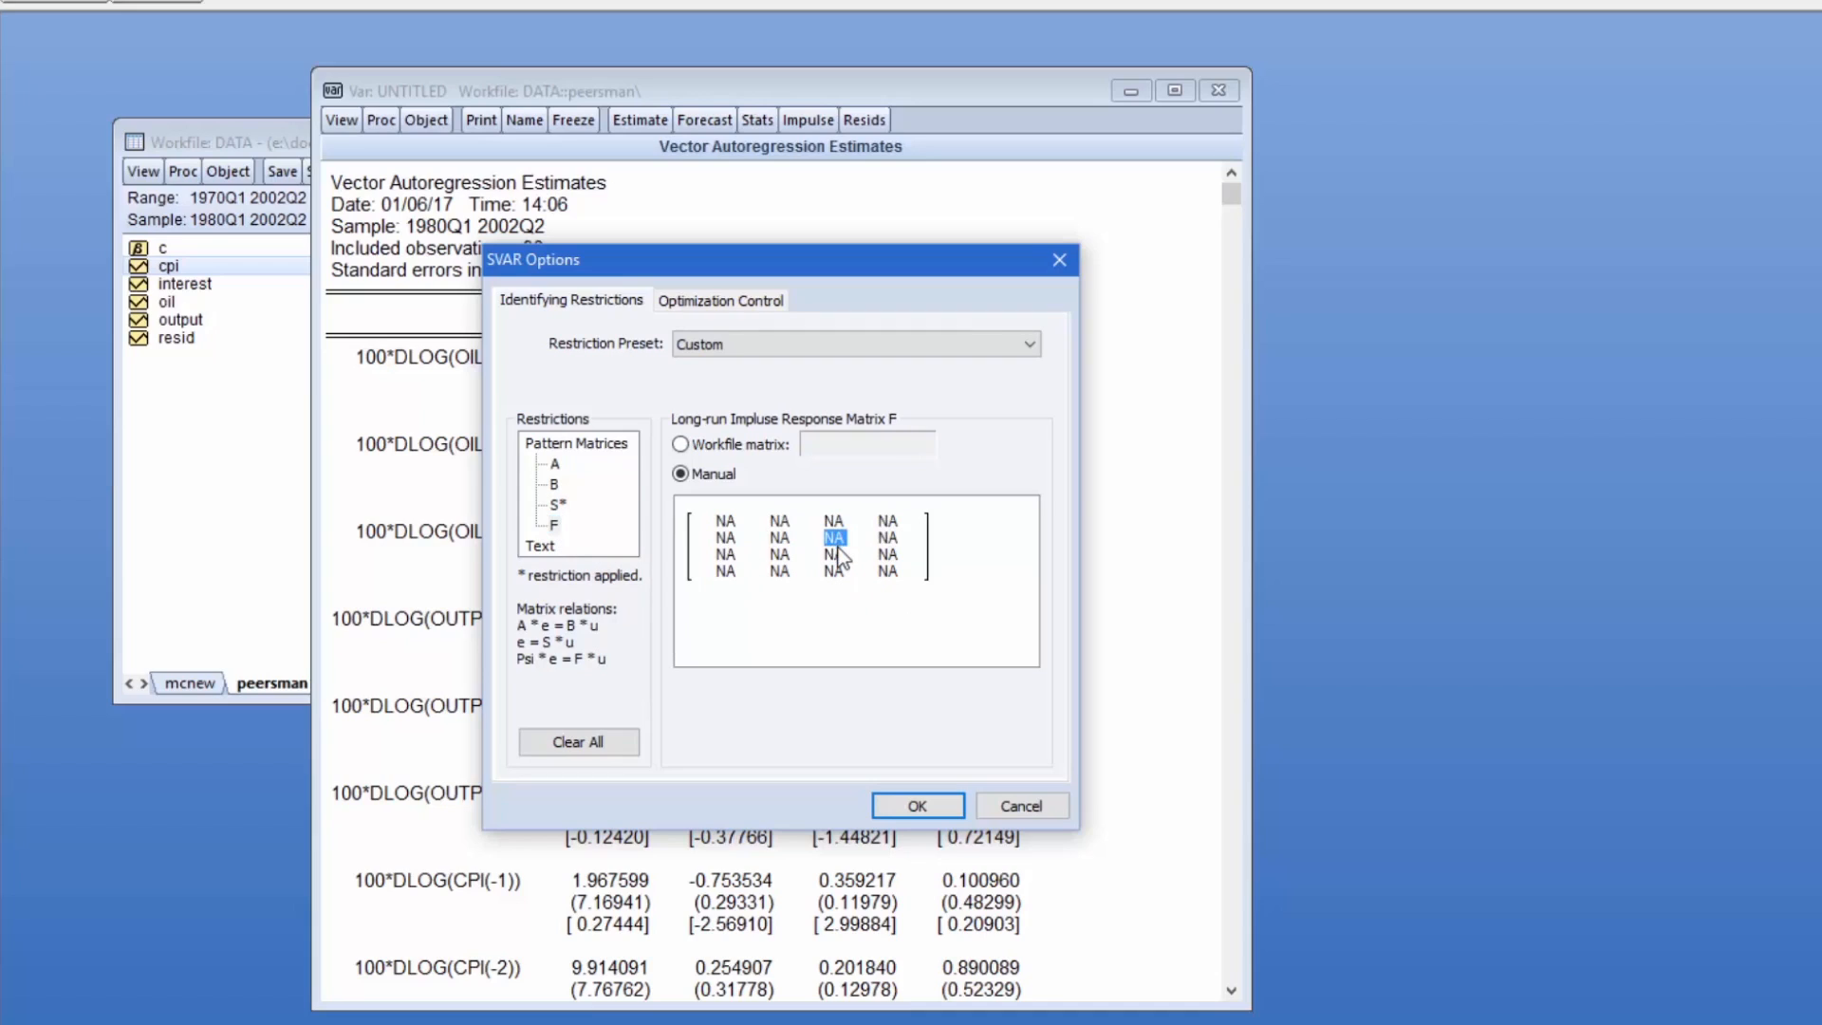
text(0)
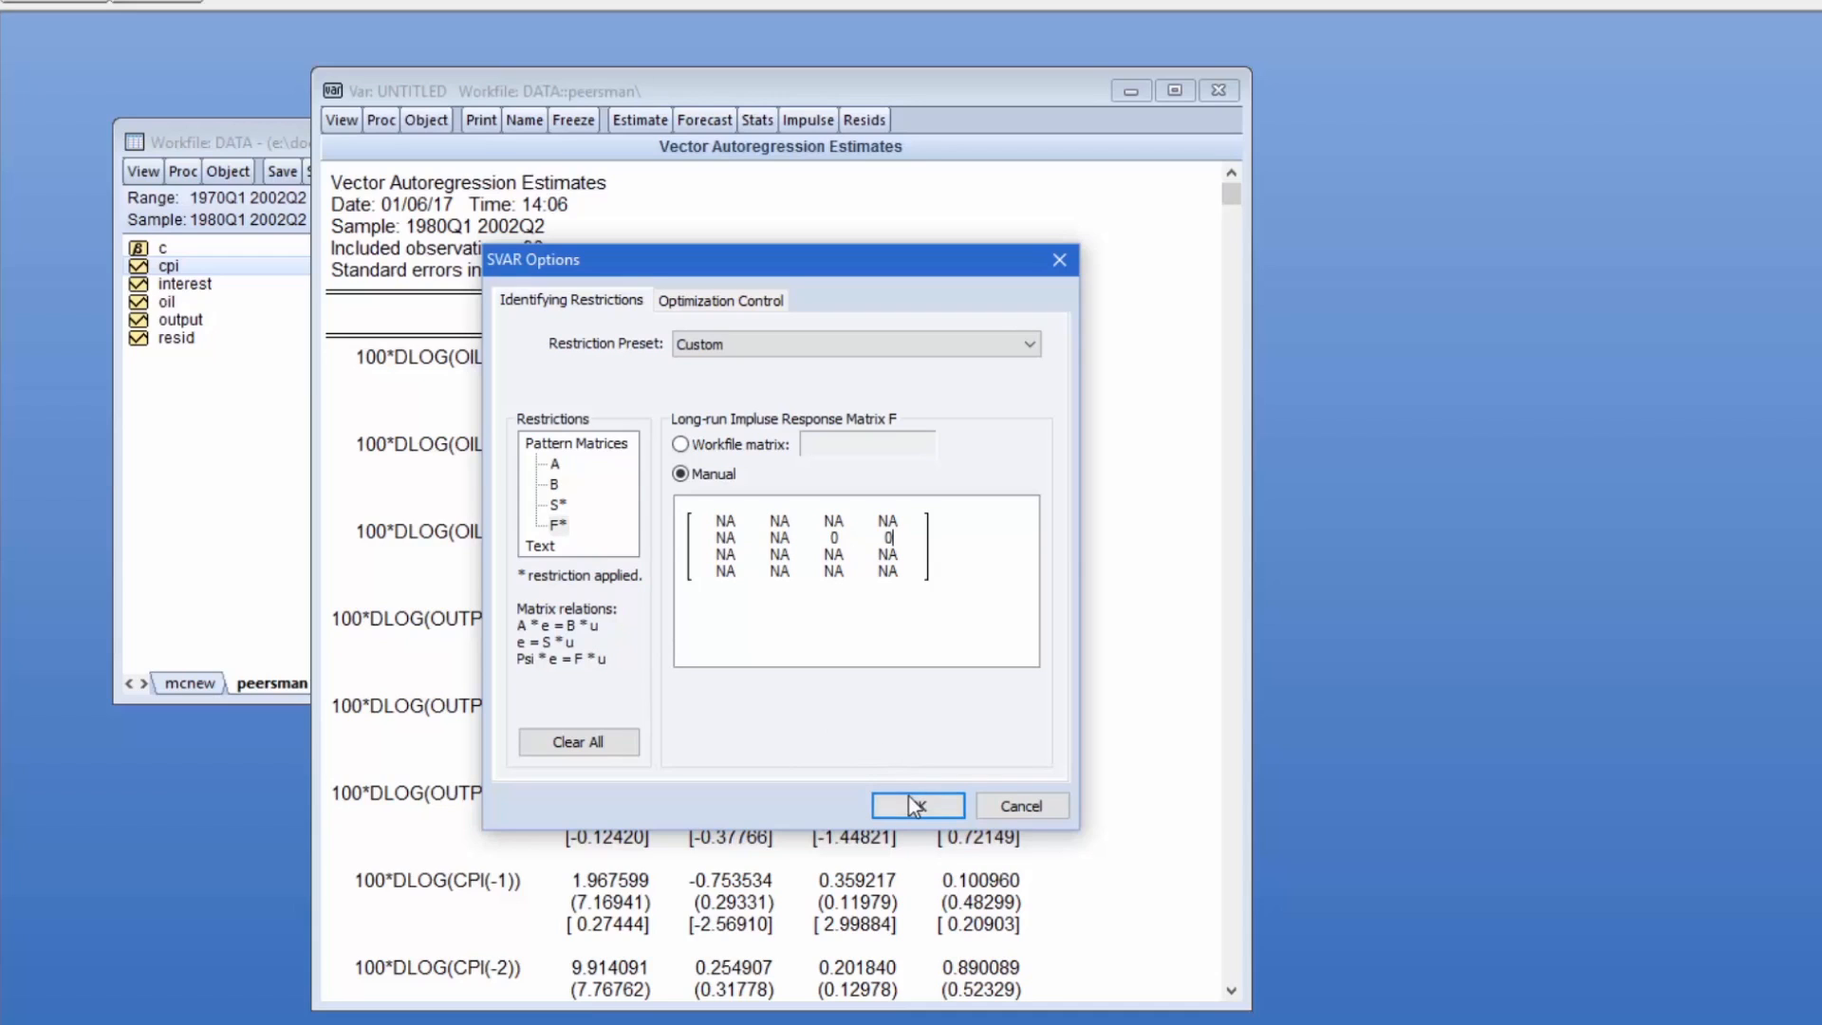
Estimate the just-identified structural VAR and move to workfile page 14_6_3
click(915, 805)
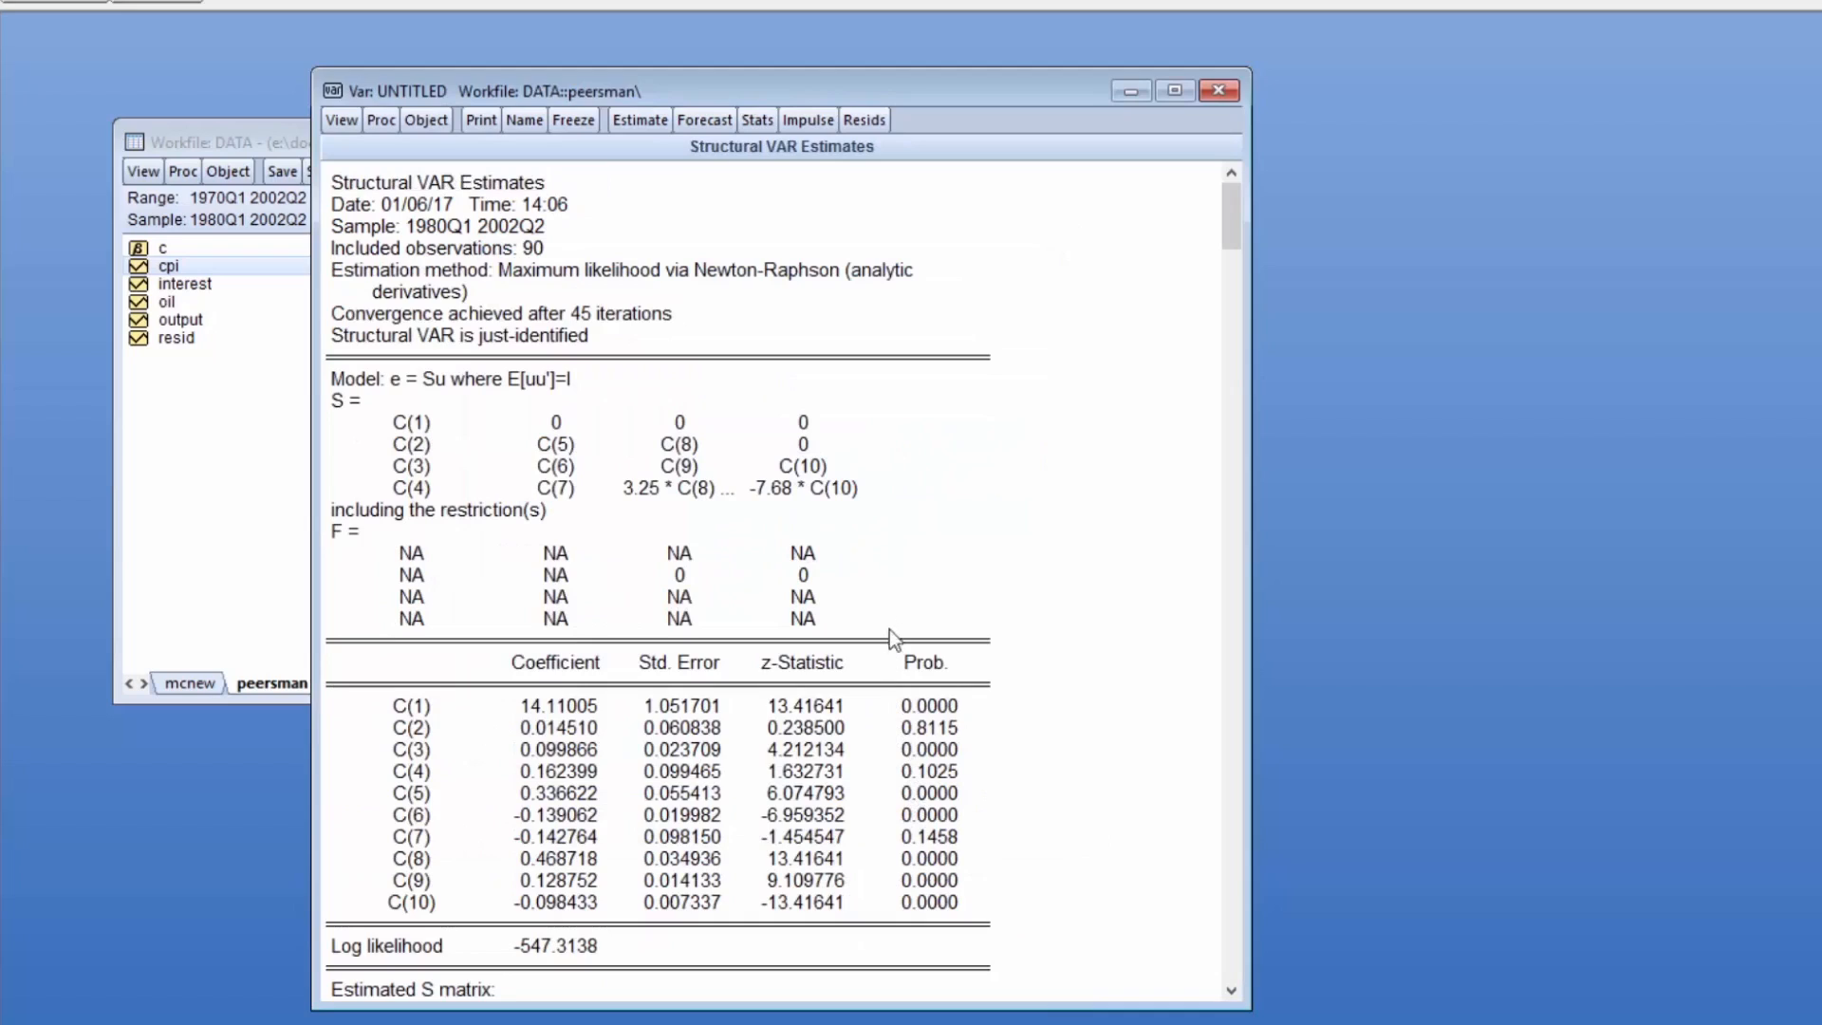
mouse_move(480, 453)
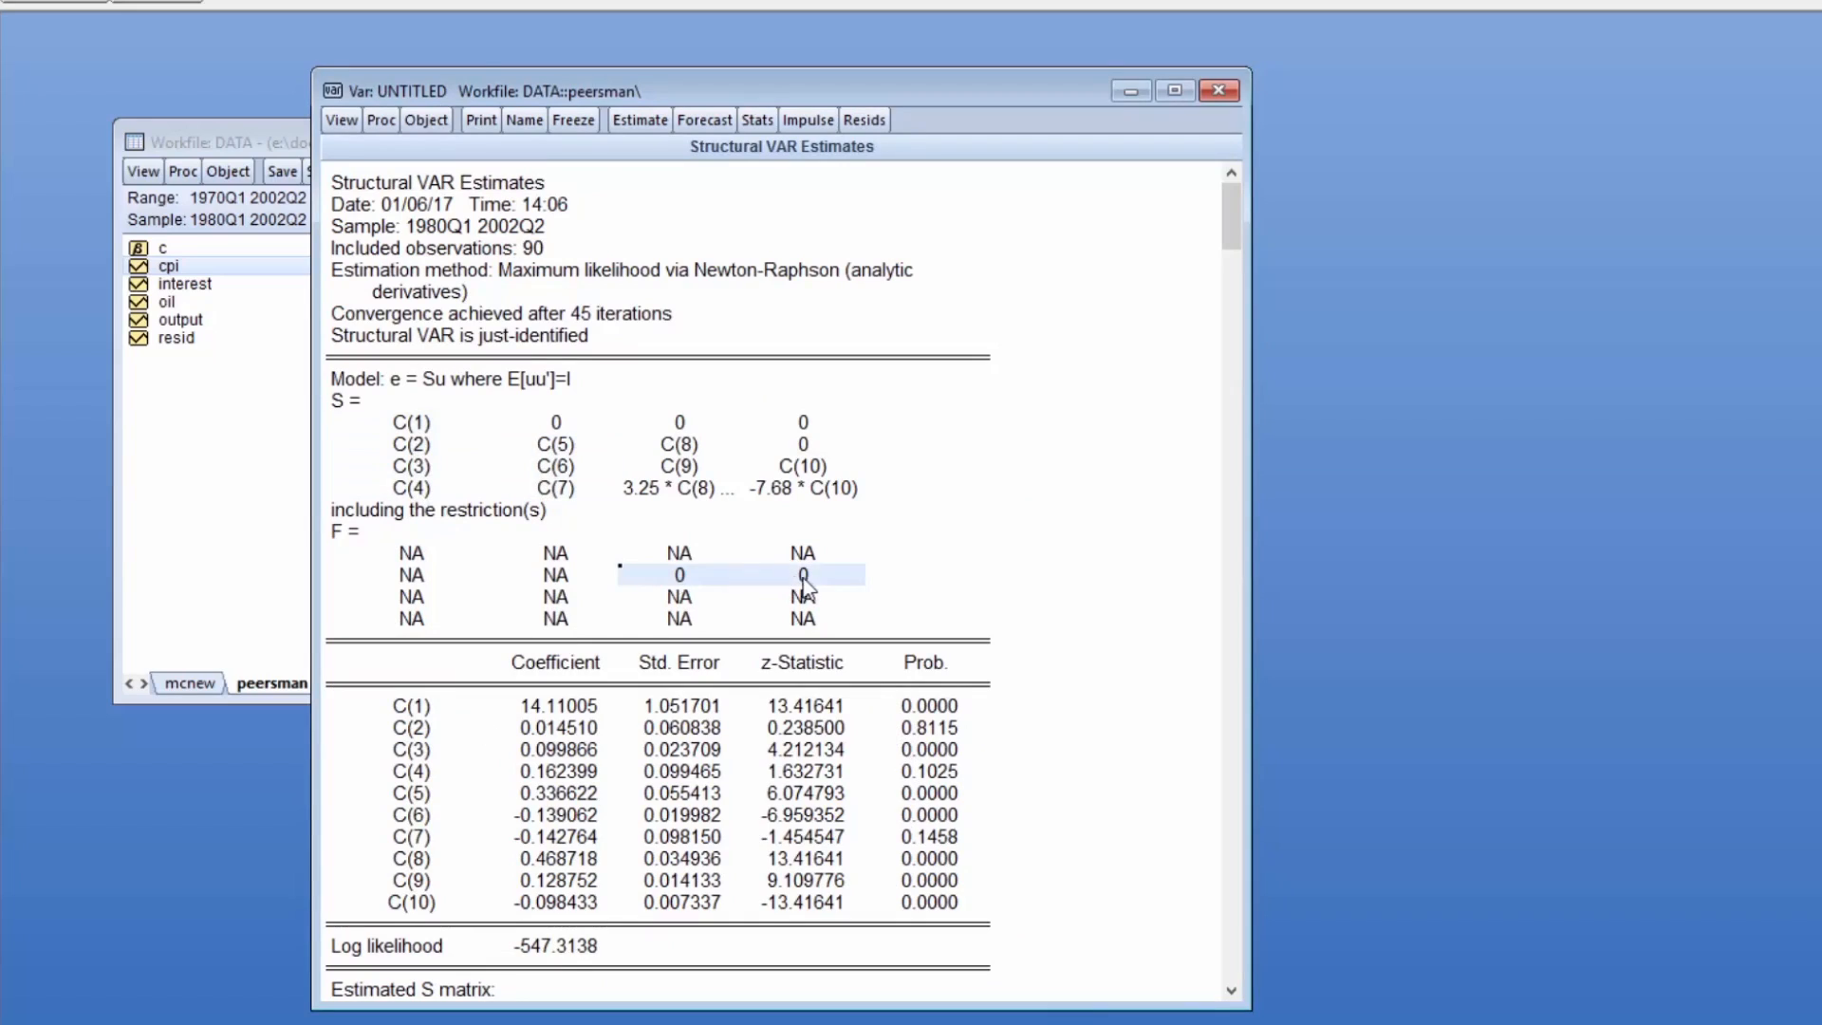
mouse_move(679, 499)
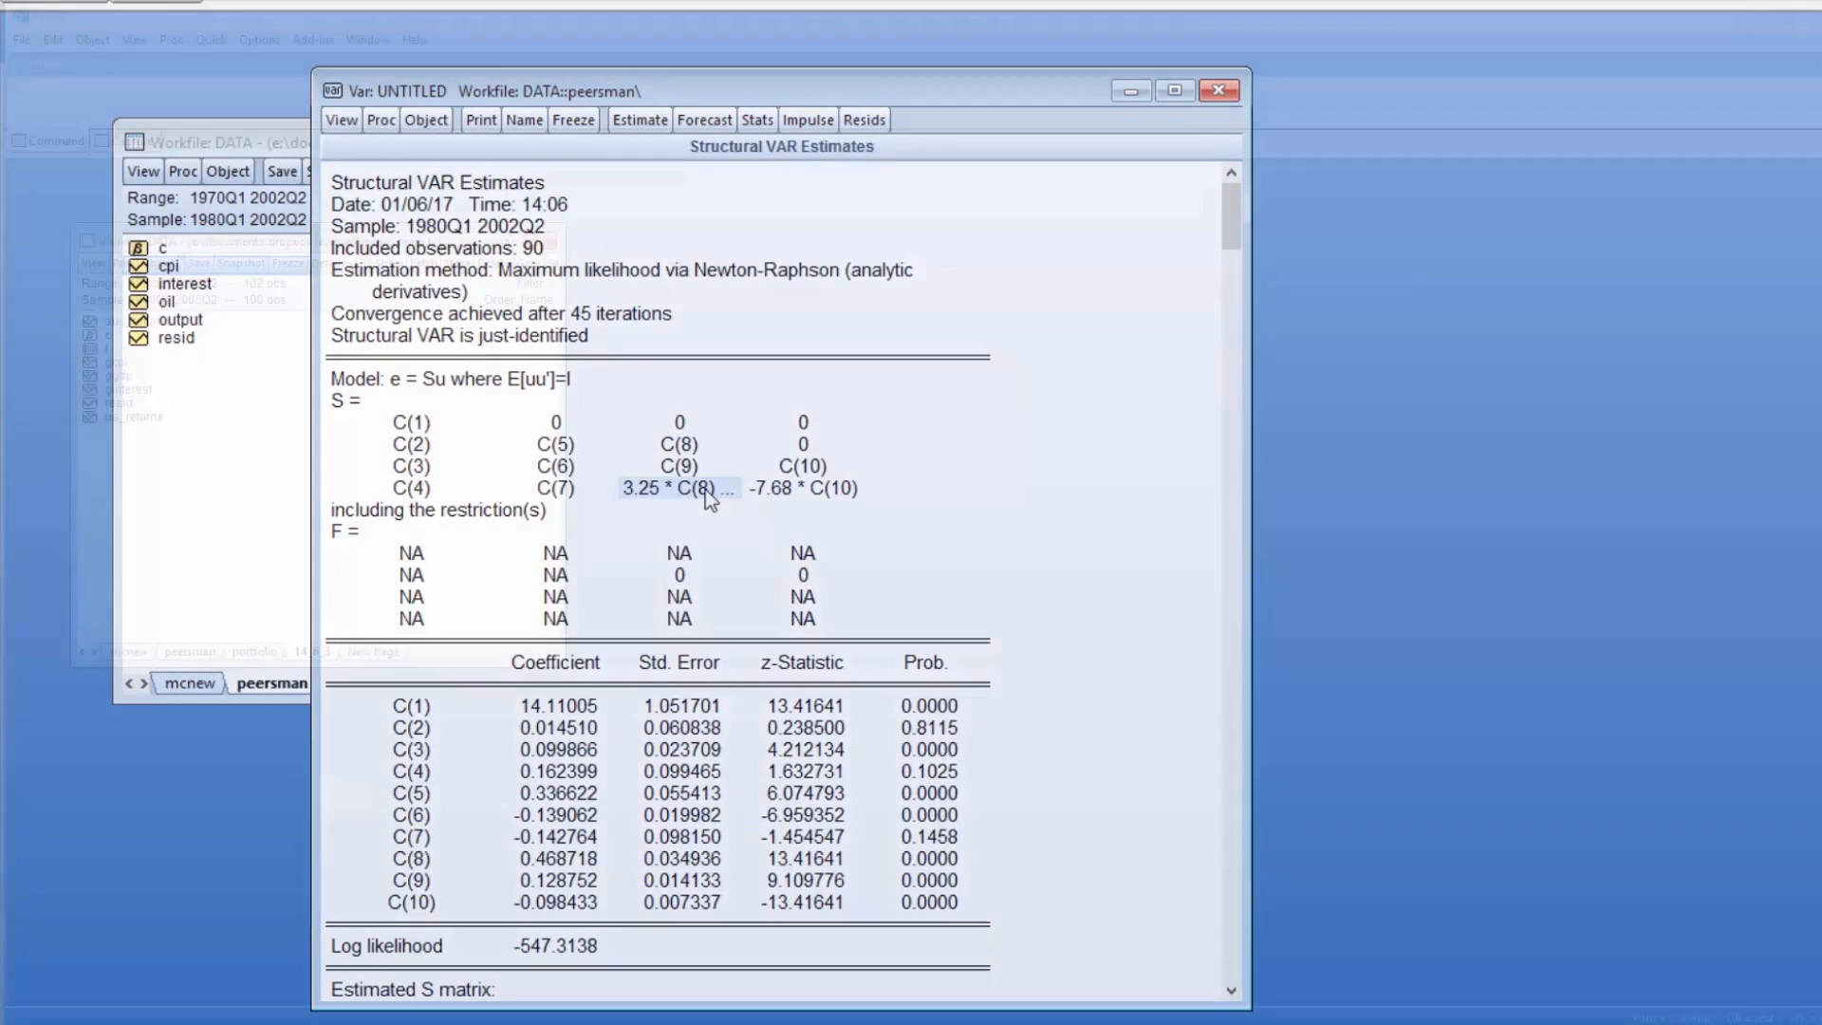
click(1218, 91)
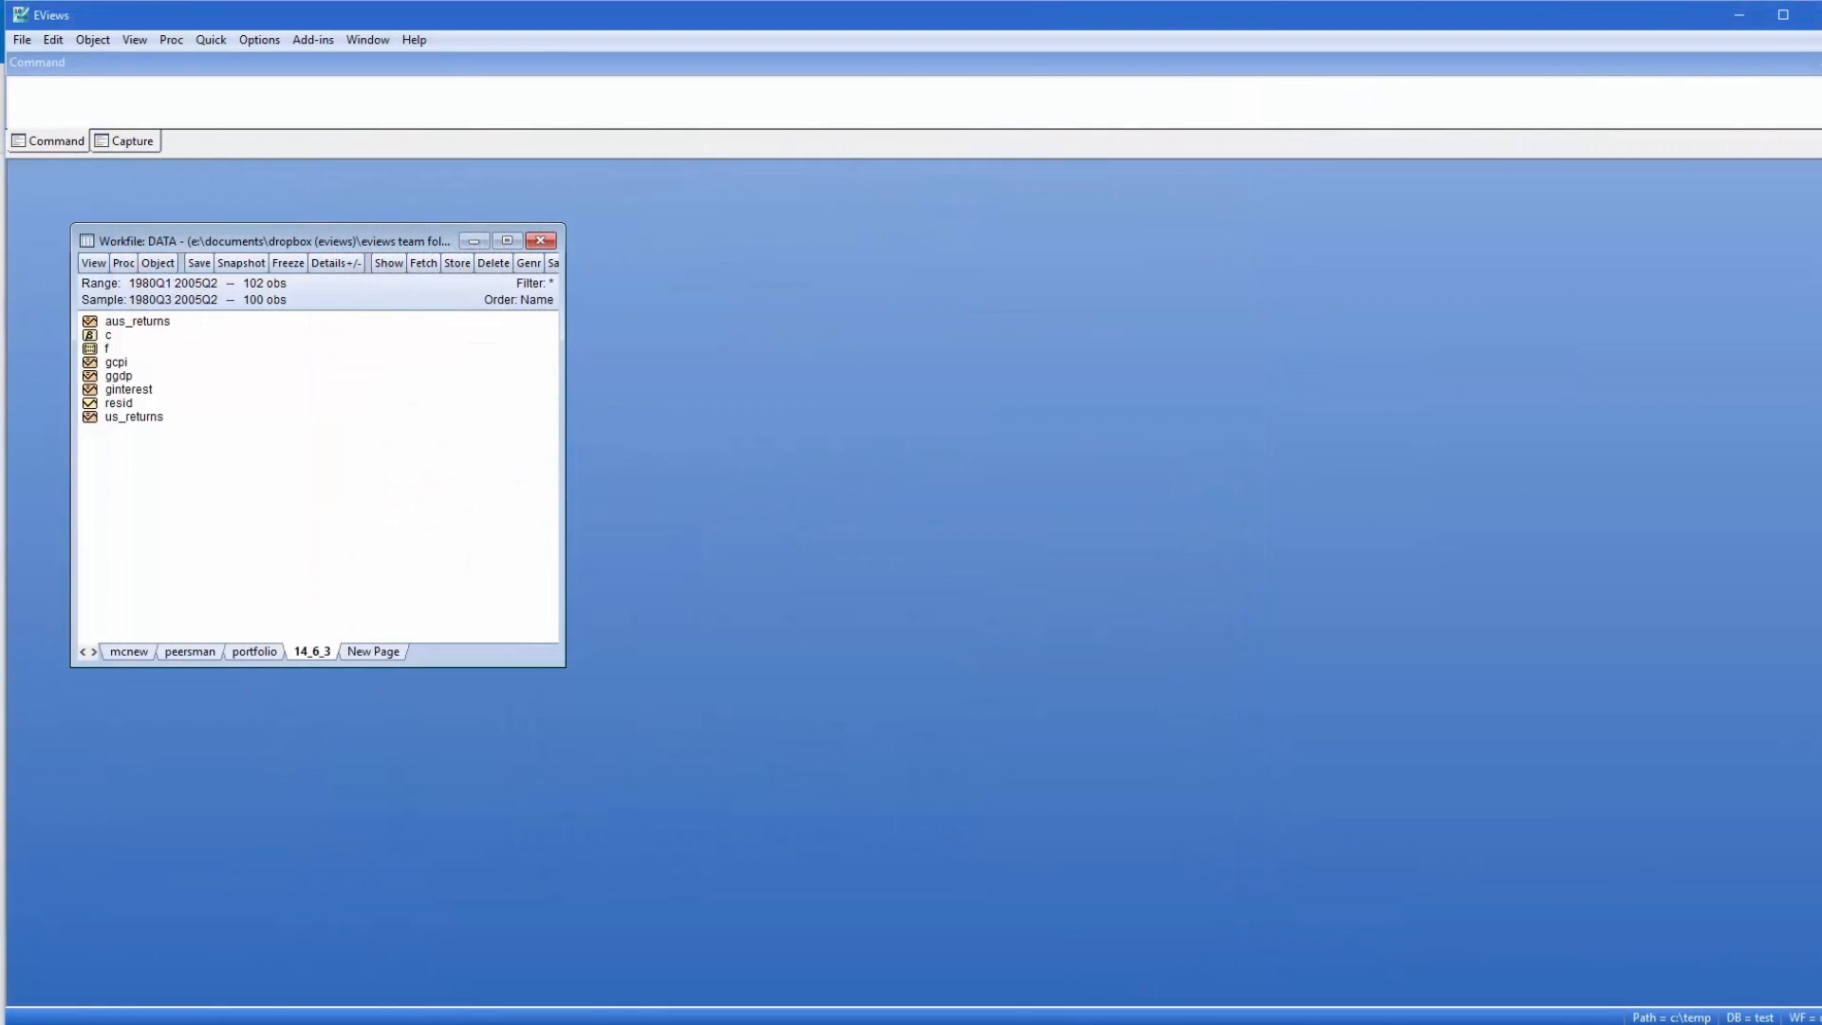
mouse_move(329, 702)
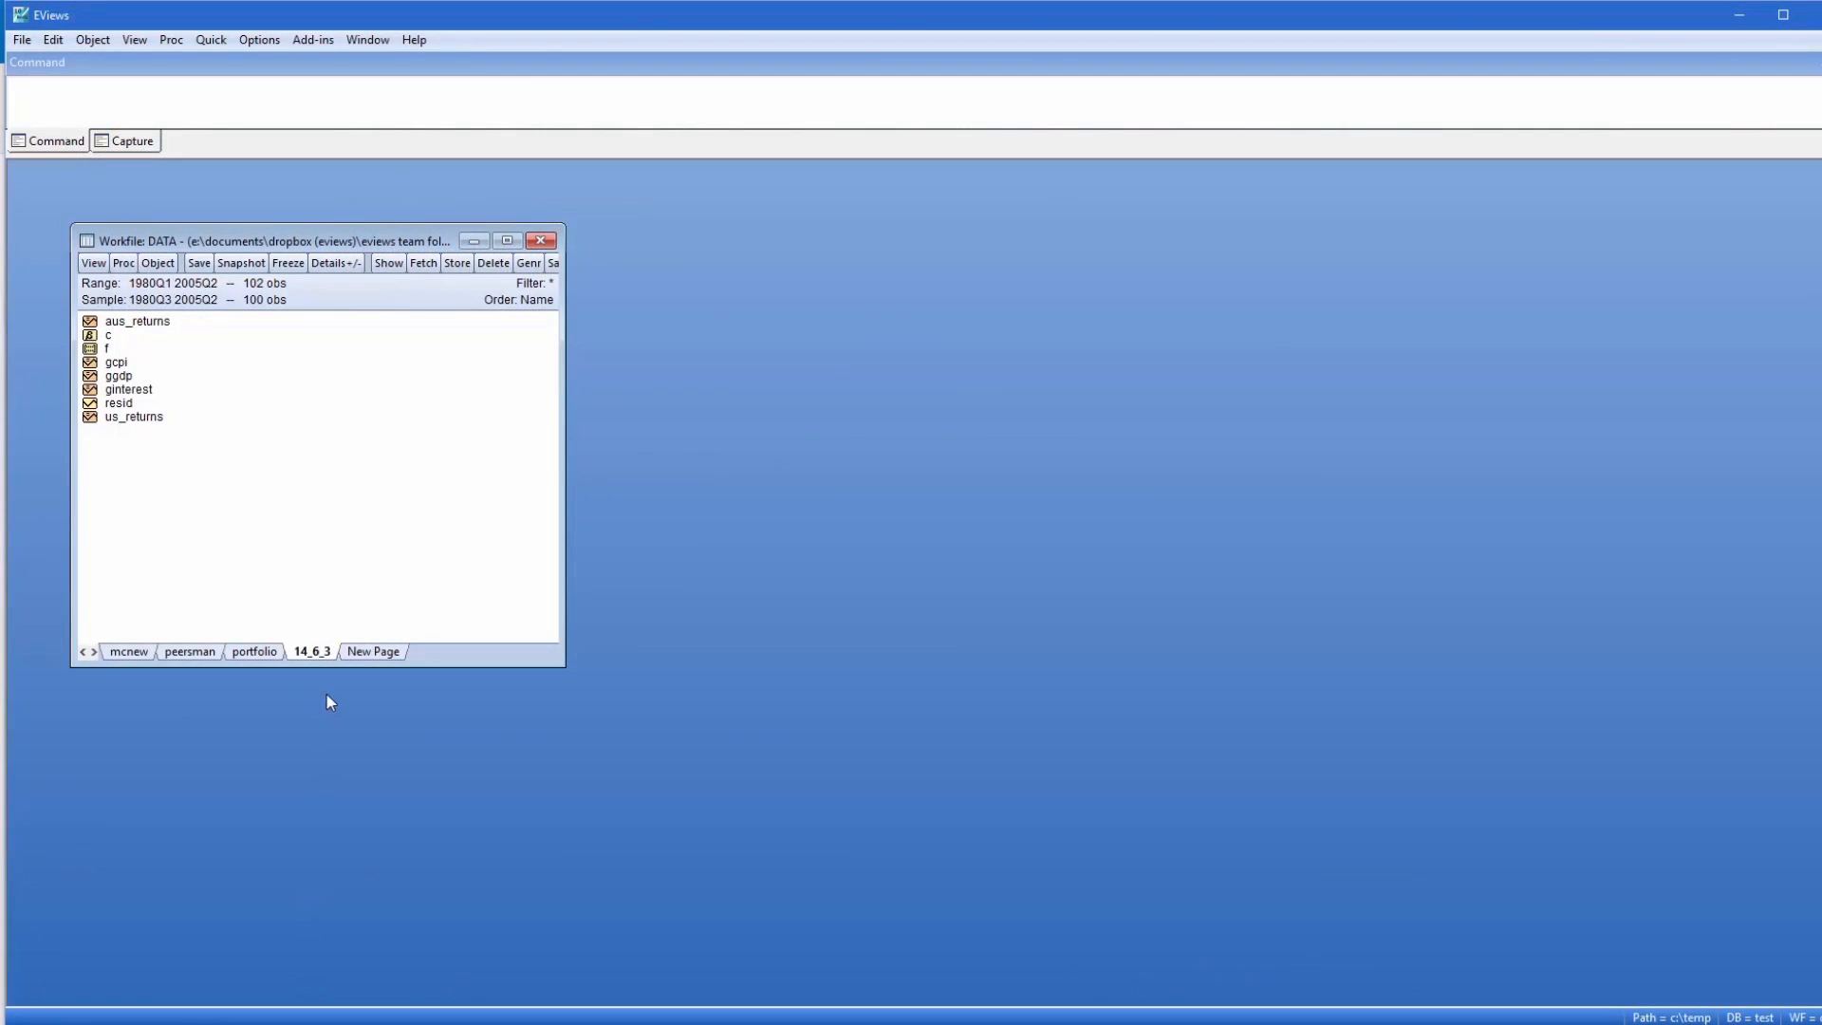
mouse_move(214, 335)
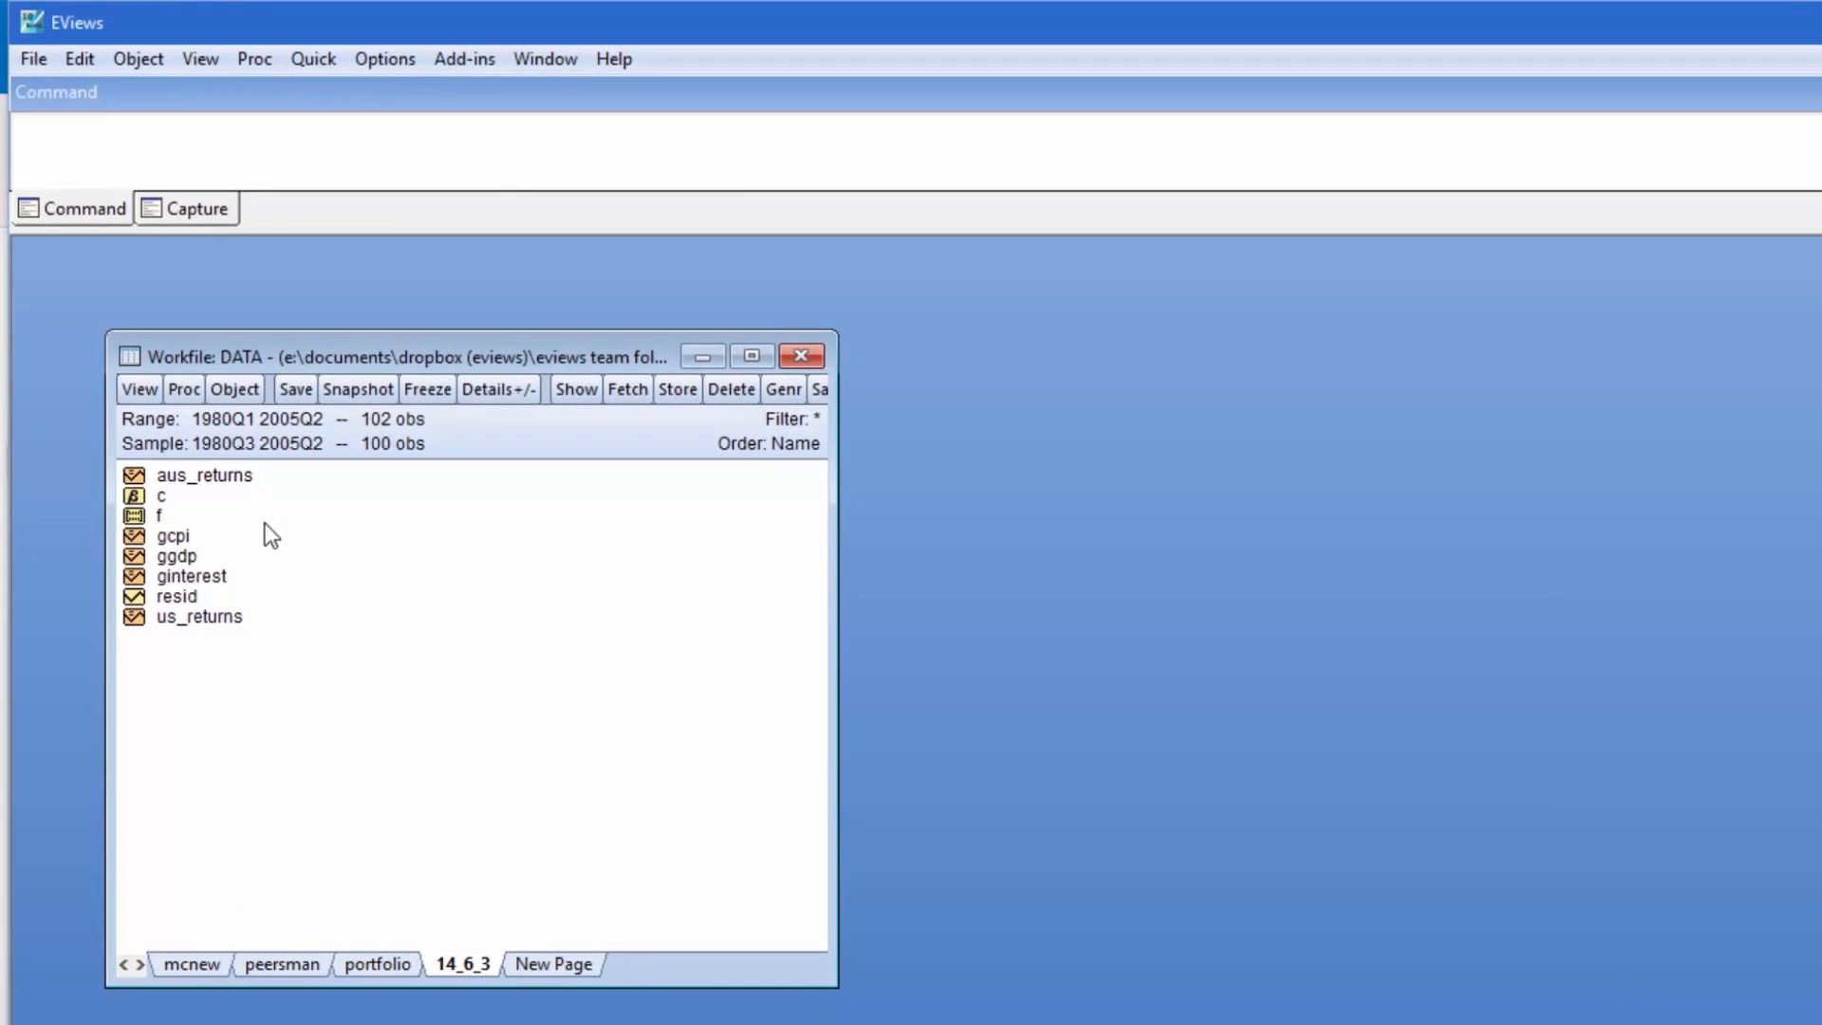
Select ggdp, ginterest, aus_returns, gcpi and us_returns and bring up their Open options
click(176, 556)
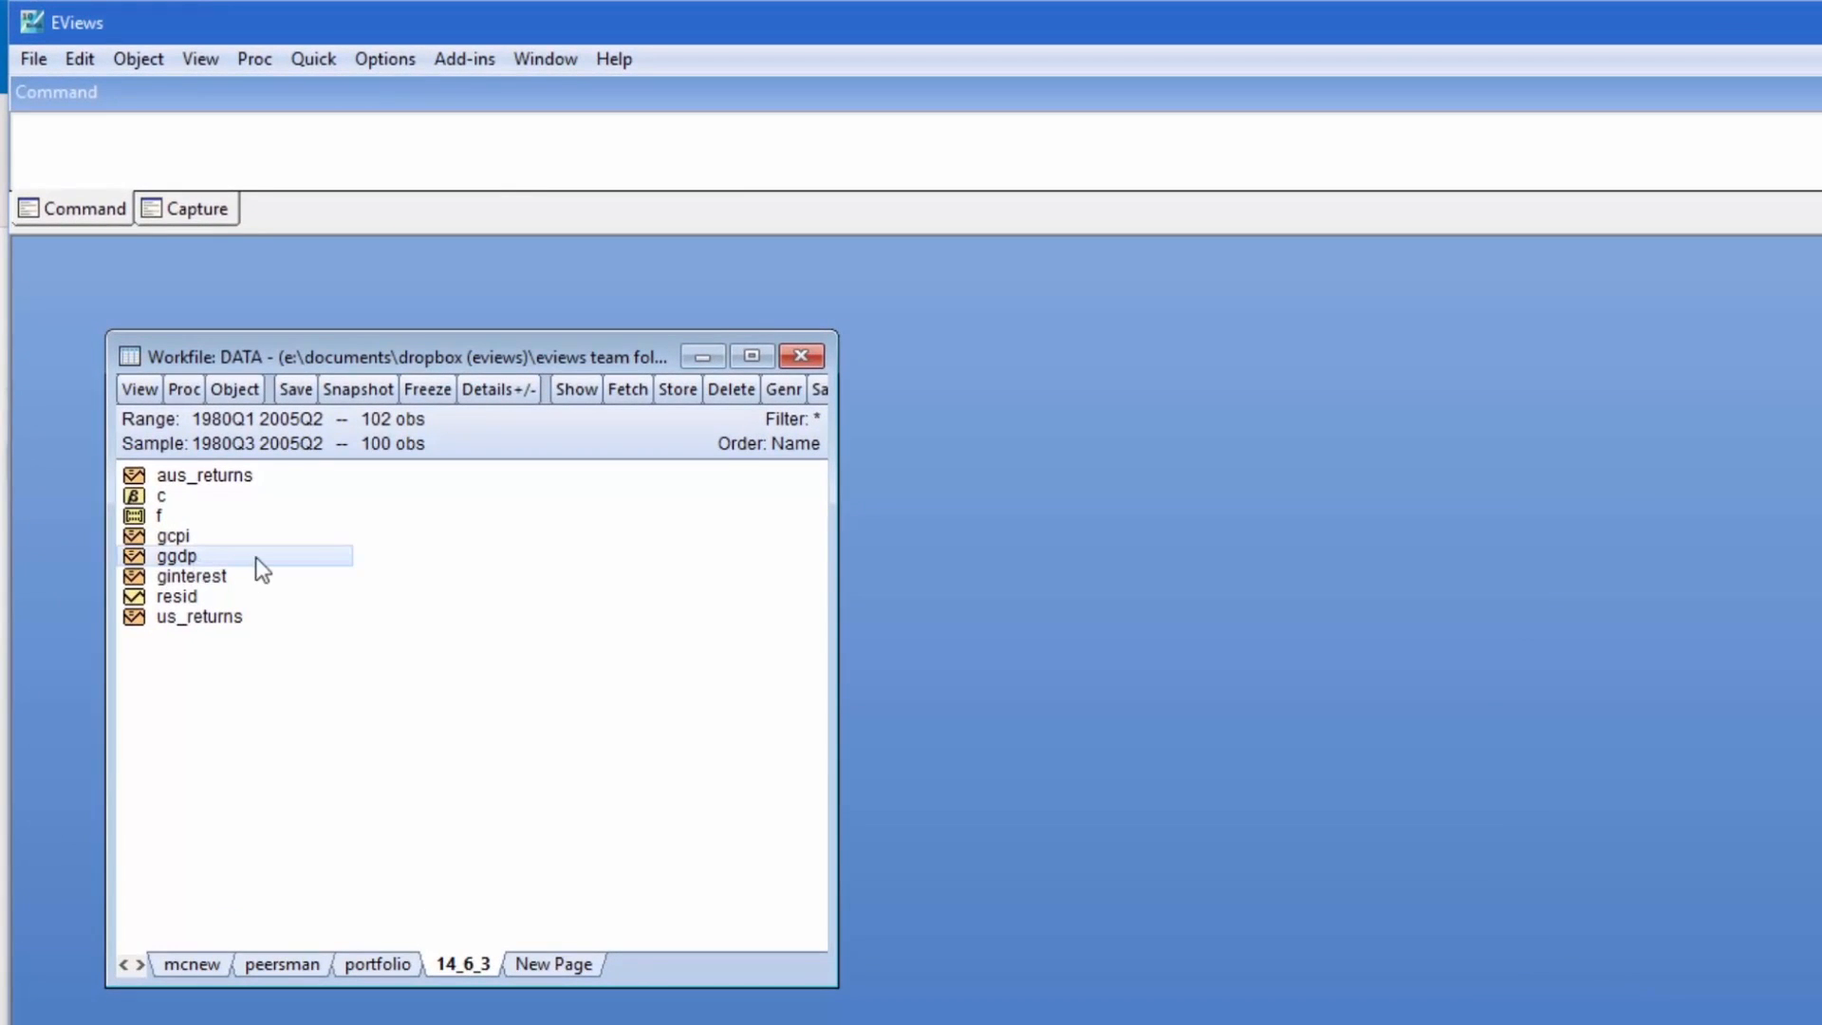
mouse_move(256, 585)
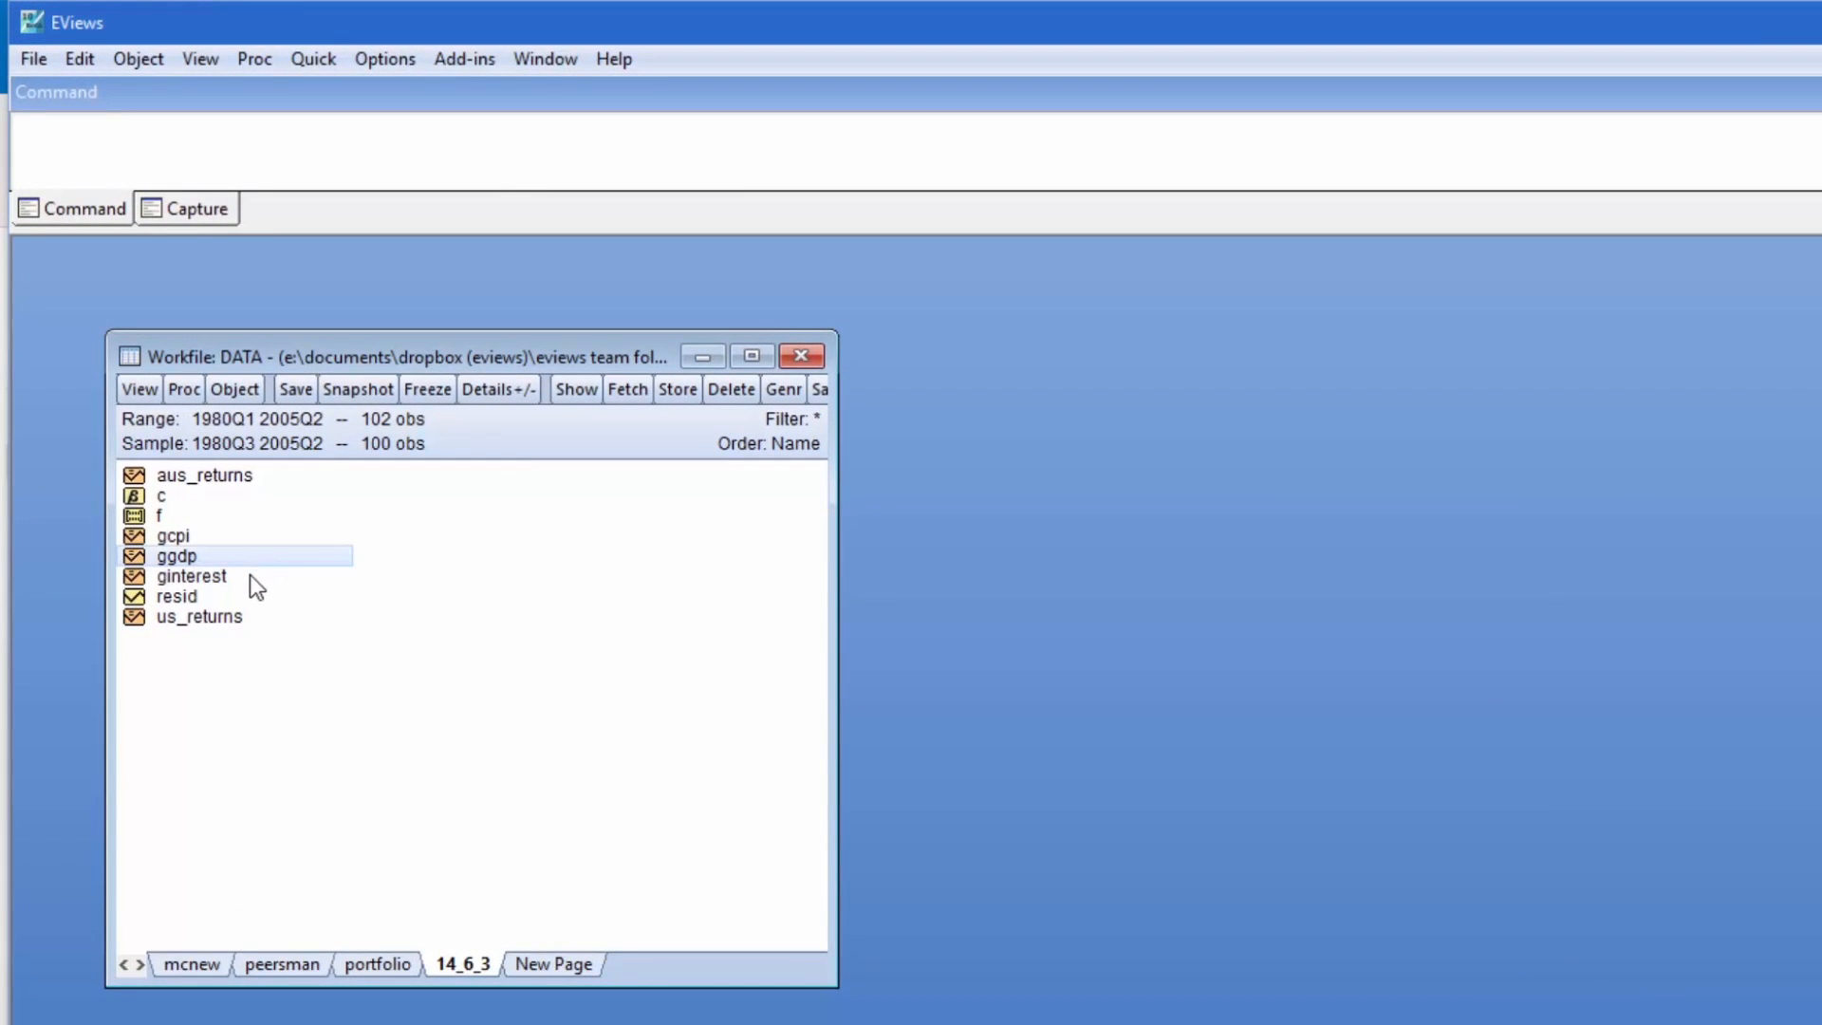
click(192, 576)
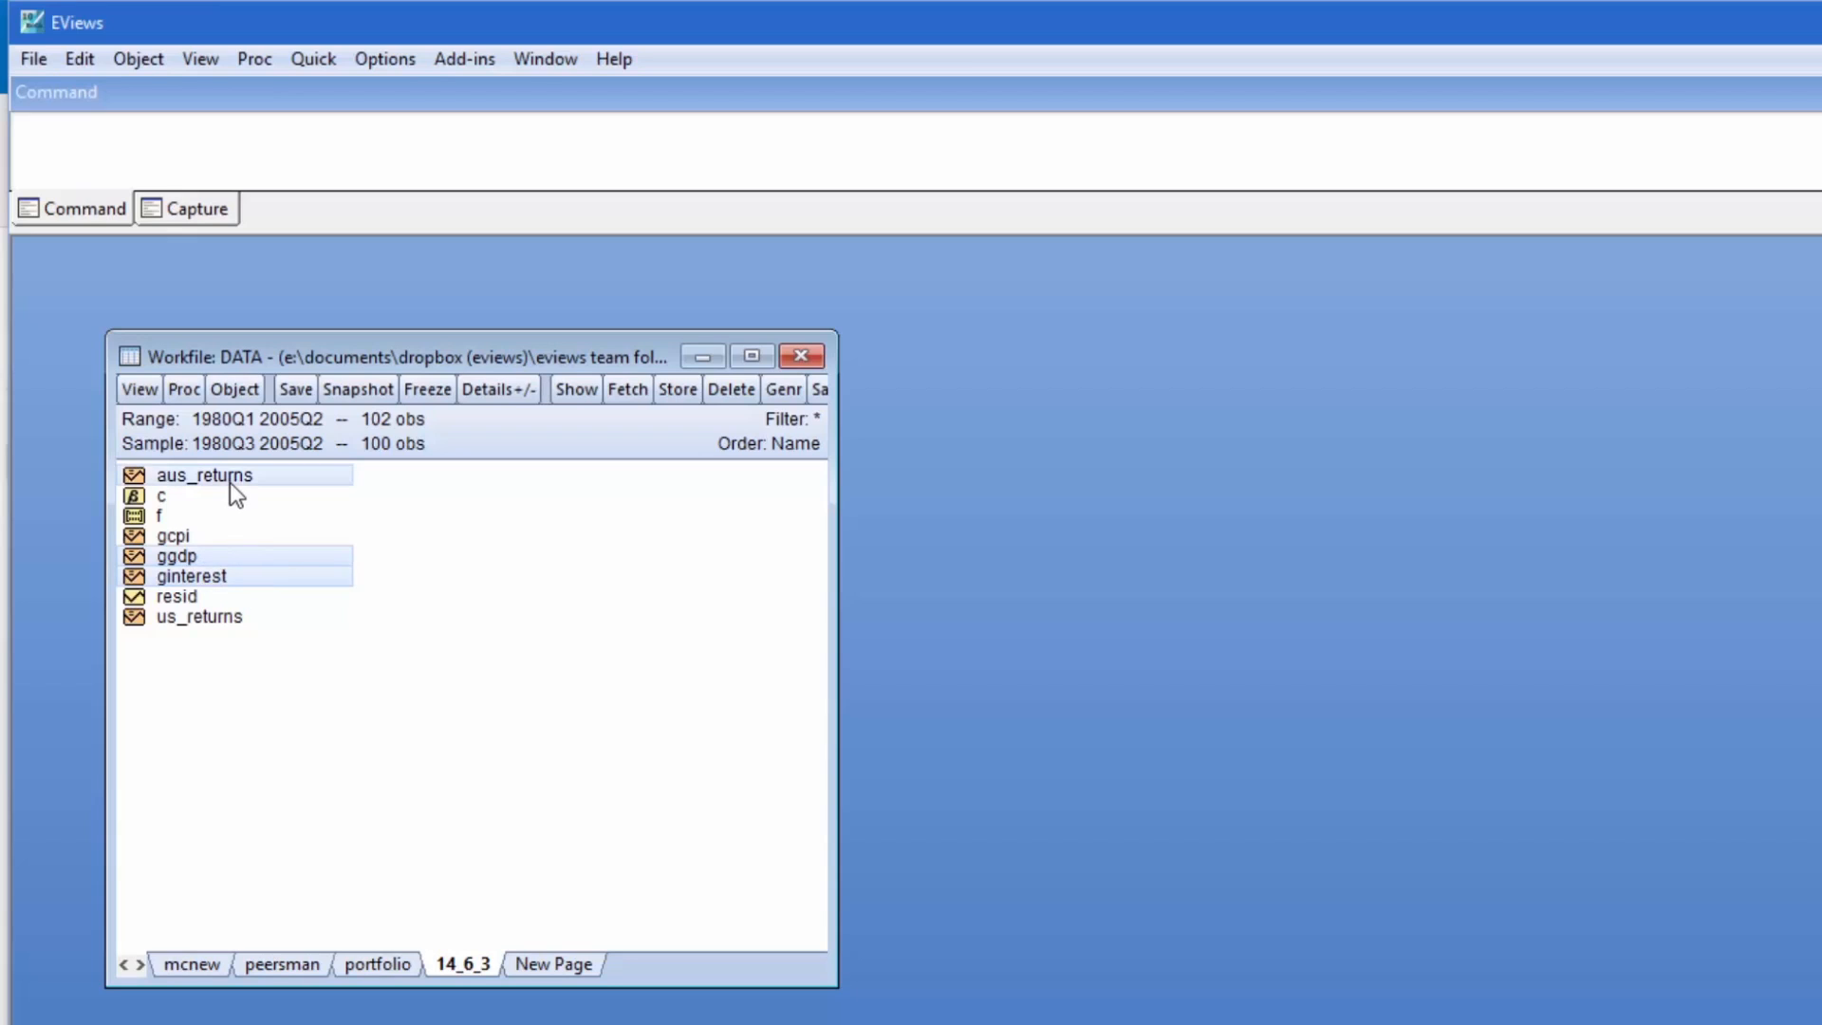
click(175, 535)
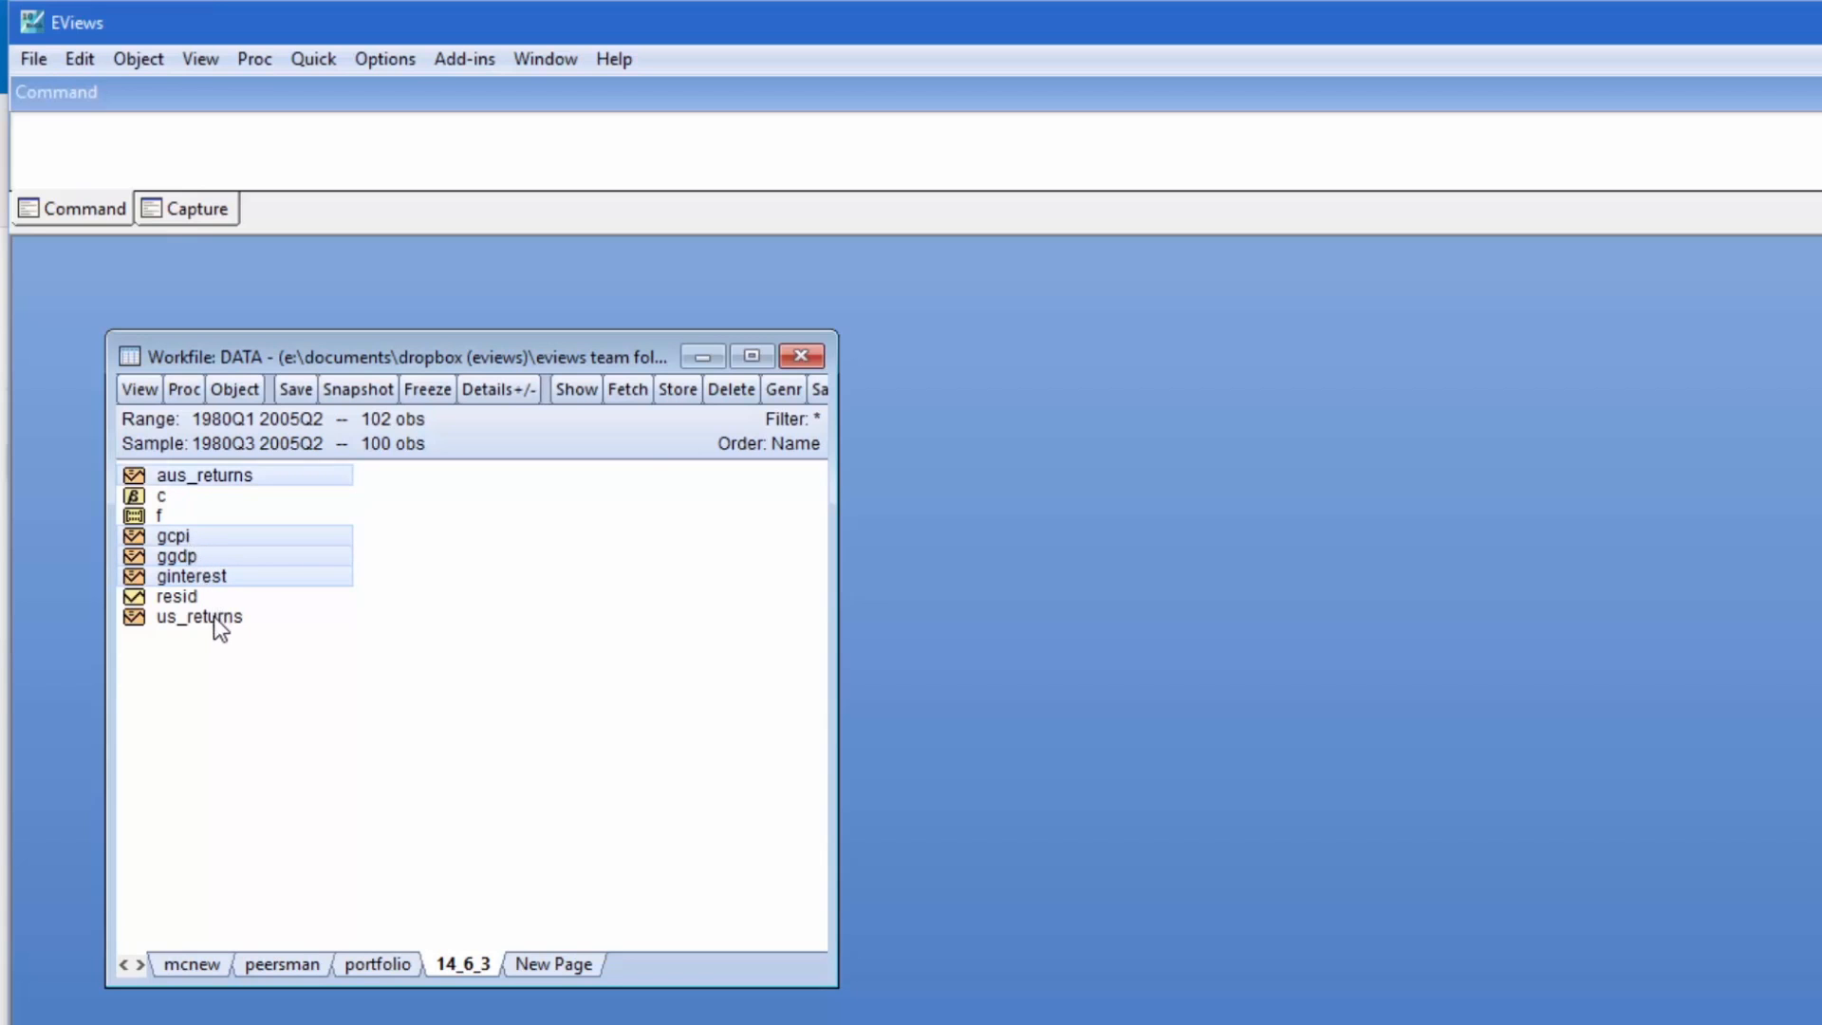
right_click(197, 617)
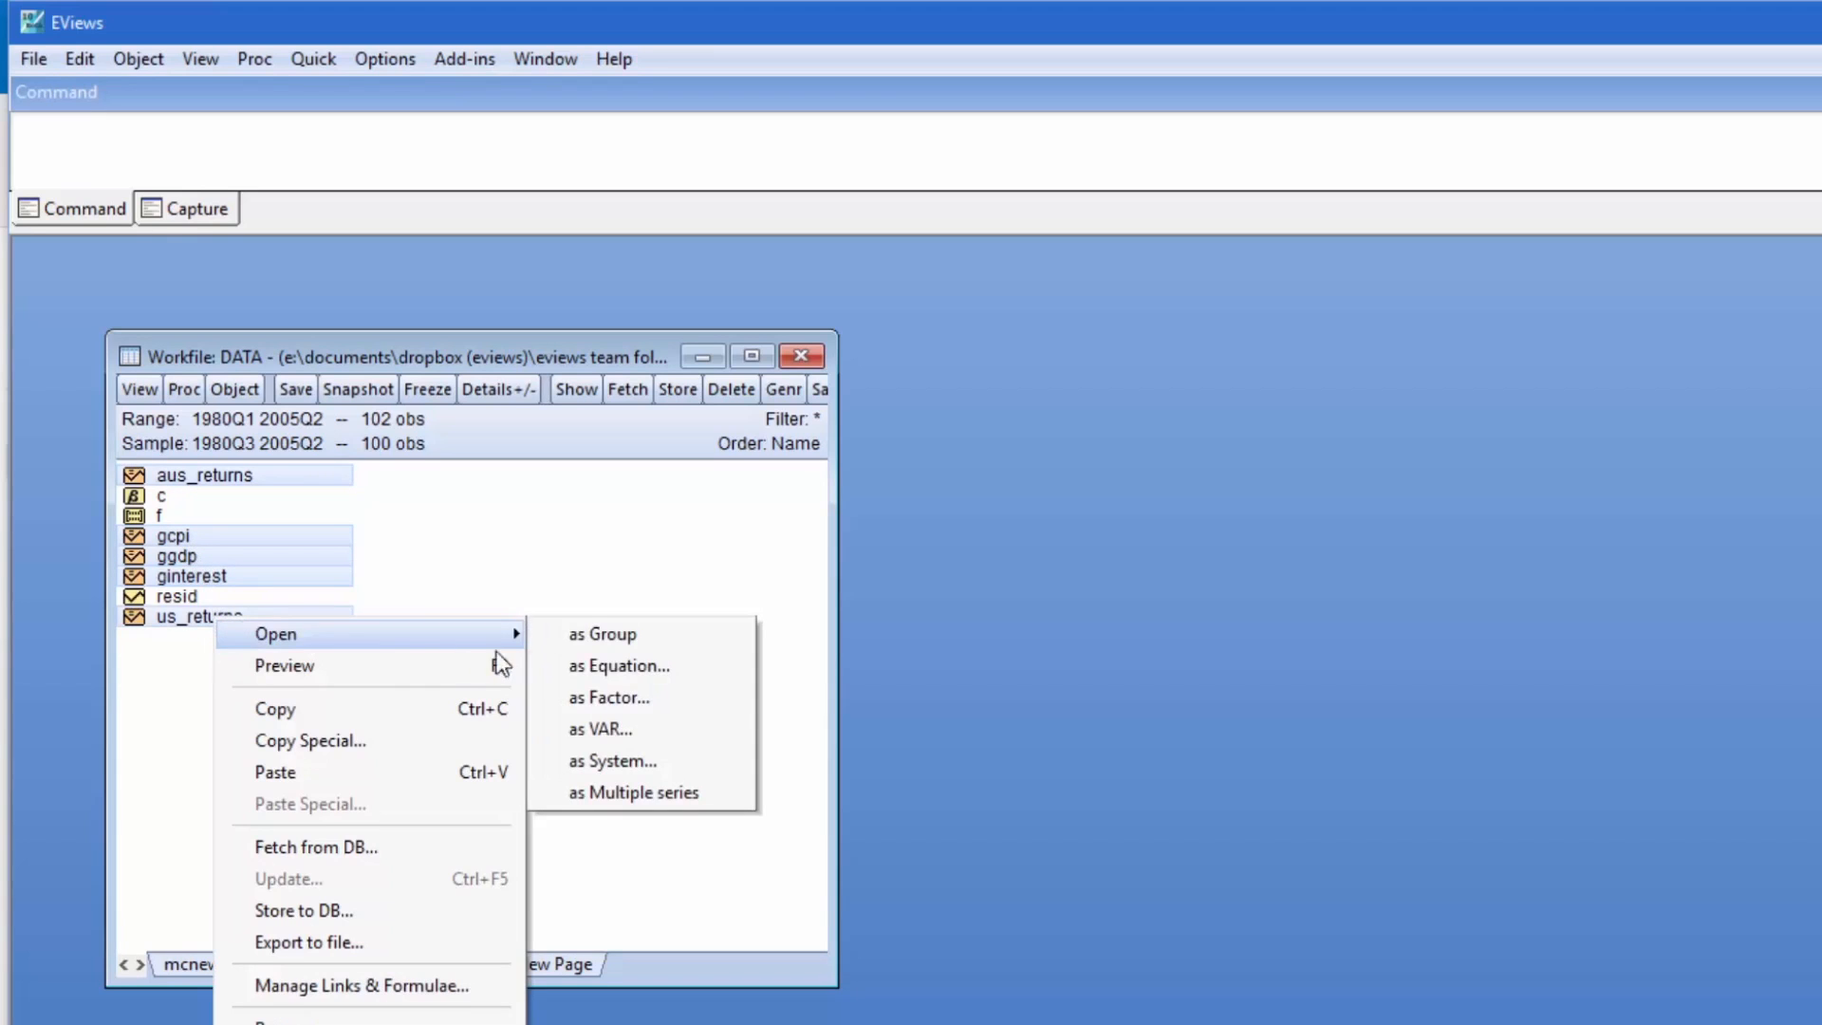
click(602, 729)
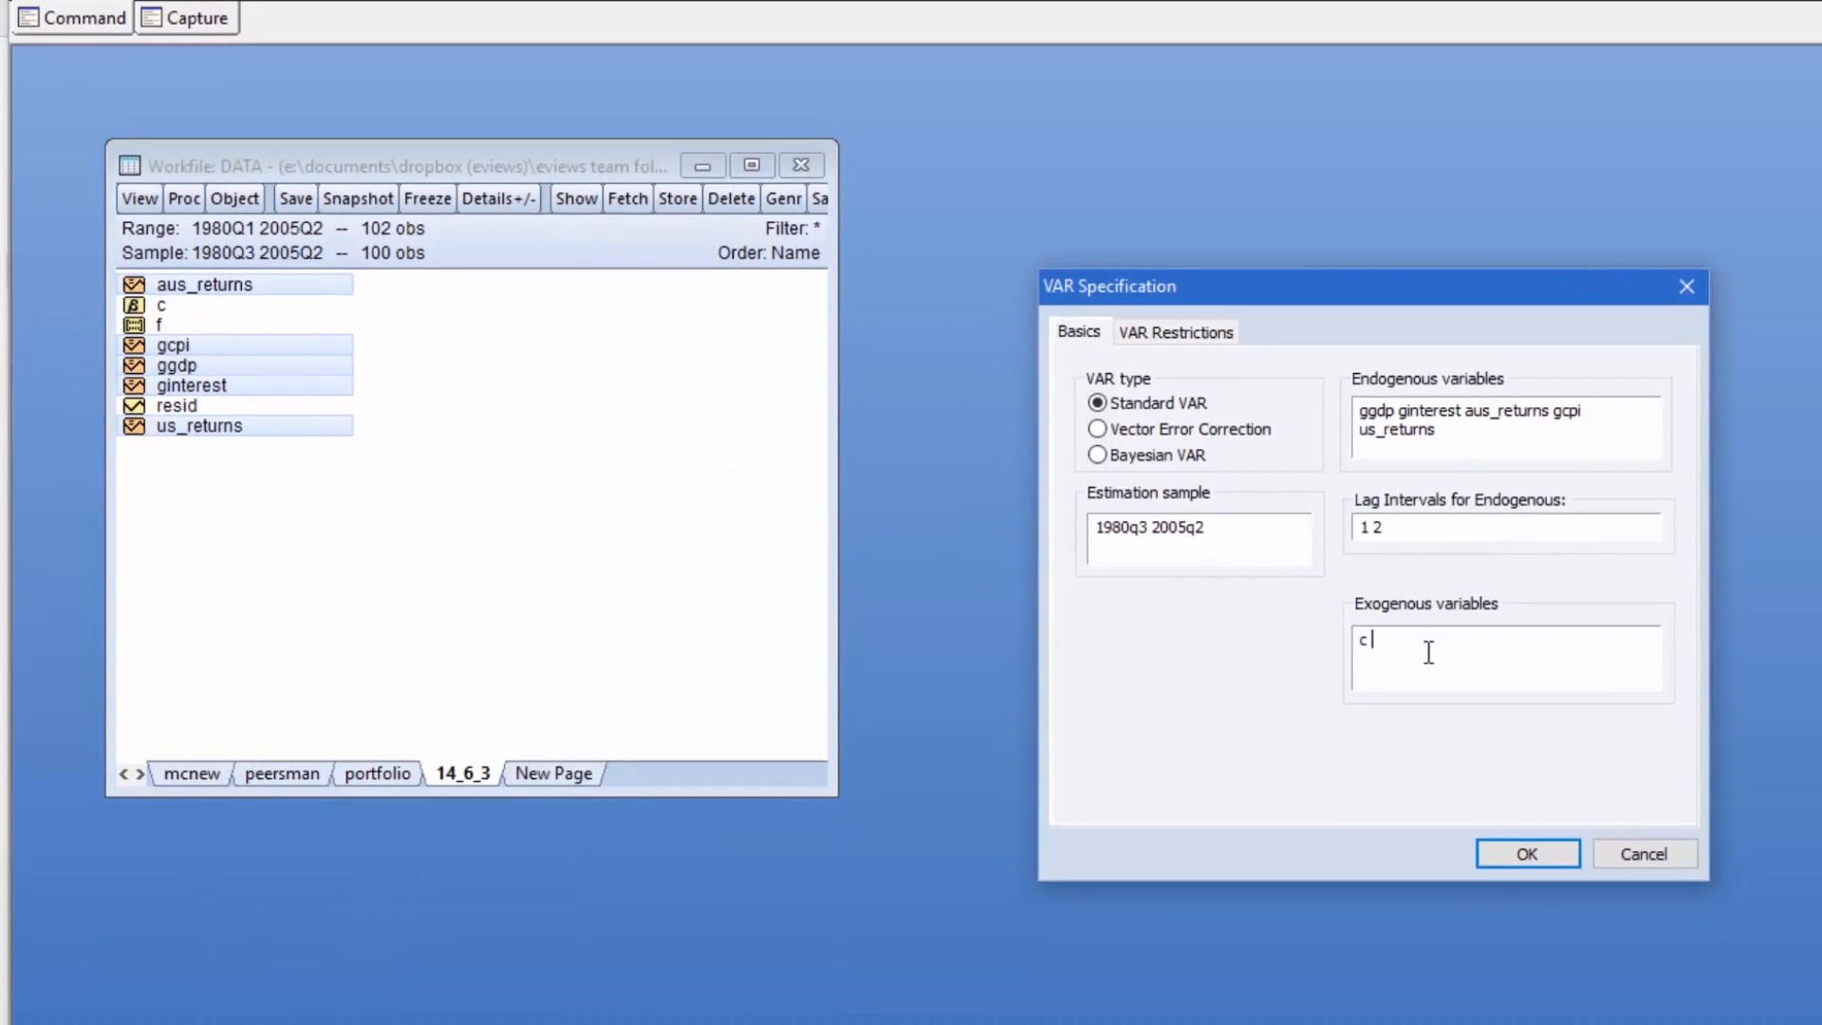
text(@during()
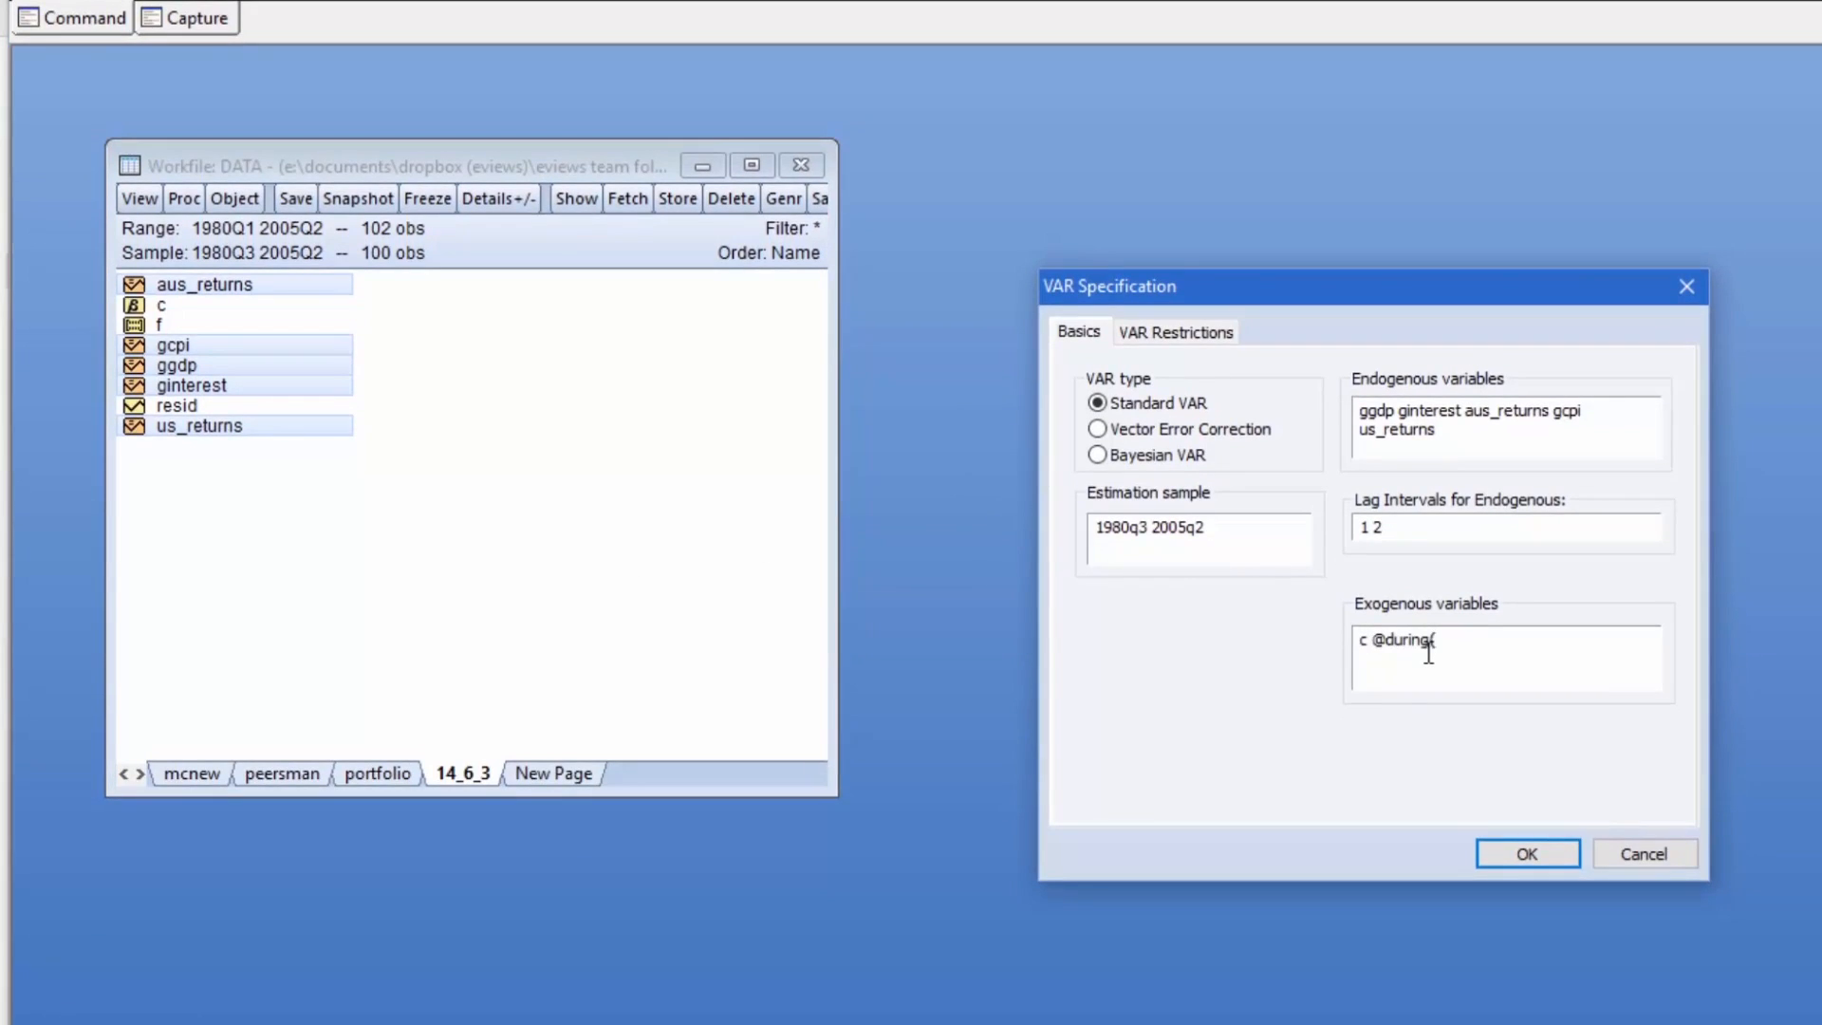
text("1987q)
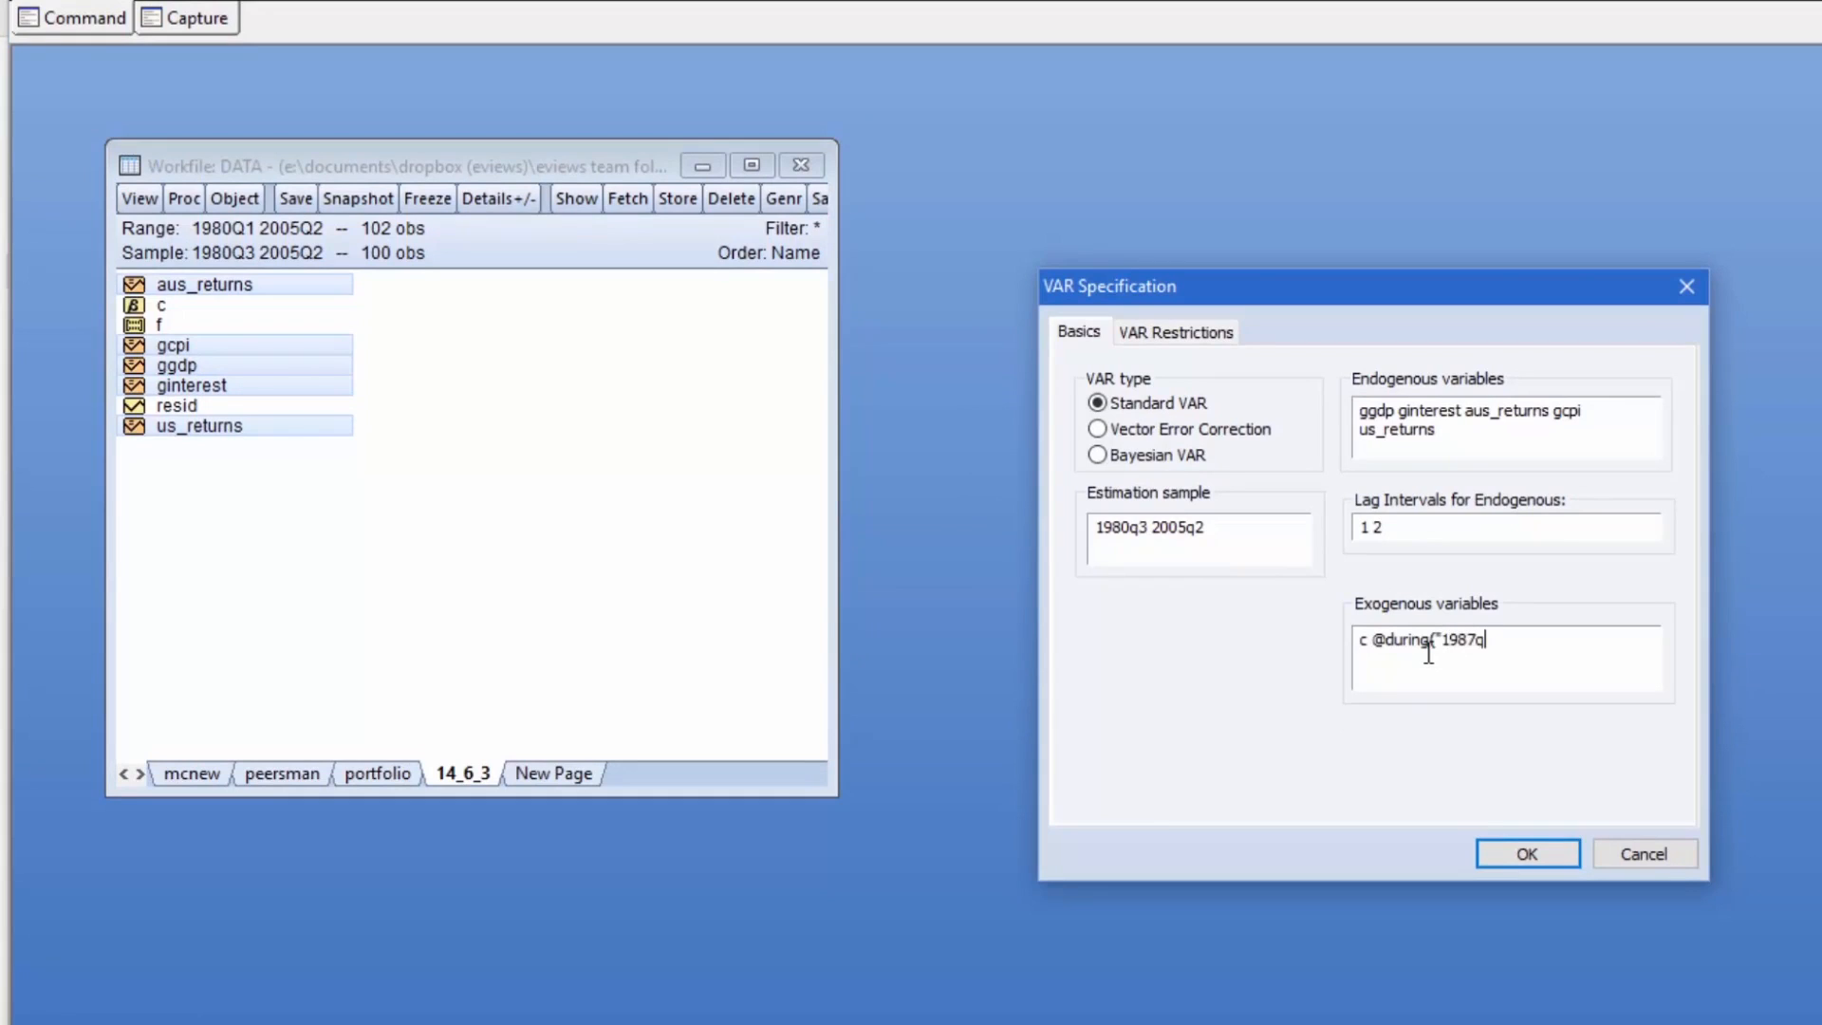
text(4") @during)
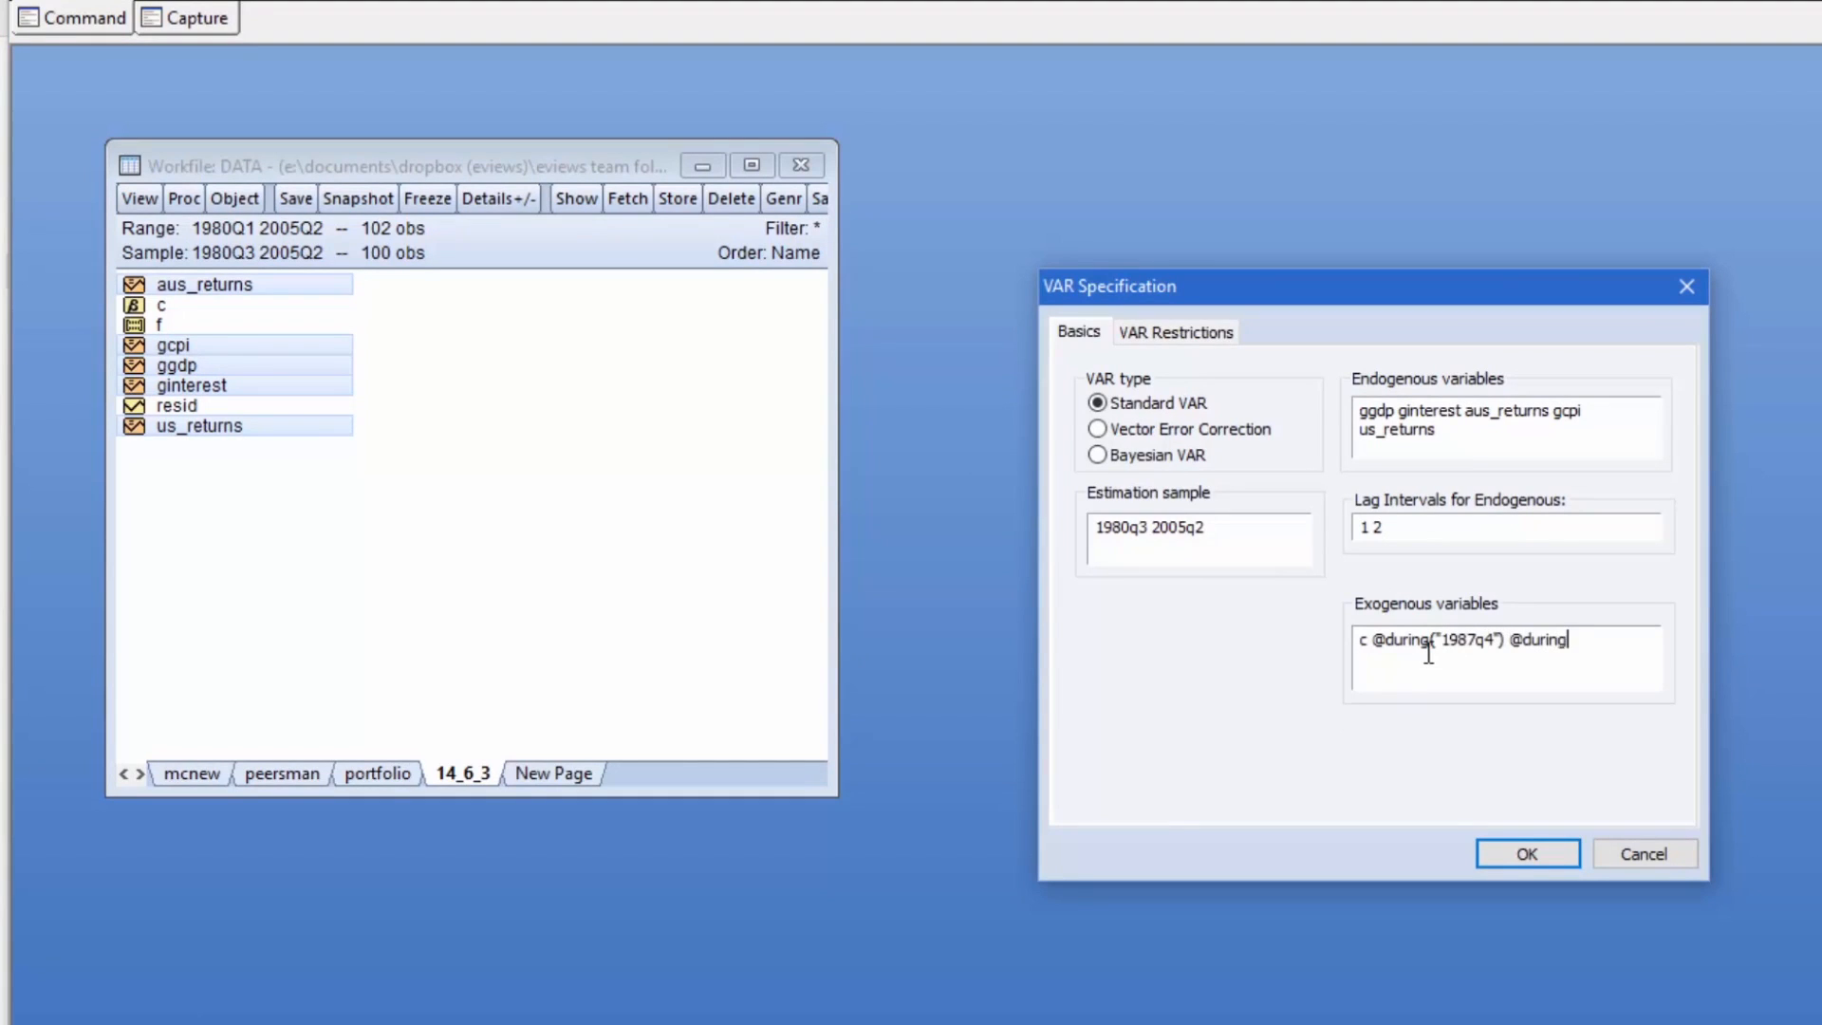
text(("2000q)
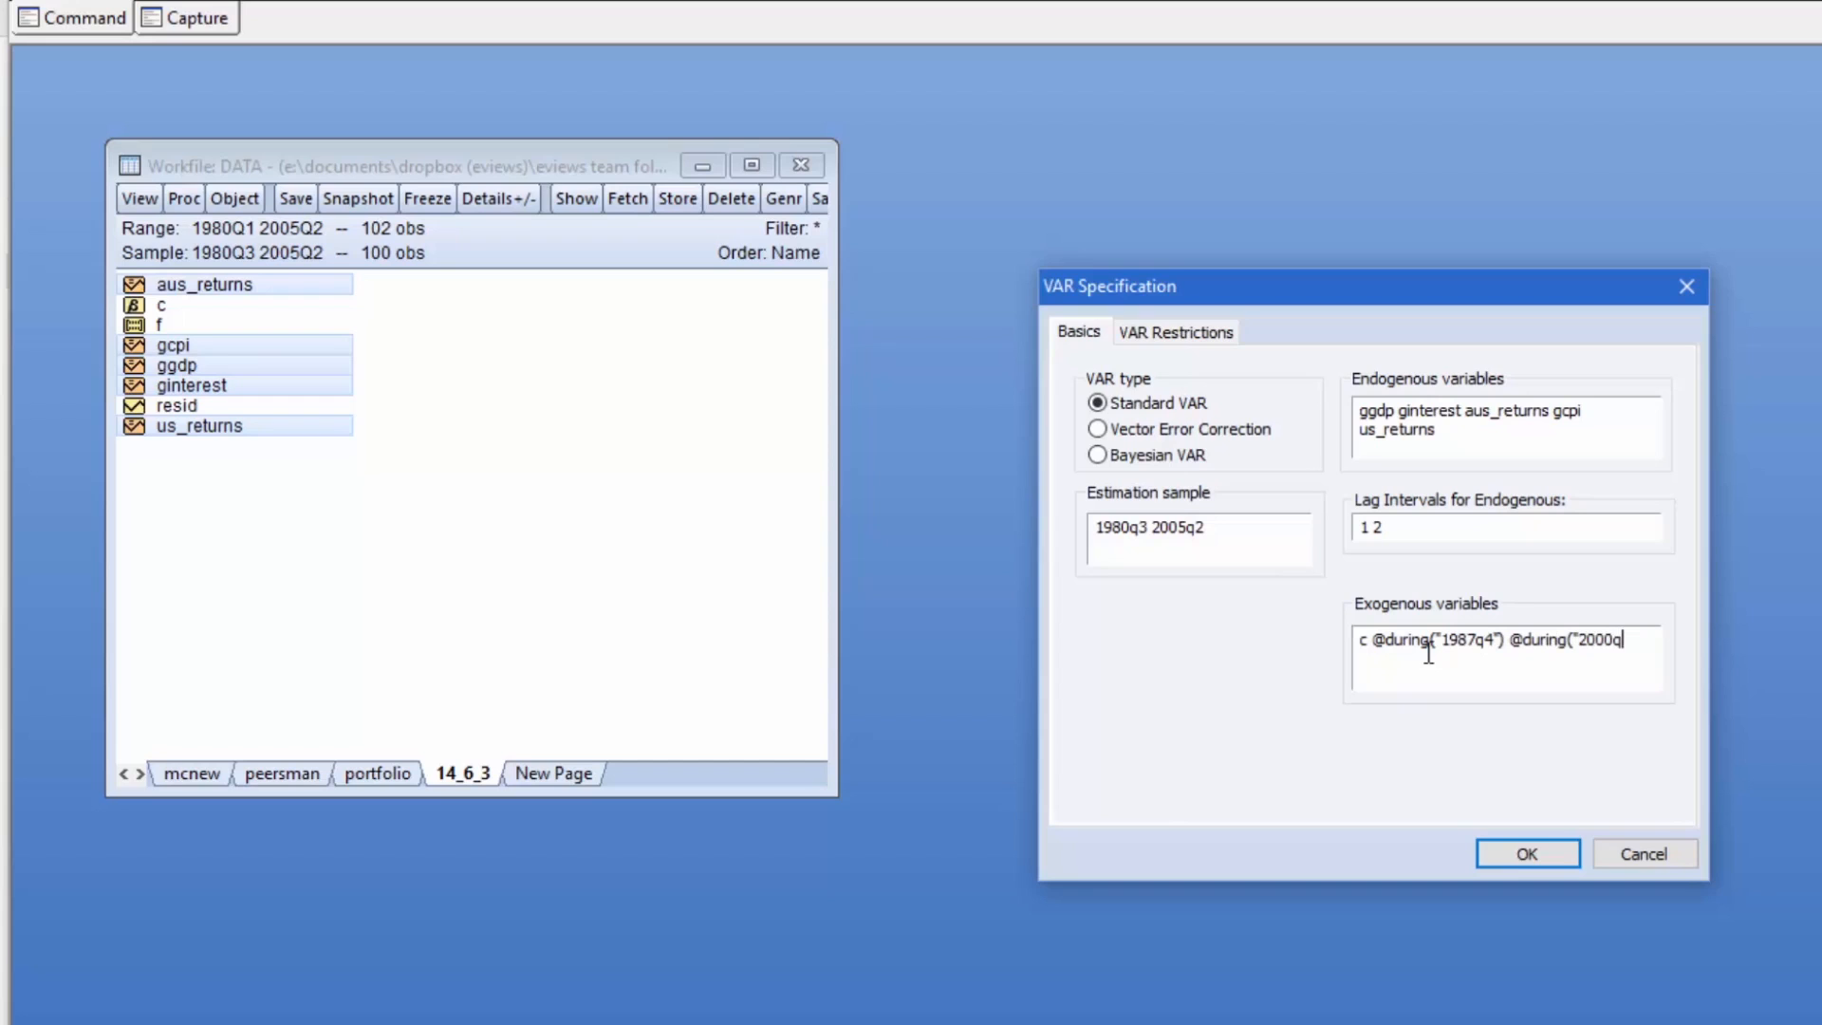
click(1526, 852)
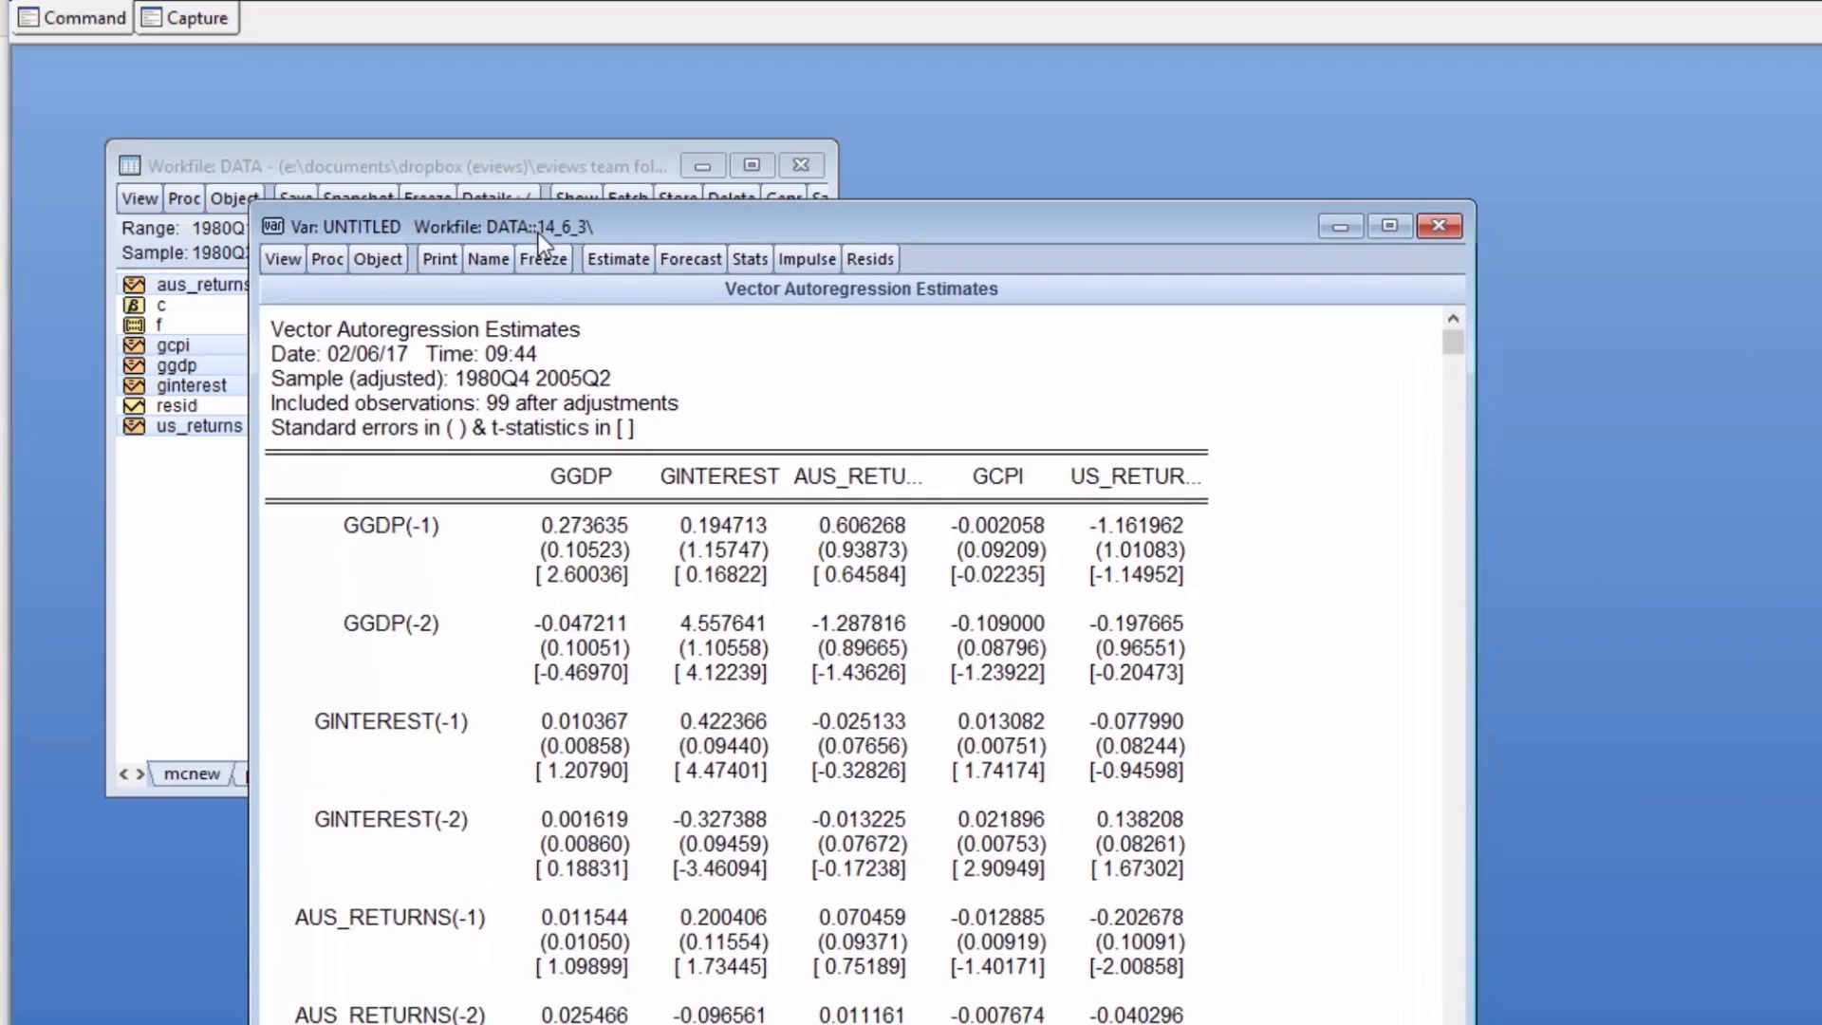
Begin structural factorization using the Recursive long-run impulse response preset for F
click(327, 259)
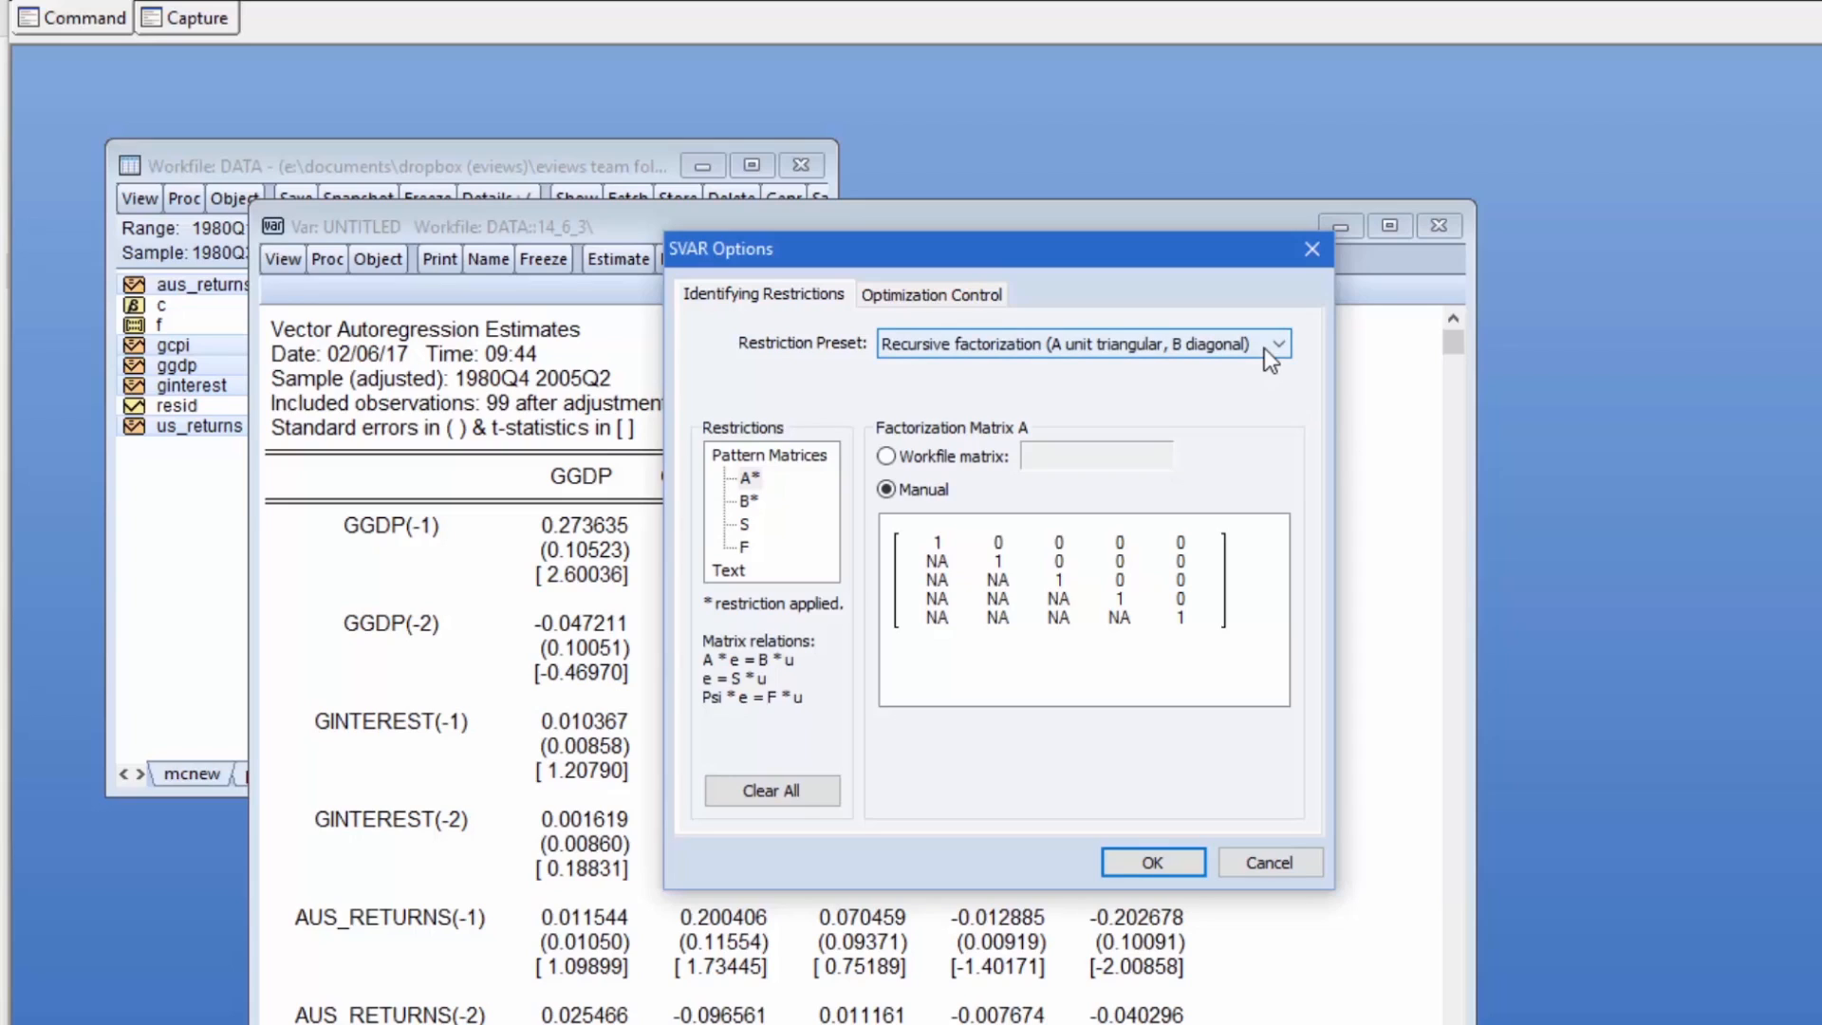
click(1277, 344)
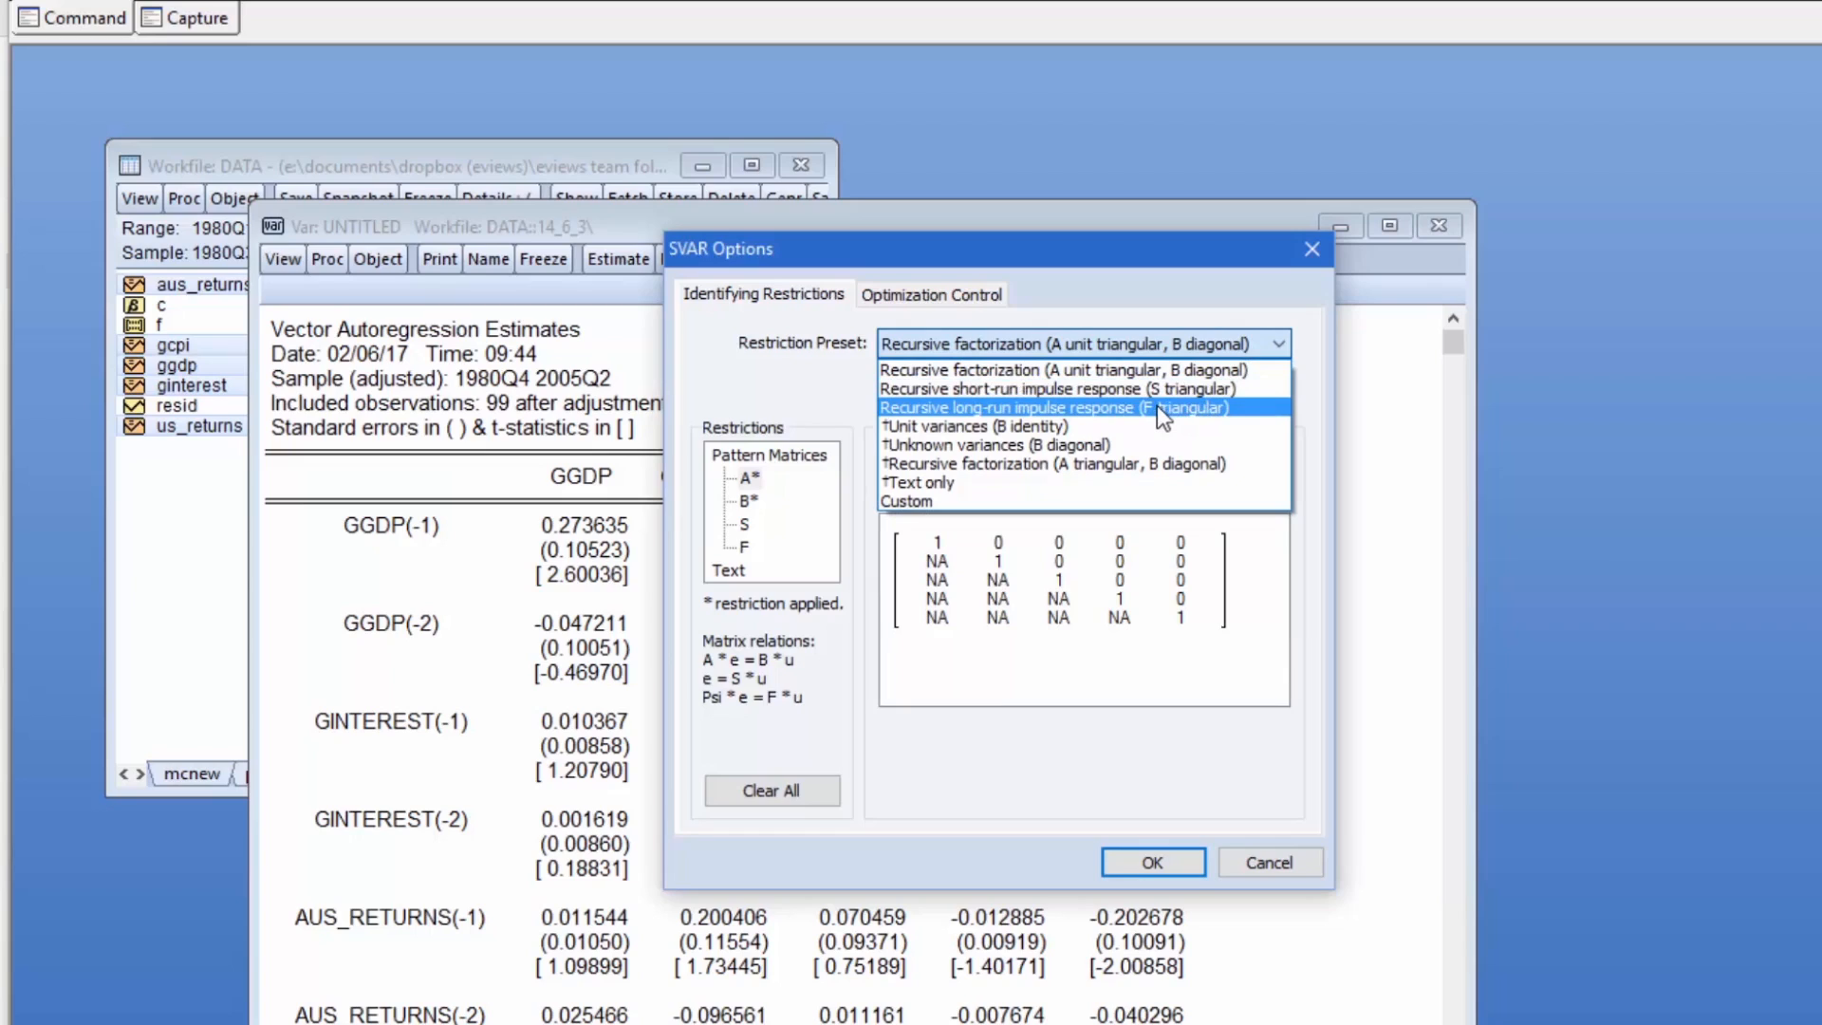
click(1068, 406)
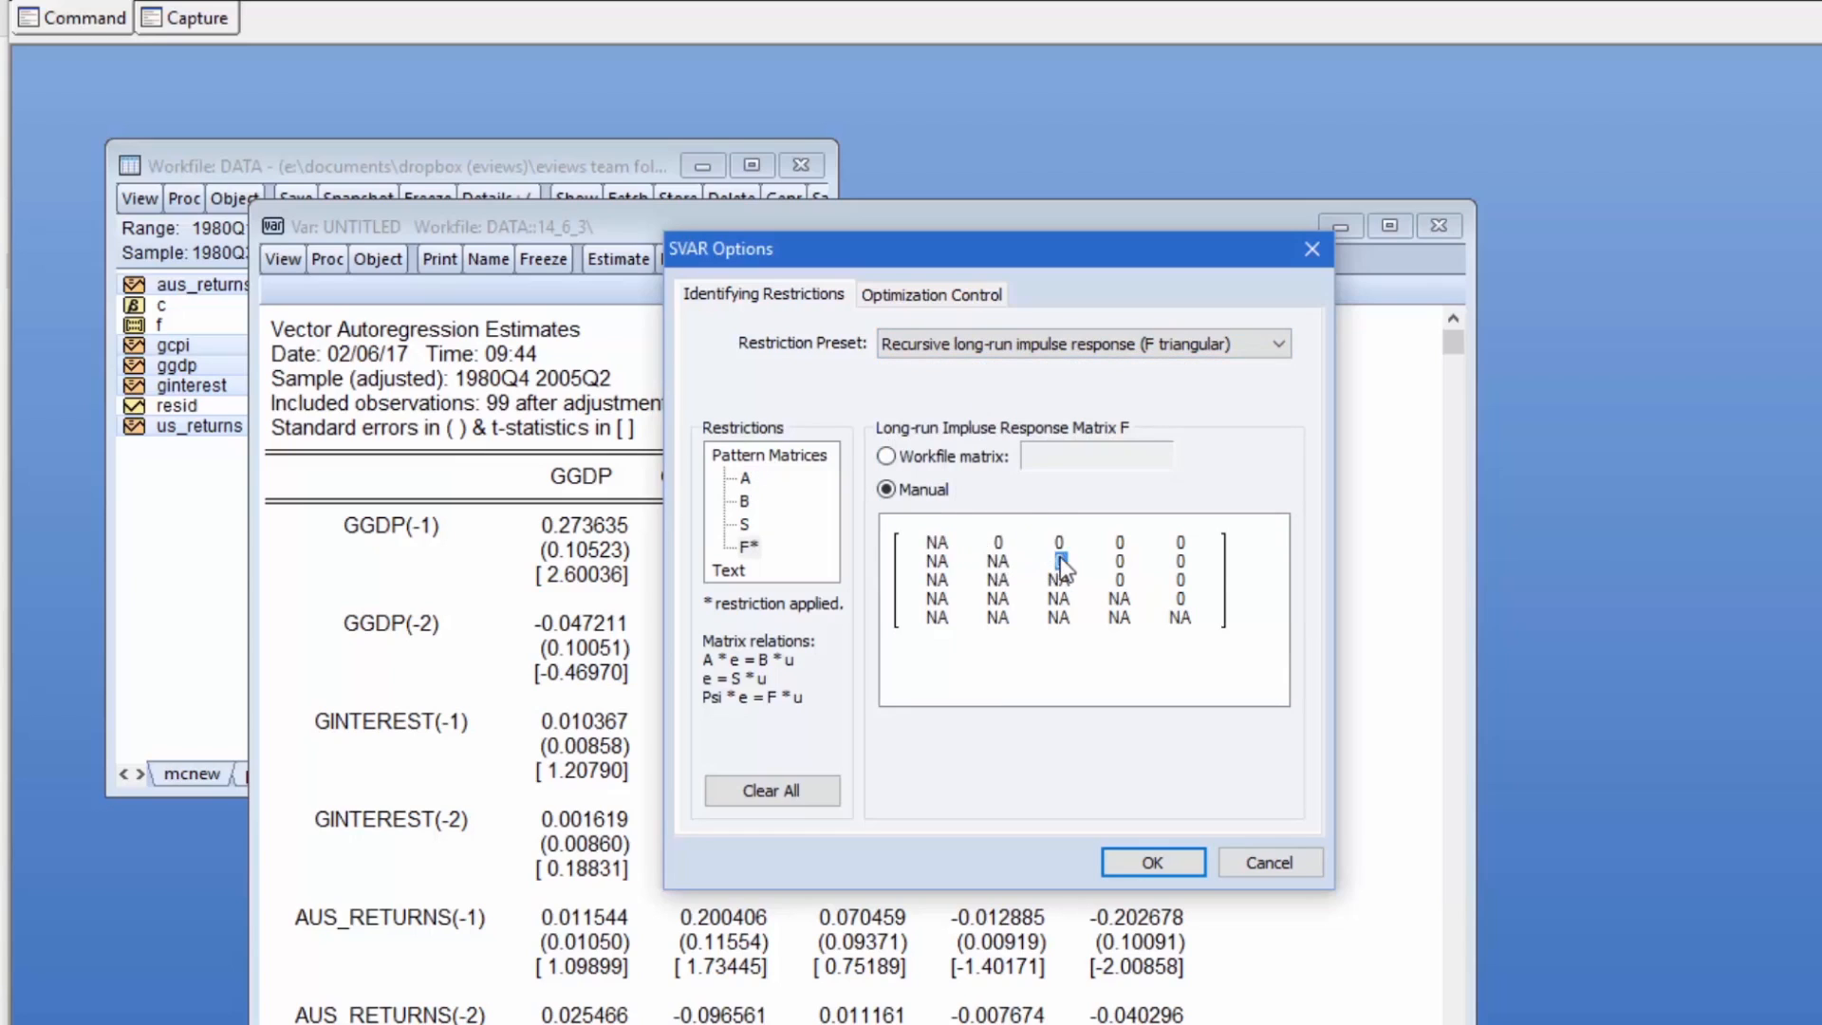
Edit the F matrix entries so its bottom row is zero except the final entry
click(1180, 562)
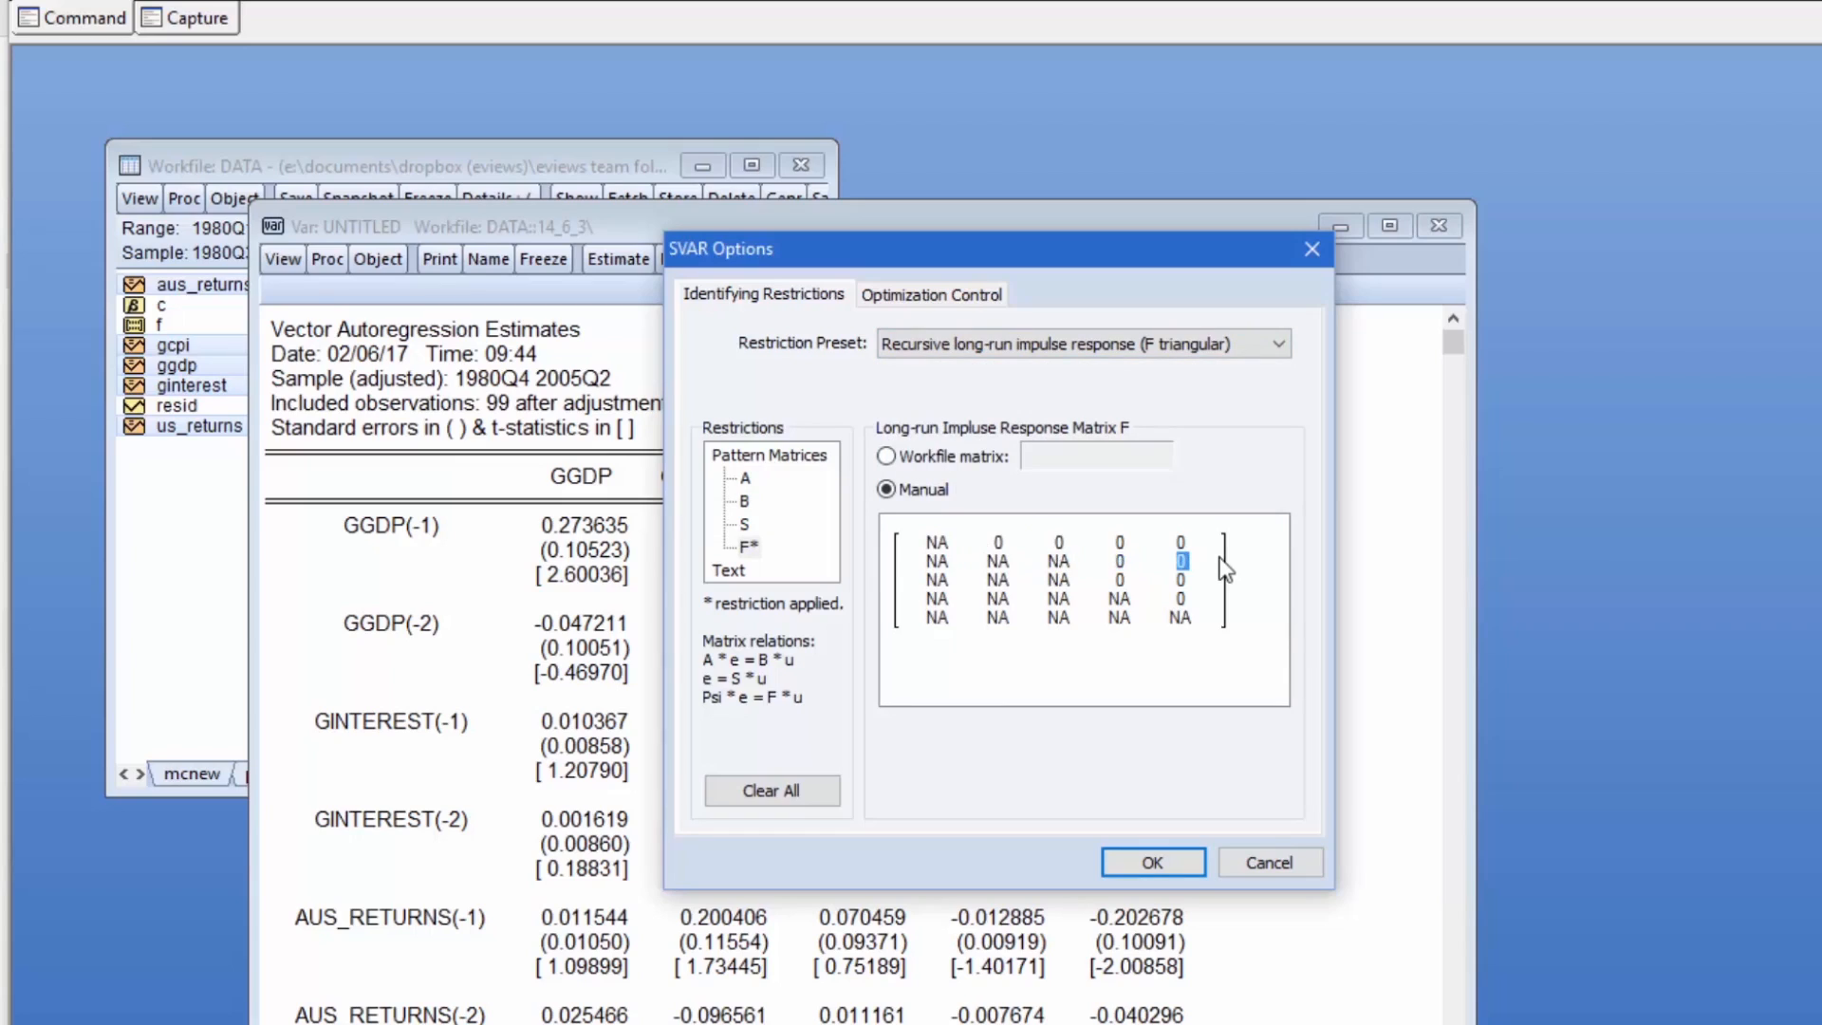
click(1057, 579)
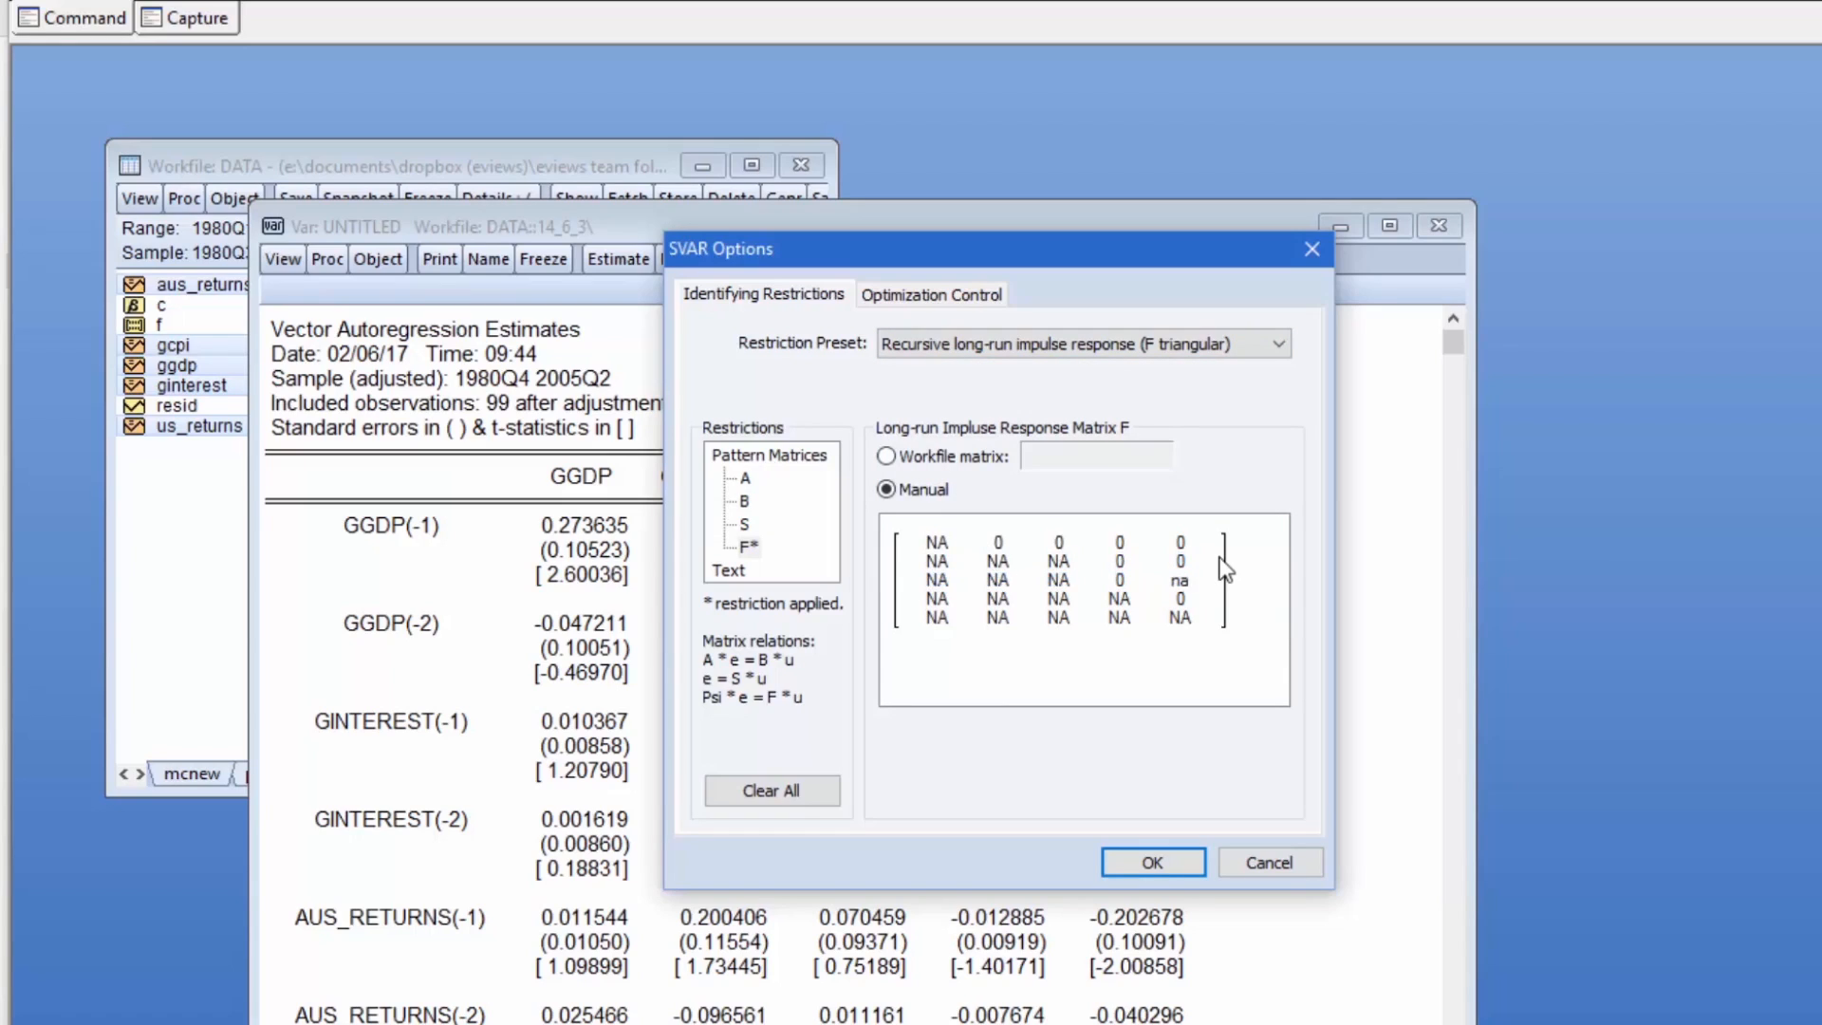
click(936, 615)
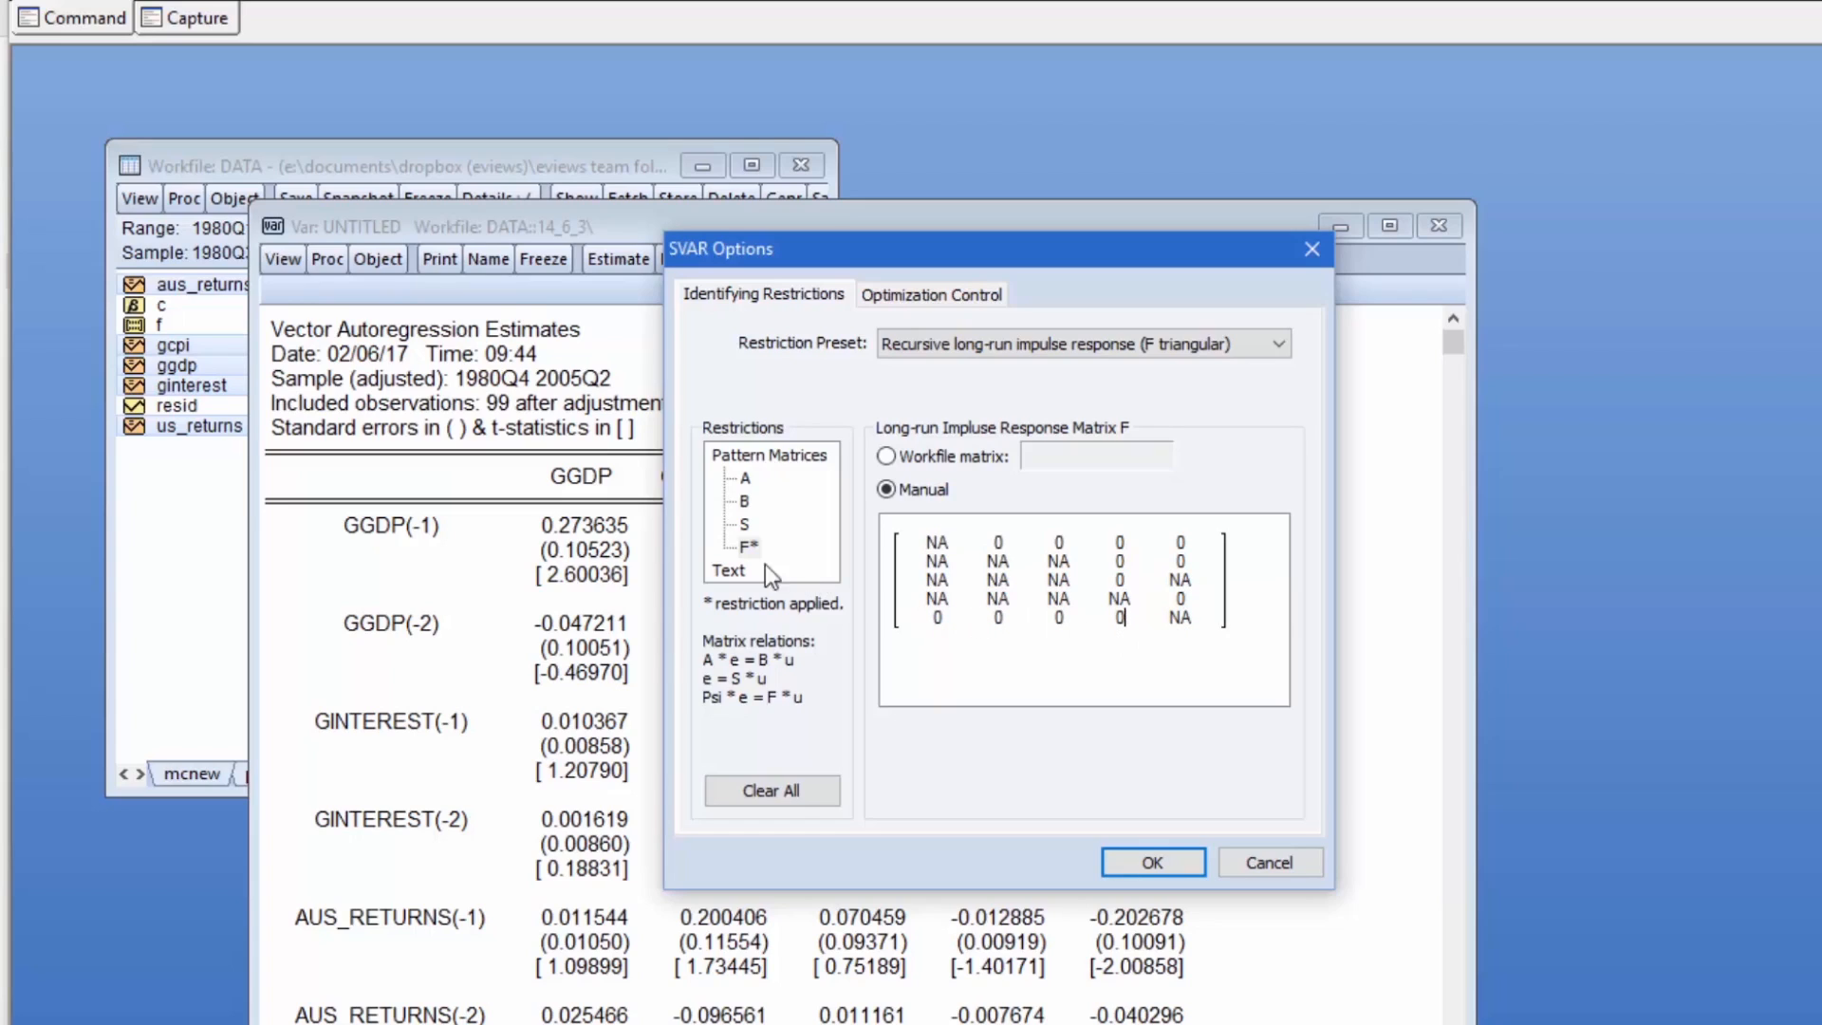
Add text restriction @f(2,2) = -@f(3,2) and estimate the over-identified structural VAR
click(728, 571)
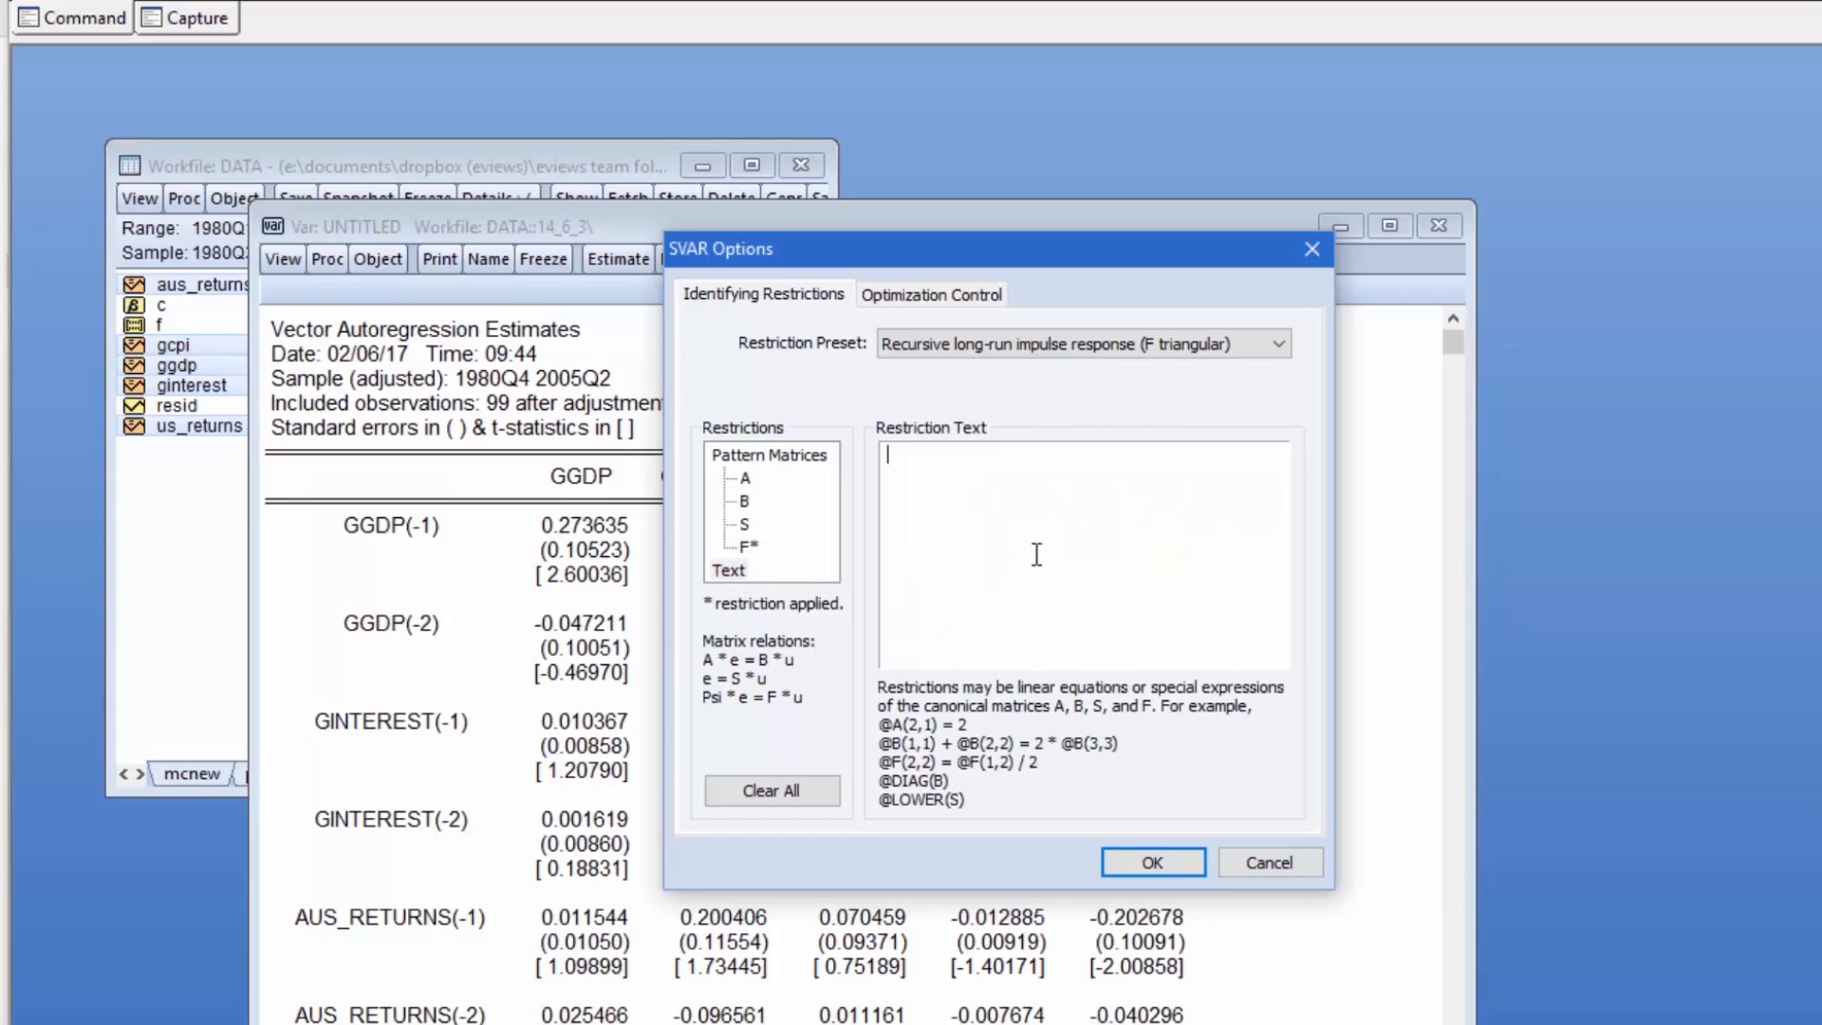
text(@f(2,2) = -@f(3,2)
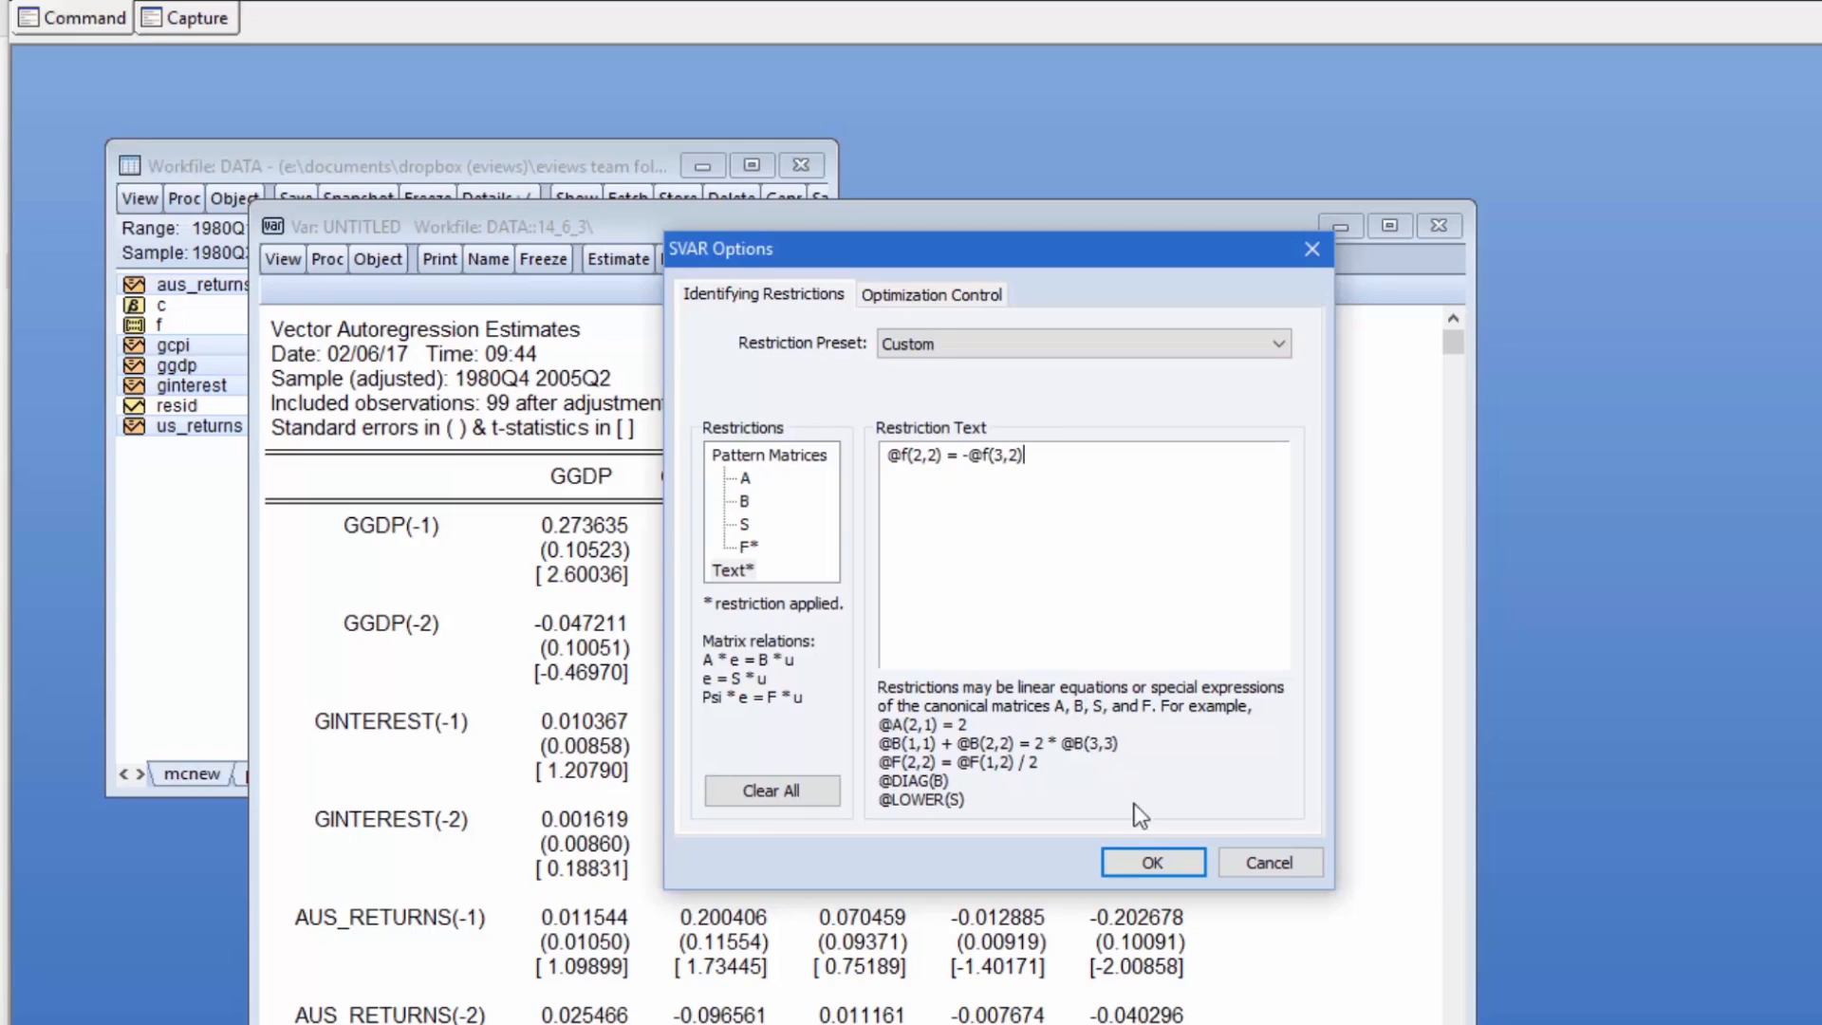
click(1150, 862)
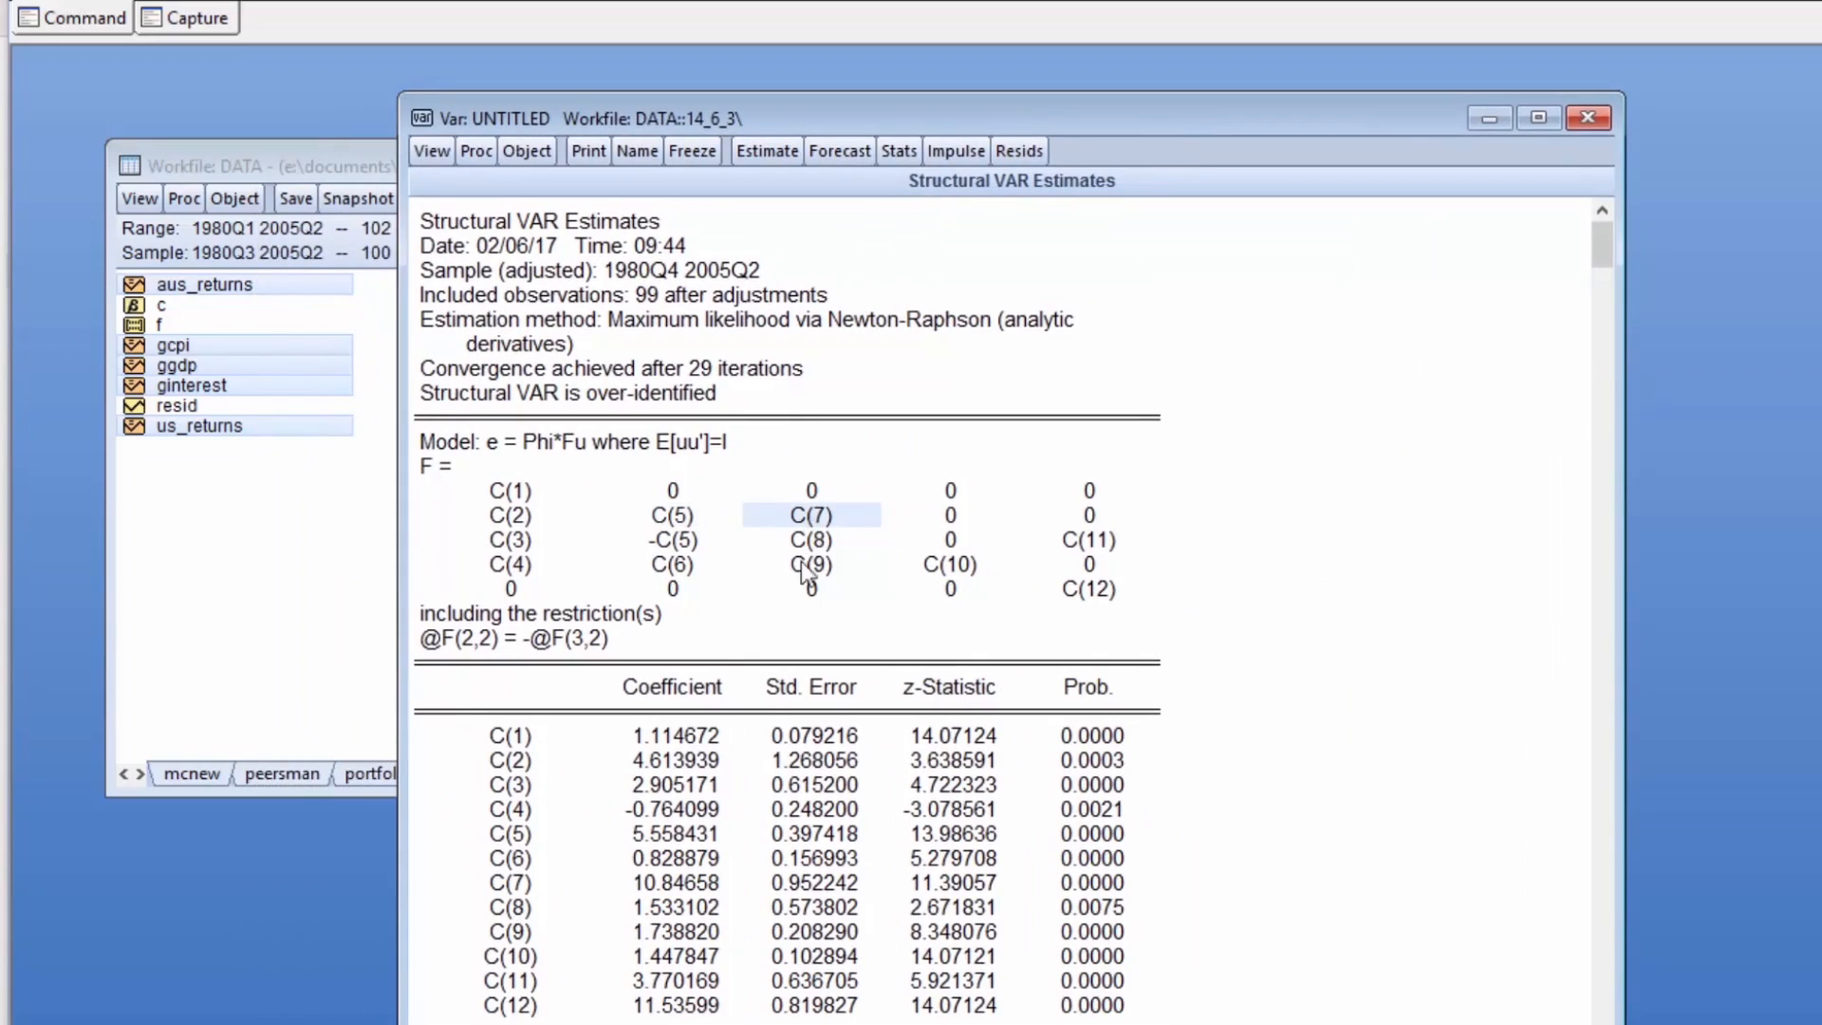
drag(671, 734, 672, 1006)
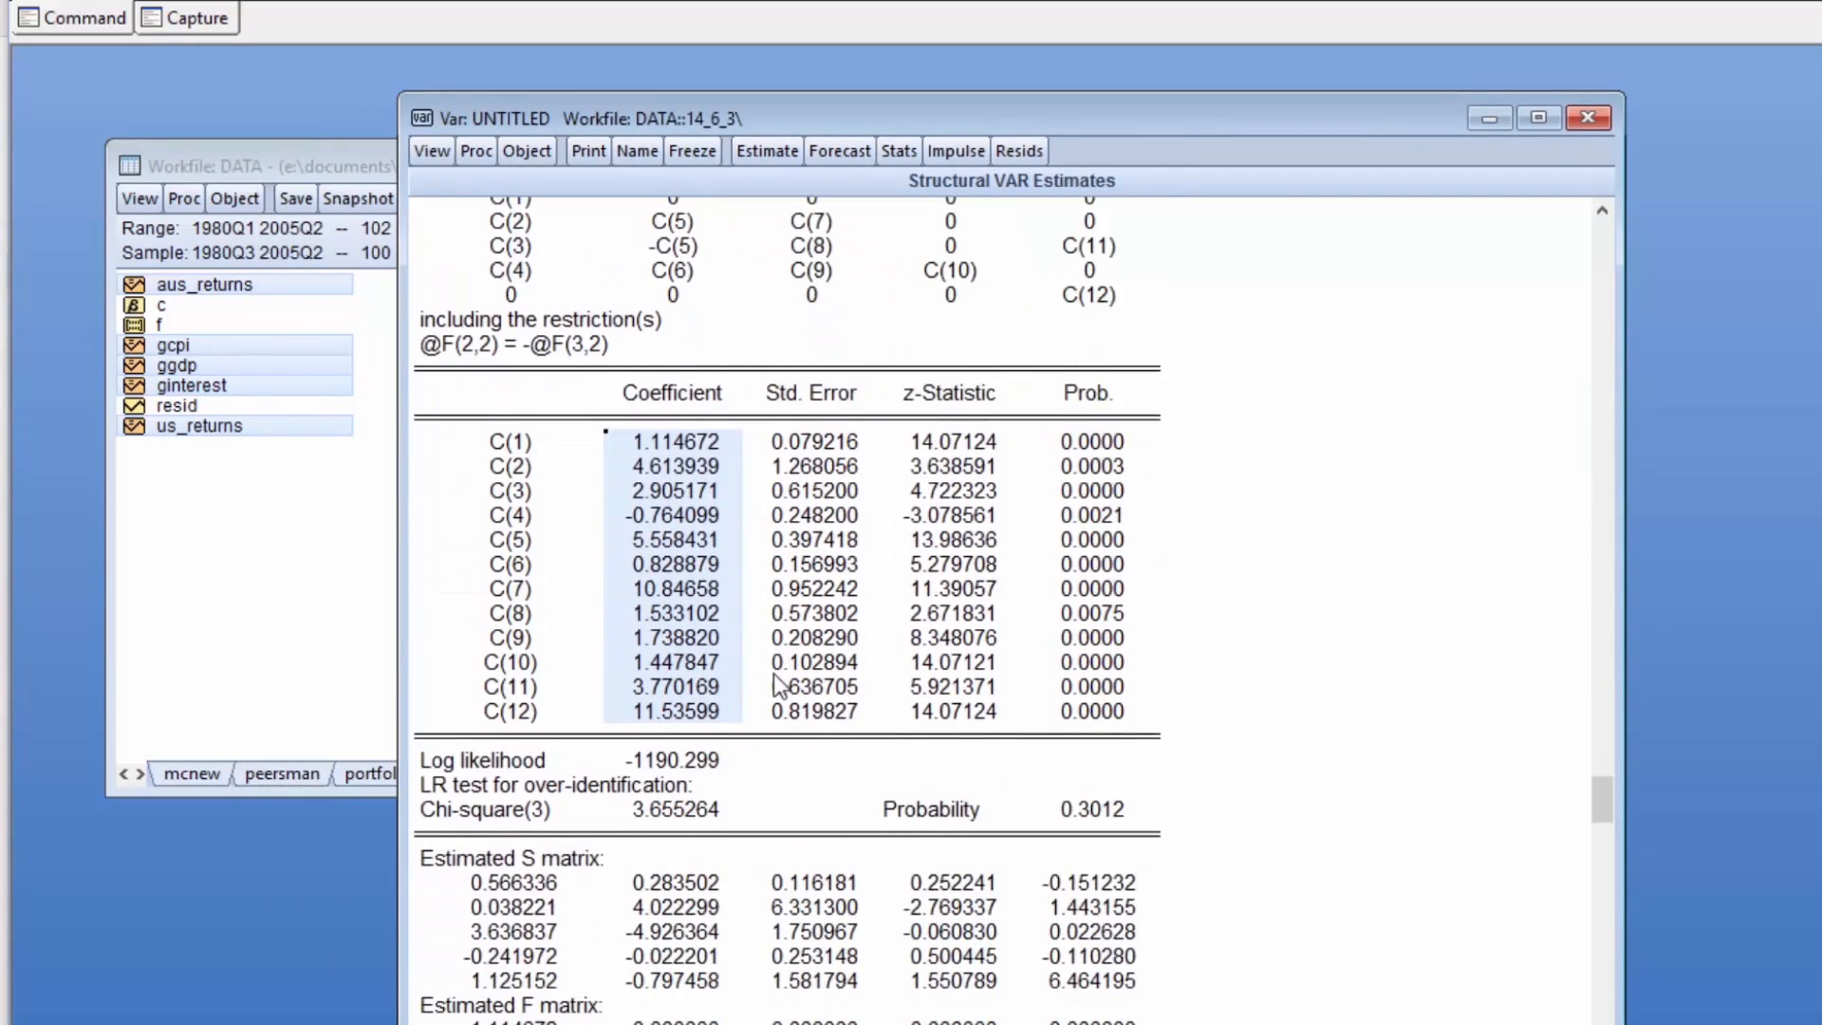
scroll(down, 3)
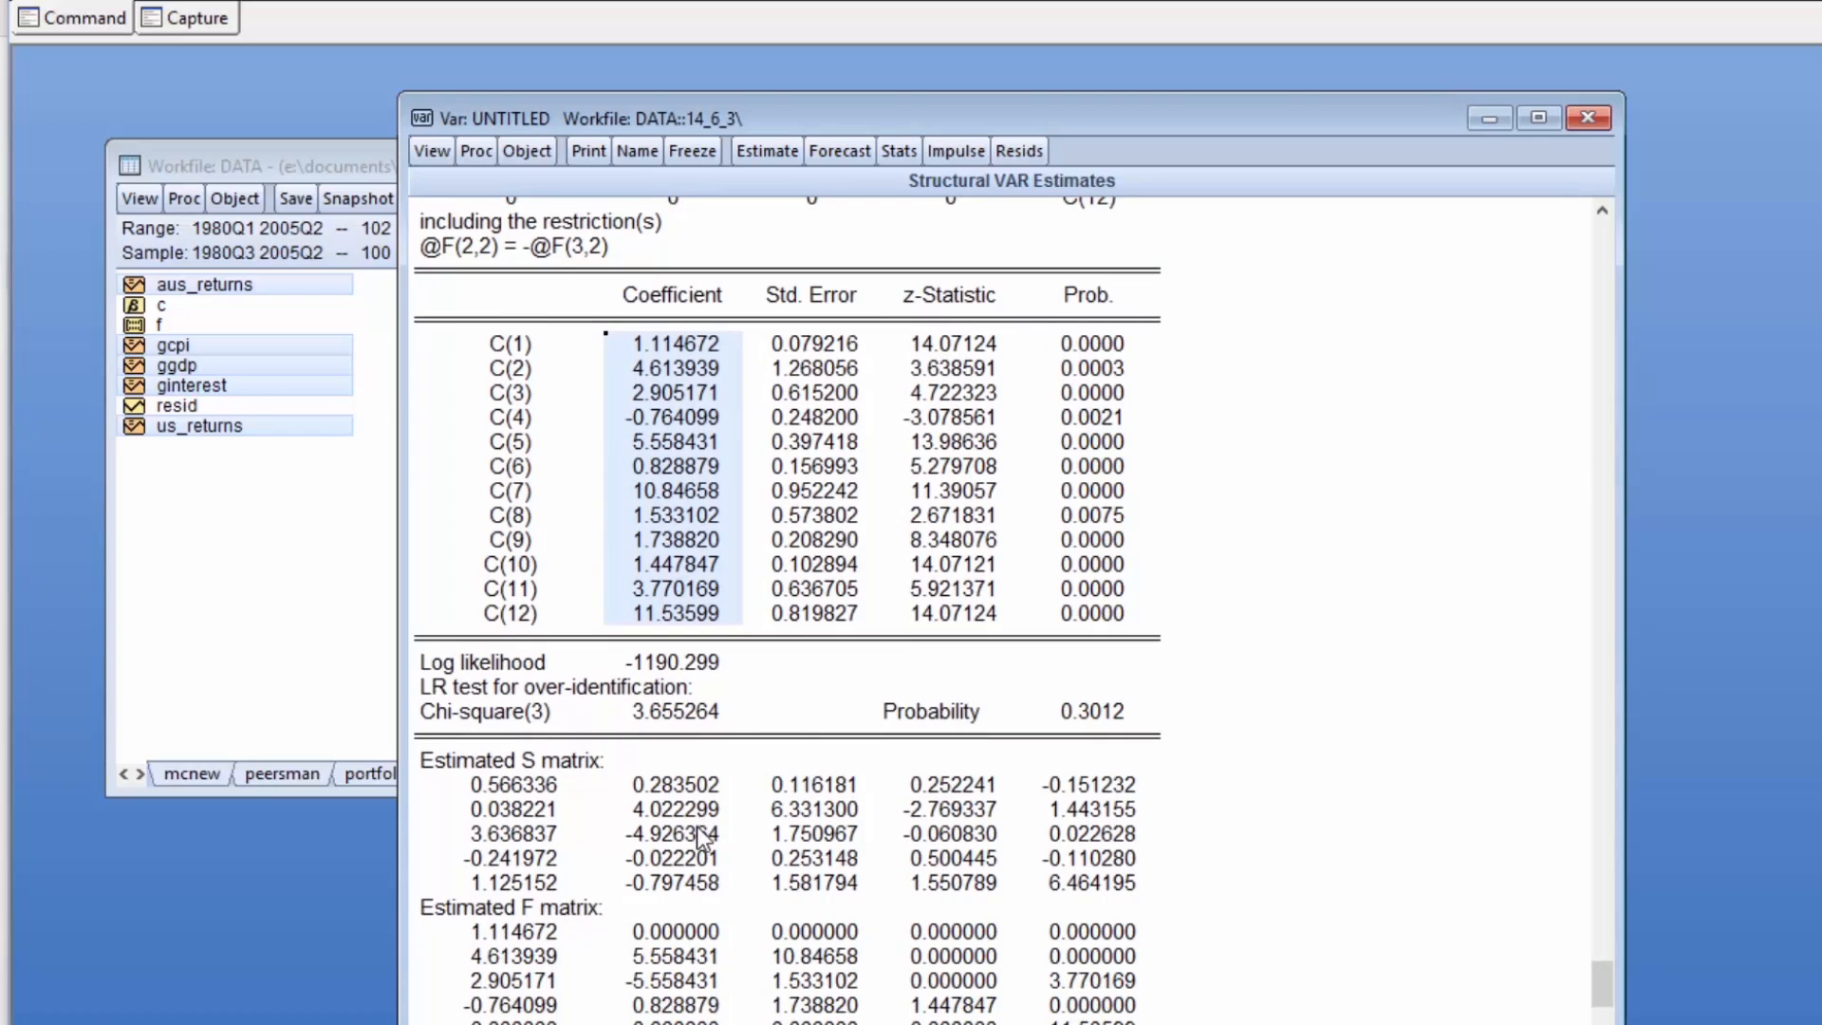